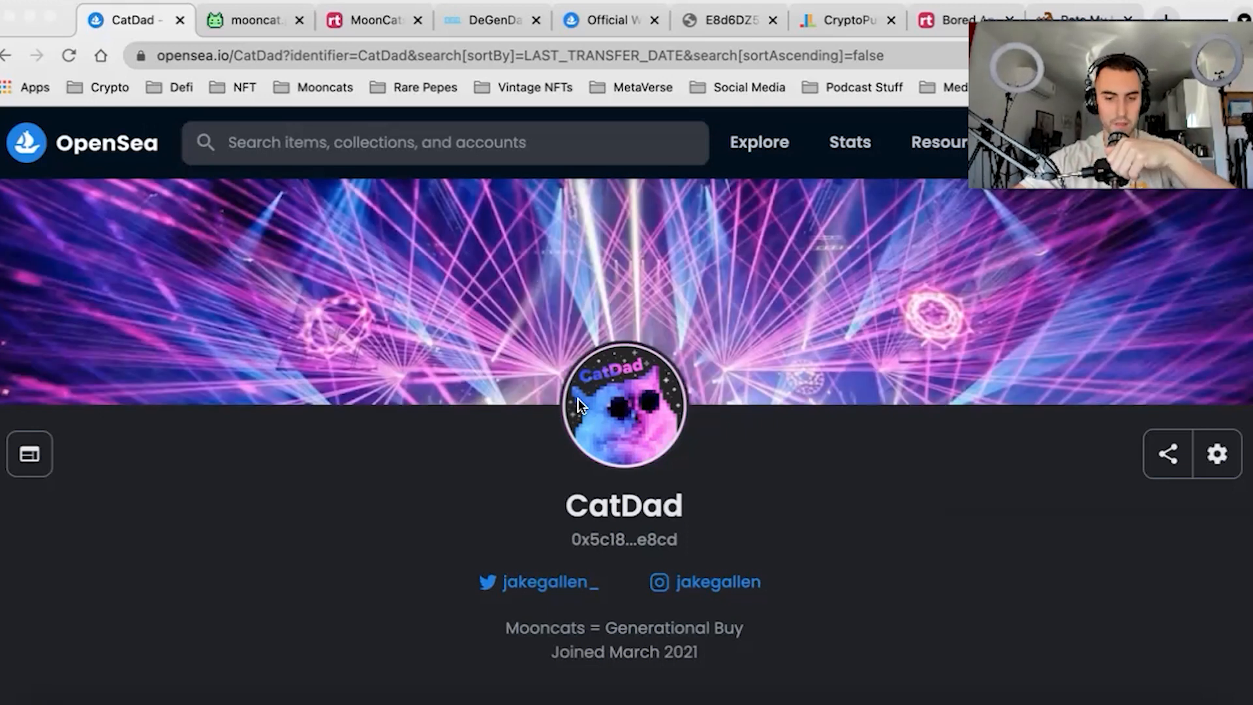
pyautogui.moveTo(407, 433)
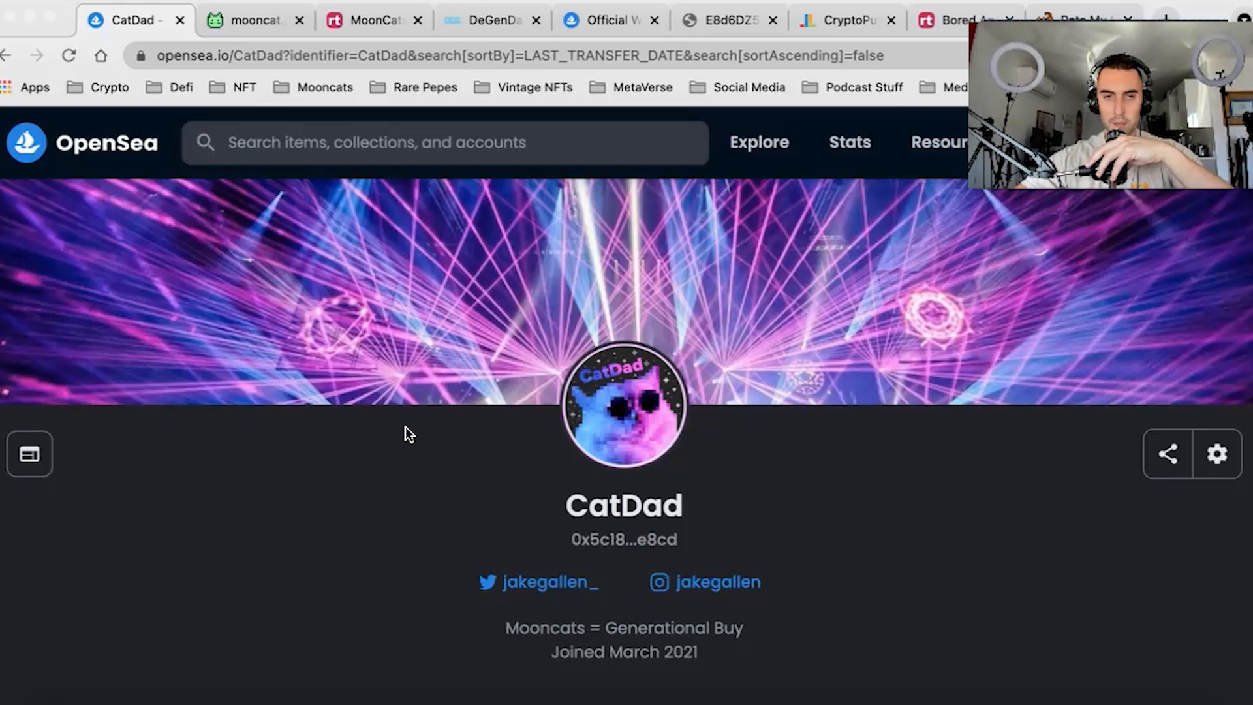
pyautogui.moveTo(369, 449)
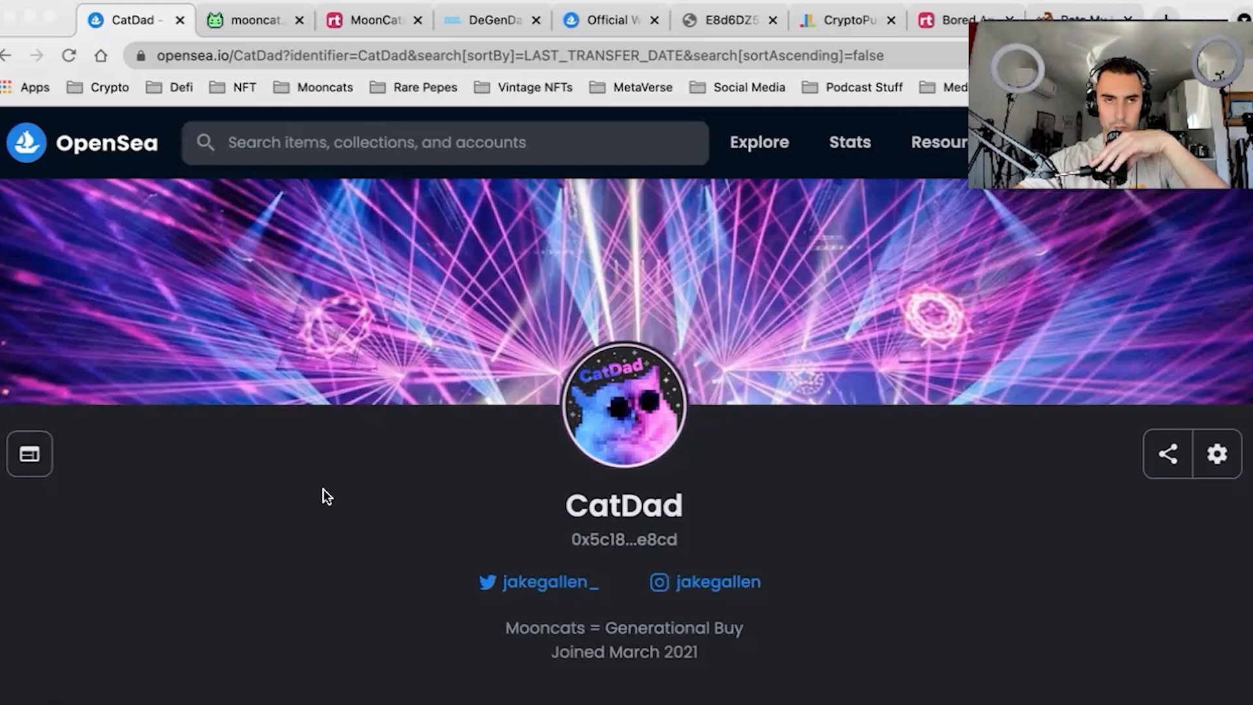
pyautogui.moveTo(293, 503)
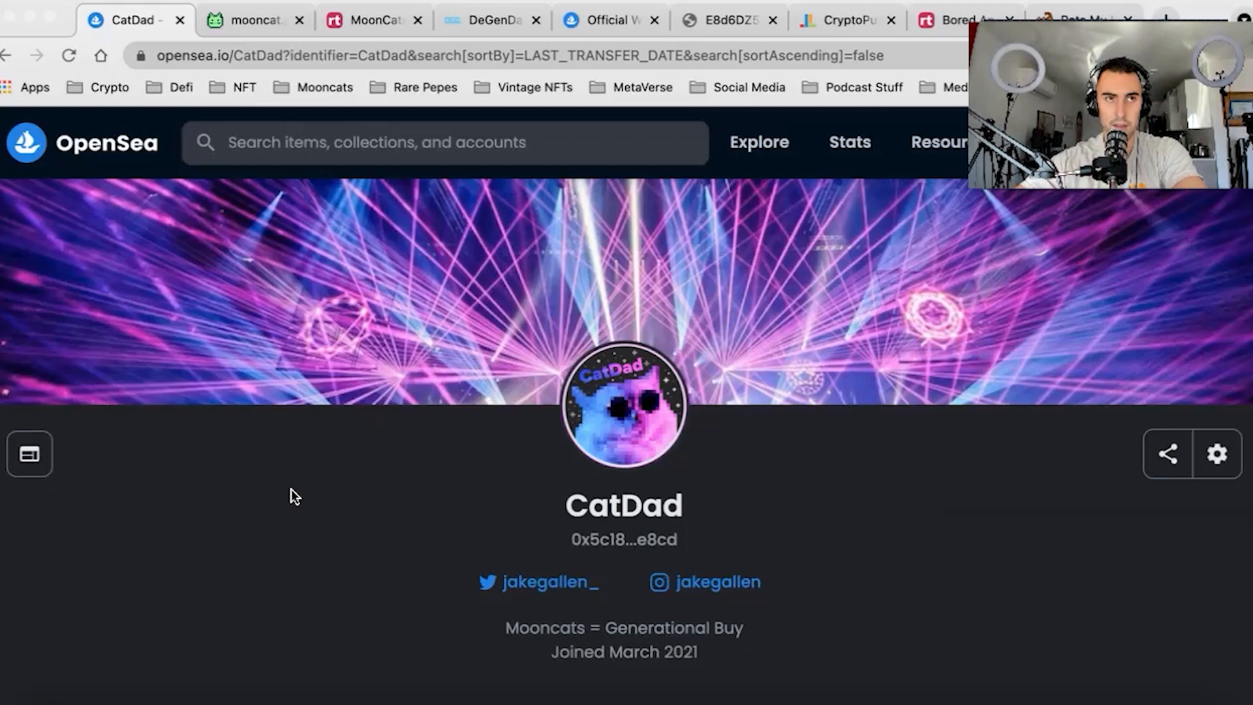
pyautogui.moveTo(302, 495)
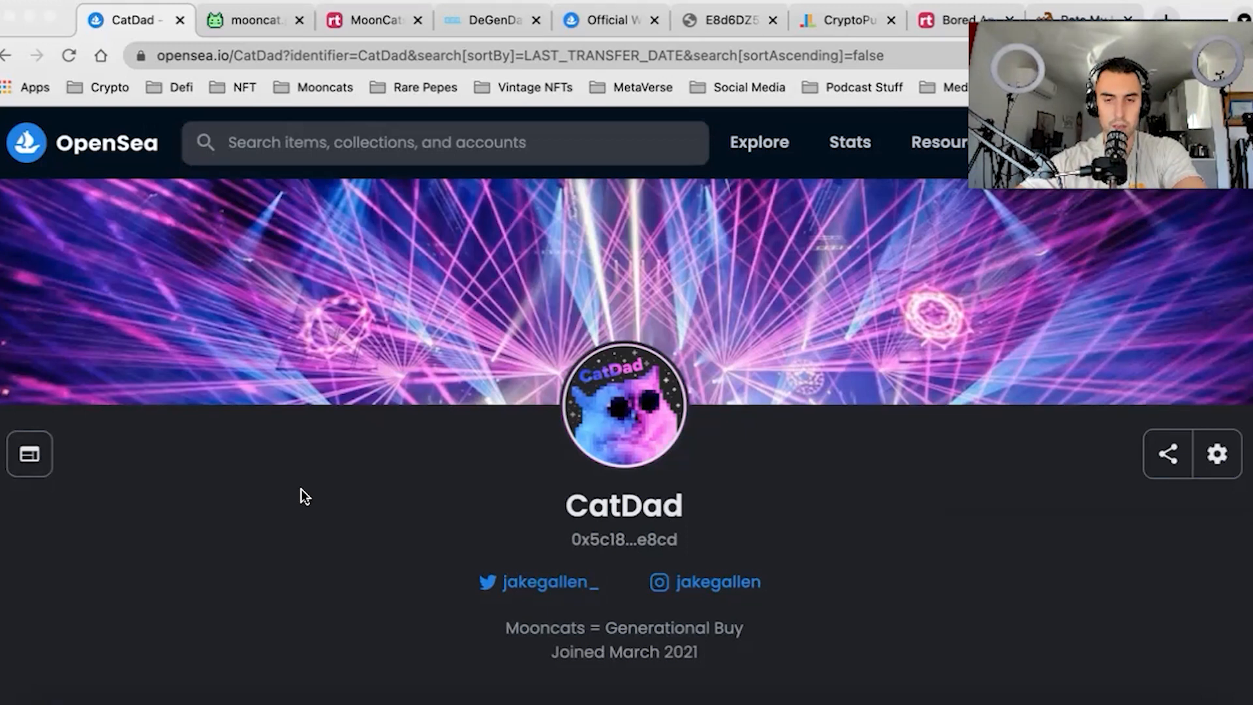
pyautogui.moveTo(343, 524)
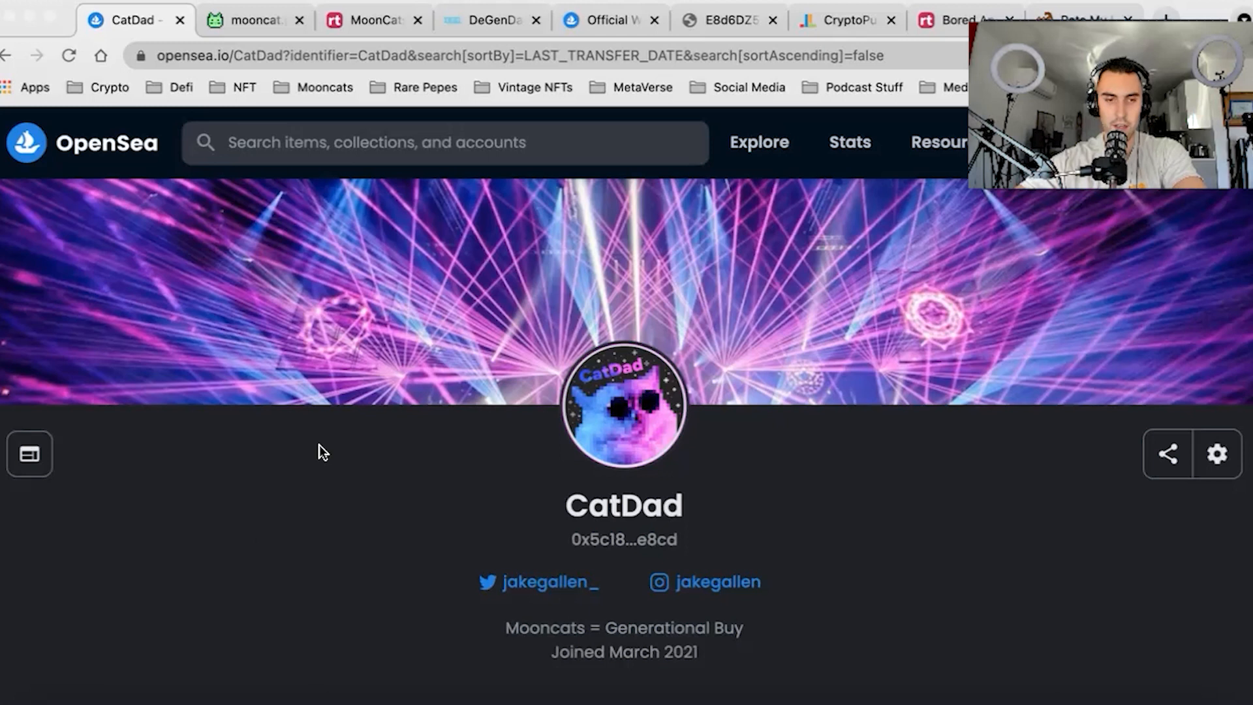
pyautogui.moveTo(270, 480)
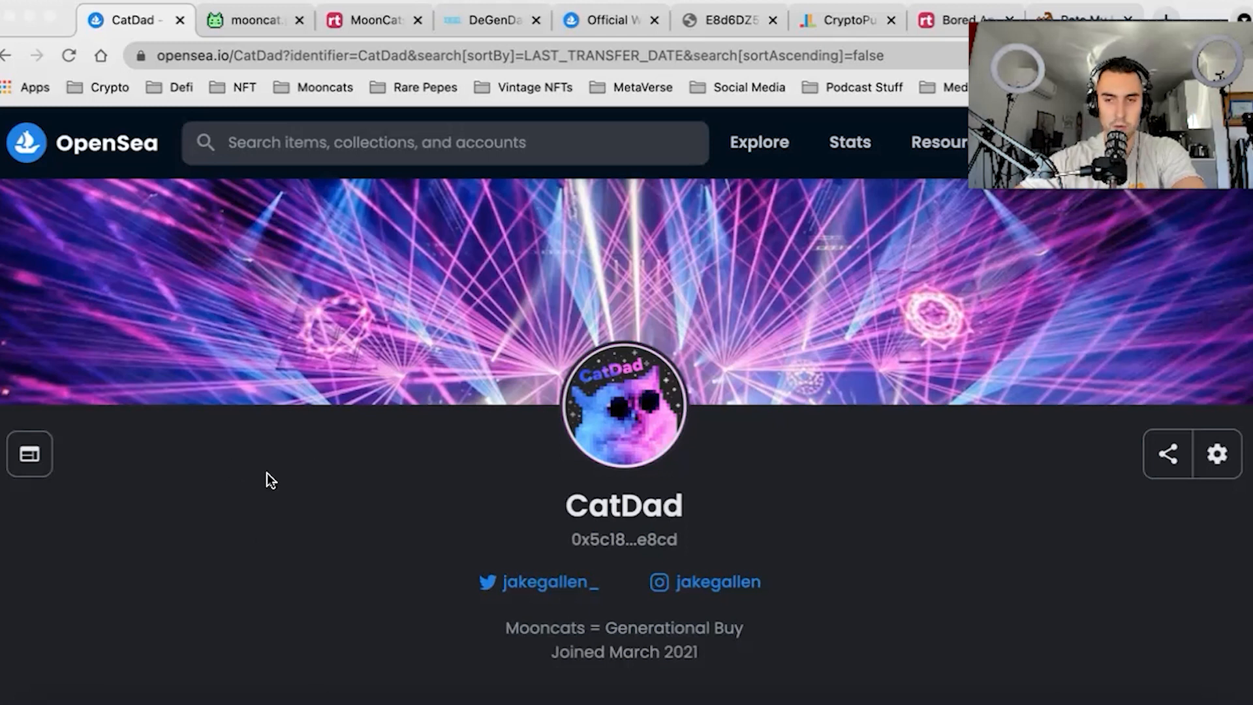
pyautogui.moveTo(916, 499)
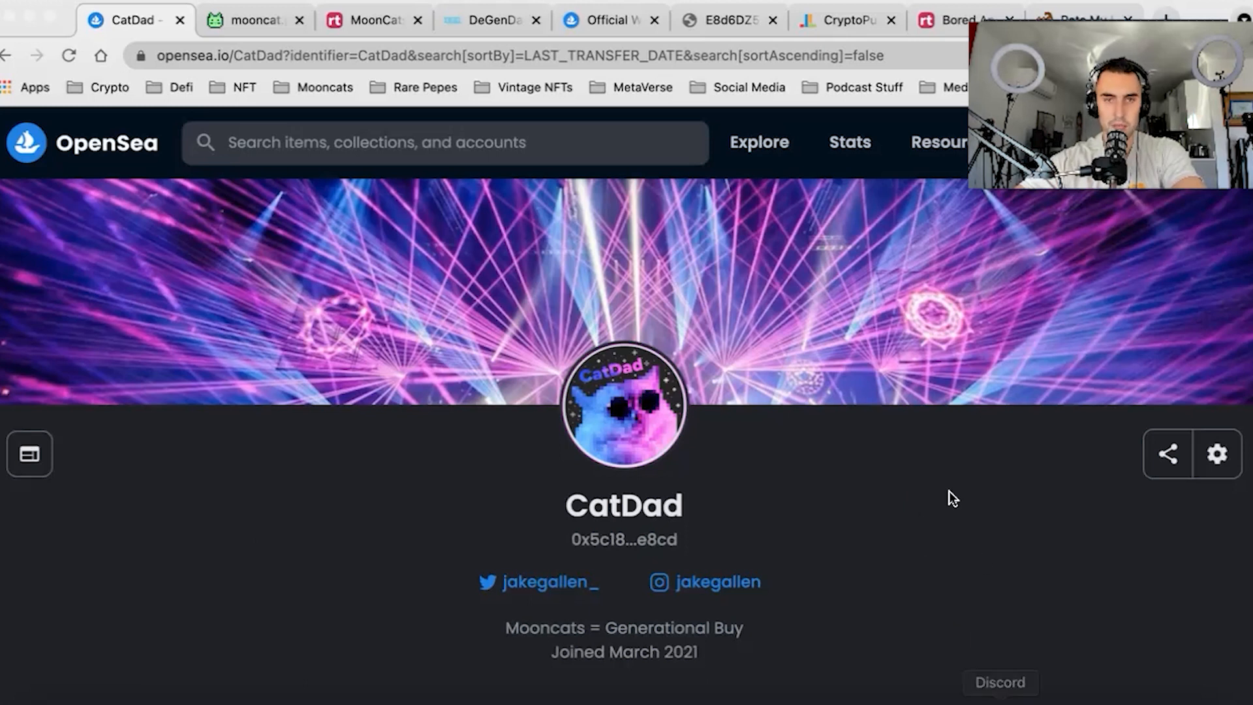
pyautogui.moveTo(297, 483)
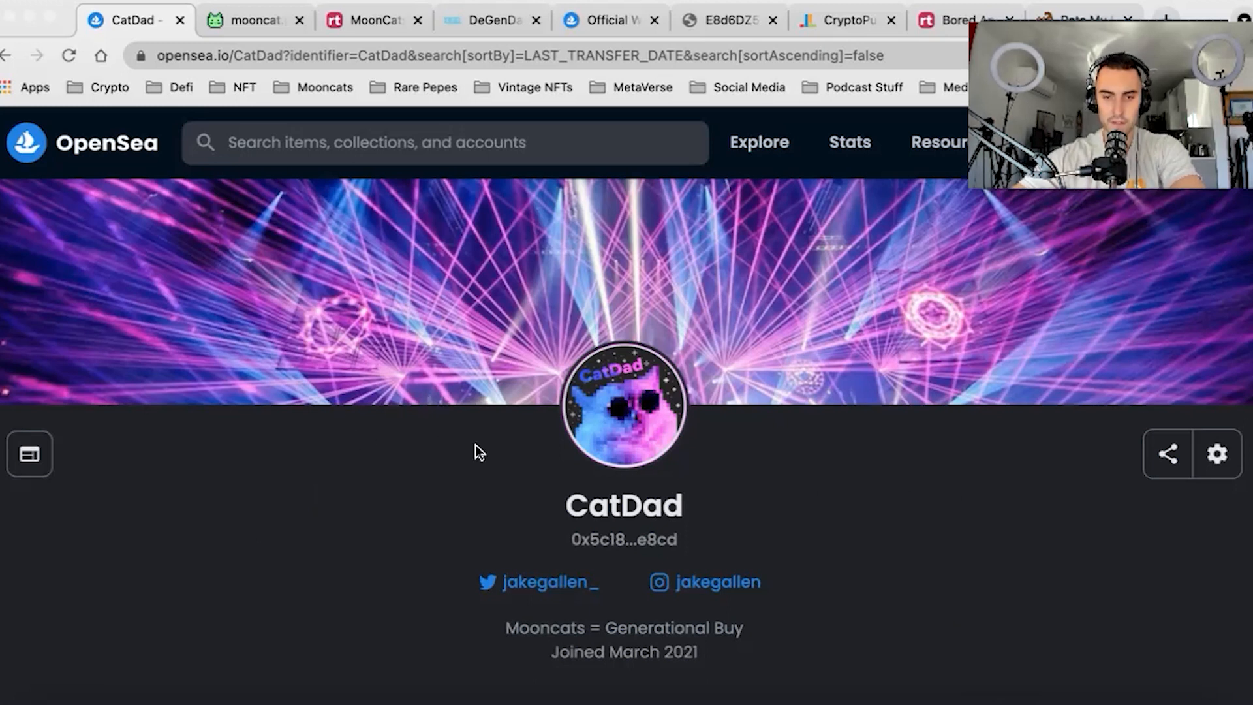
pyautogui.moveTo(835, 482)
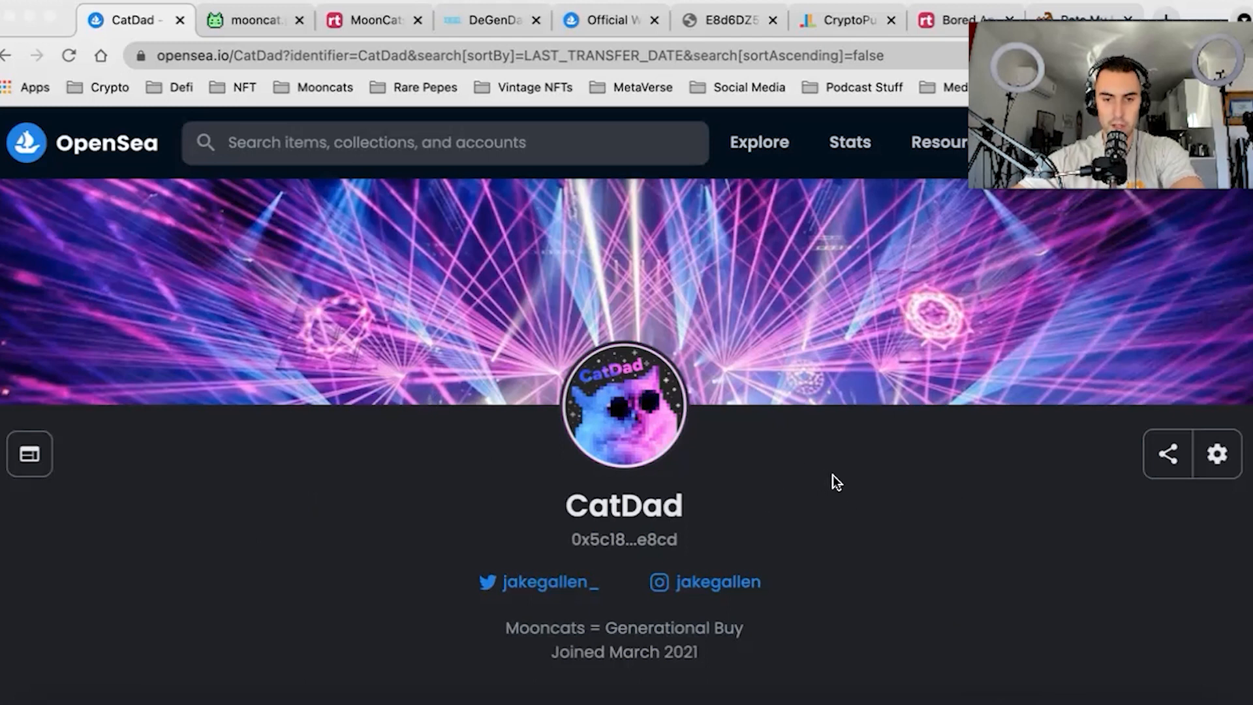
pyautogui.moveTo(953, 513)
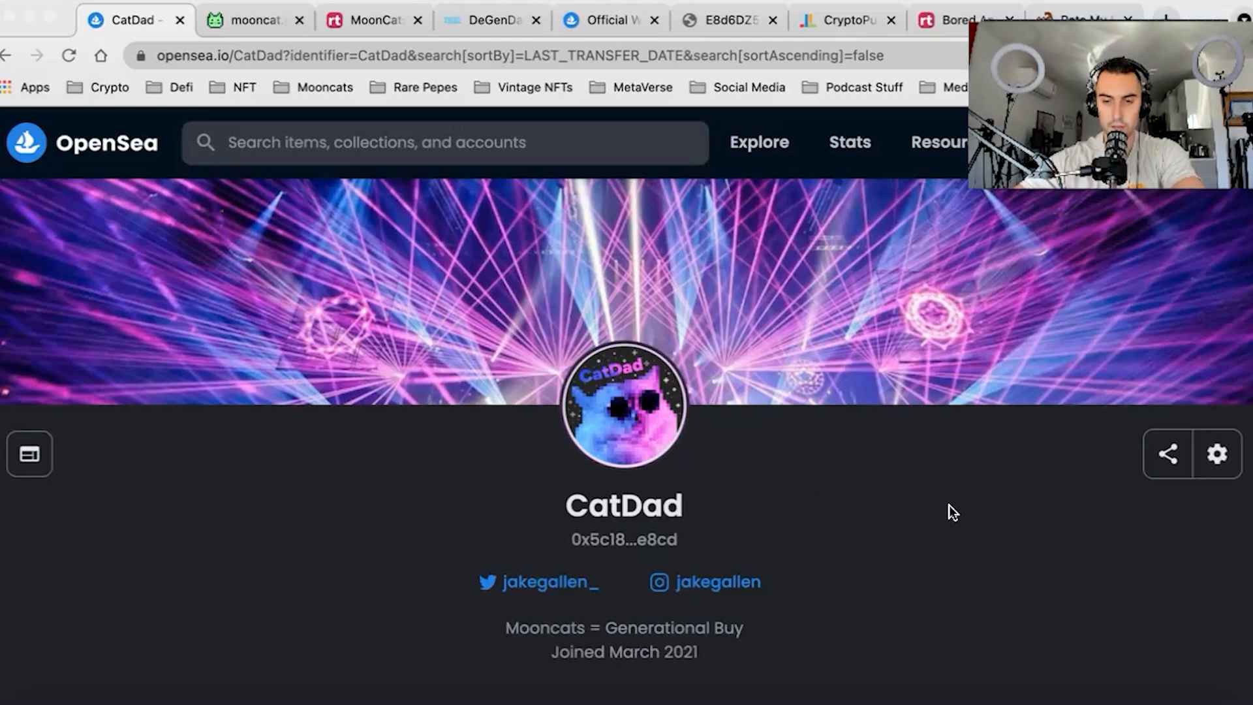
pyautogui.moveTo(966, 421)
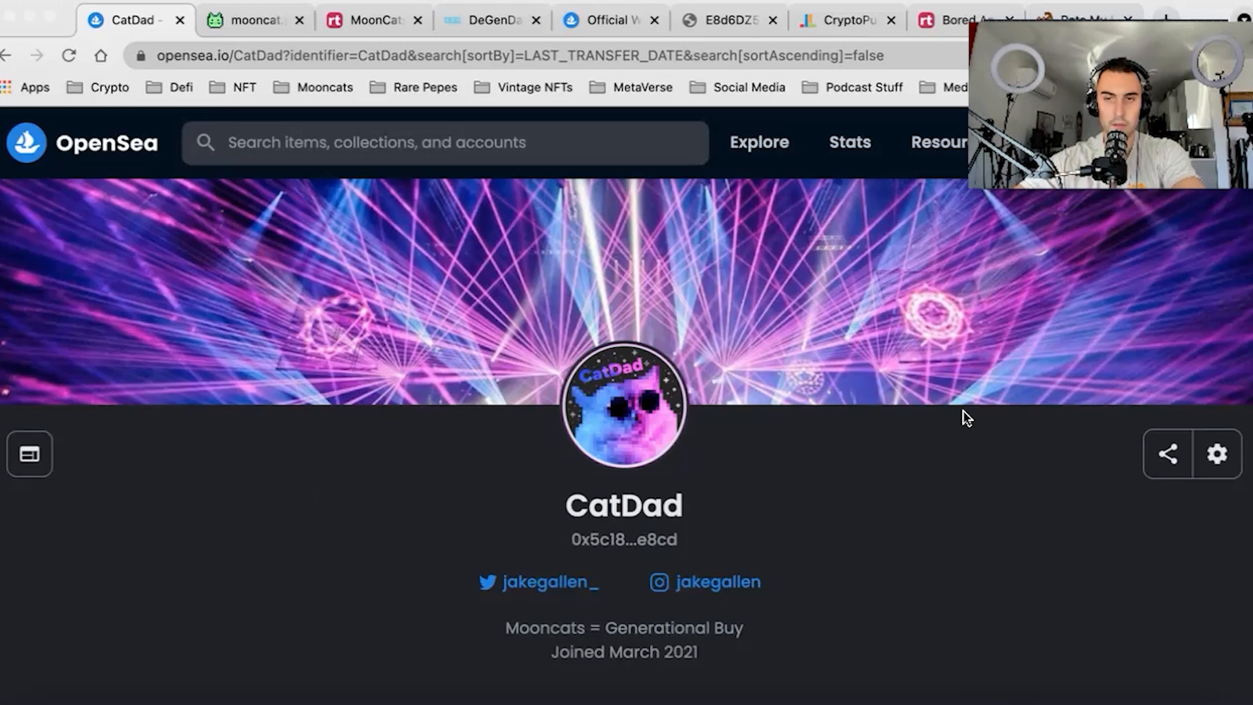
pyautogui.moveTo(953, 598)
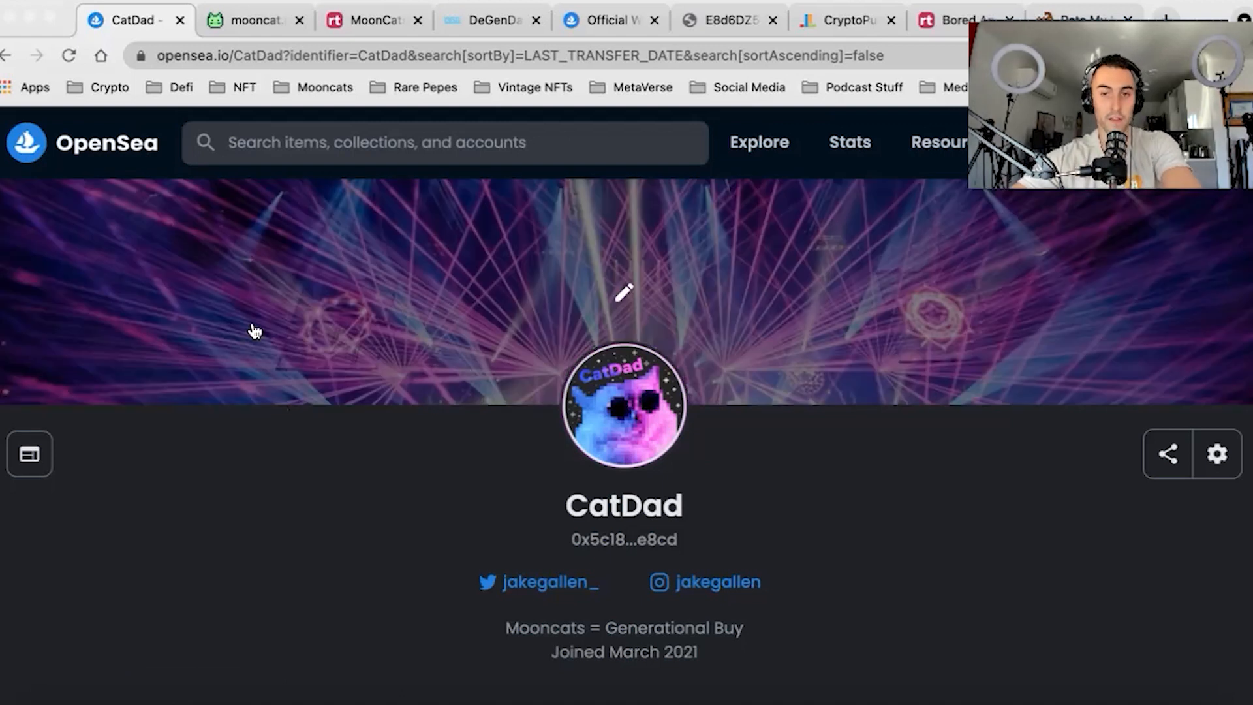
pyautogui.moveTo(296, 305)
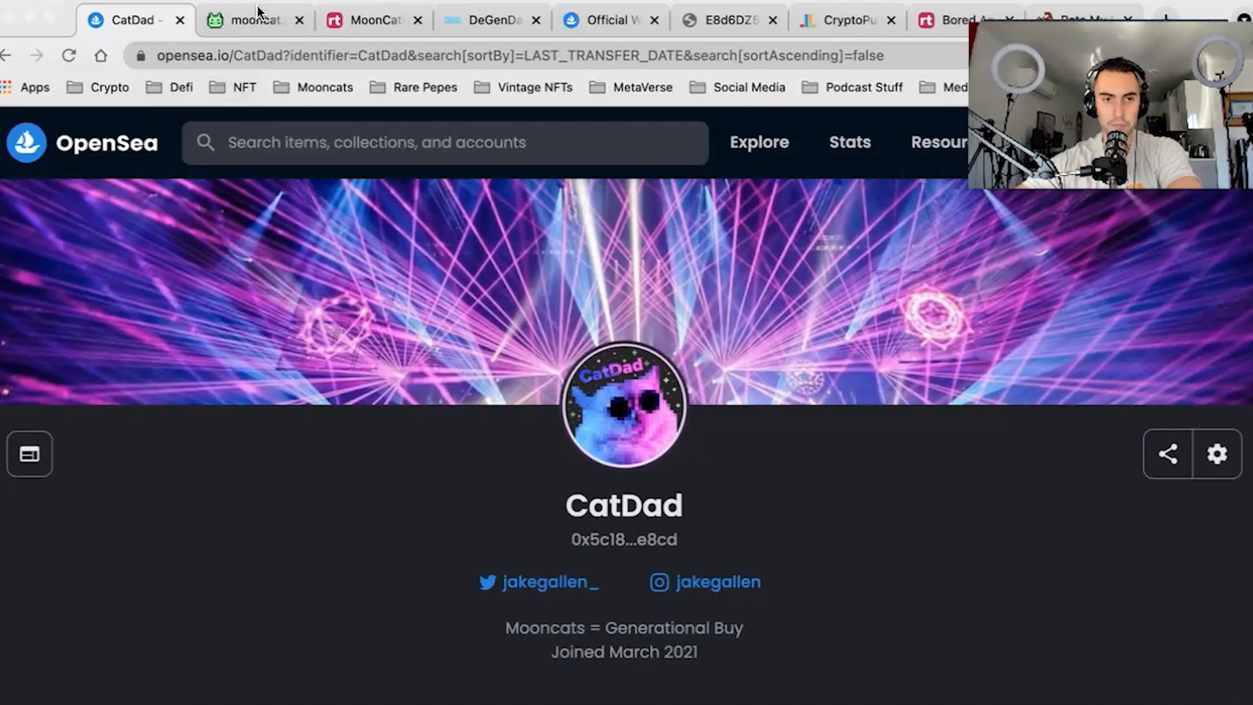
# Step: Switch to Mooncat Pro and open its Traits and Badges page
pyautogui.click(252, 19)
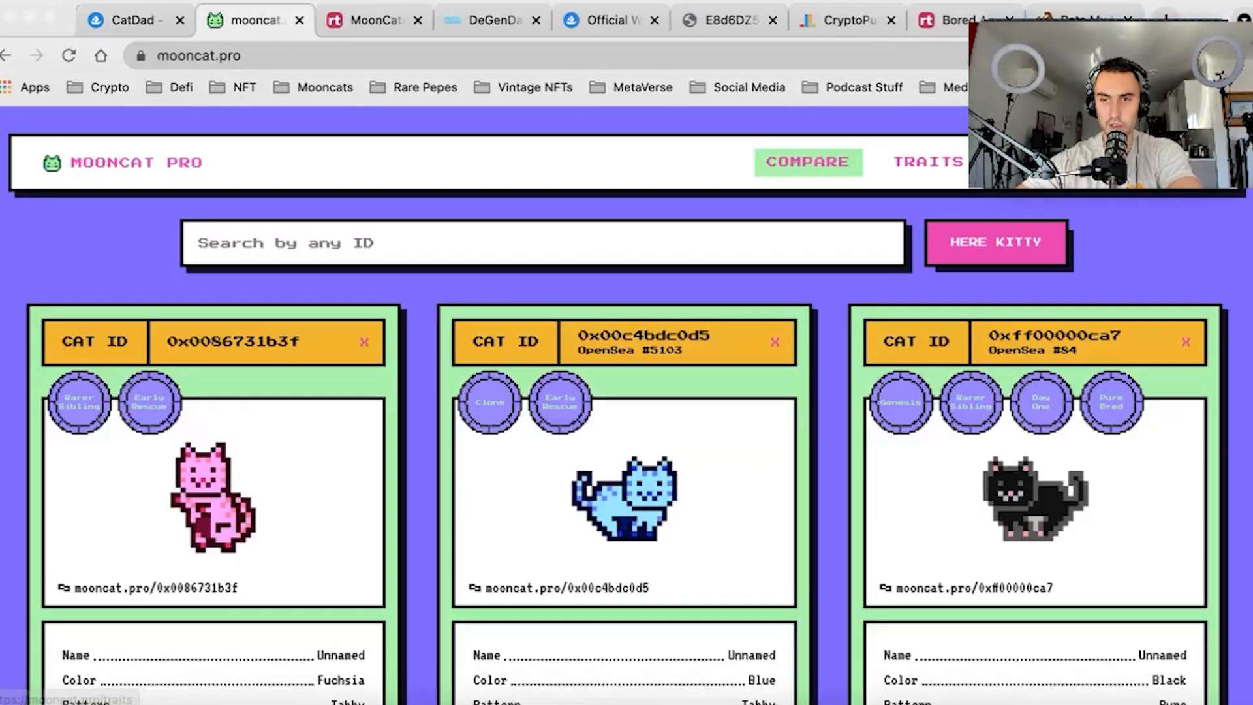
pyautogui.click(925, 161)
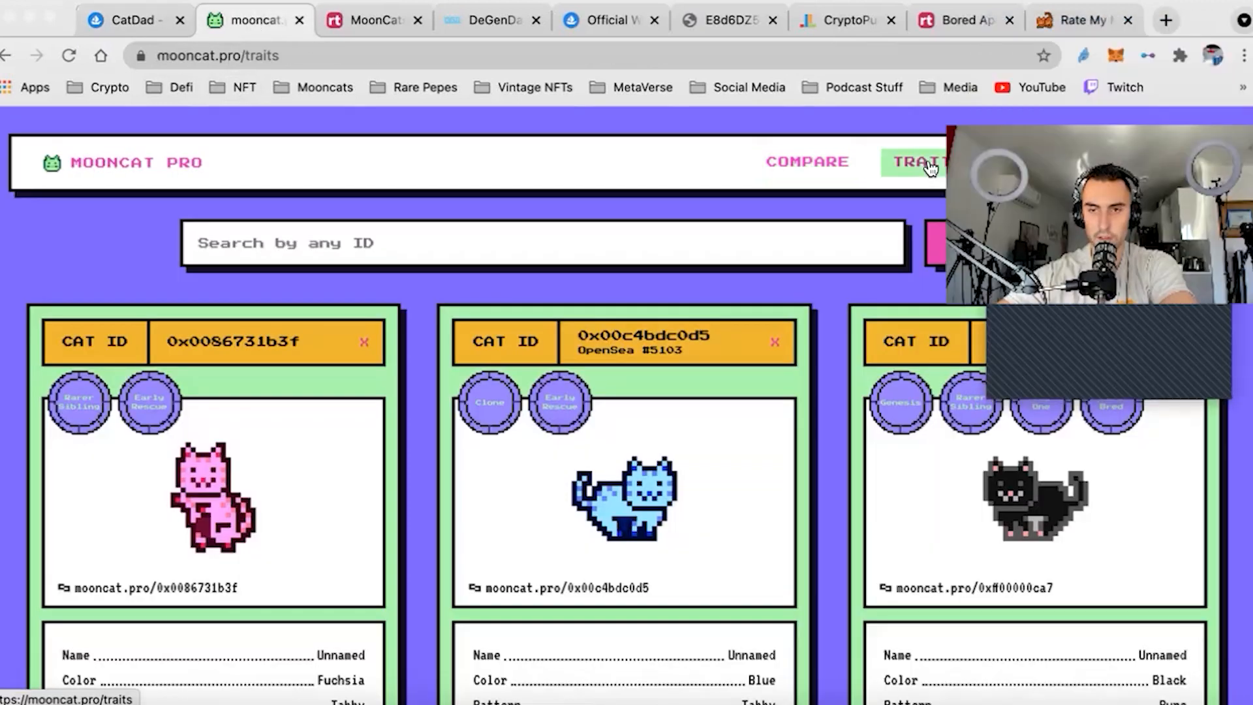
pyautogui.click(916, 161)
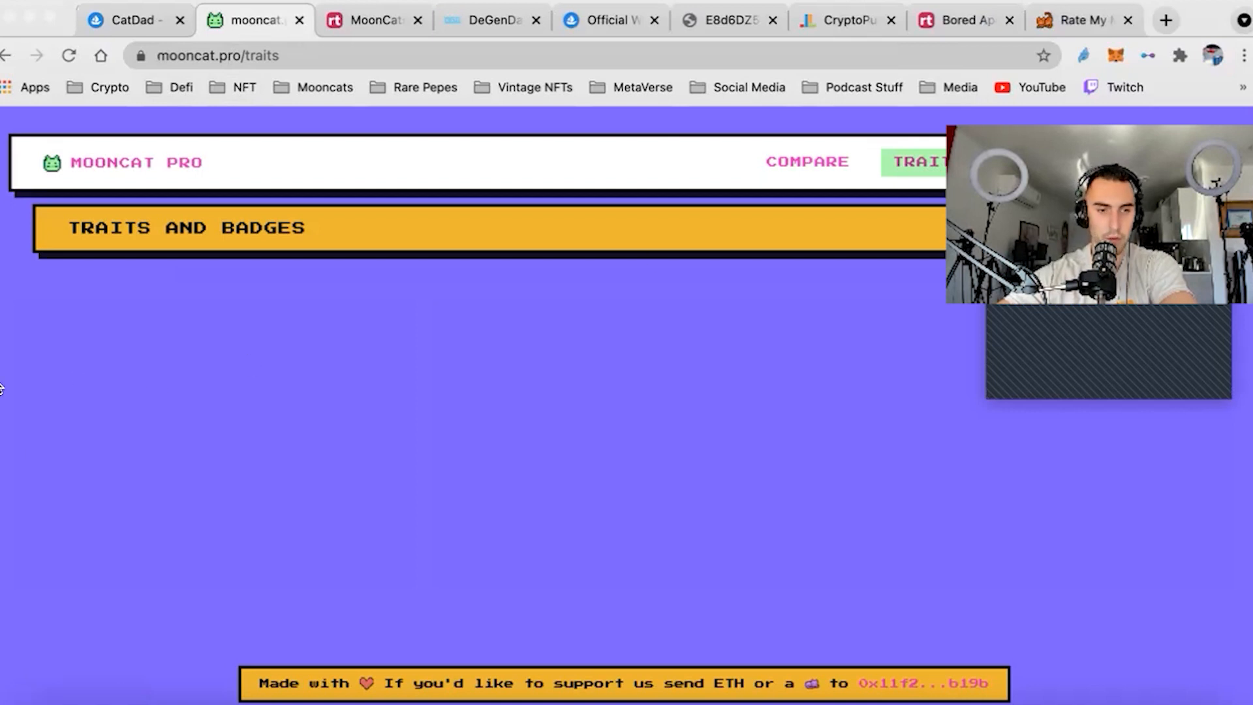
pyautogui.scroll(-3)
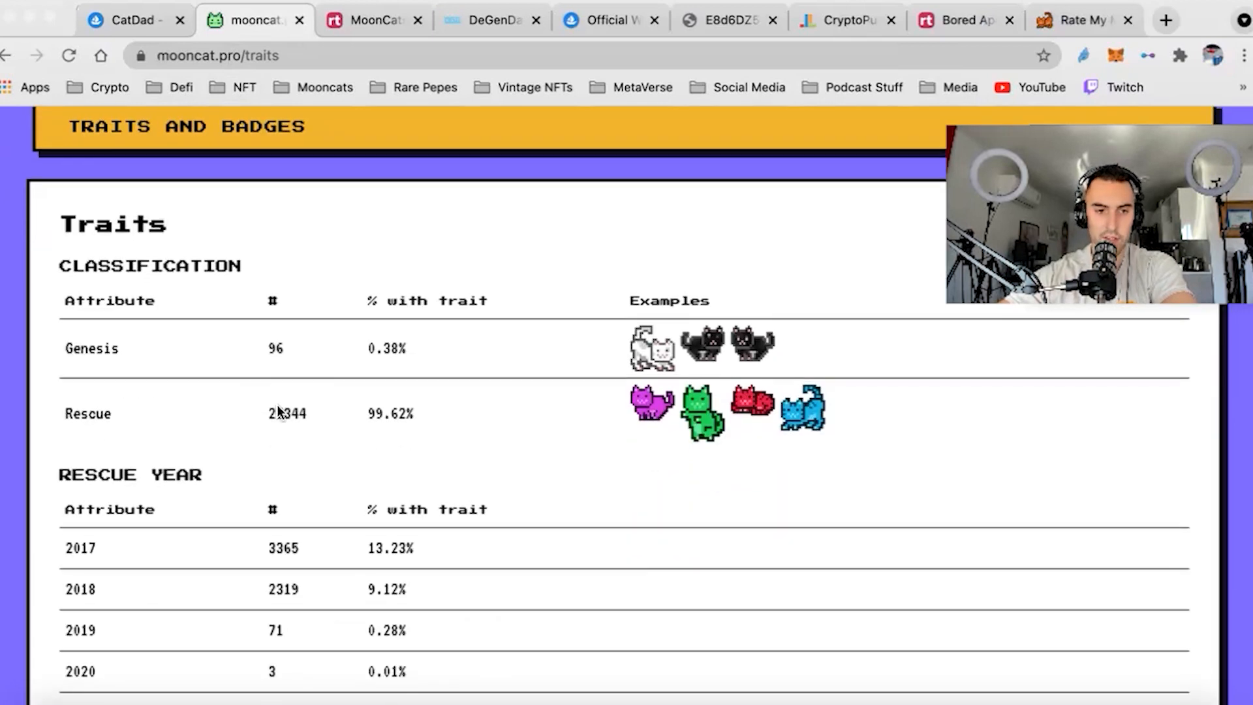
# Step: Highlight the 25344 rescue count and the rescue-year counts and percentages, then clear the selection
pyautogui.doubleClick(285, 413)
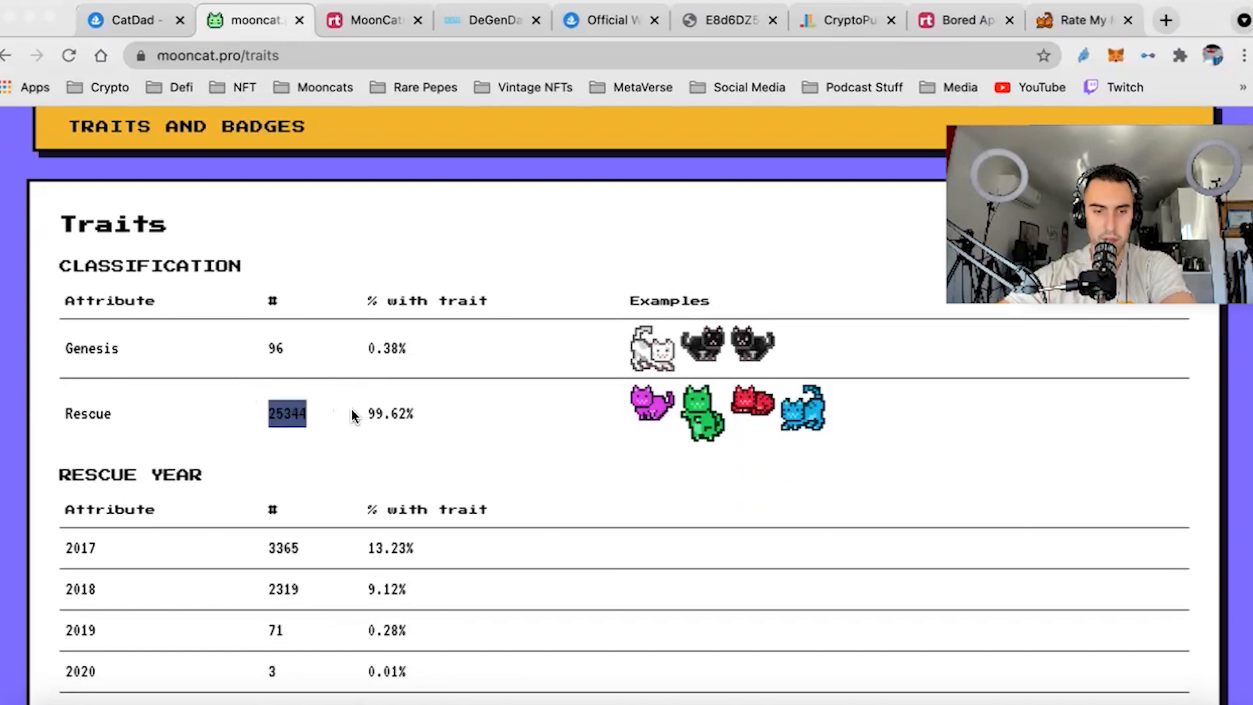
pyautogui.scroll(-3)
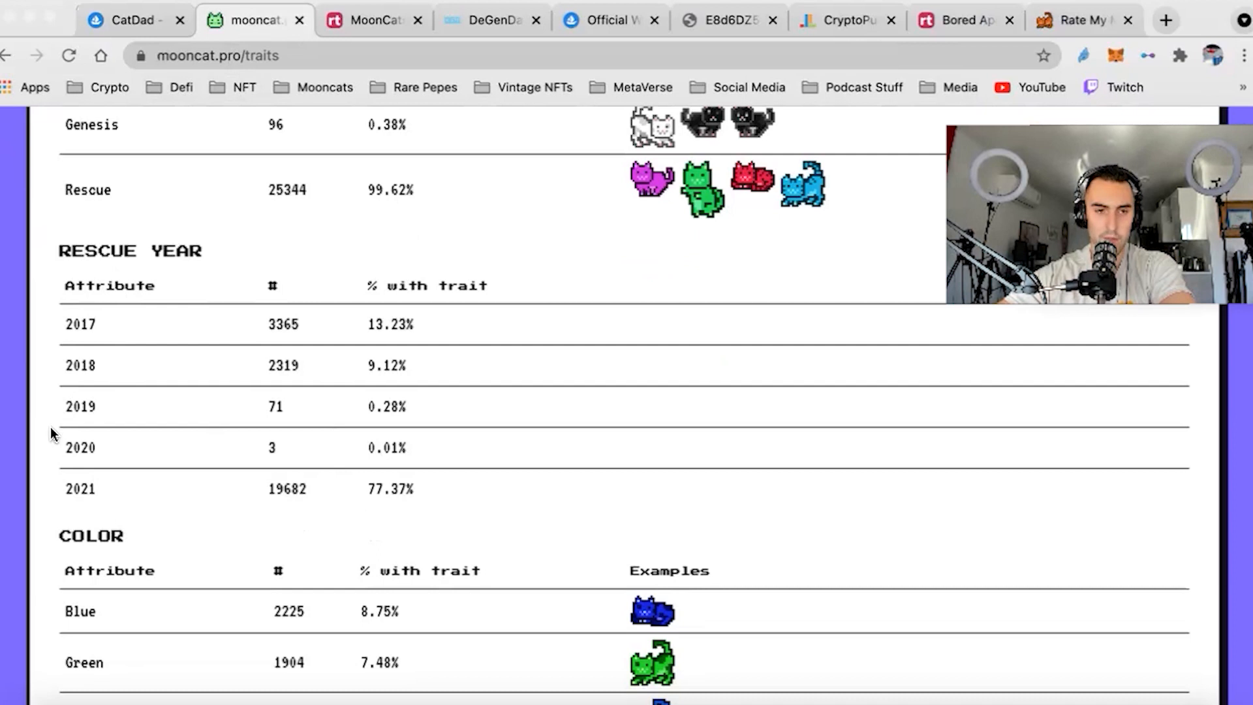
pyautogui.moveTo(75, 271); pyautogui.dragTo(495, 488)
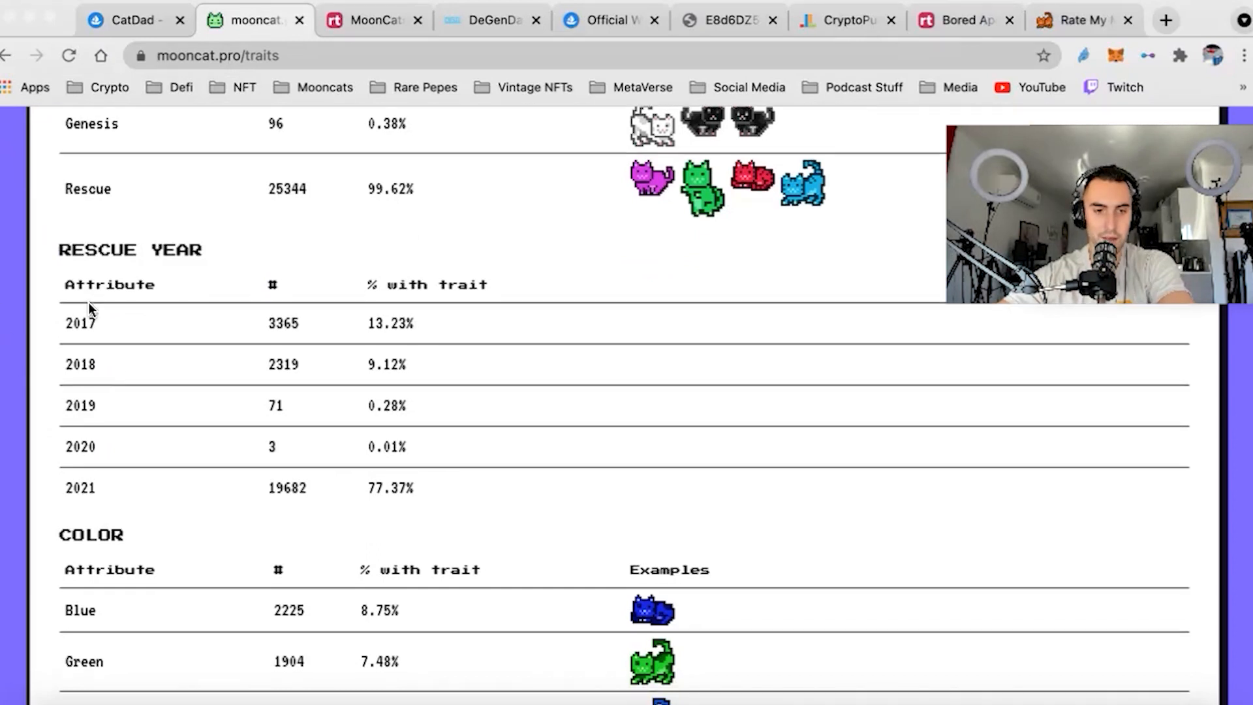
pyautogui.scroll(-3)
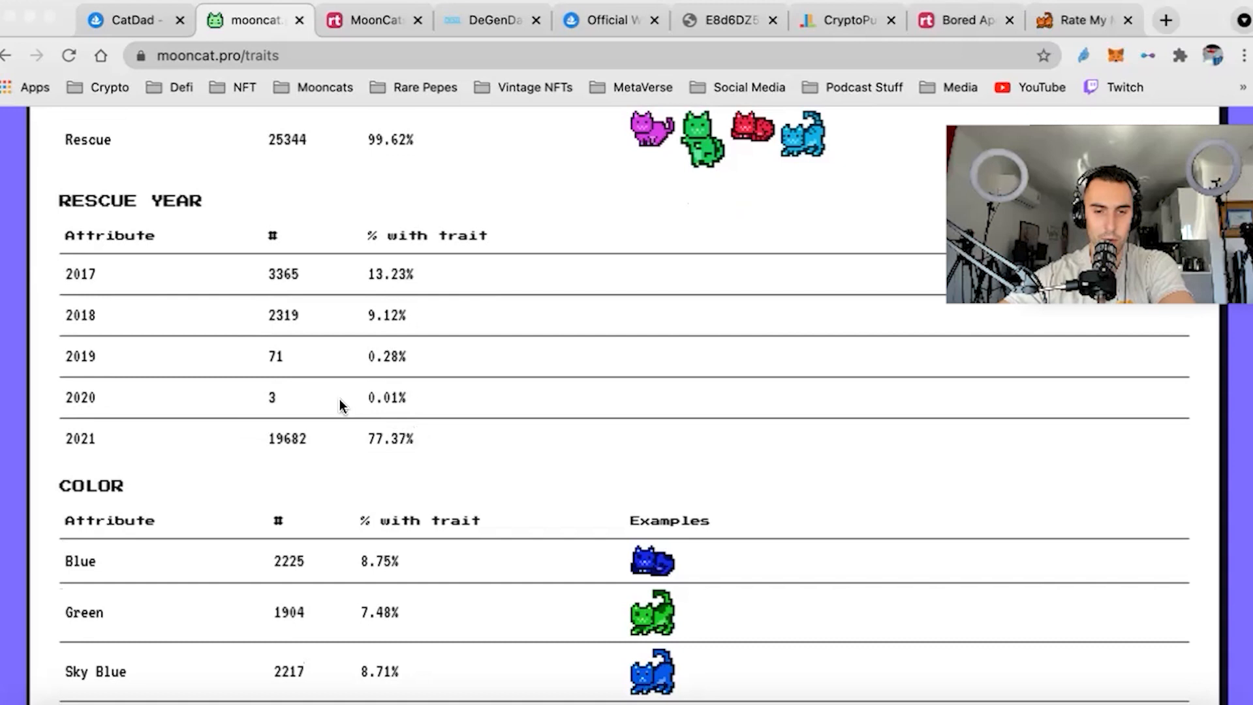
pyautogui.moveTo(71, 274); pyautogui.dragTo(416, 438)
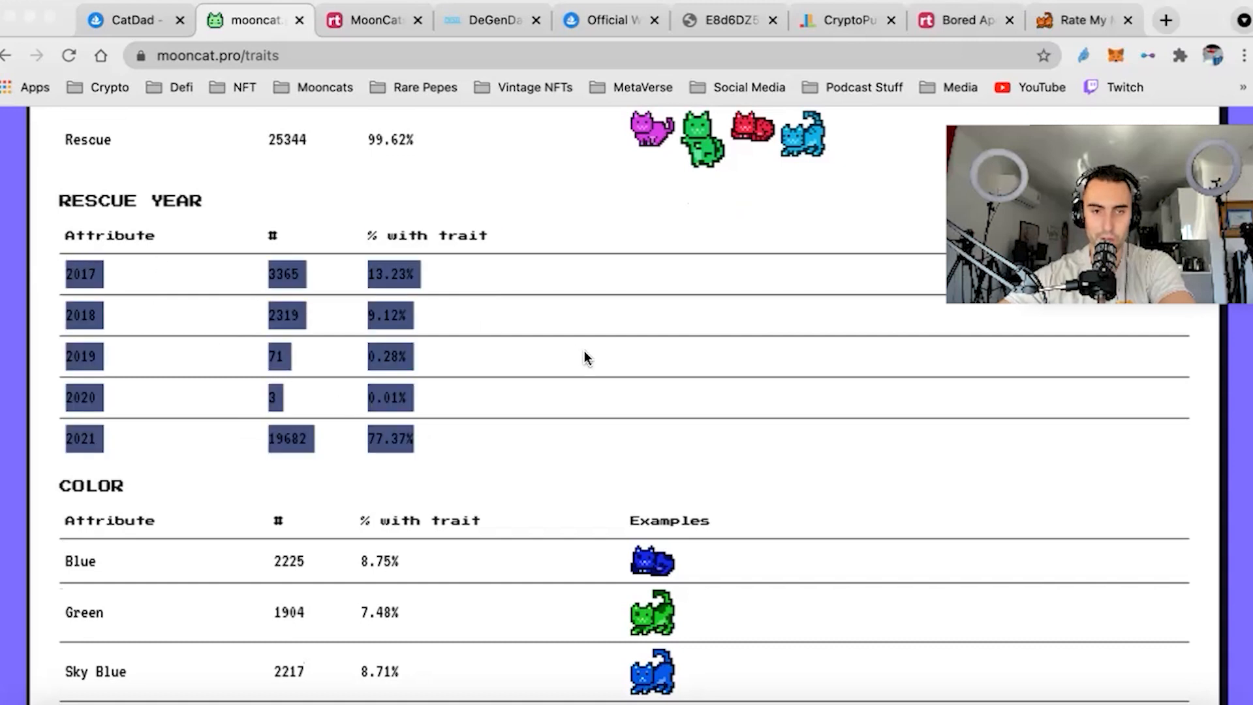
pyautogui.click(140, 366)
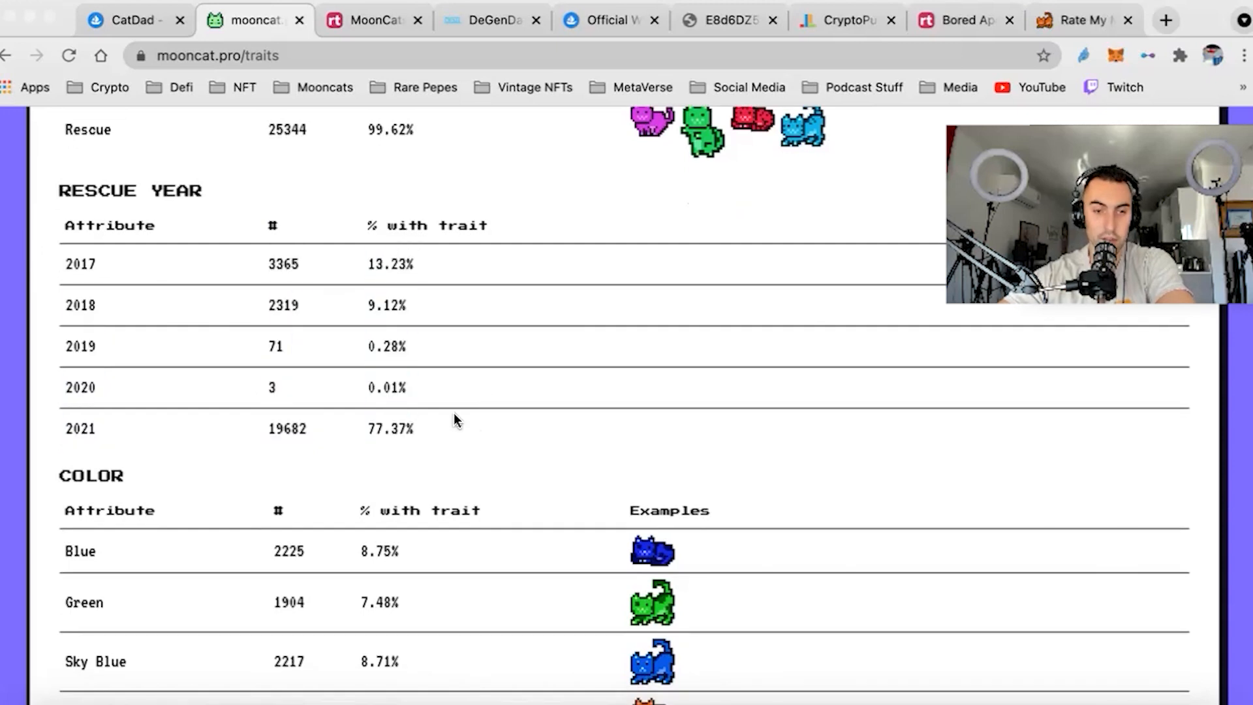
pyautogui.scroll(-3)
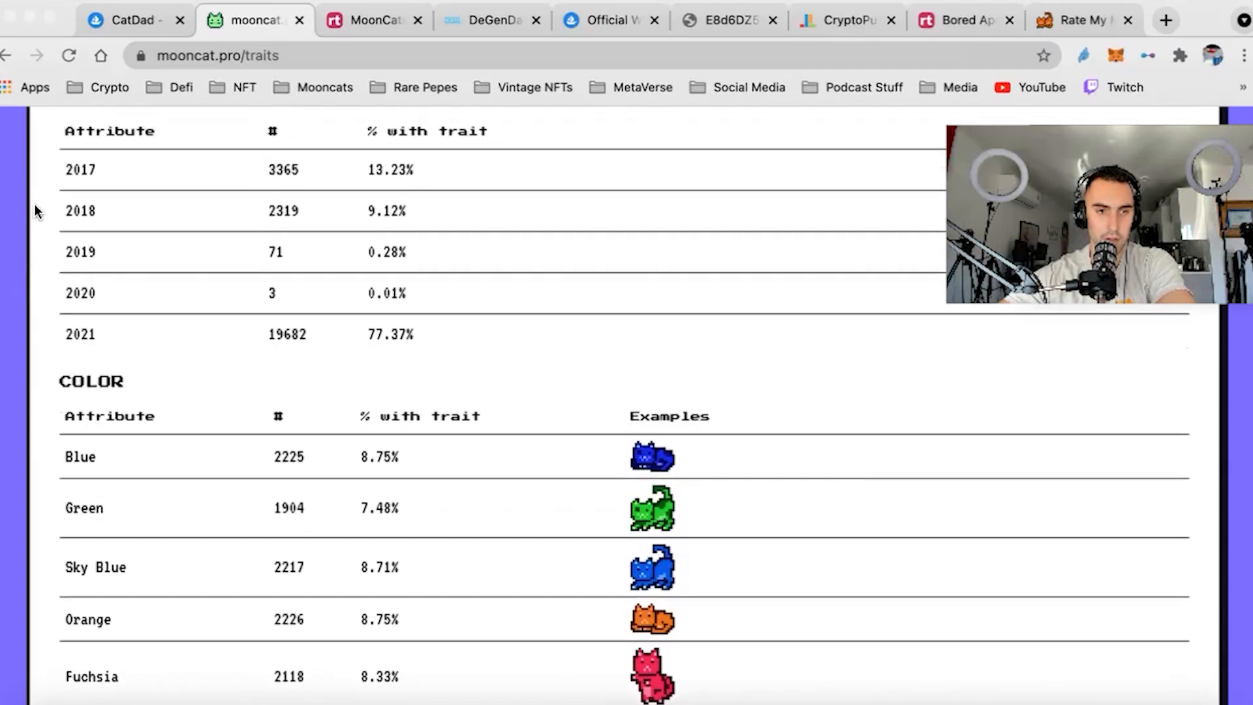
pyautogui.scroll(-3)
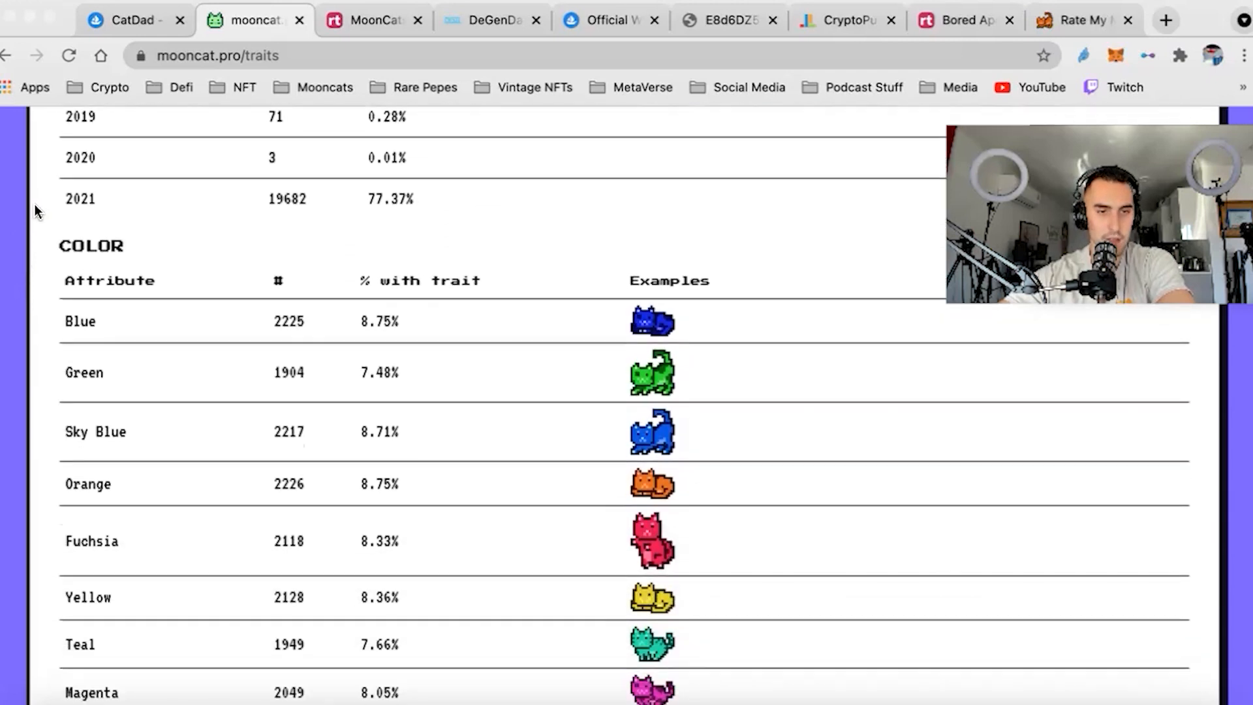
pyautogui.scroll(-3)
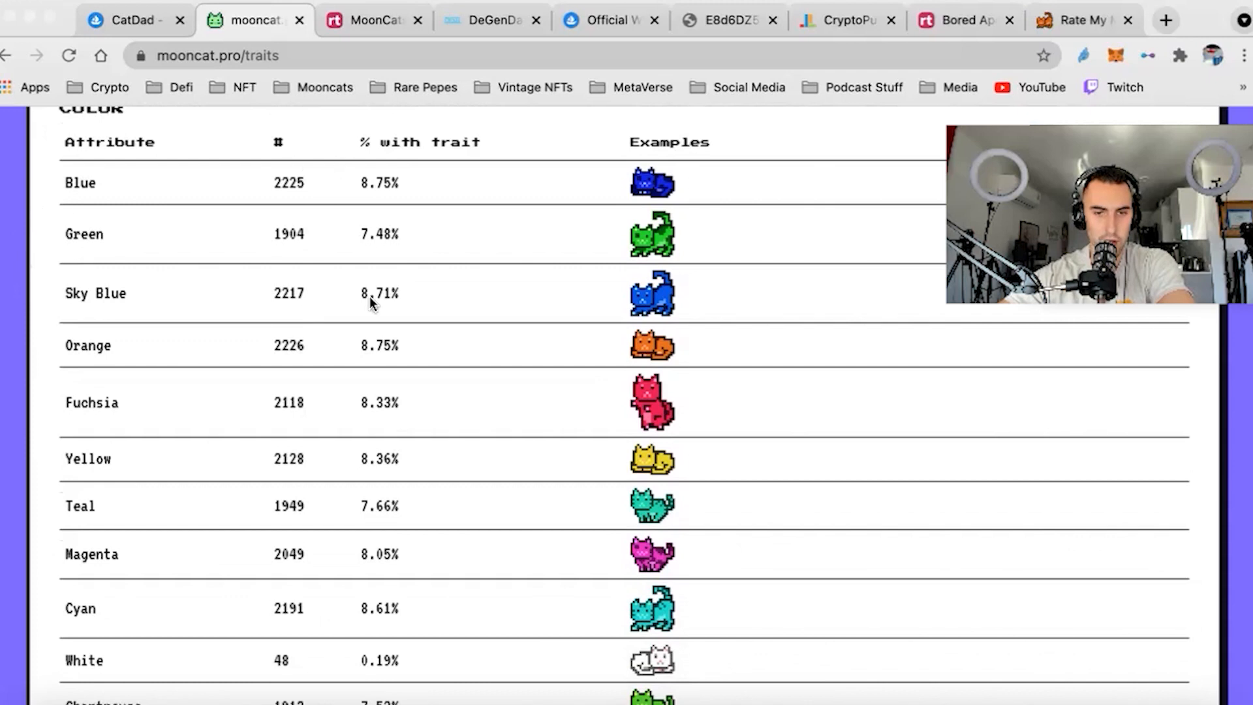
pyautogui.scroll(-3)
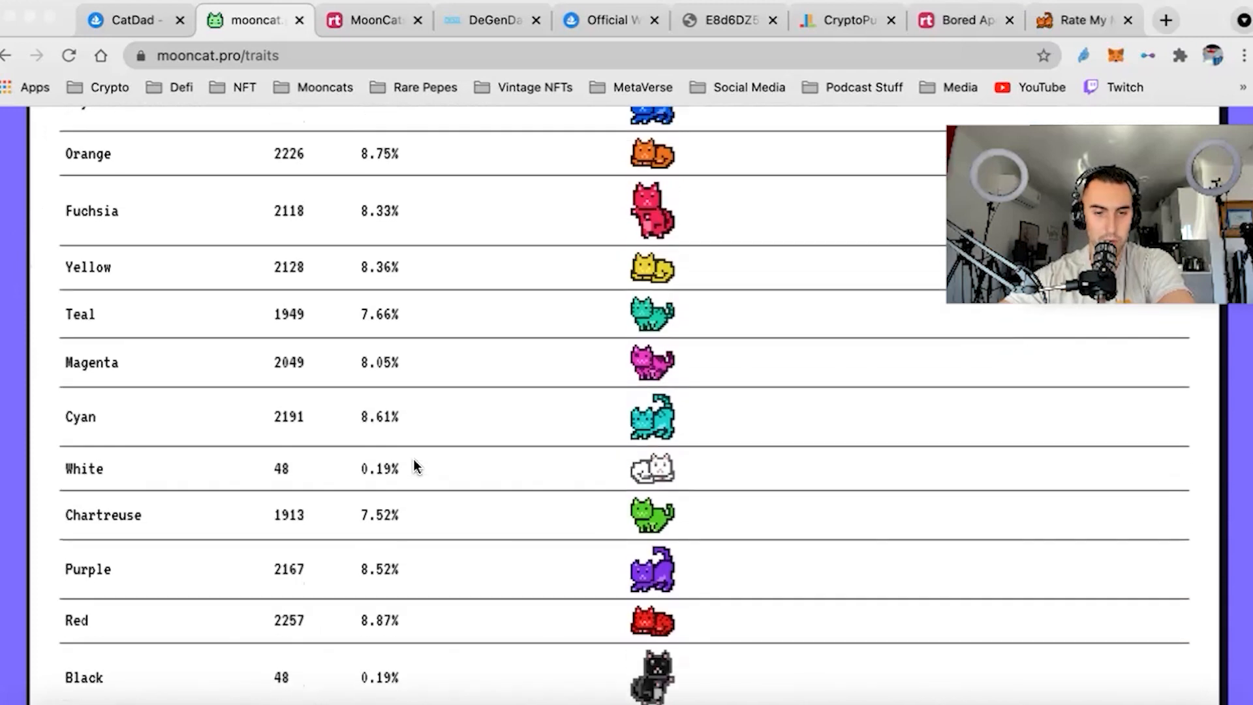
pyautogui.scroll(3)
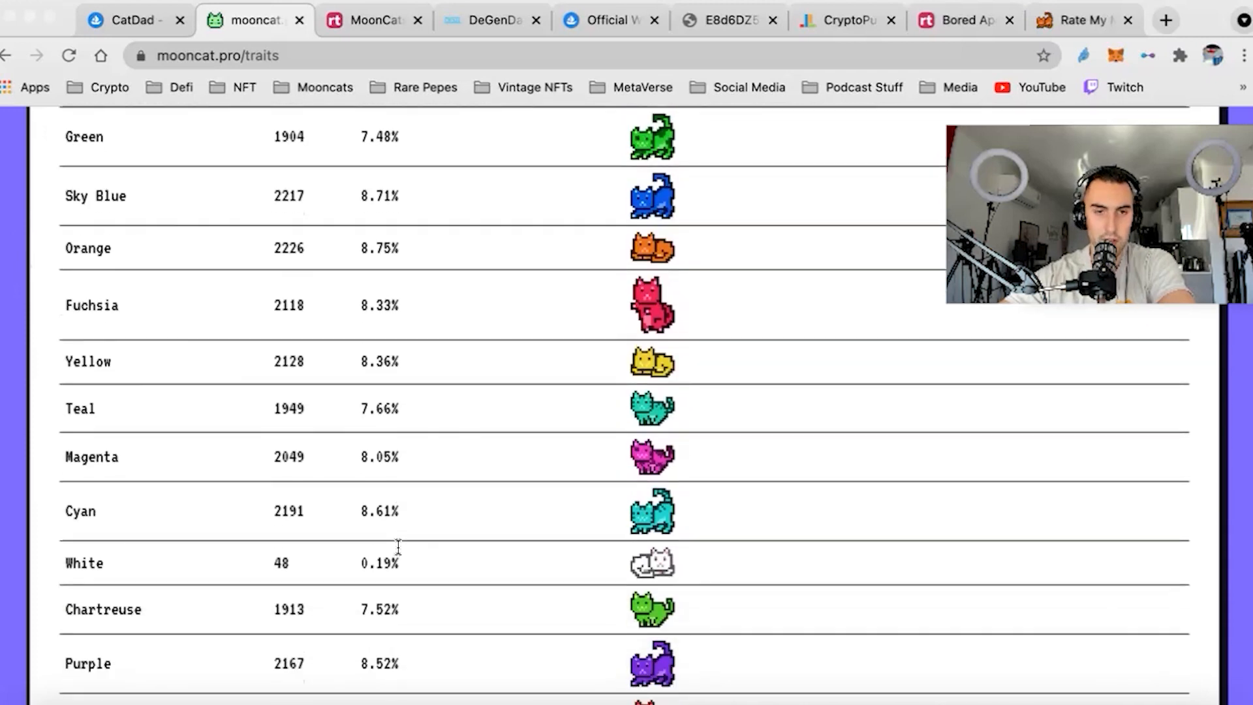
pyautogui.scroll(-3)
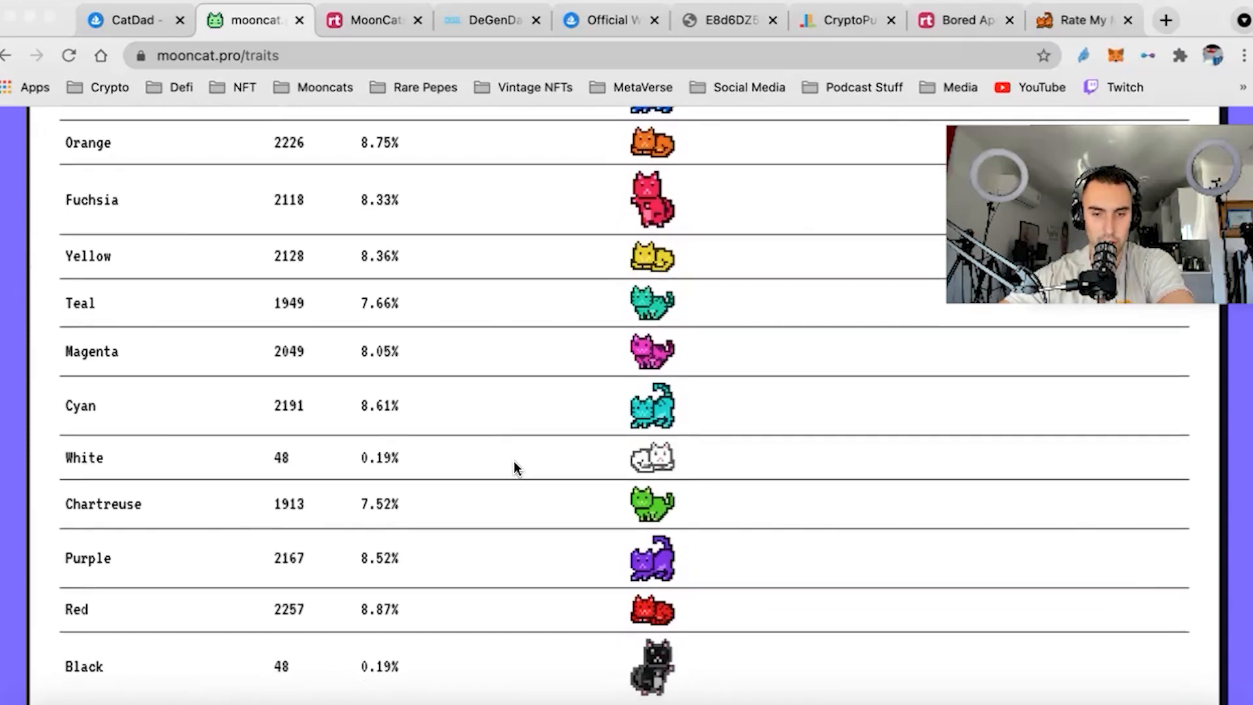
pyautogui.scroll(-3)
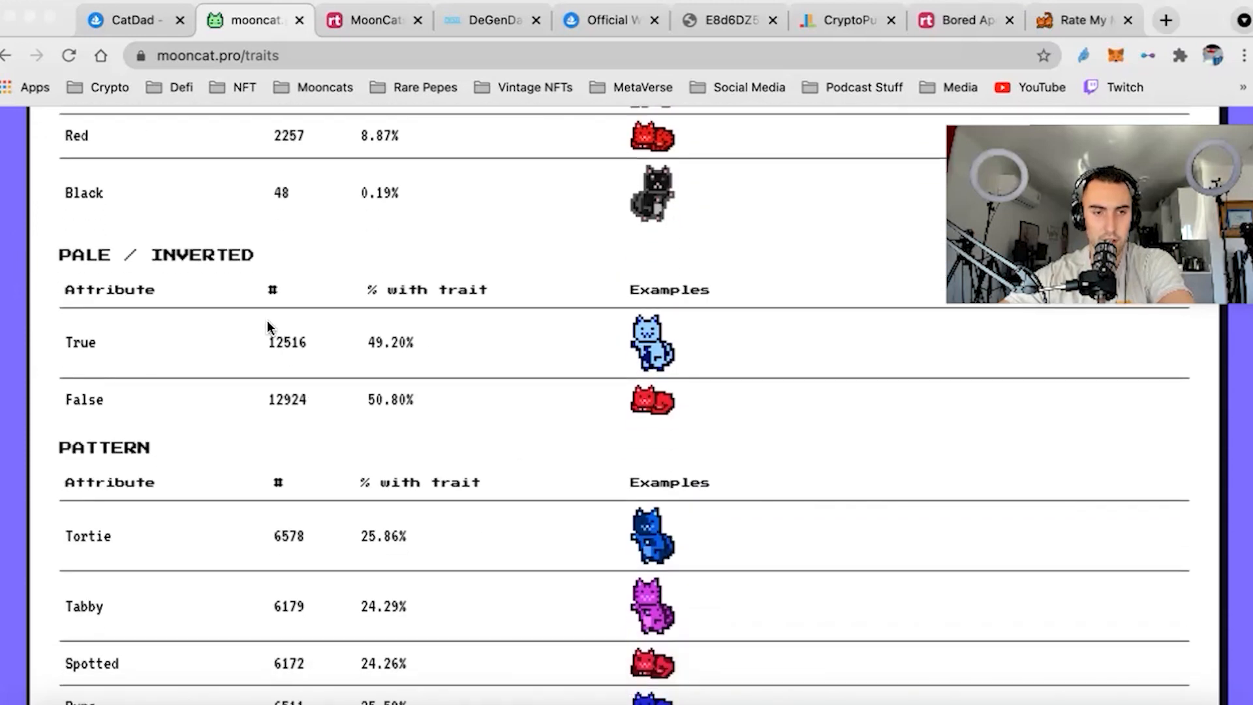
pyautogui.scroll(-3)
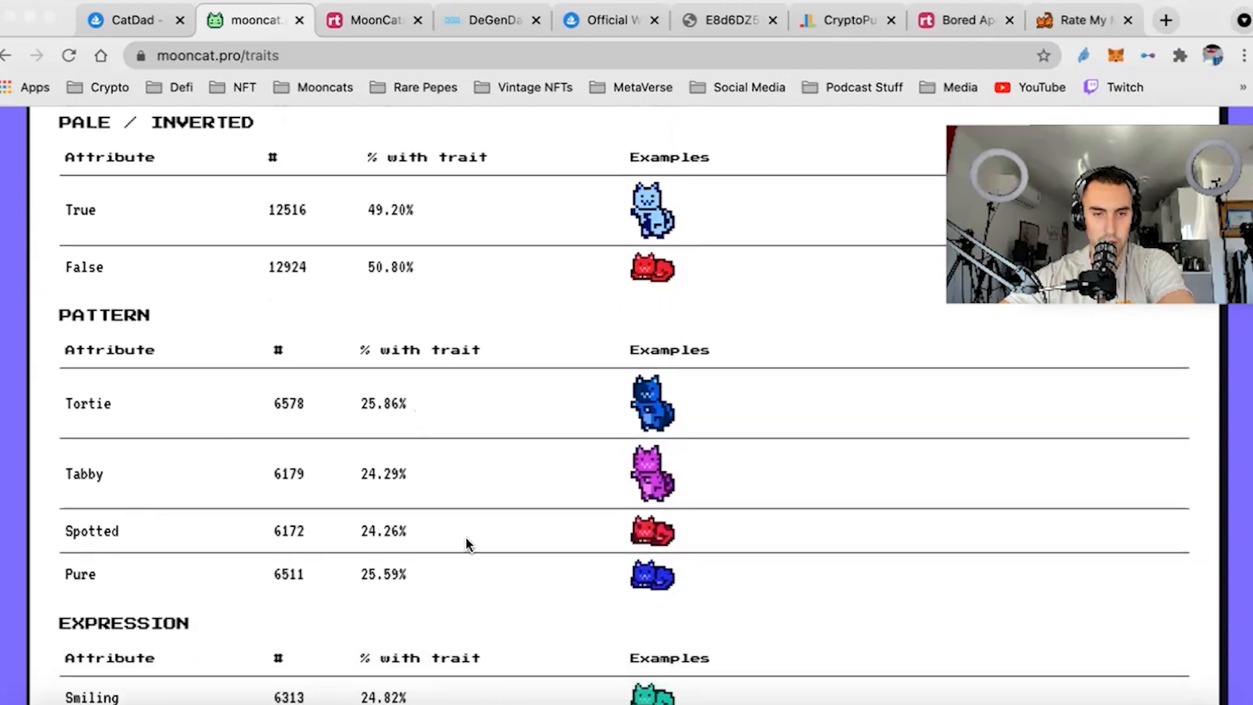
pyautogui.scroll(-3)
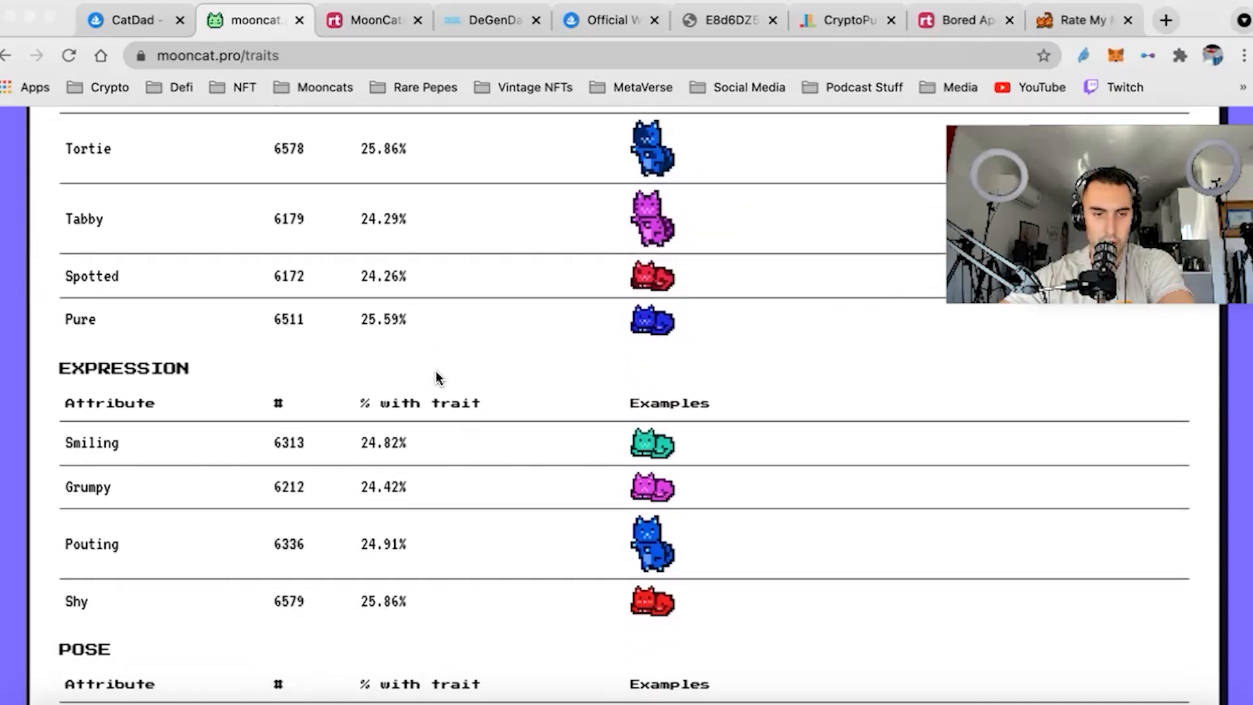
pyautogui.scroll(-3)
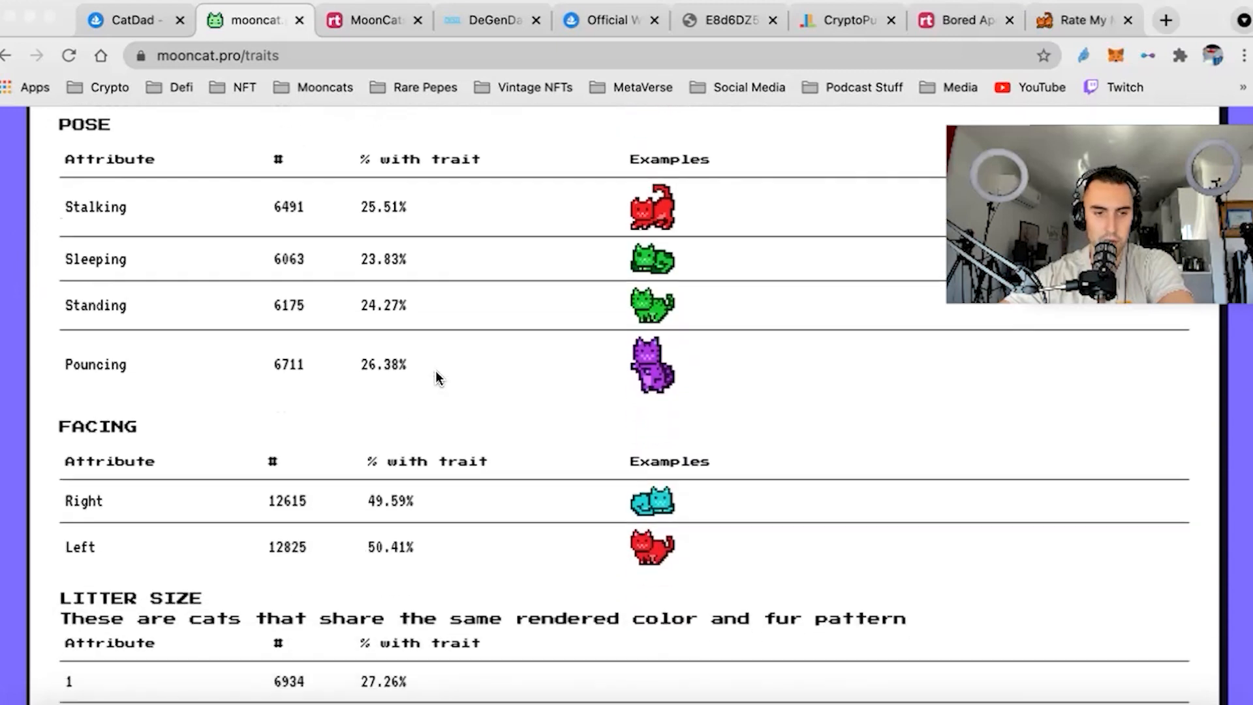
pyautogui.scroll(-3)
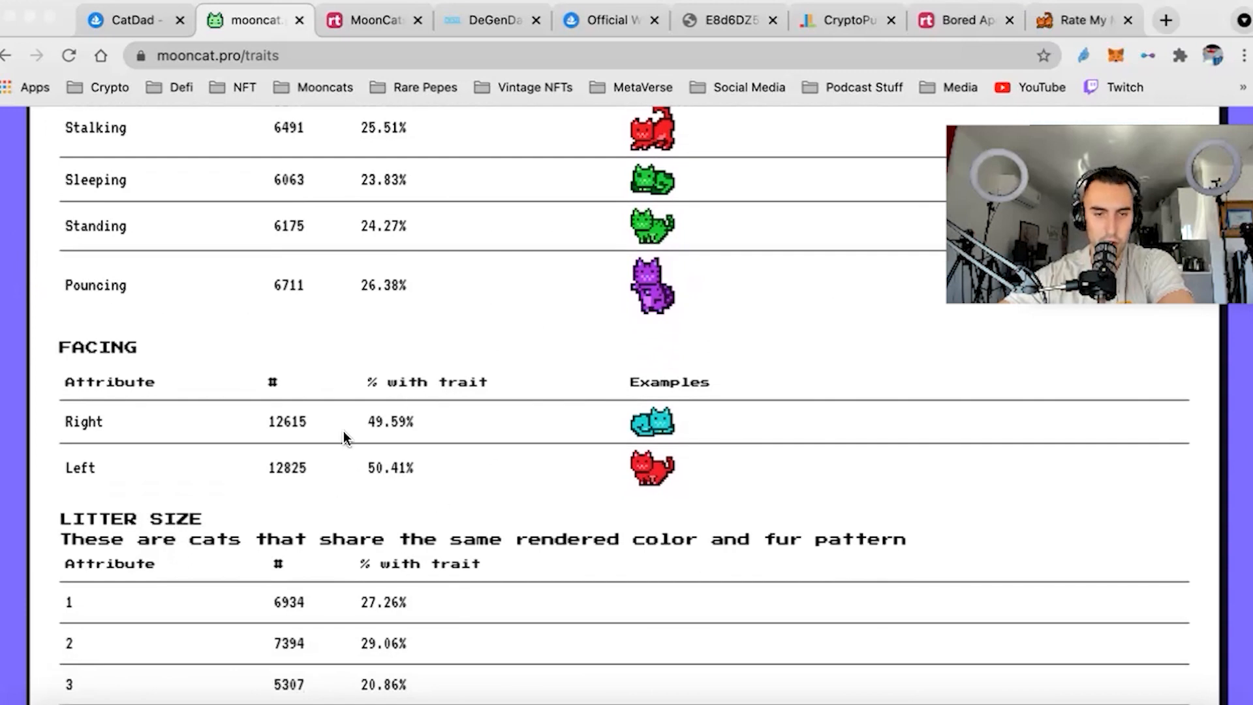
pyautogui.moveTo(388, 210)
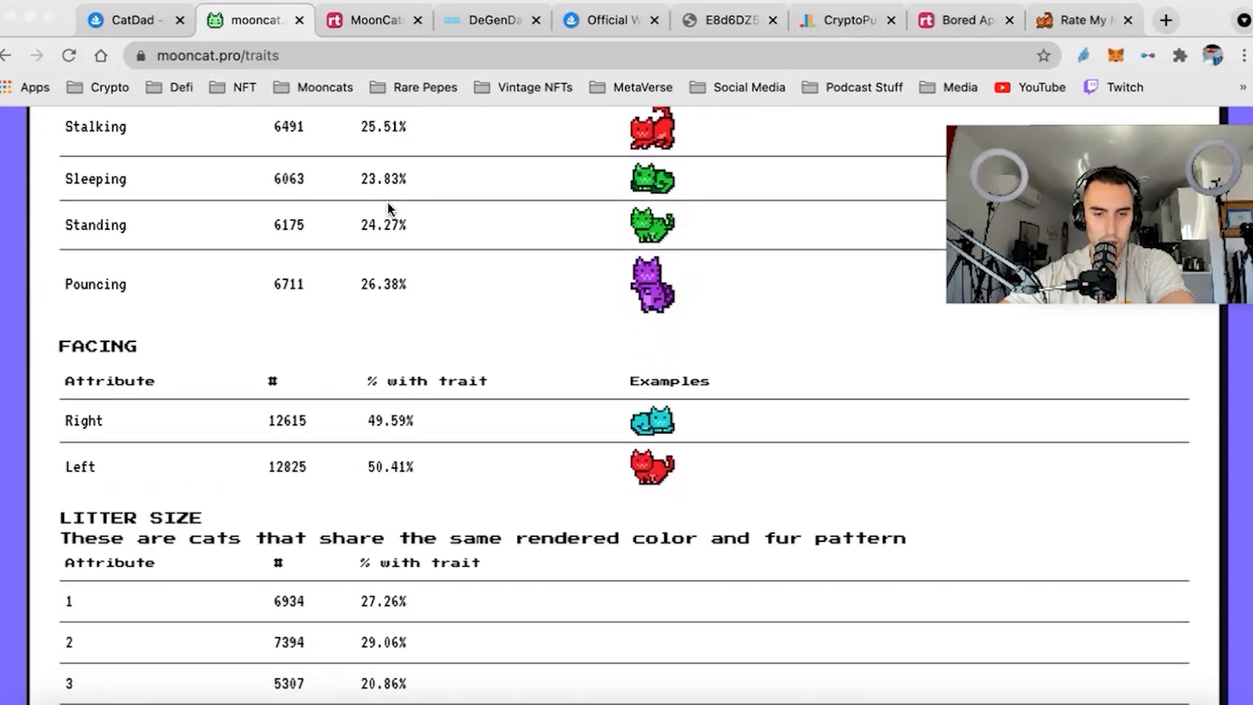
pyautogui.scroll(-3)
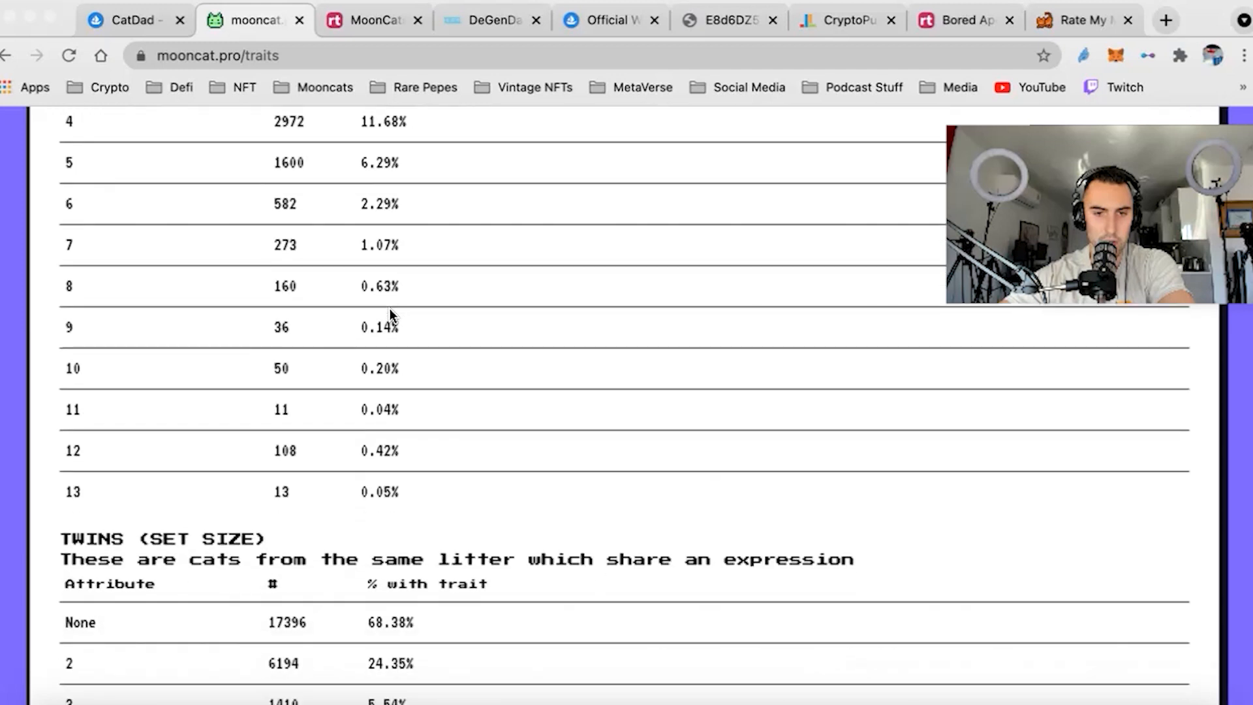
pyautogui.scroll(-3)
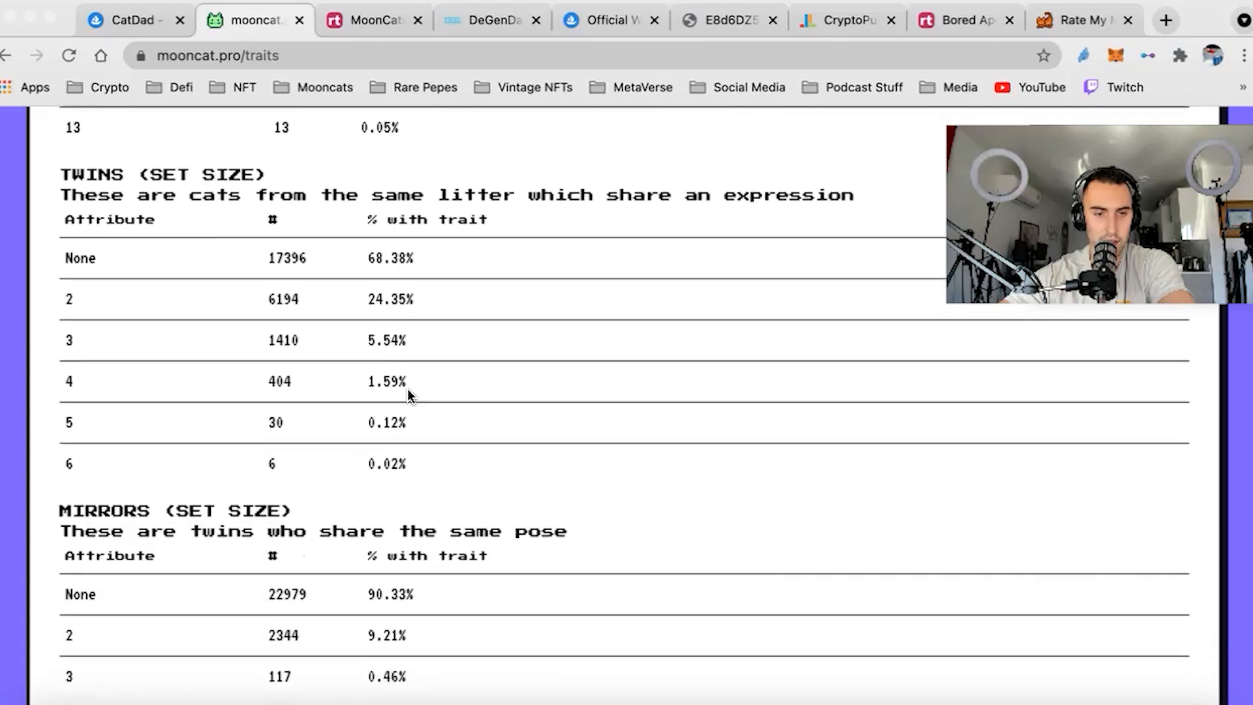
pyautogui.scroll(-3)
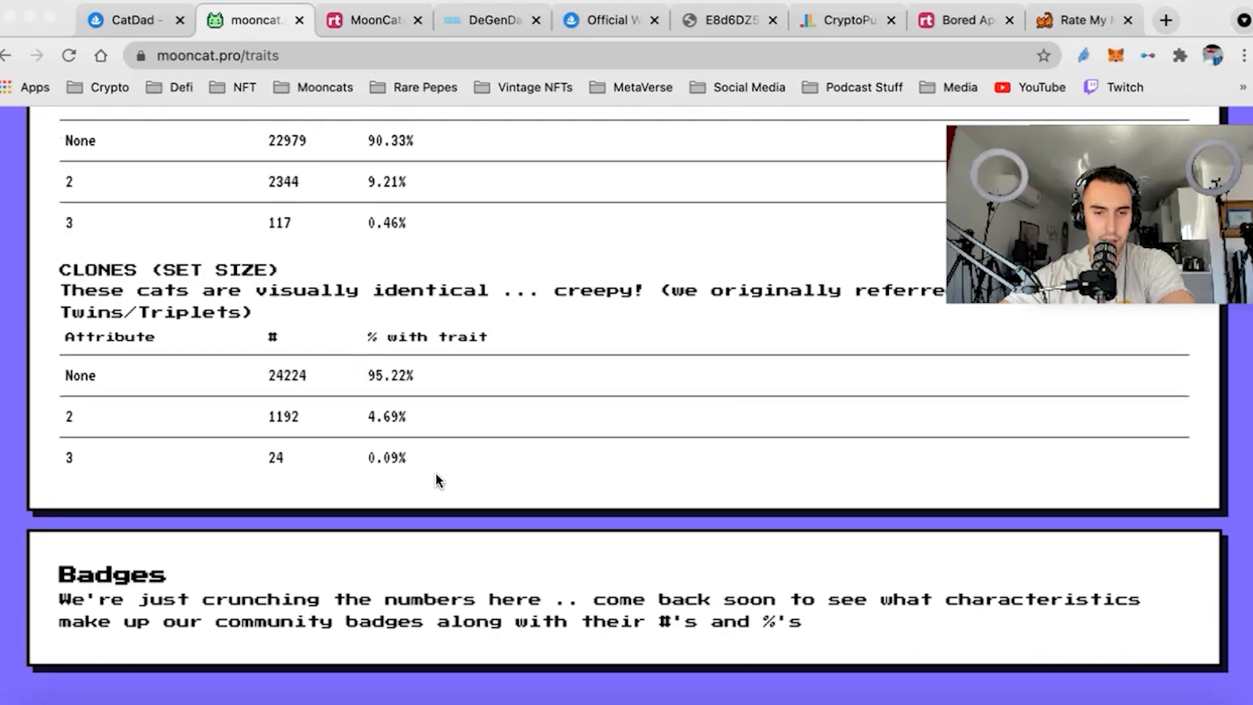
pyautogui.moveTo(456, 346)
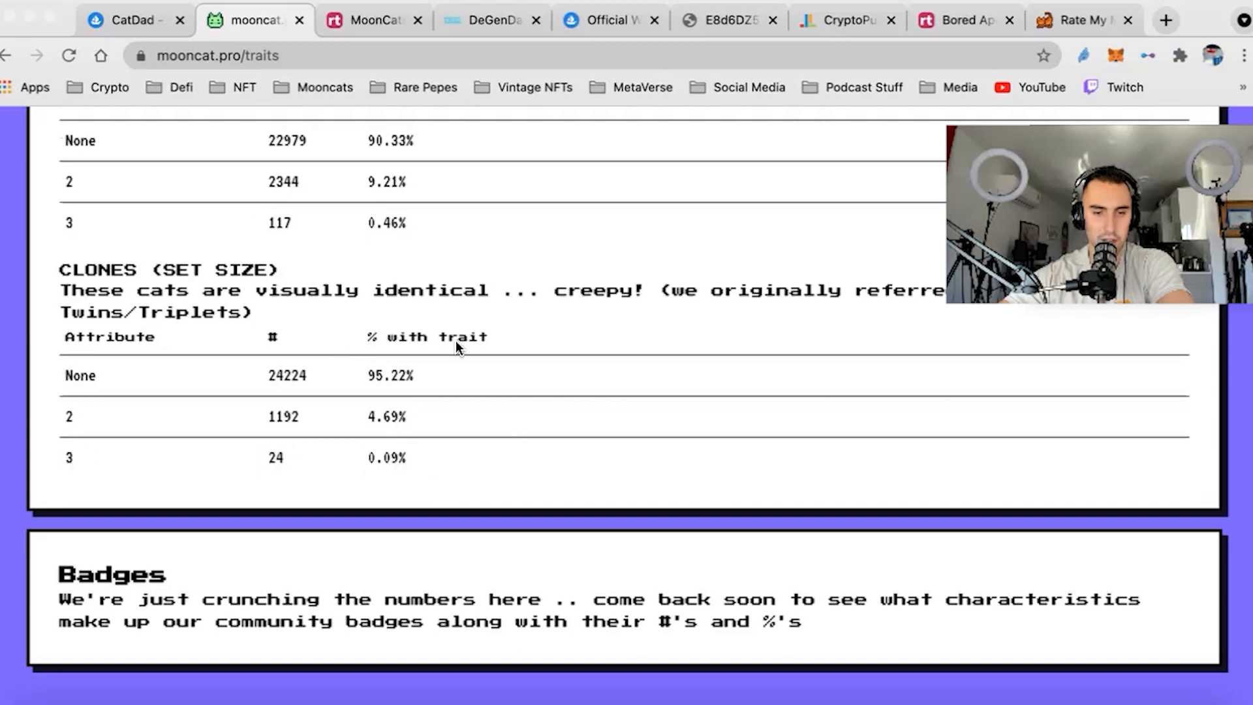
pyautogui.scroll(-3)
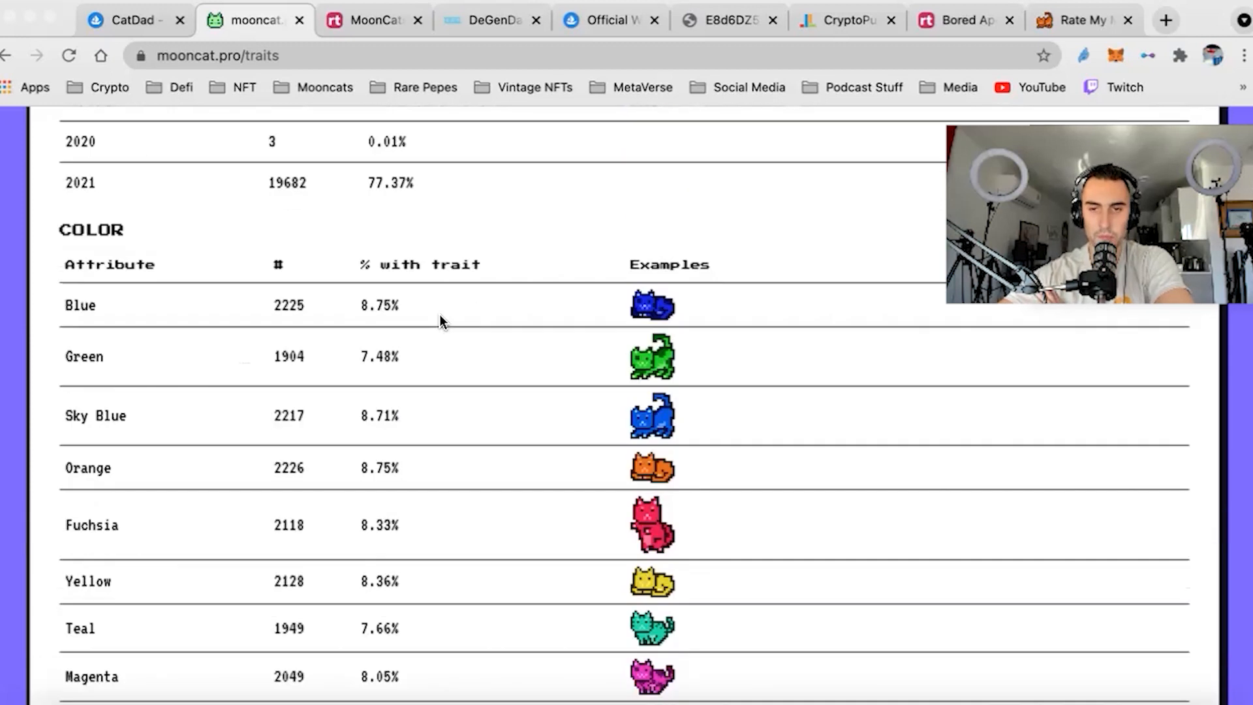
pyautogui.scroll(3)
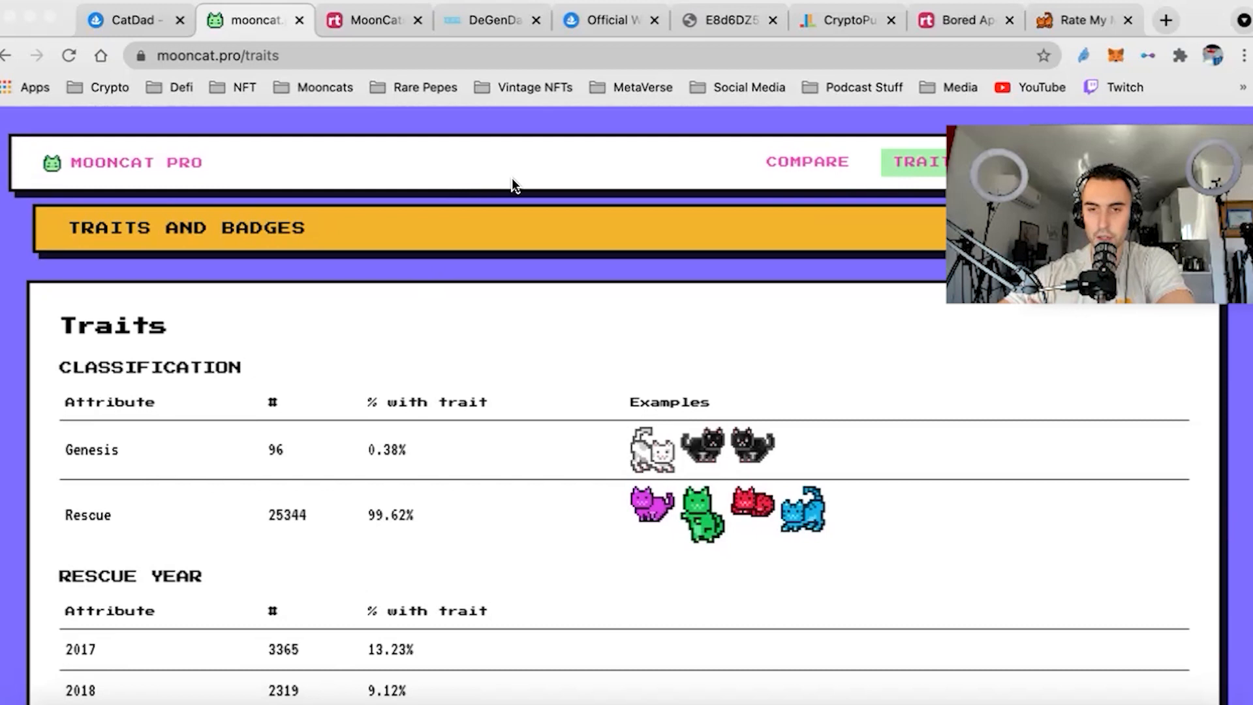
pyautogui.moveTo(144, 280)
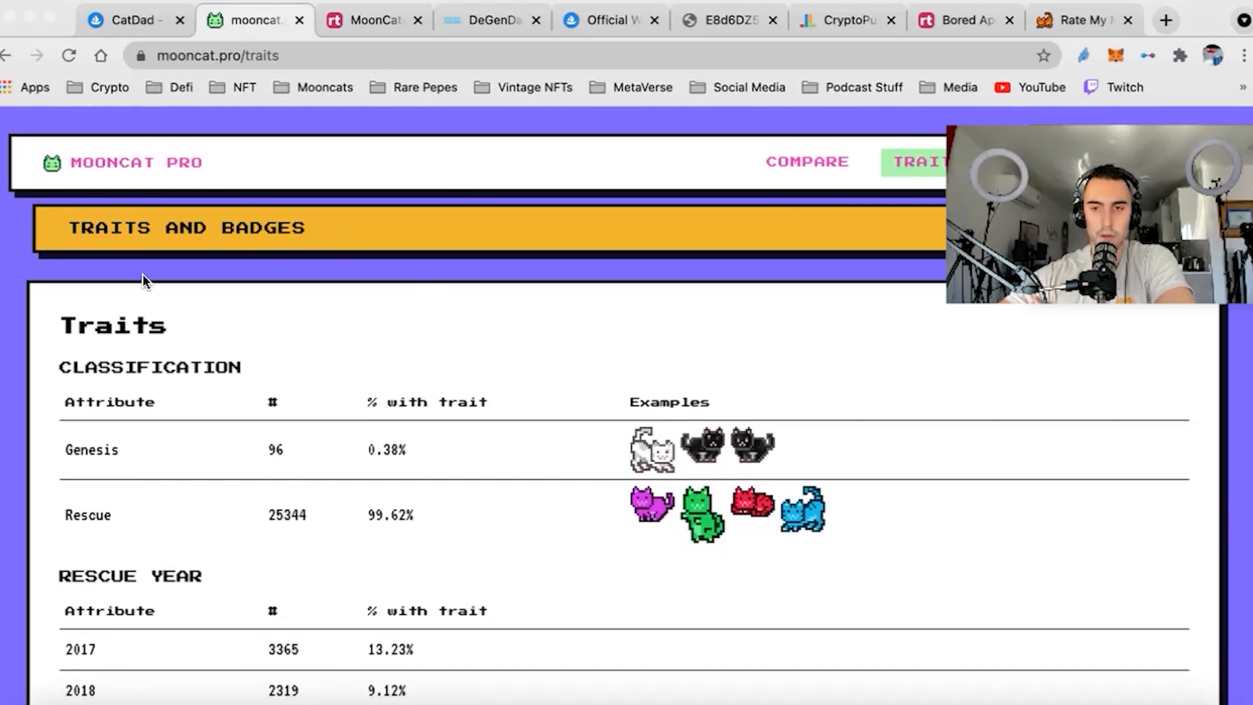
pyautogui.moveTo(89, 267)
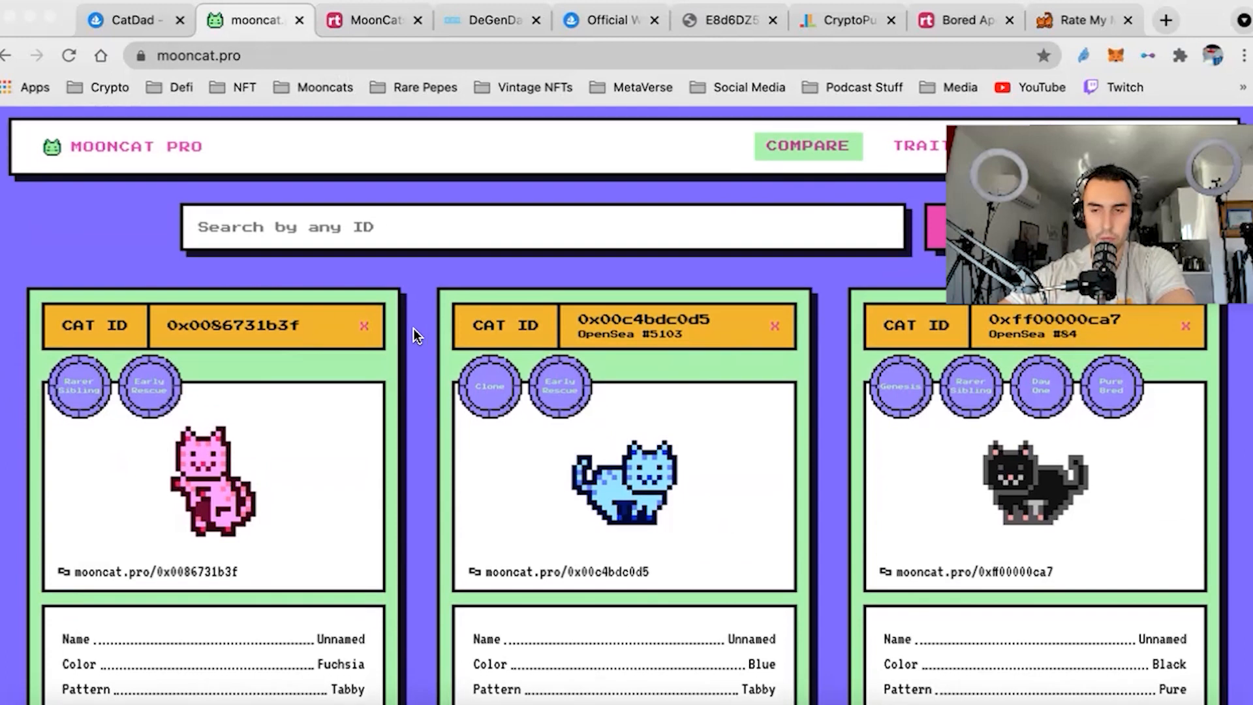
# Step: Scroll the fuchsia, blue and black cat cards, with a brief glance at rarity.tools rankings
pyautogui.scroll(-3)
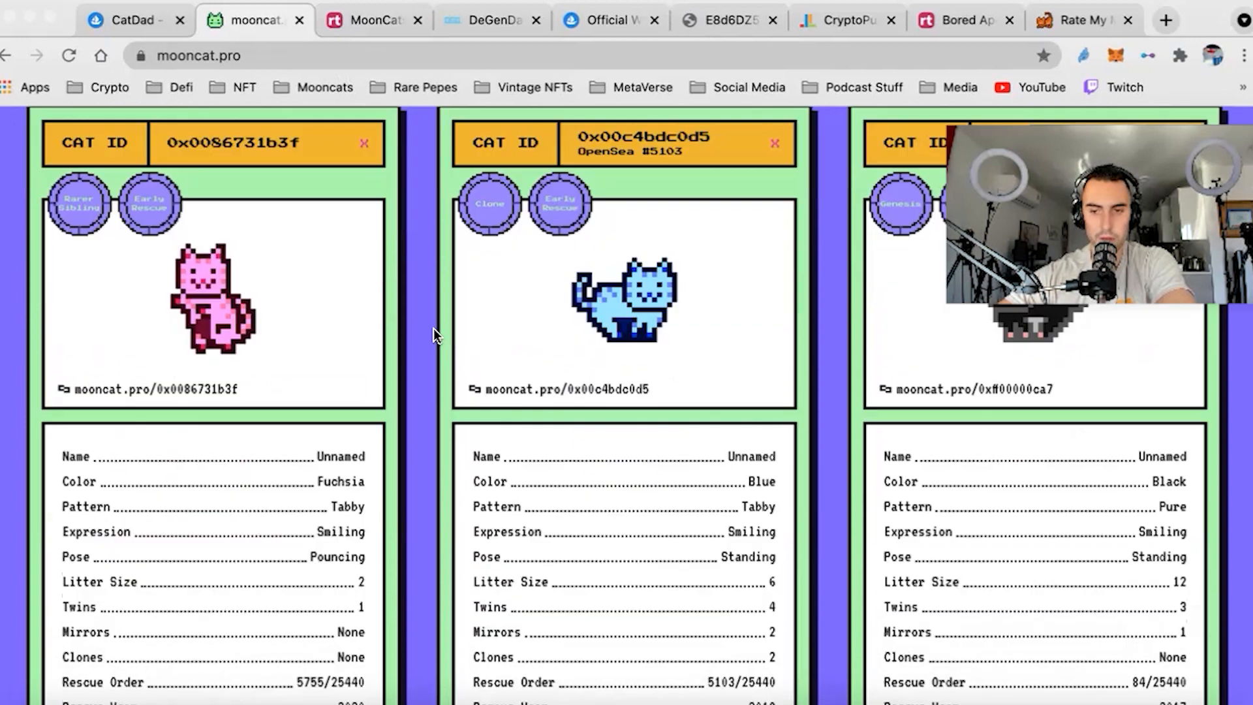
pyautogui.scroll(-3)
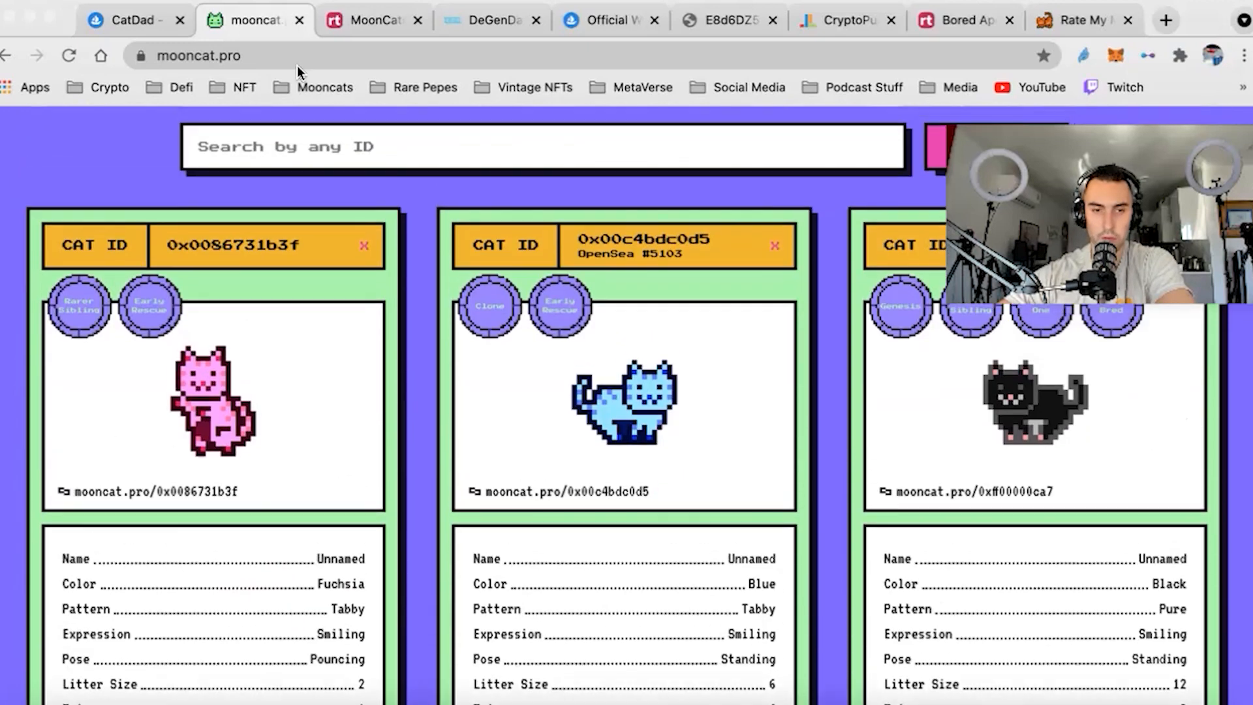
pyautogui.click(371, 21)
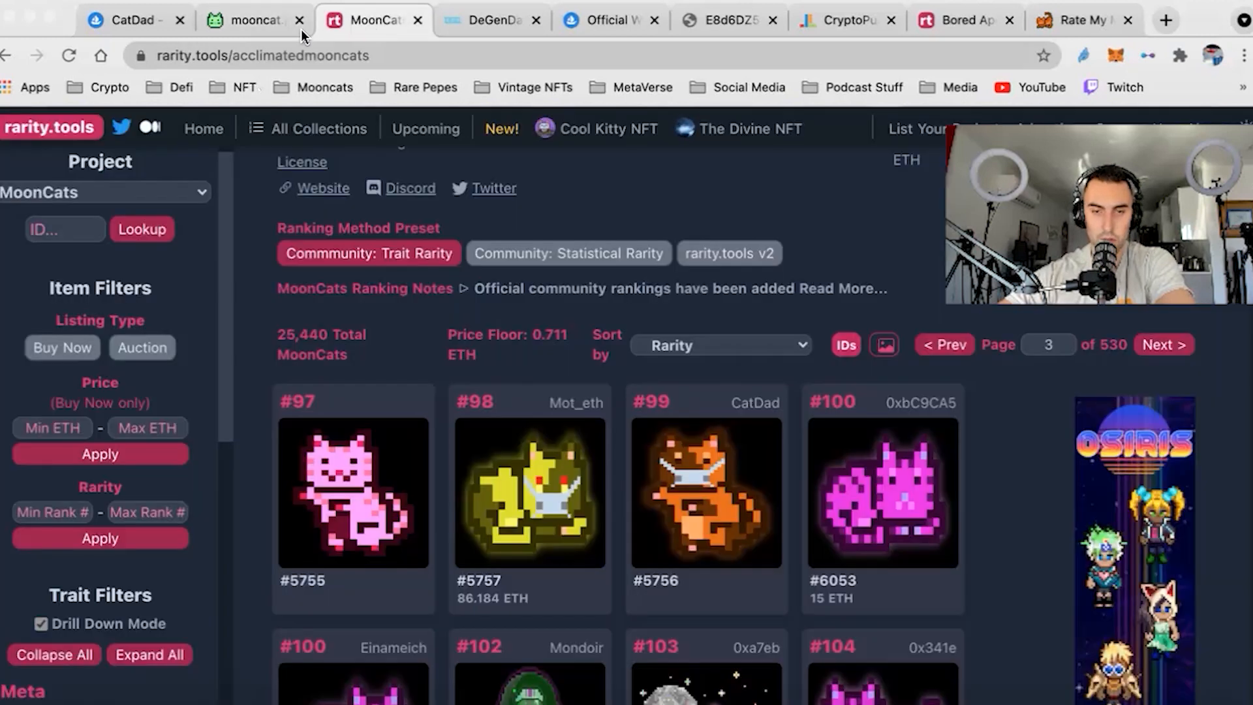
pyautogui.click(250, 19)
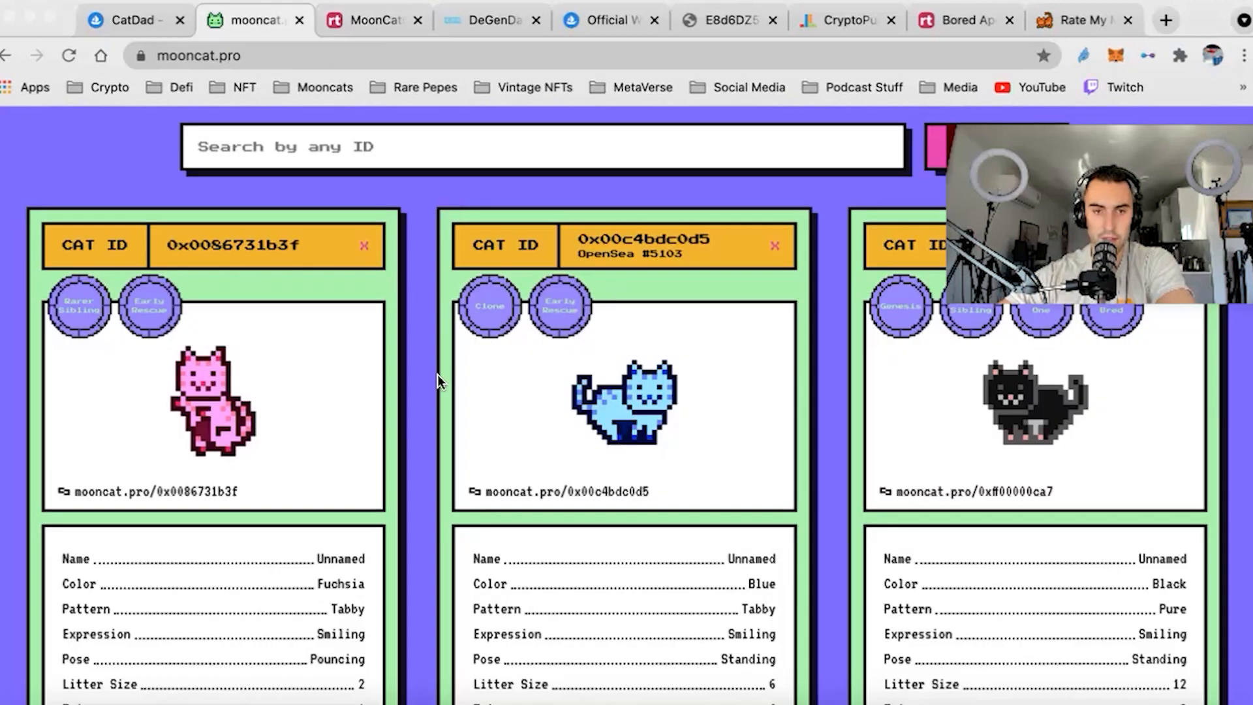
pyautogui.scroll(-3)
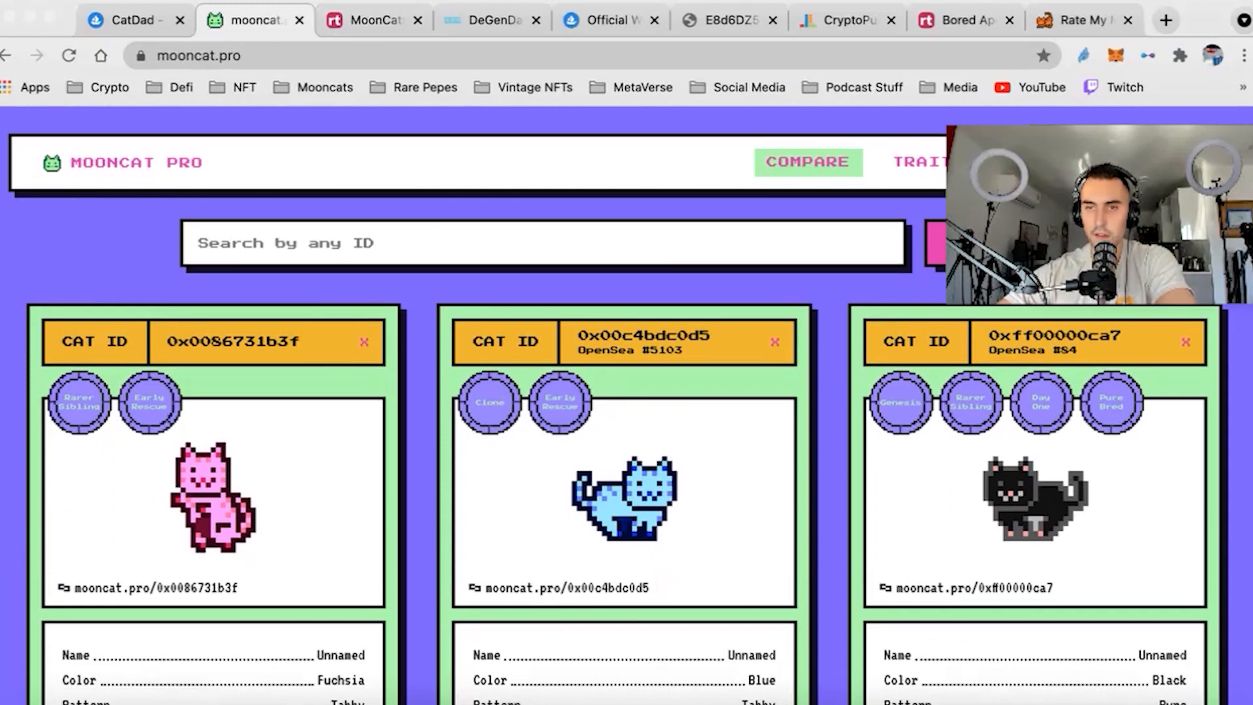
pyautogui.moveTo(421, 359)
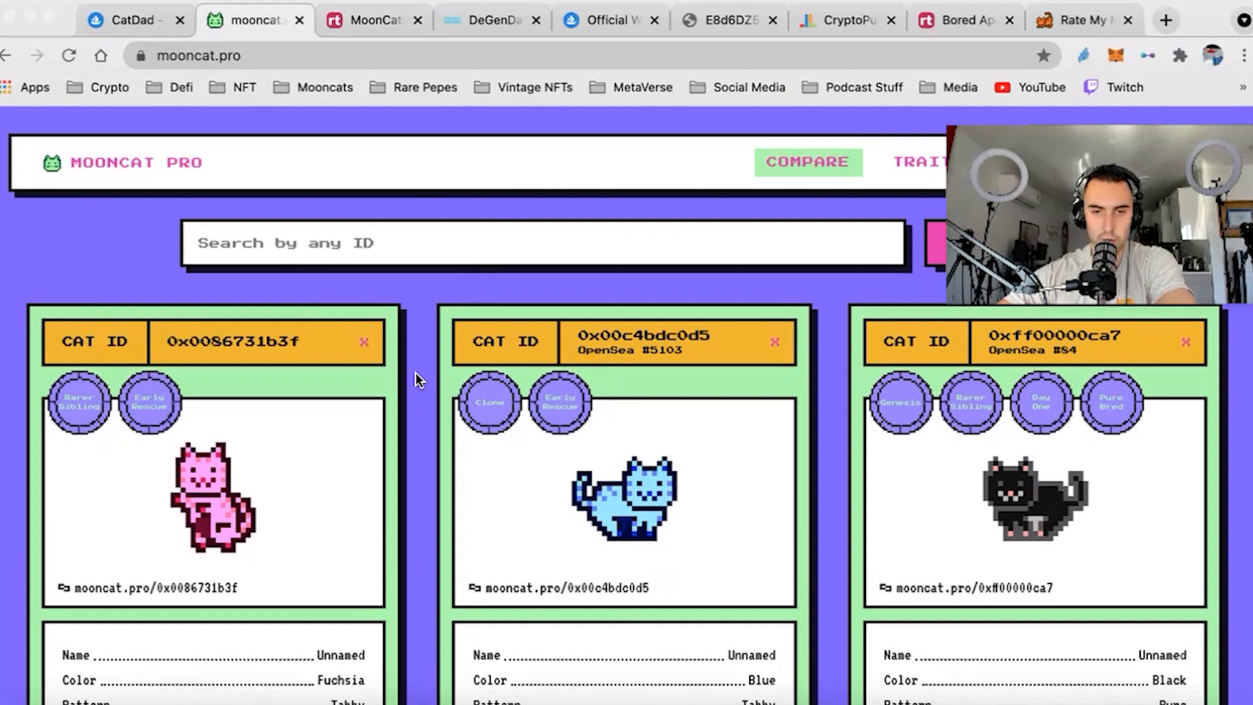
pyautogui.scroll(-3)
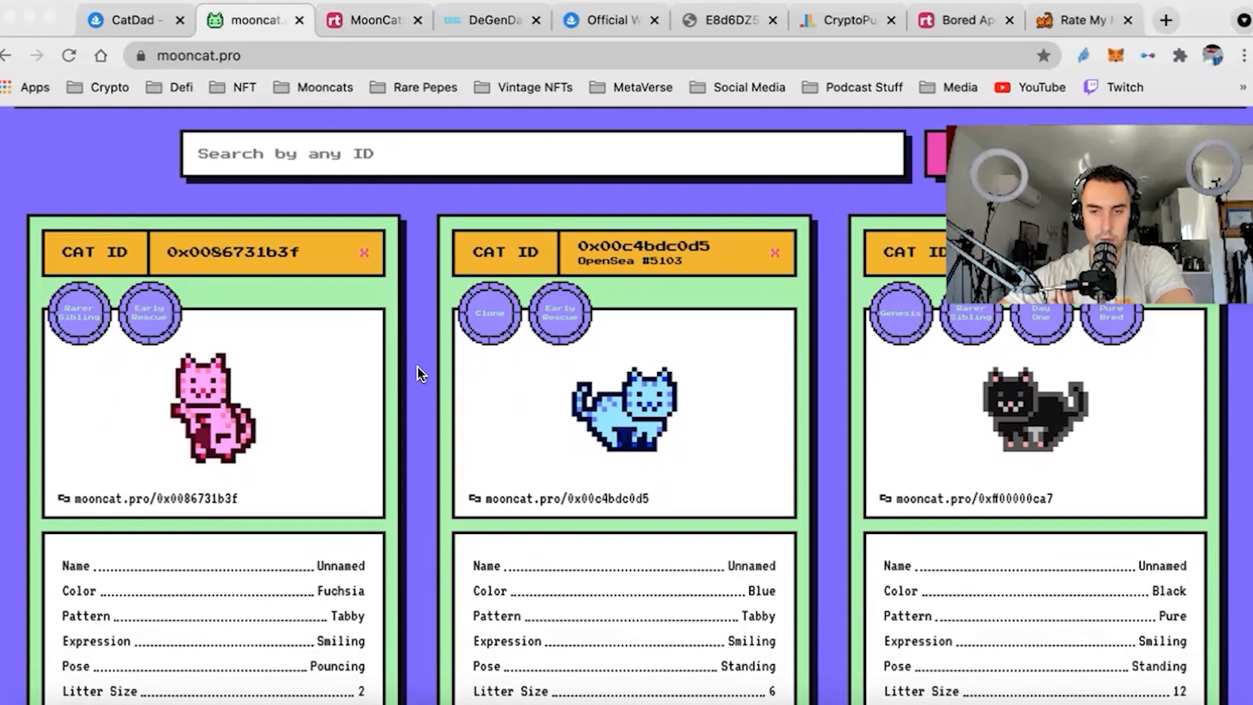
pyautogui.moveTo(413, 394)
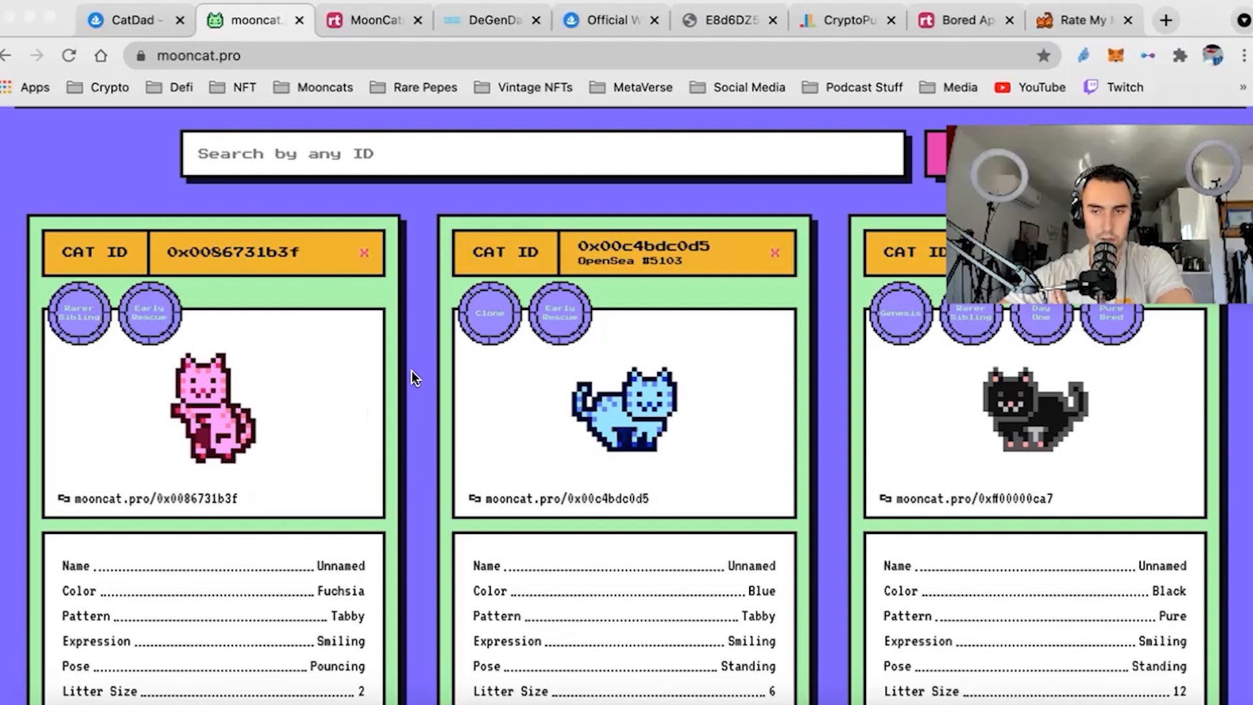
pyautogui.scroll(-3)
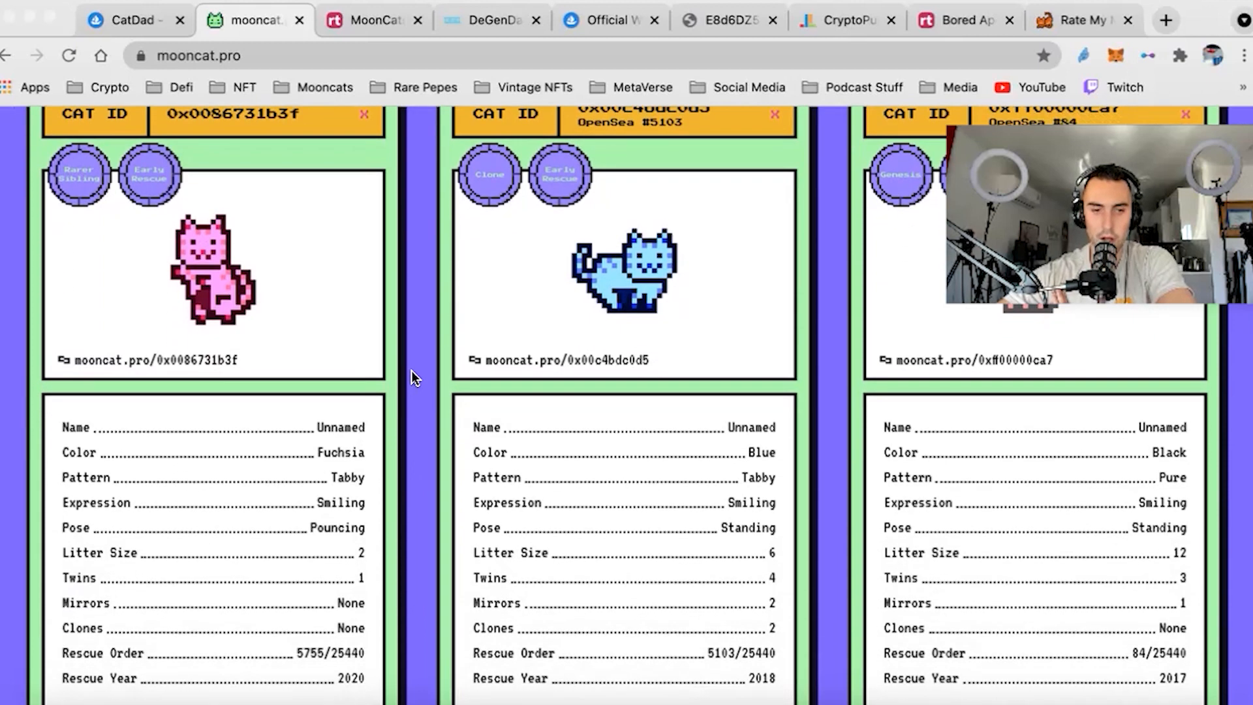
pyautogui.scroll(-3)
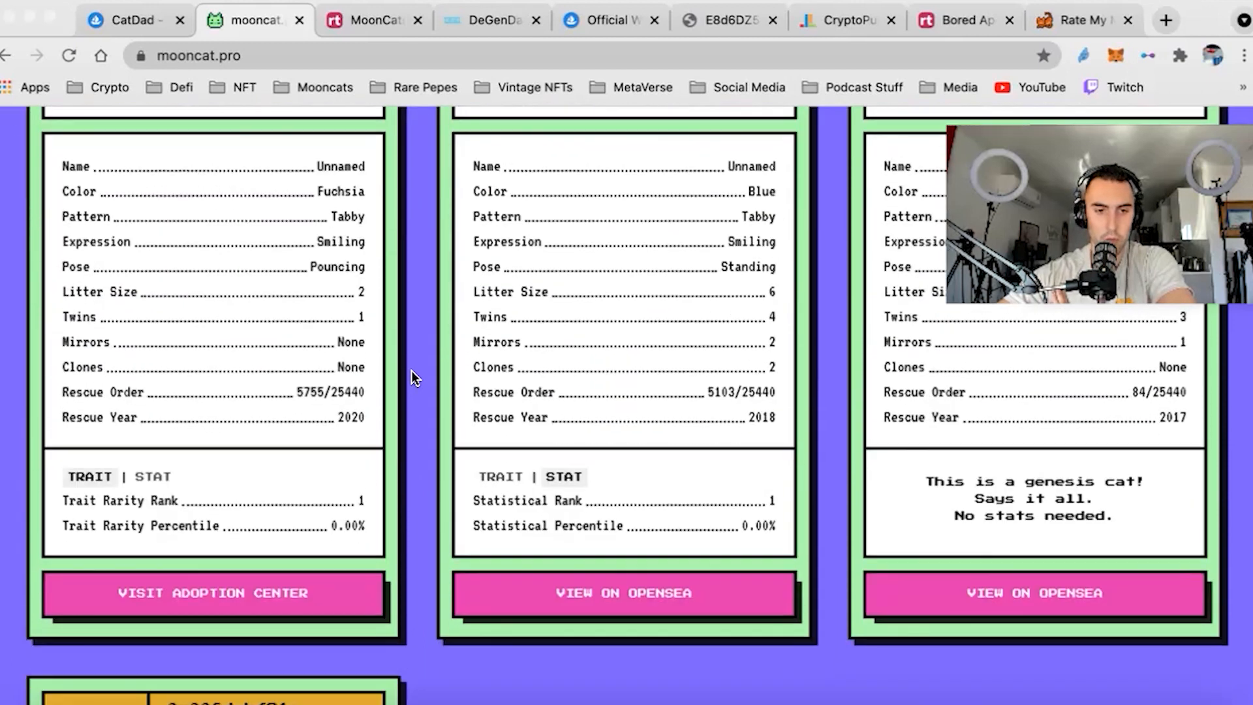
pyautogui.scroll(-3)
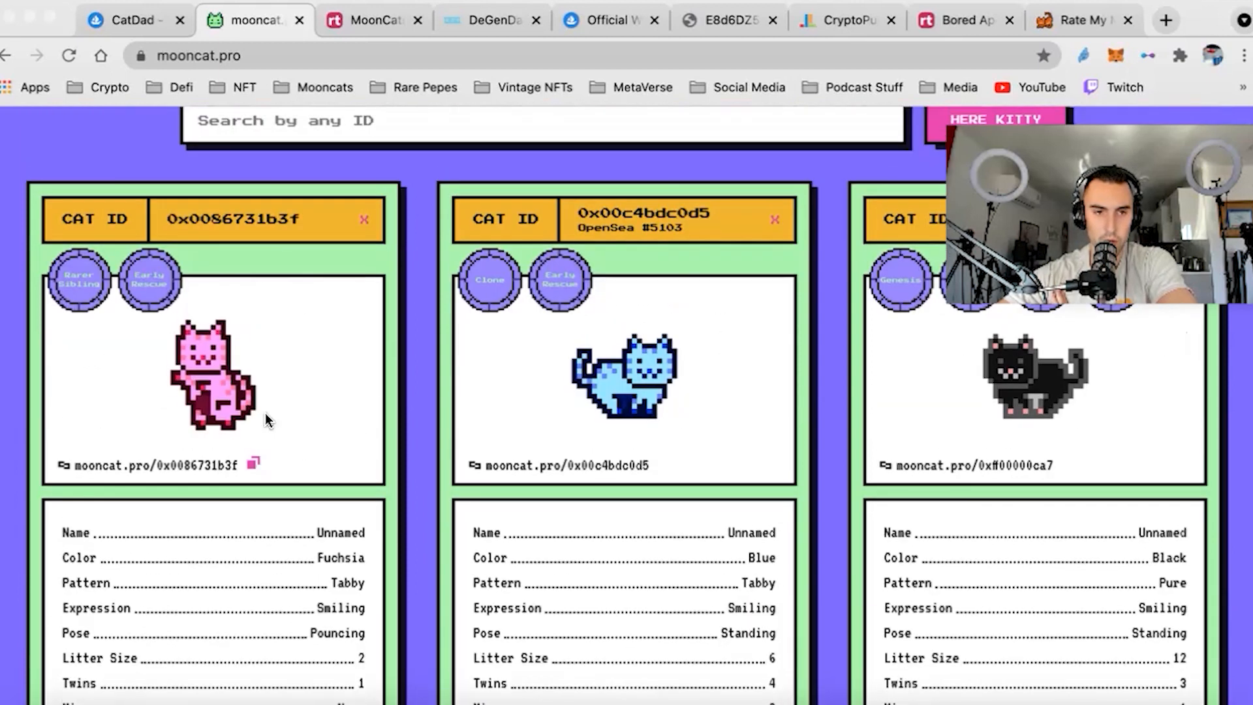
pyautogui.scroll(-3)
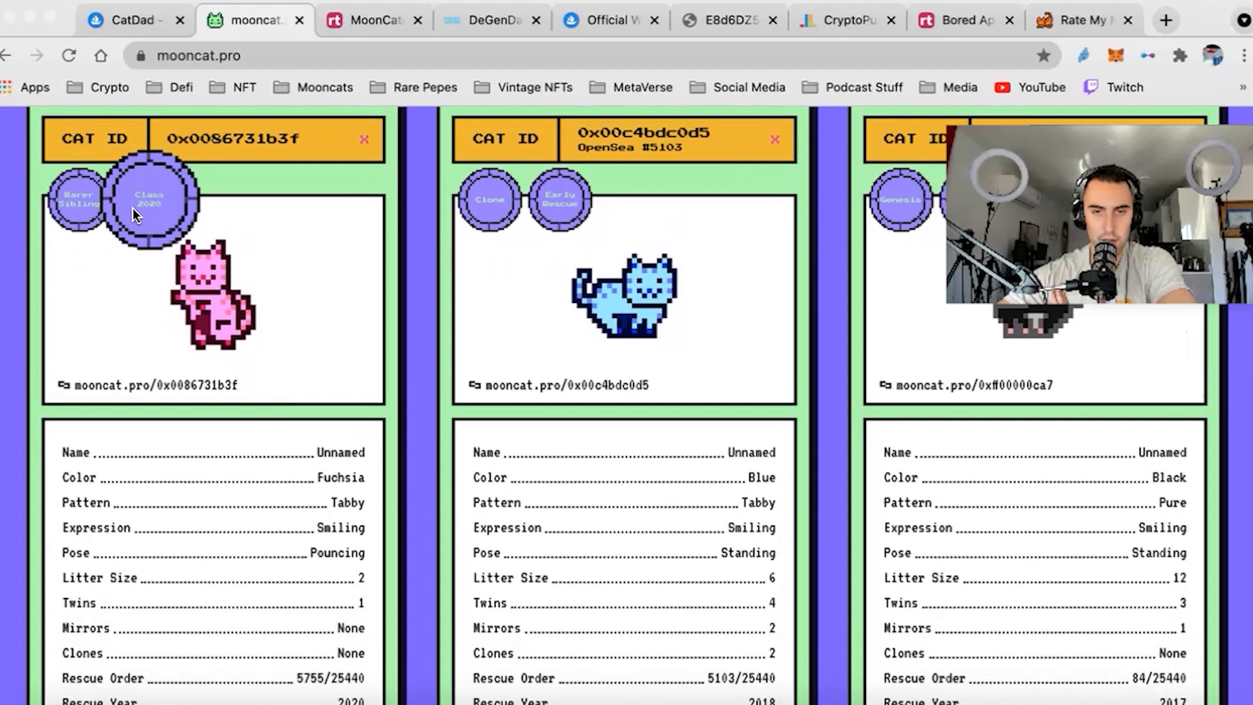
pyautogui.scroll(-3)
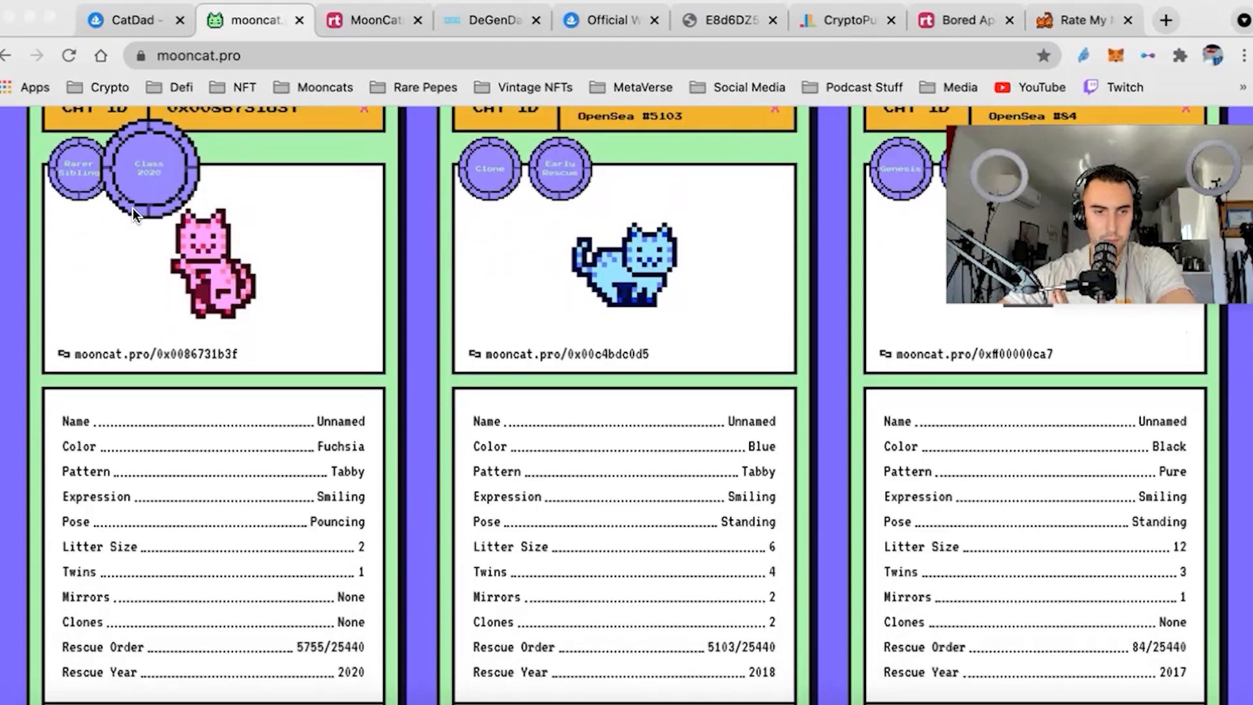
pyautogui.scroll(-3)
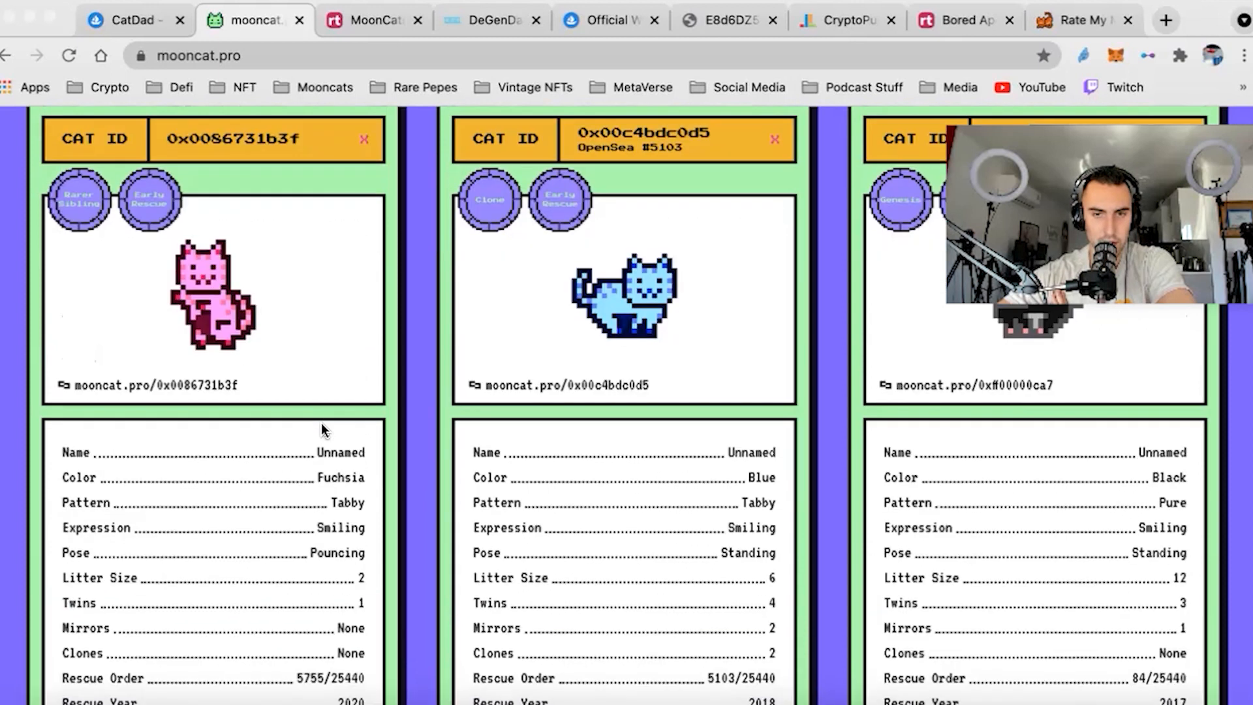
pyautogui.scroll(-3)
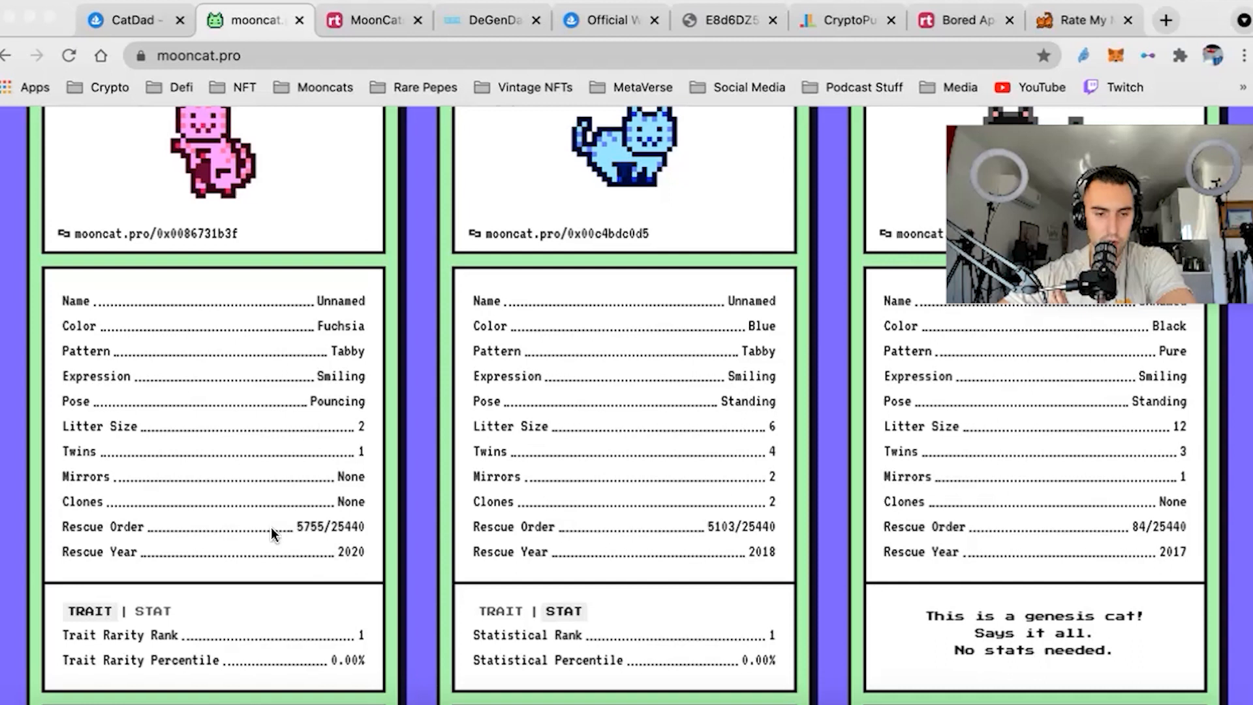
pyautogui.doubleClick(349, 551)
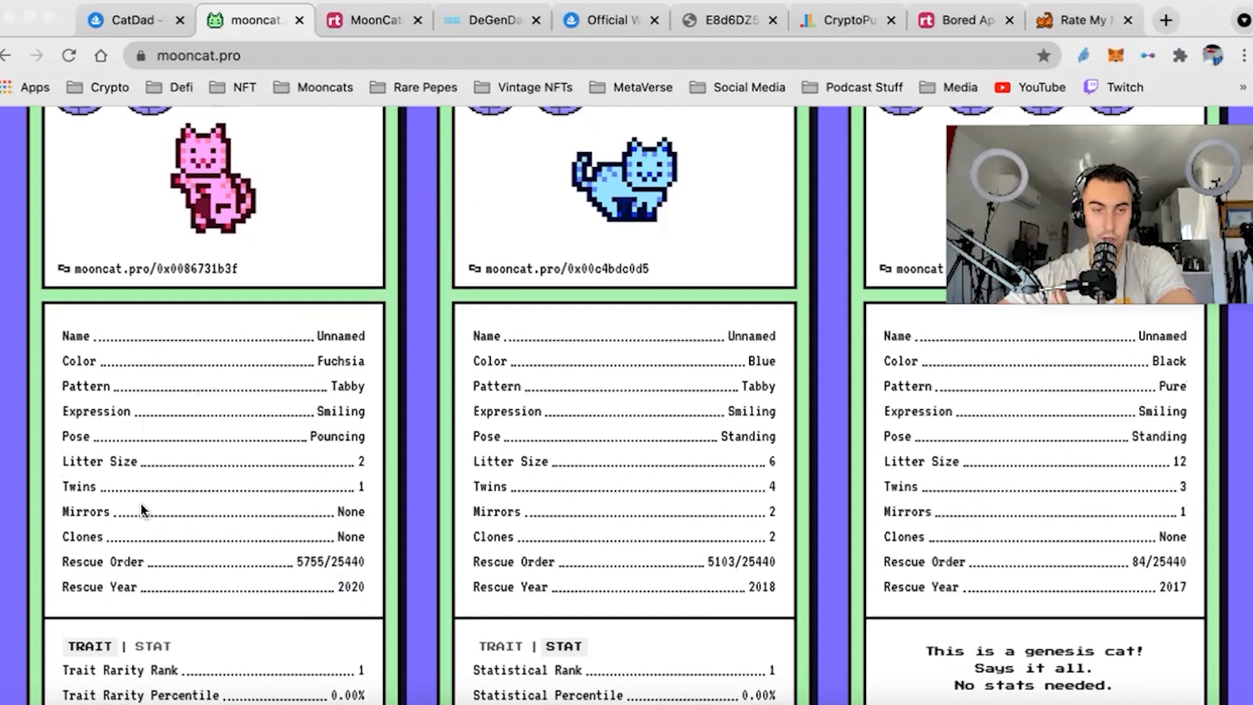
pyautogui.scroll(-3)
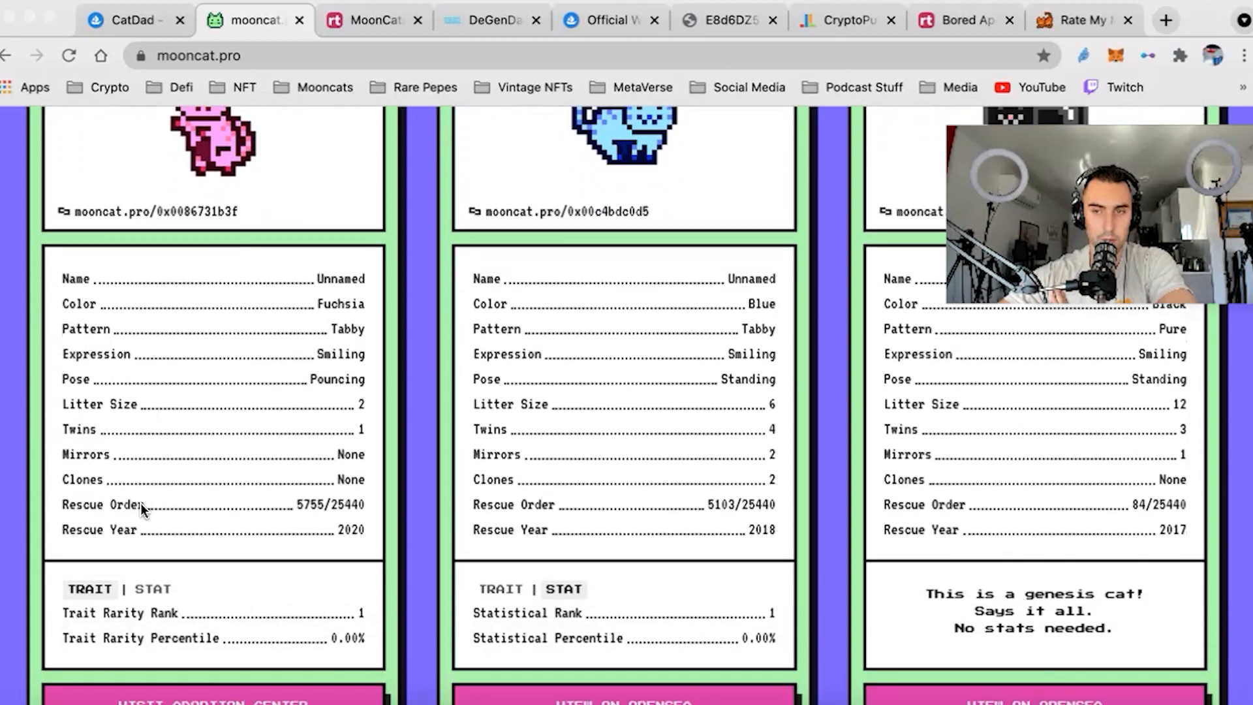
pyautogui.scroll(-3)
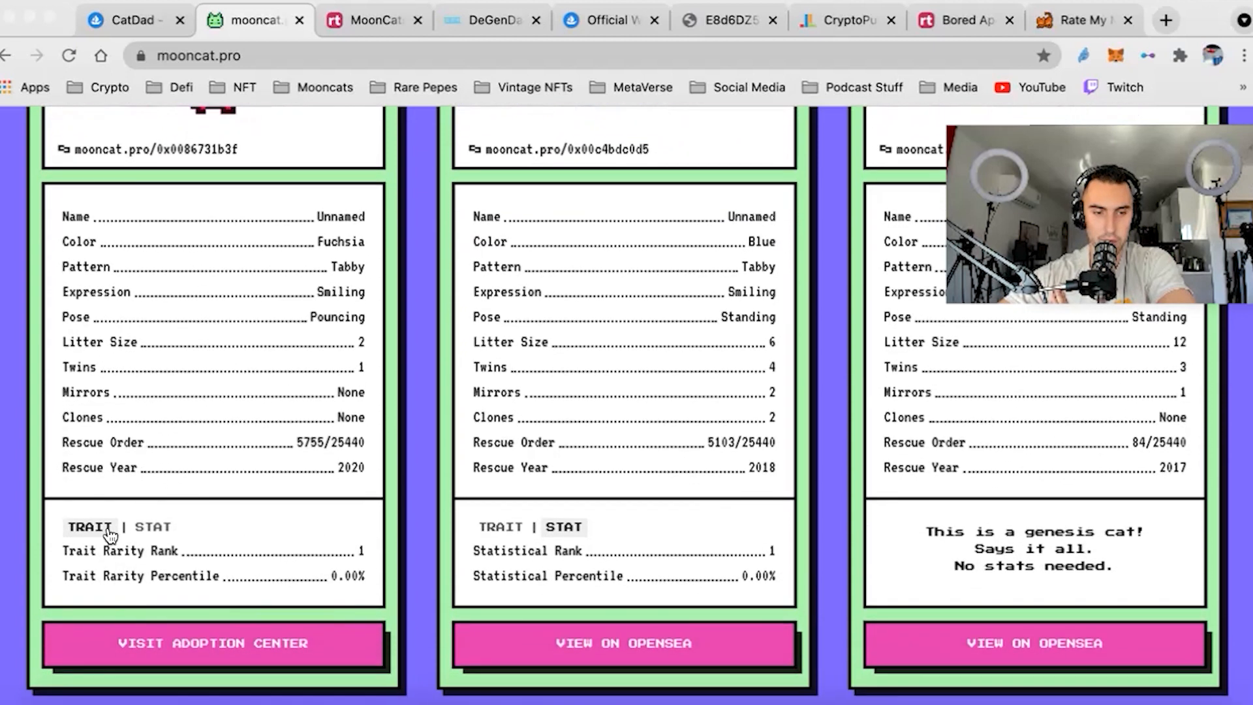
pyautogui.moveTo(62, 526)
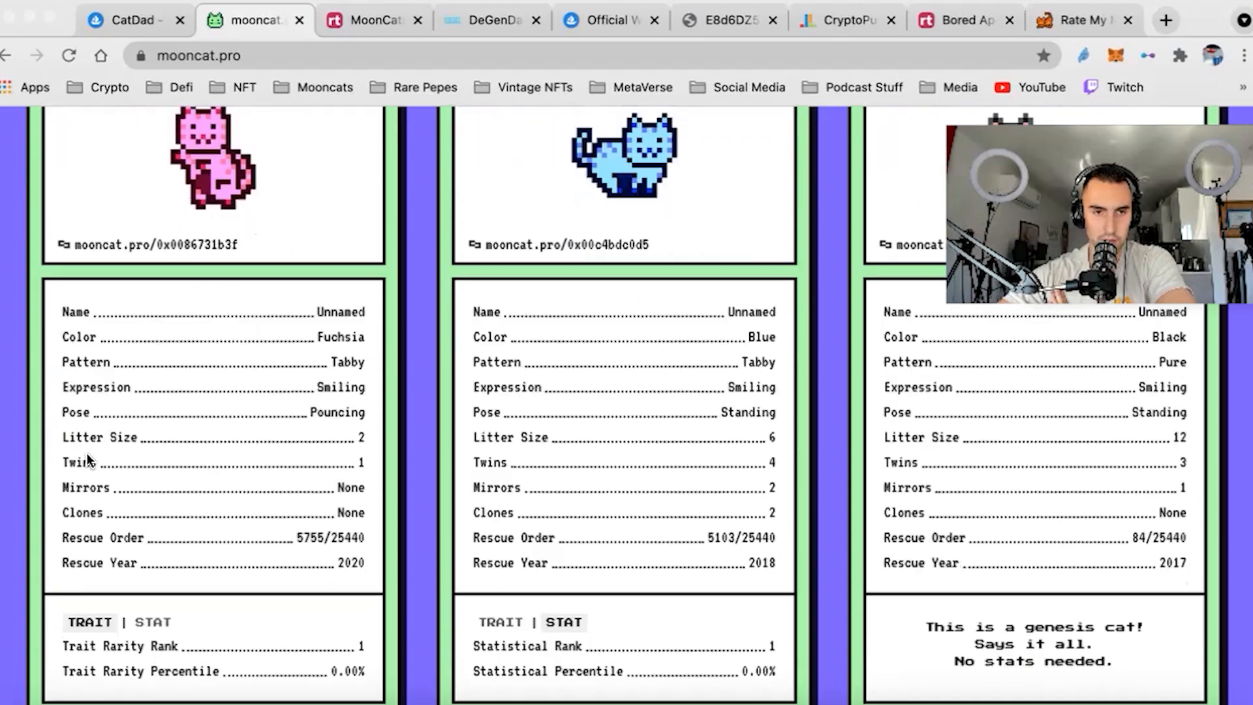
pyautogui.scroll(-3)
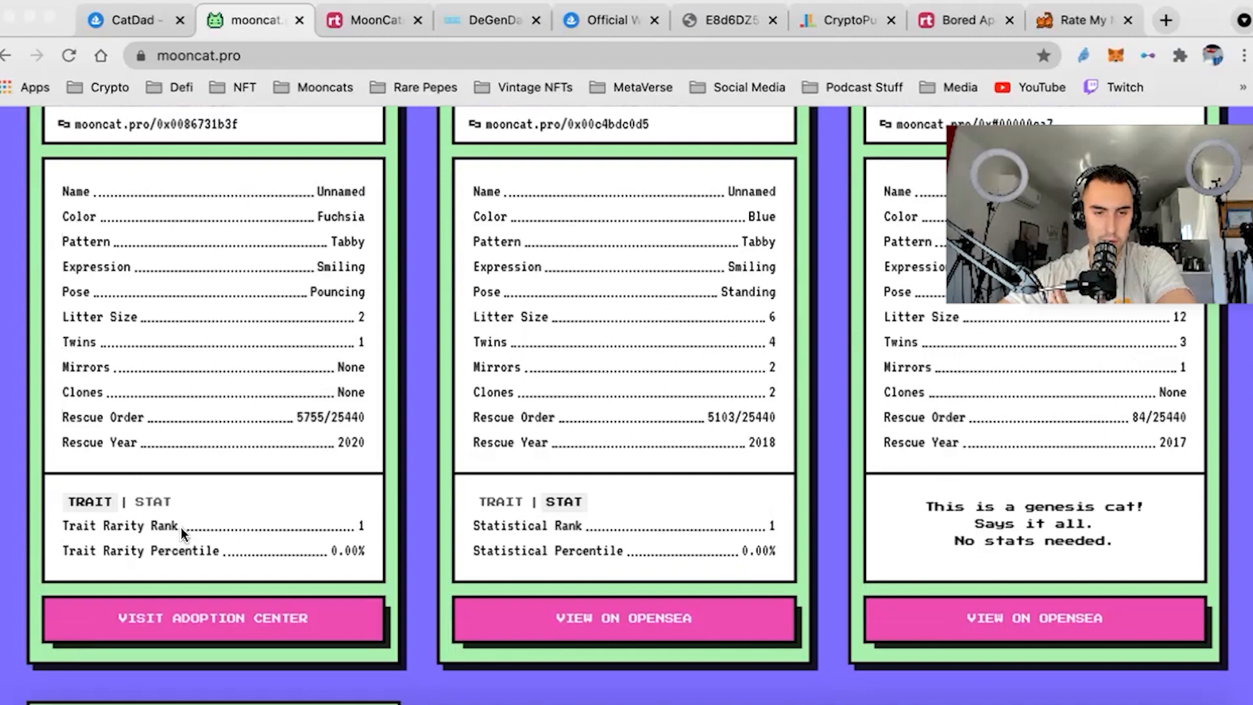
pyautogui.click(151, 502)
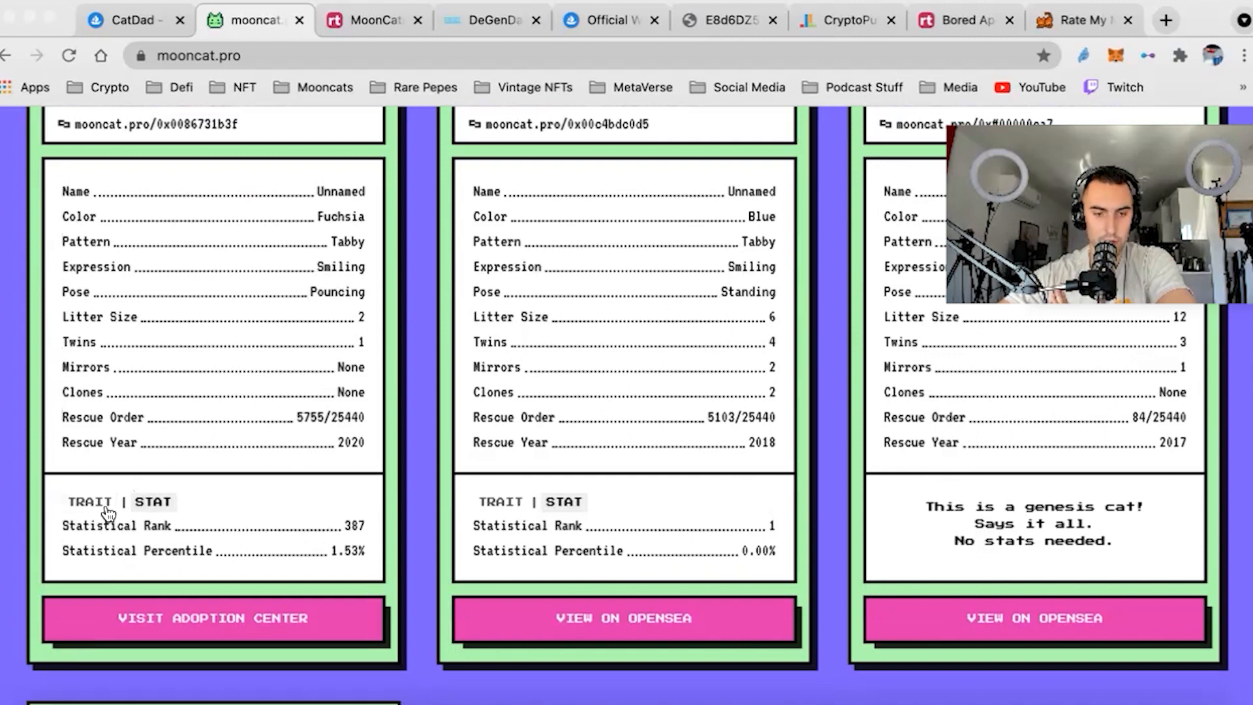
pyautogui.moveTo(158, 234)
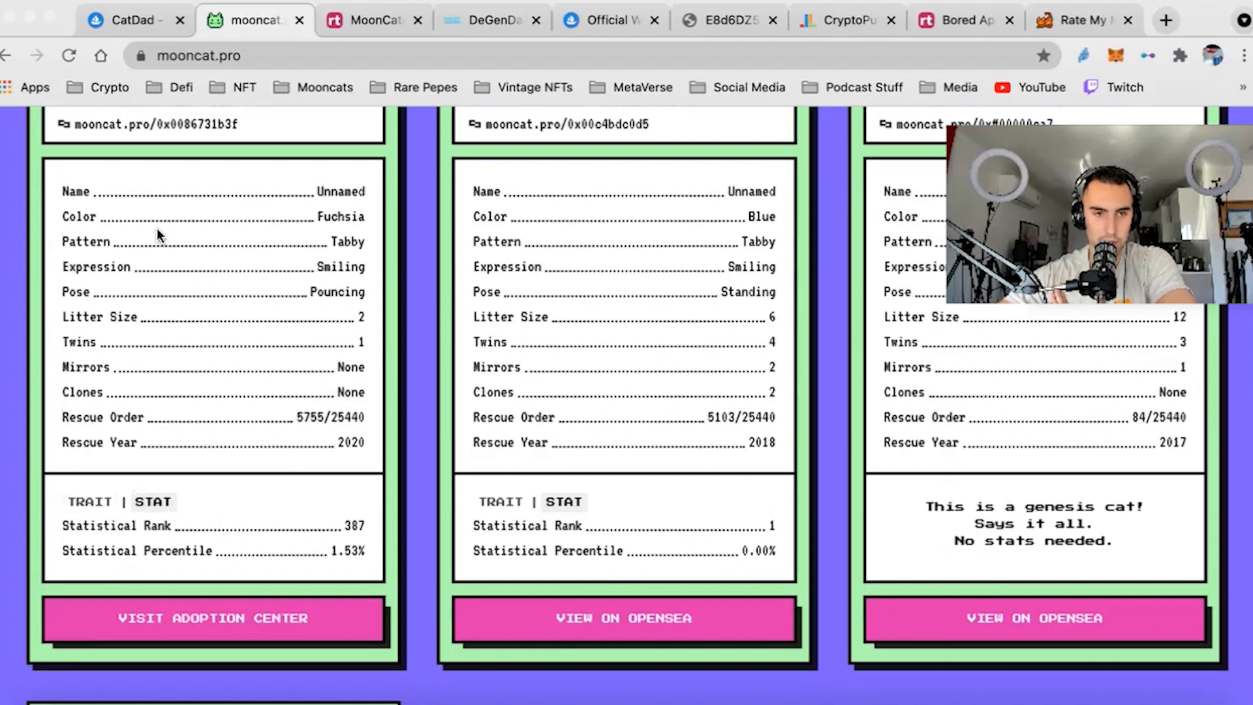
pyautogui.scroll(-3)
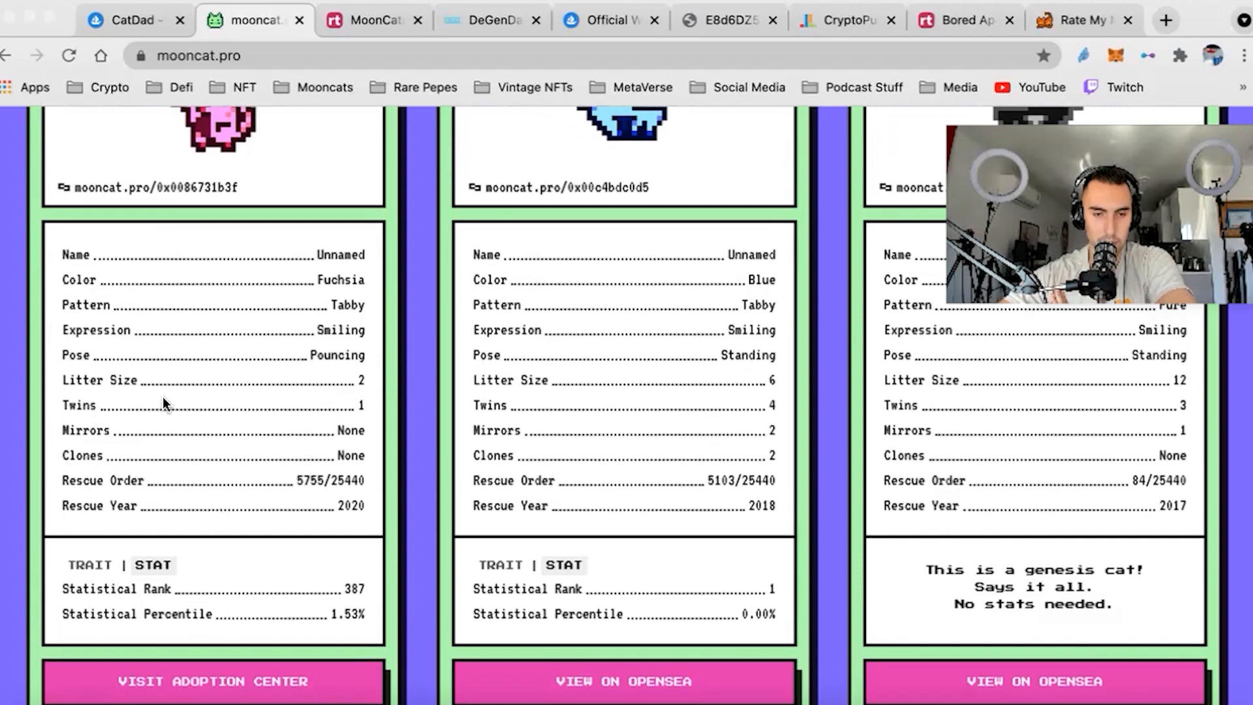
pyautogui.scroll(-3)
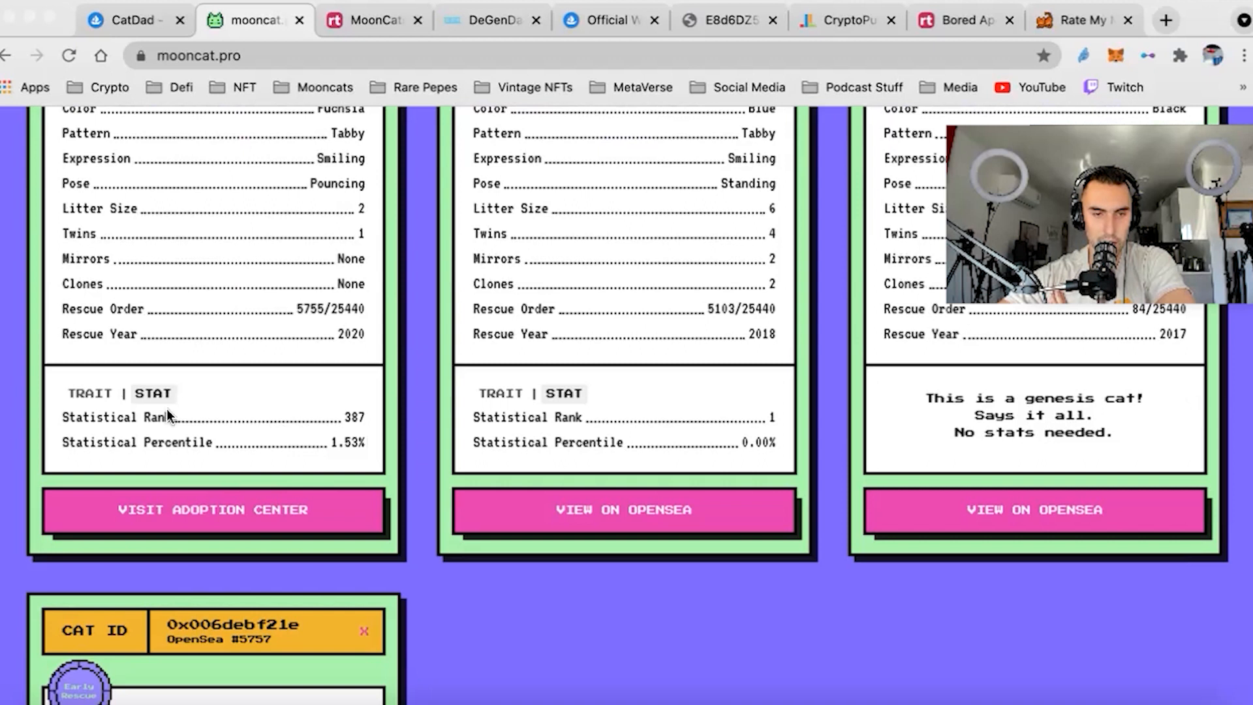
pyautogui.scroll(3)
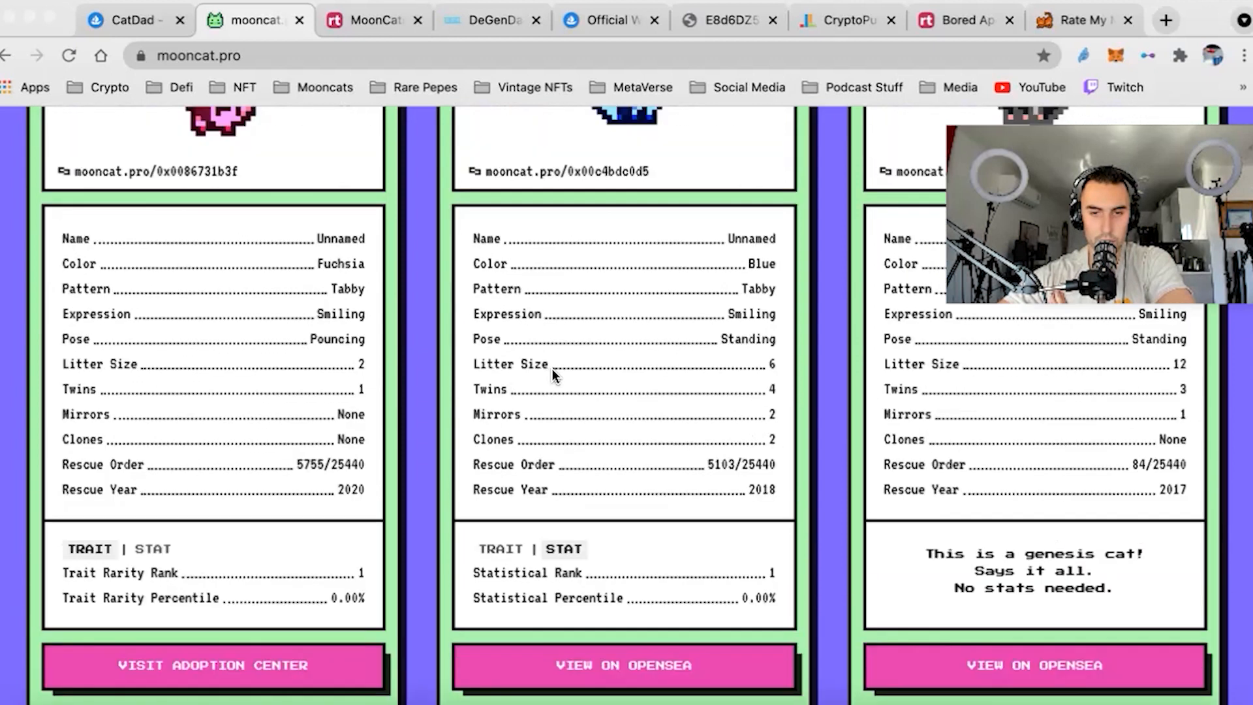
pyautogui.scroll(-3)
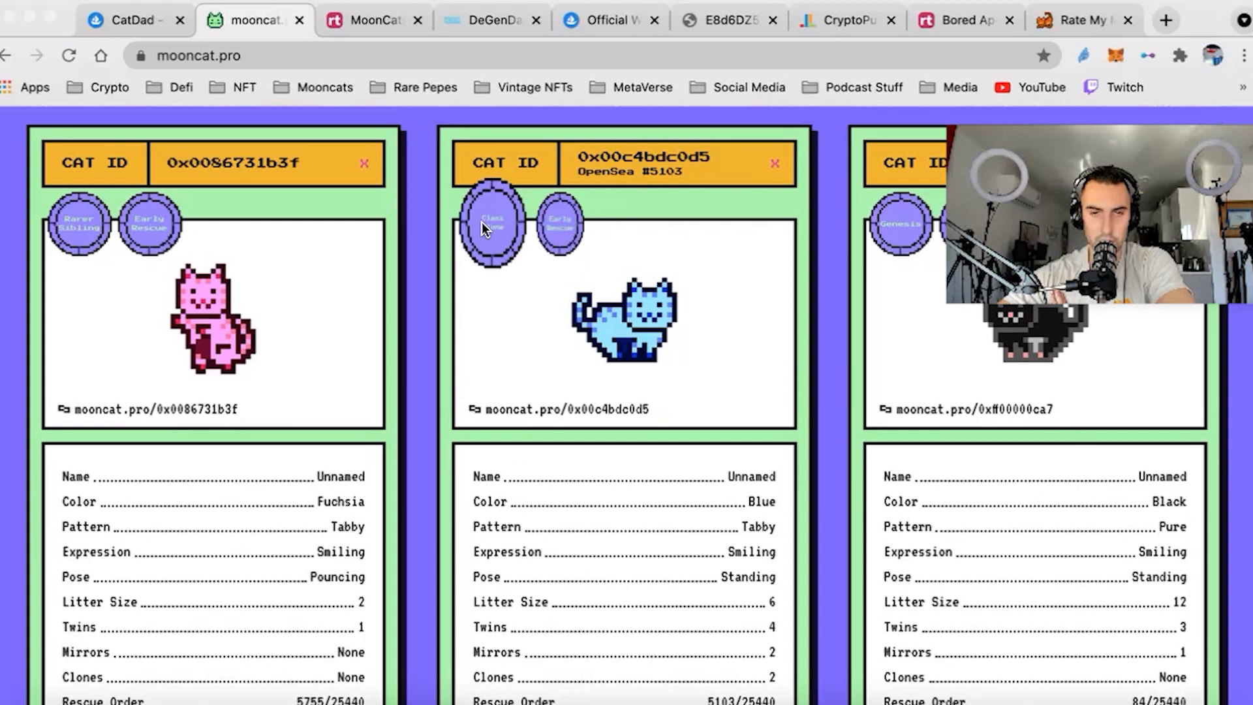
pyautogui.scroll(-3)
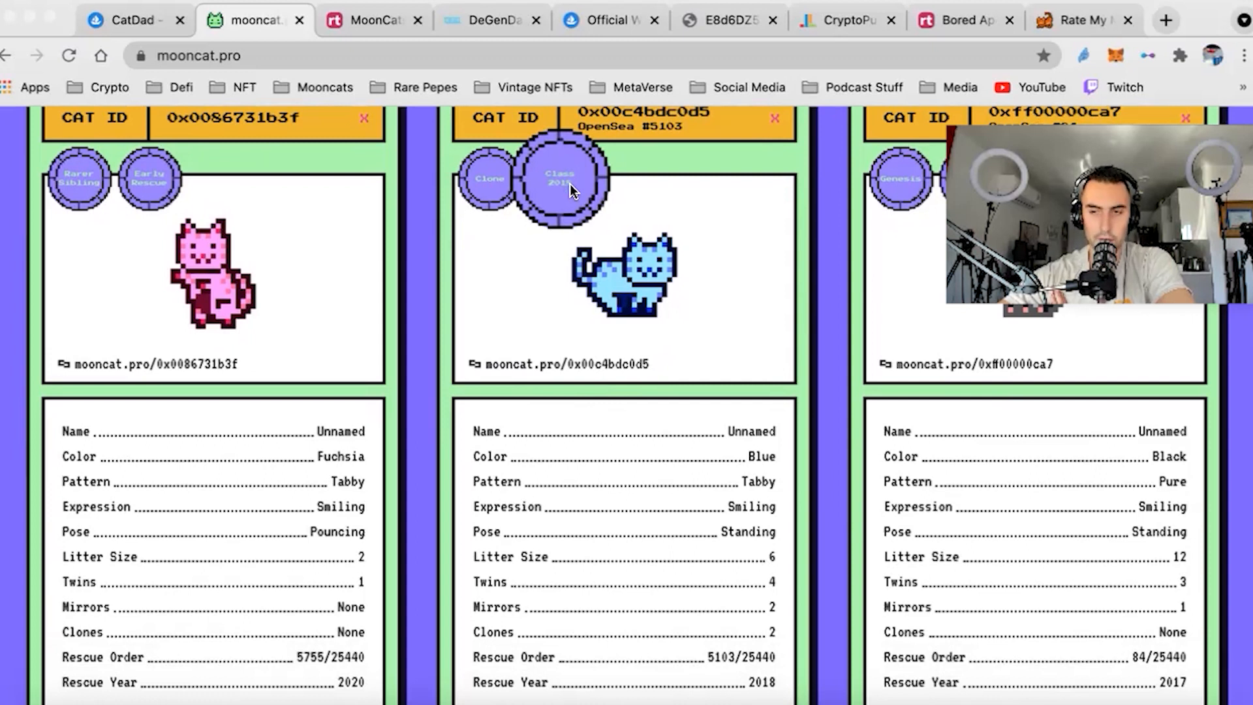
pyautogui.moveTo(563, 197)
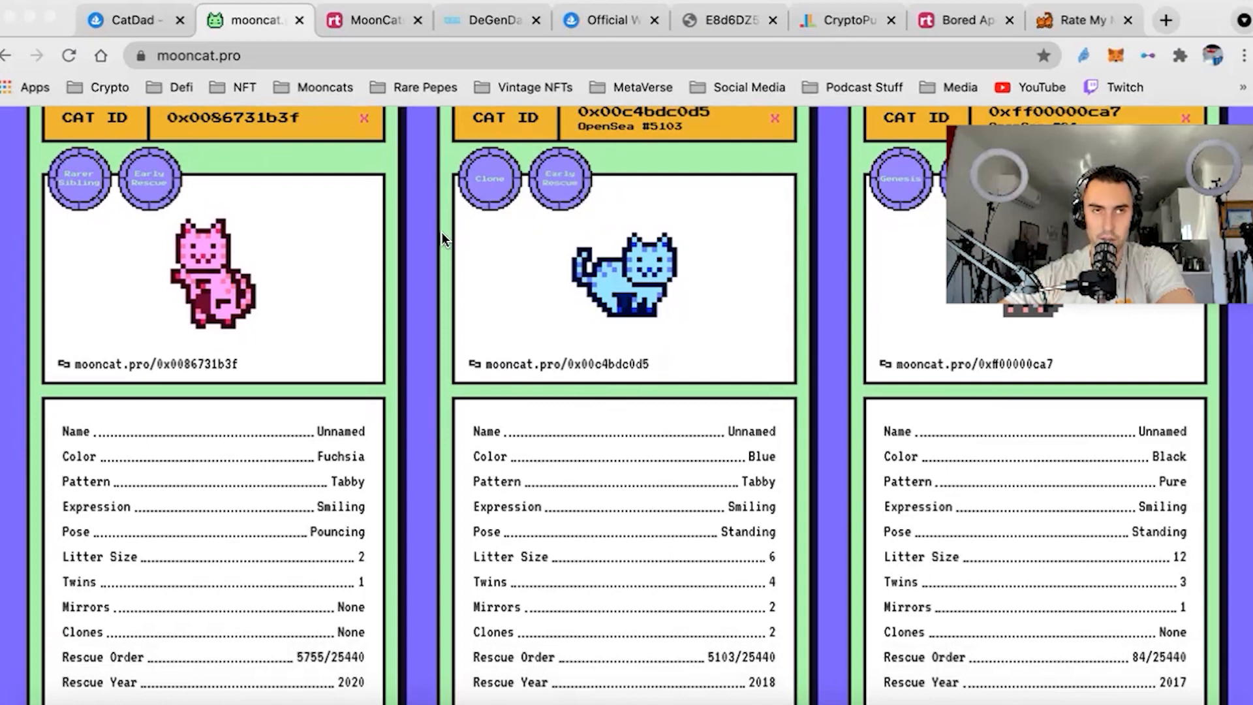
pyautogui.moveTo(413, 249)
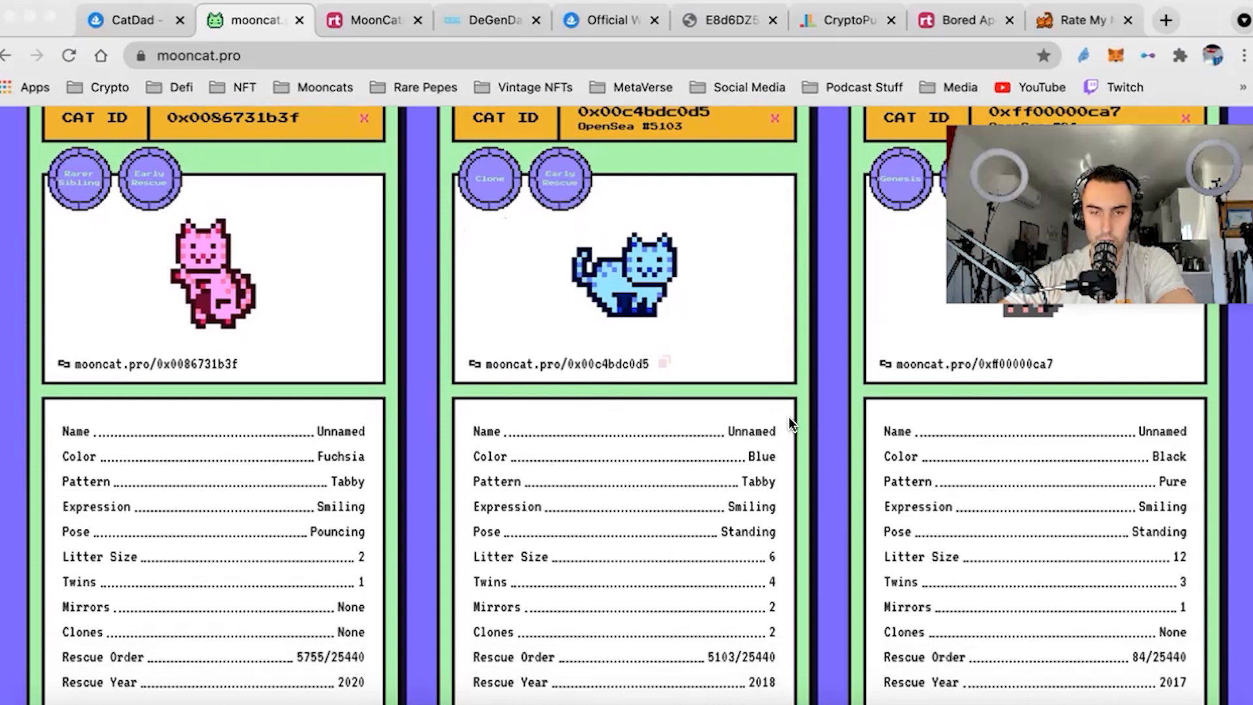
pyautogui.scroll(-3)
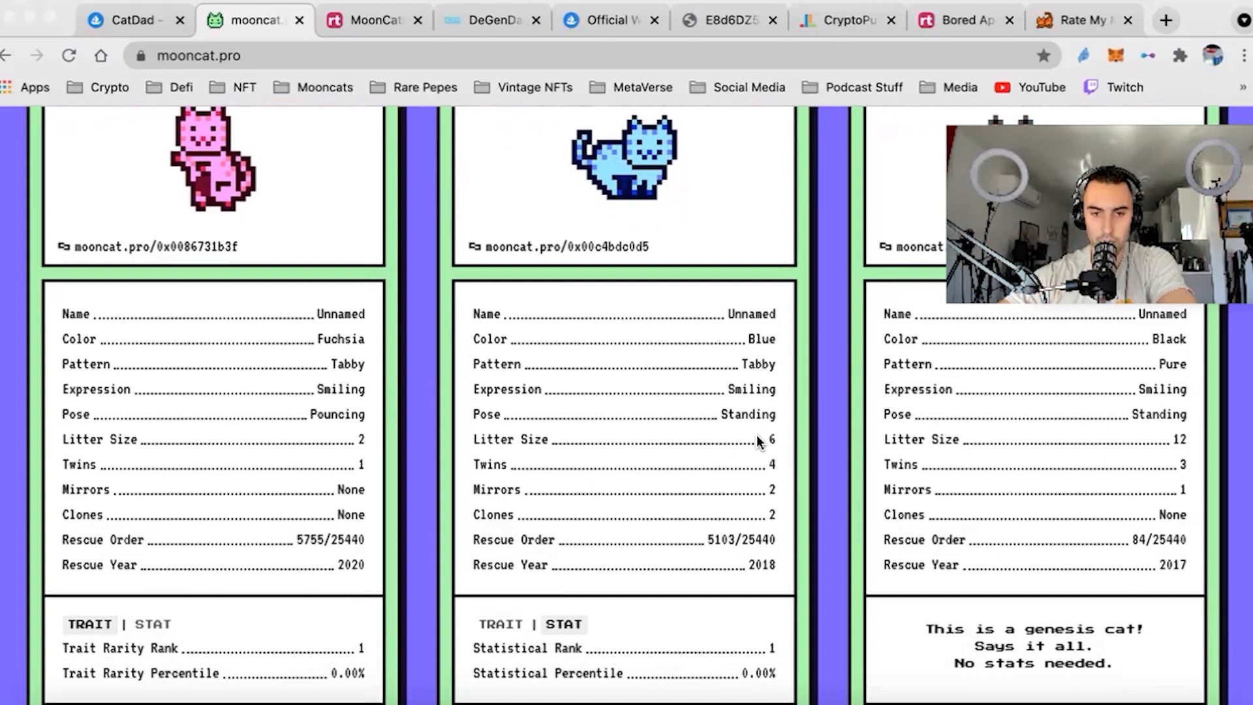
pyautogui.moveTo(768, 438)
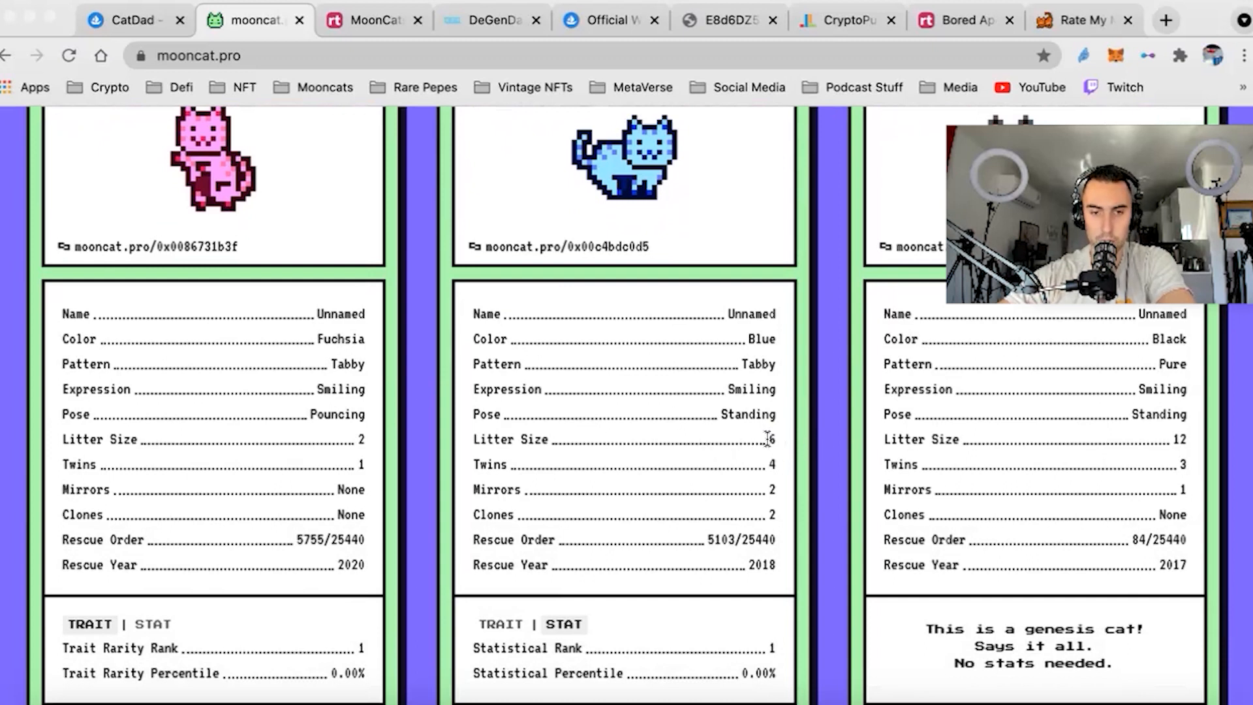
pyautogui.moveTo(775, 515)
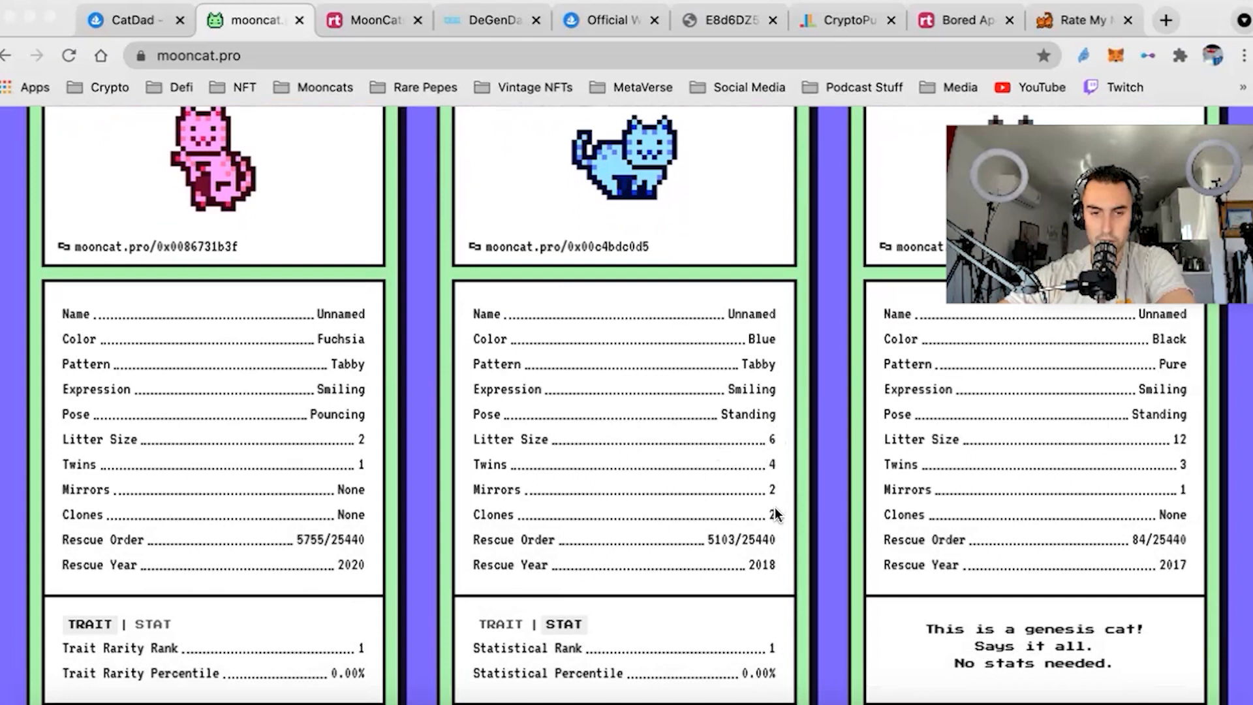
pyautogui.moveTo(705, 520)
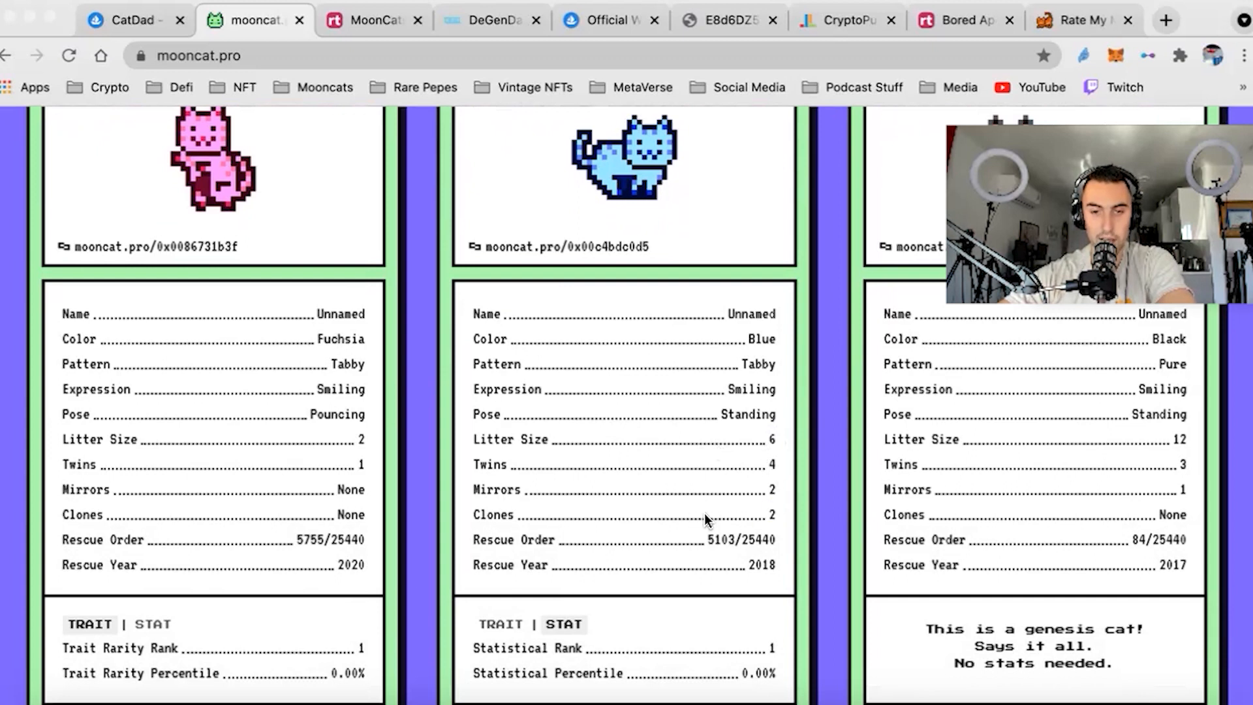
pyautogui.doubleClick(770, 515)
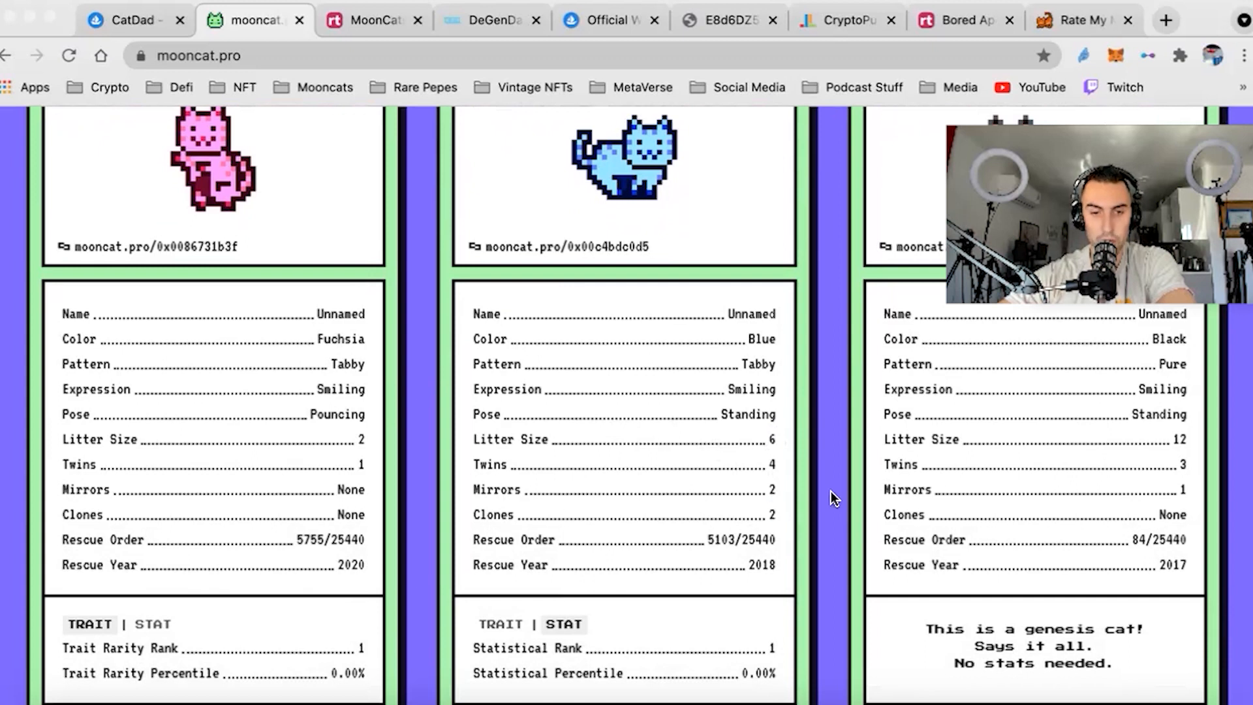
pyautogui.scroll(-3)
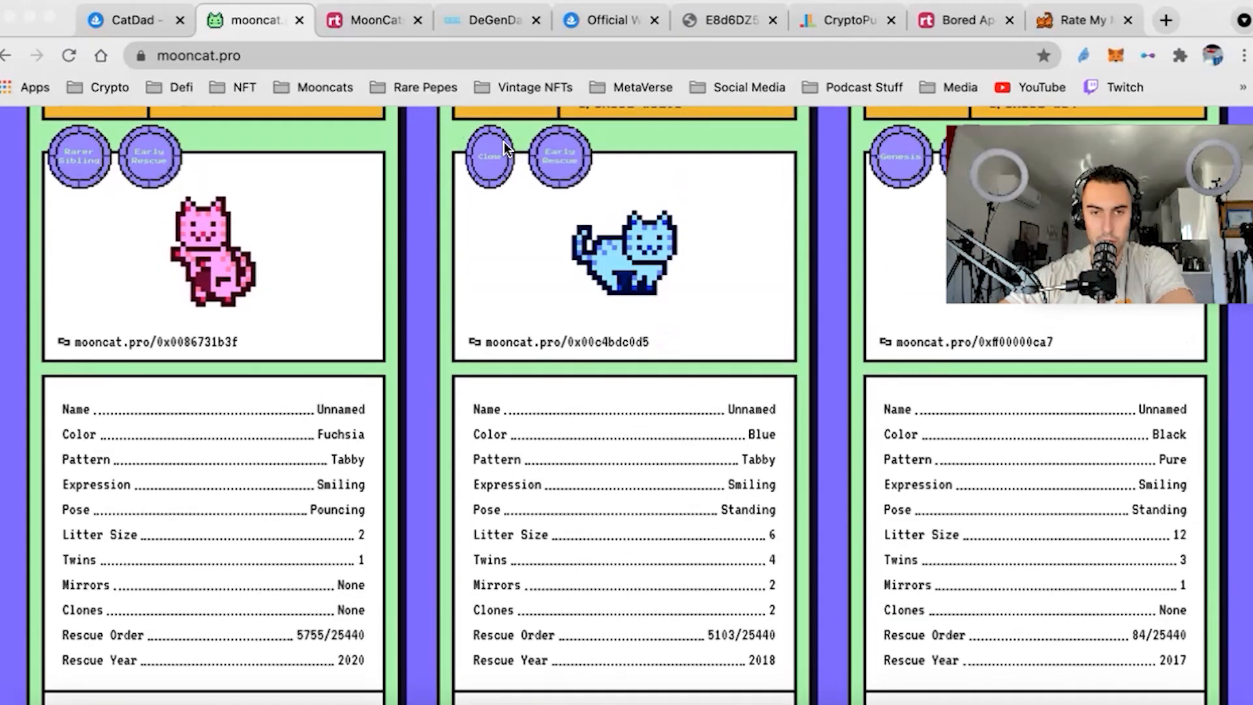
pyautogui.scroll(-3)
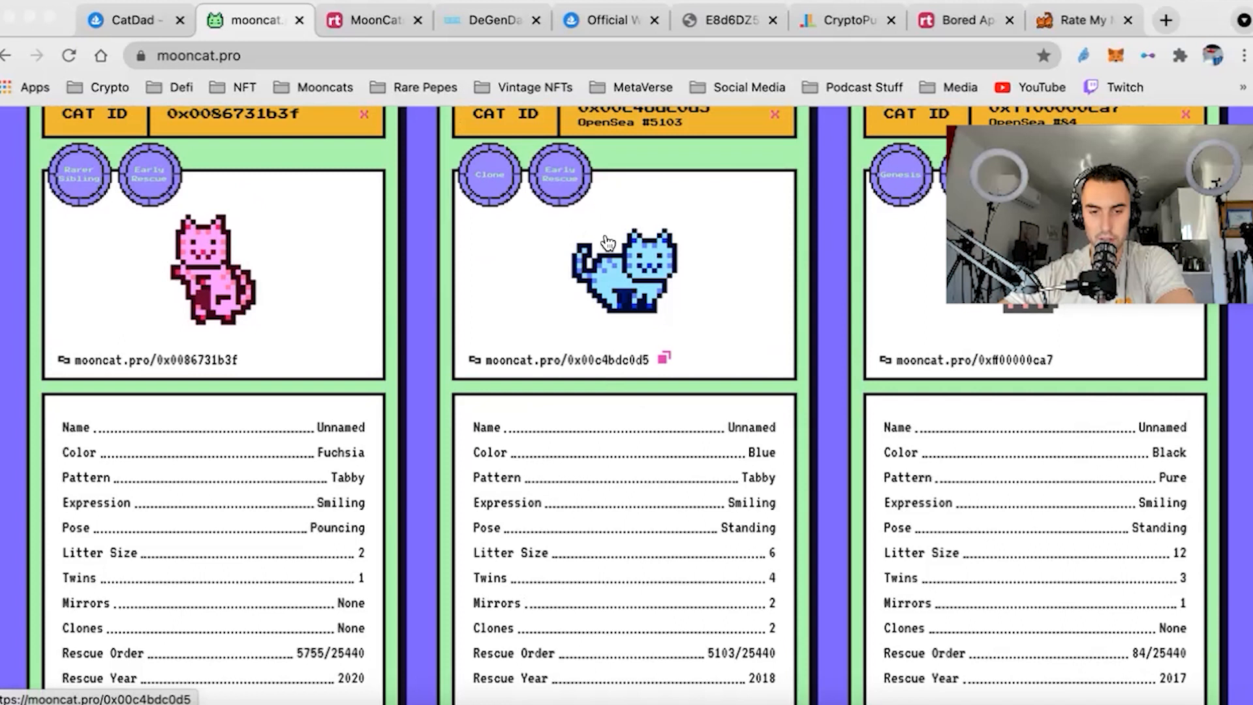
pyautogui.scroll(-3)
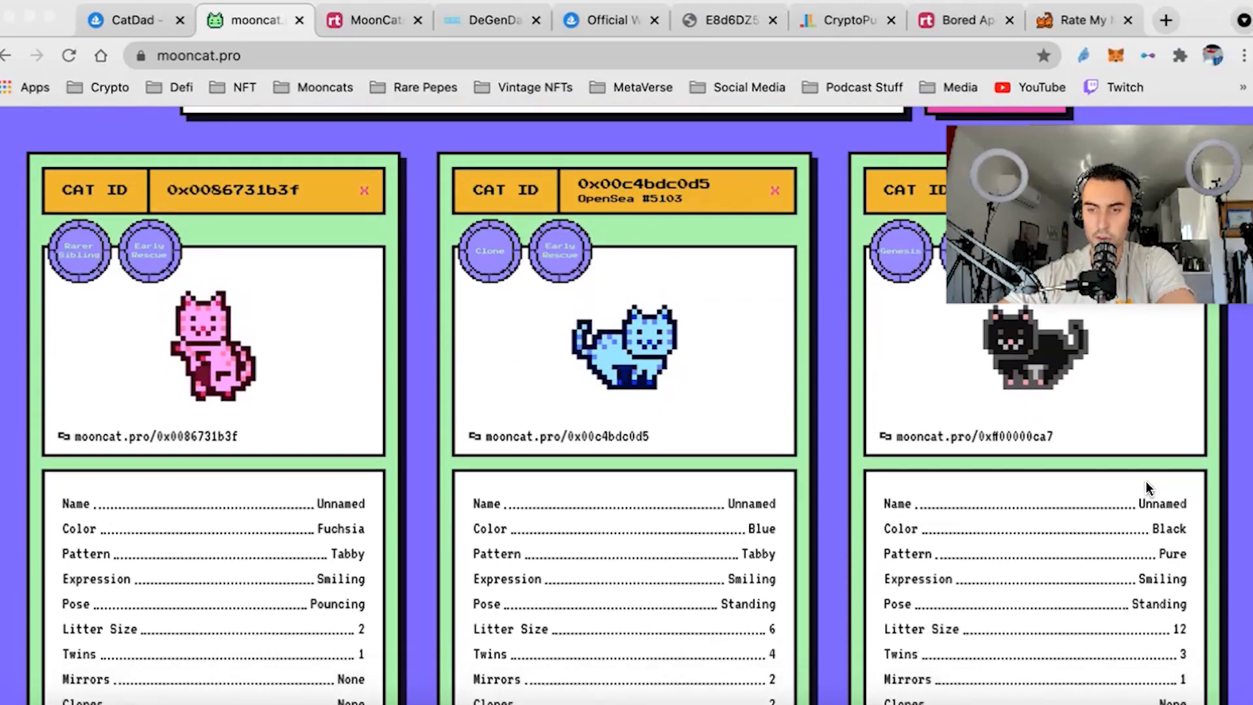
pyautogui.scroll(-3)
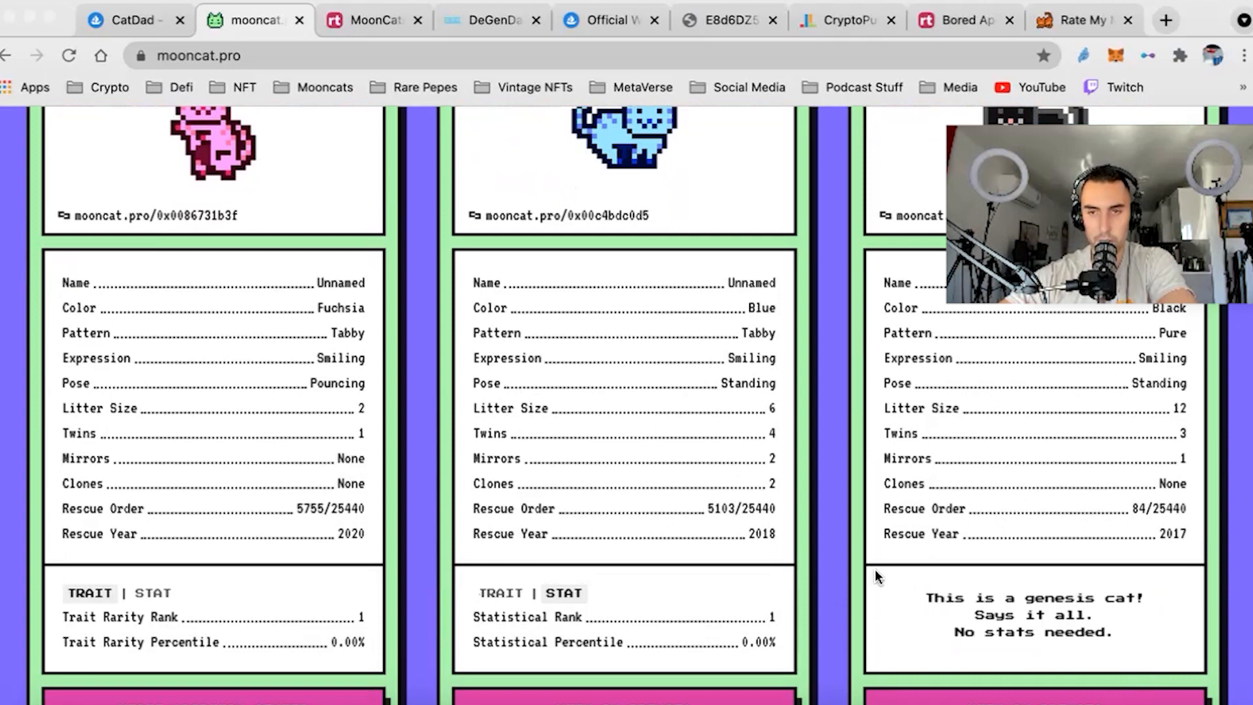
pyautogui.scroll(-3)
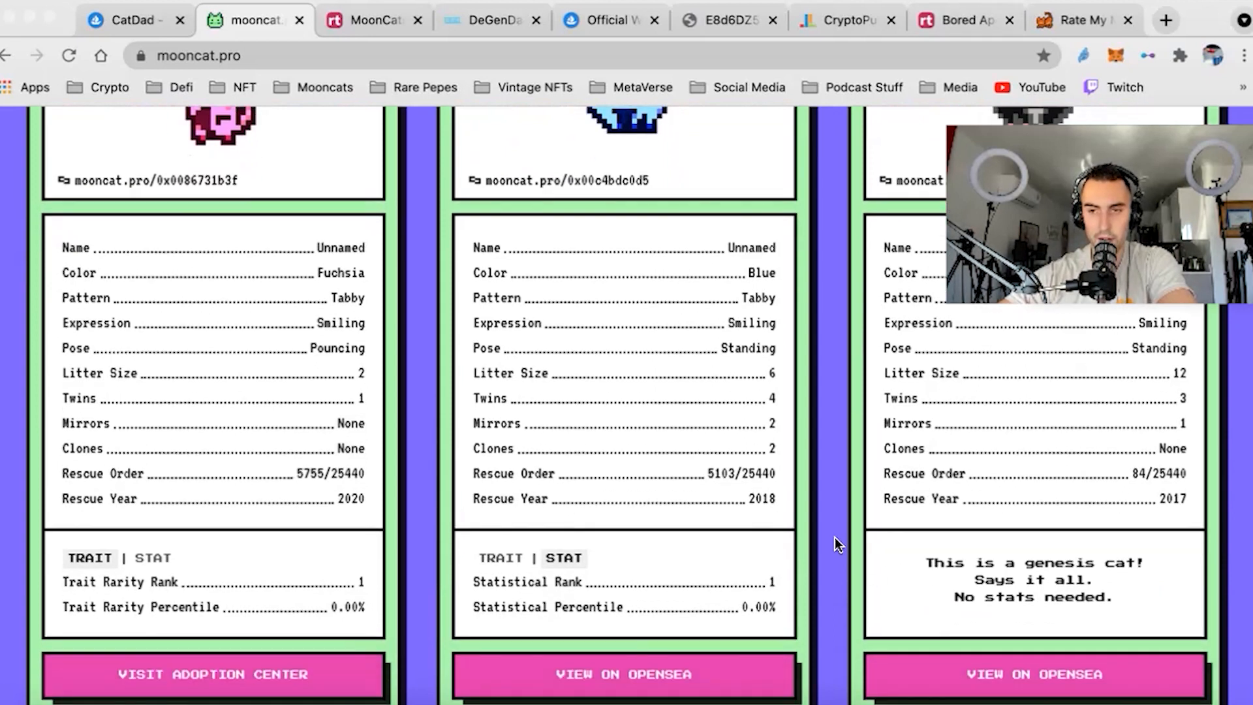
pyautogui.scroll(-3)
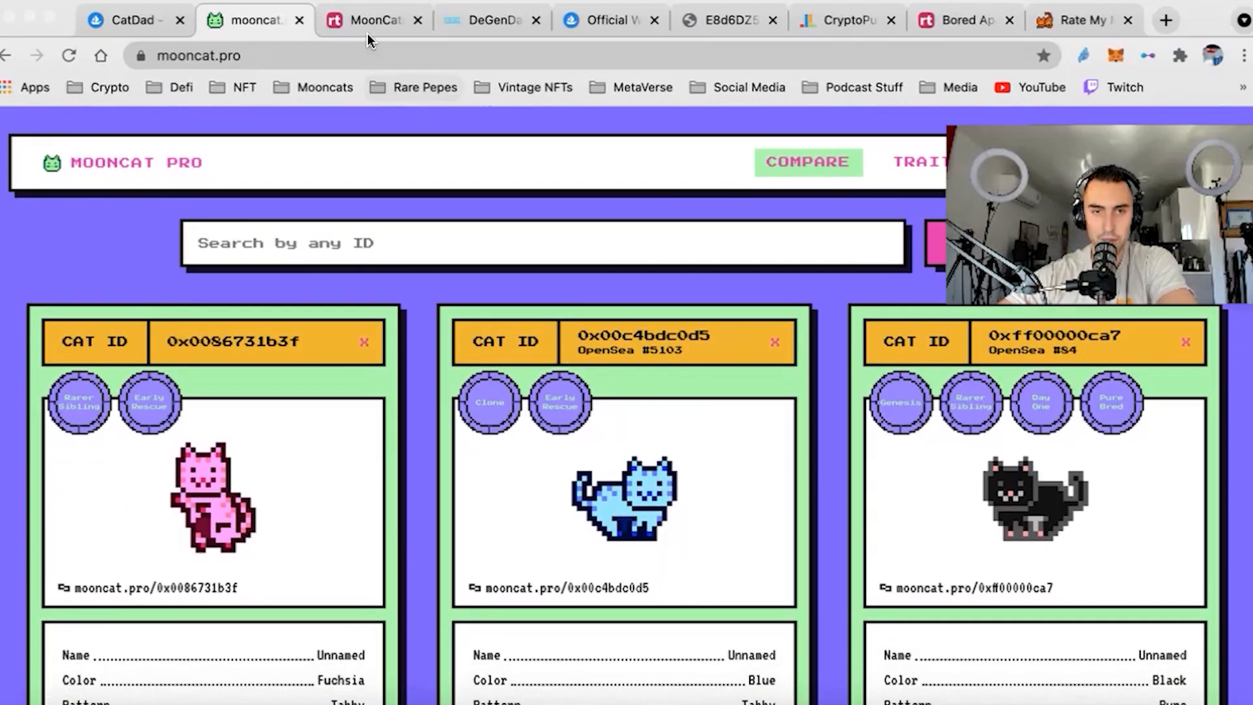
pyautogui.click(371, 21)
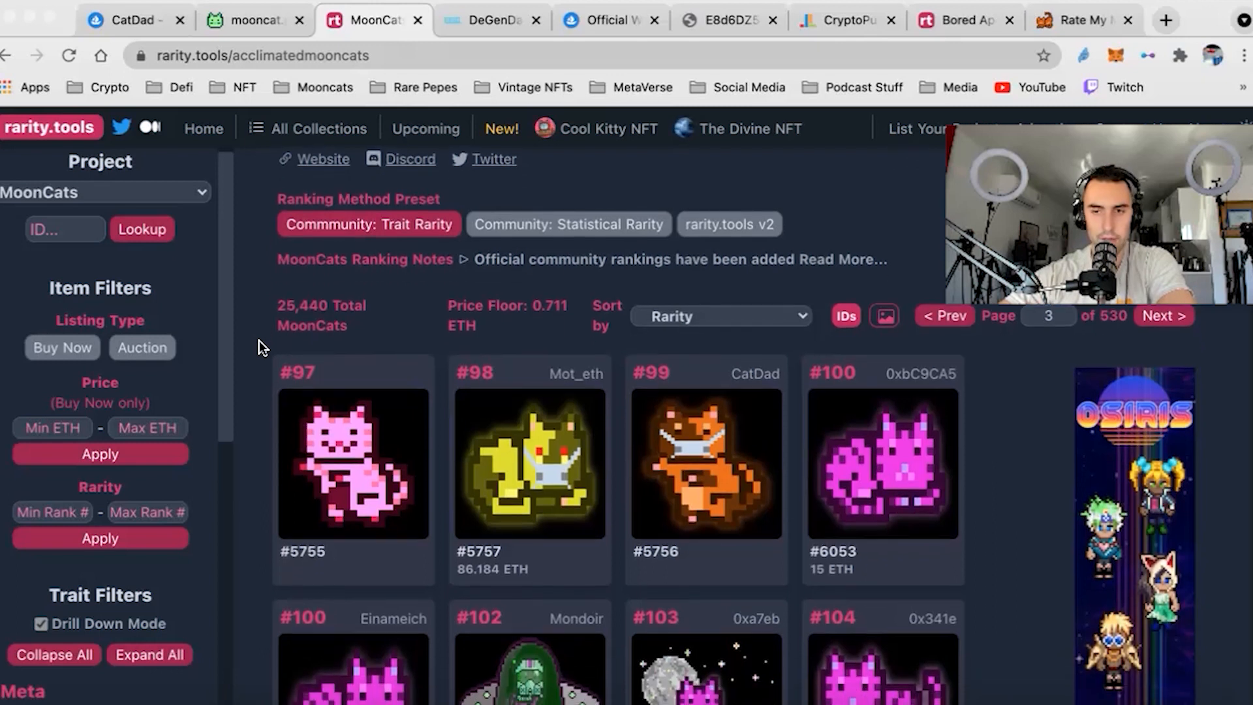
# Step: Scroll through MoonCat ranks #97–#104 and rank them by community statistical rarity
pyautogui.scroll(-3)
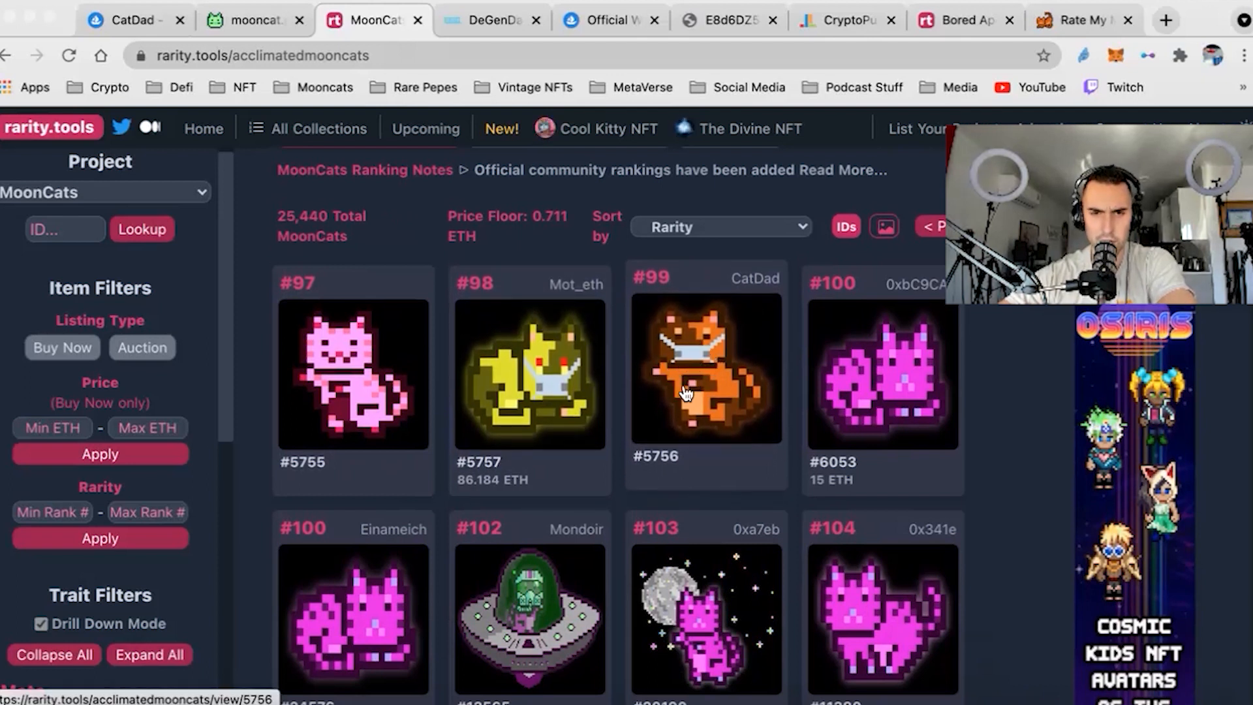
pyautogui.moveTo(563, 444)
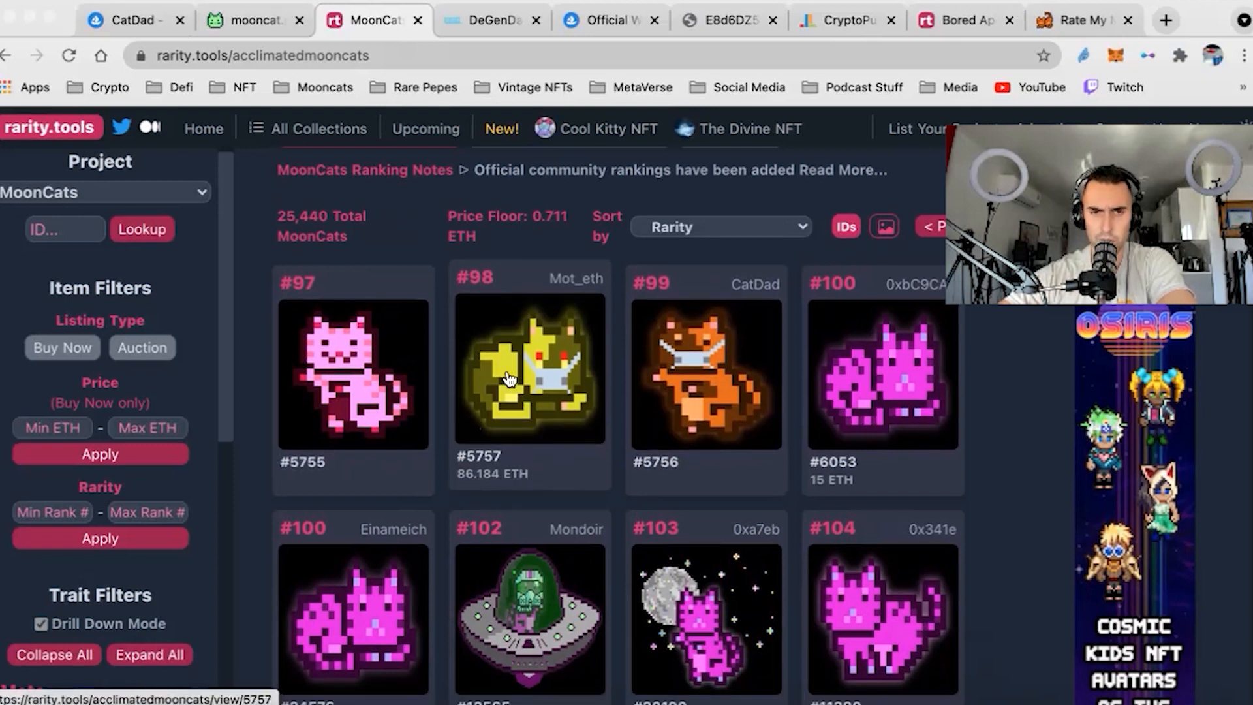
pyautogui.moveTo(470, 437)
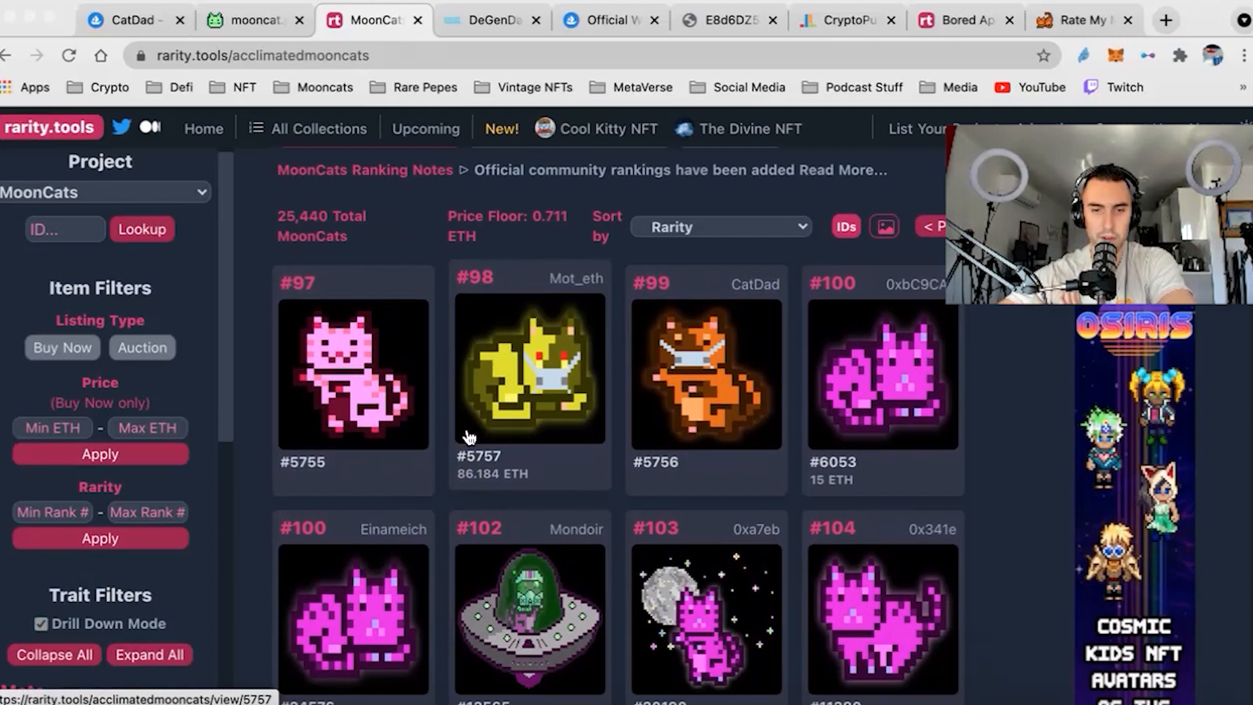
pyautogui.moveTo(492, 474)
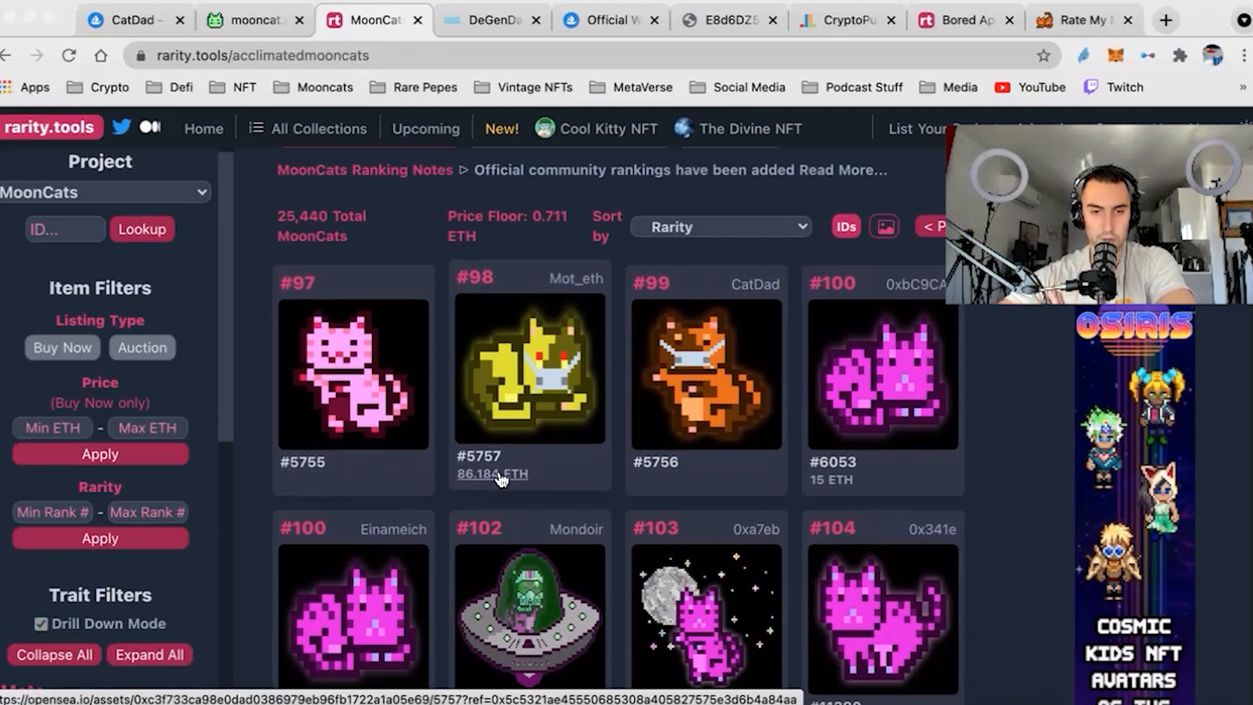
pyautogui.moveTo(376, 324)
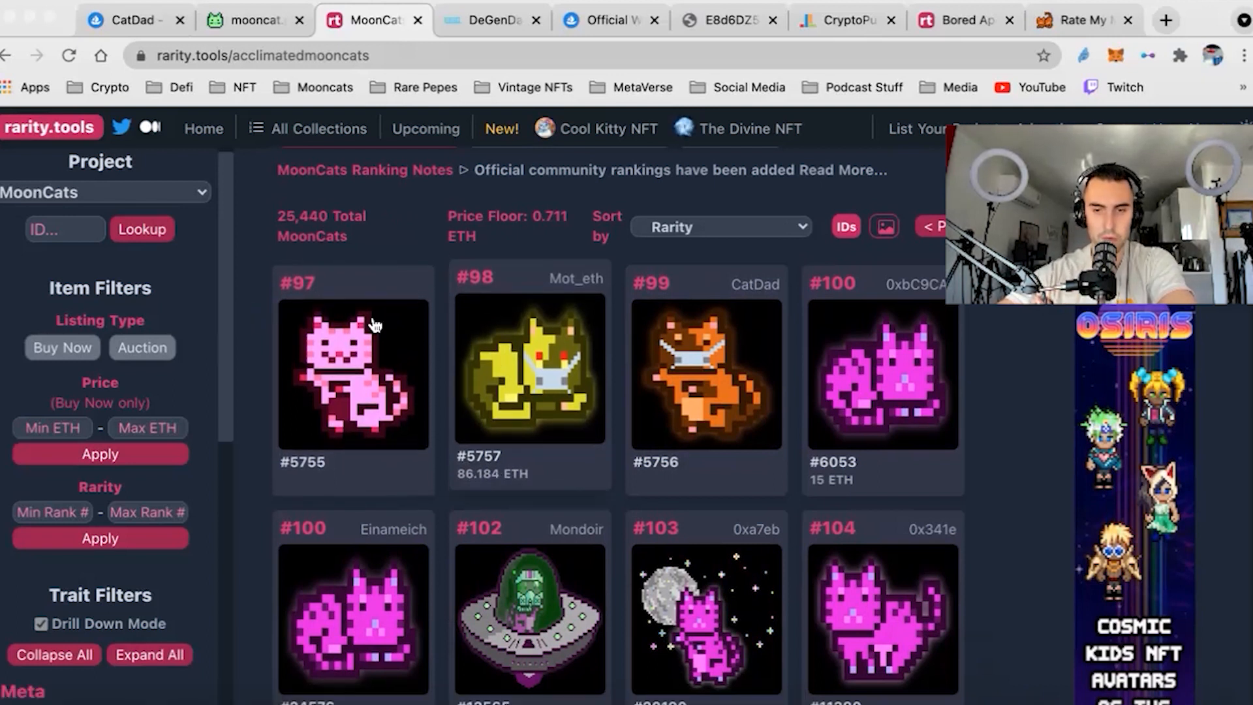
pyautogui.scroll(-3)
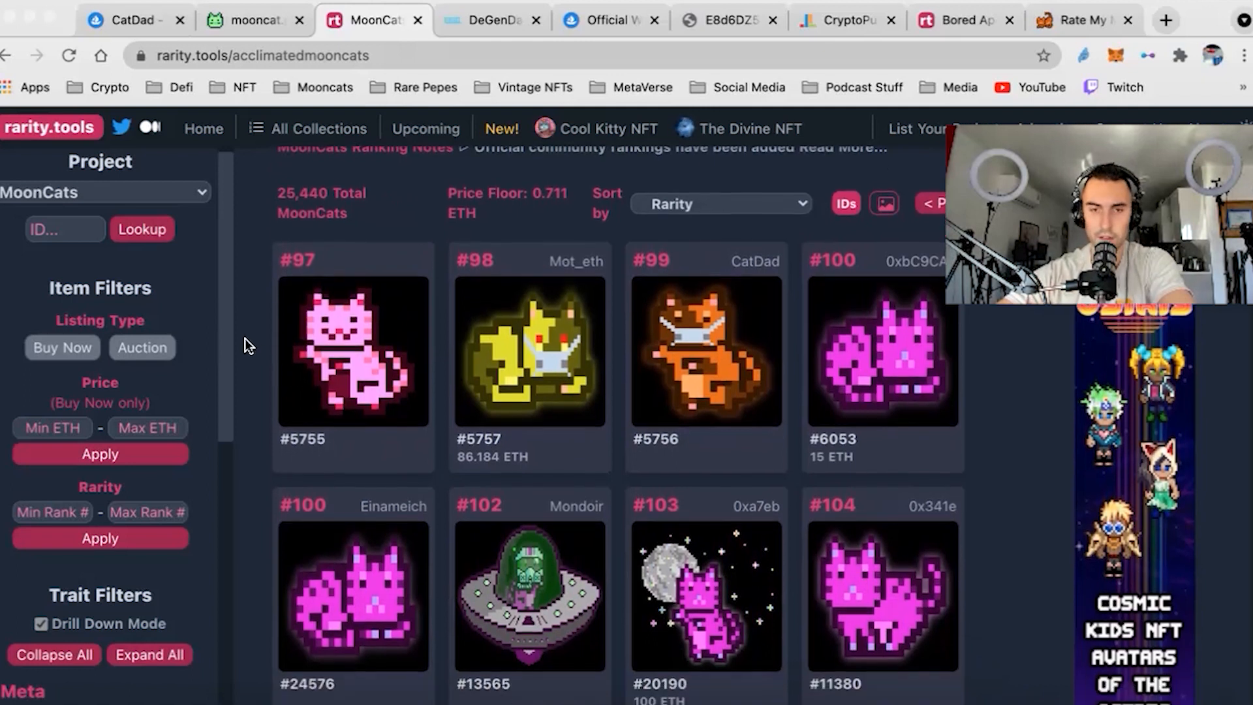
pyautogui.scroll(-3)
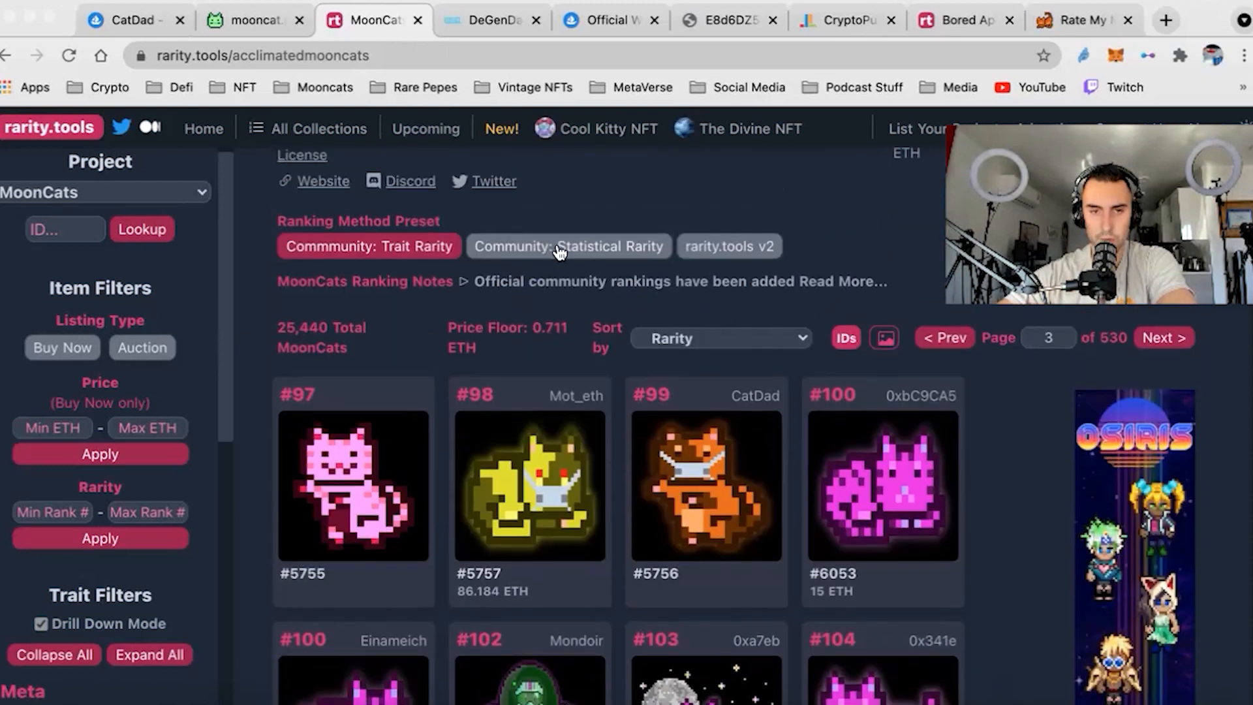
pyautogui.click(568, 246)
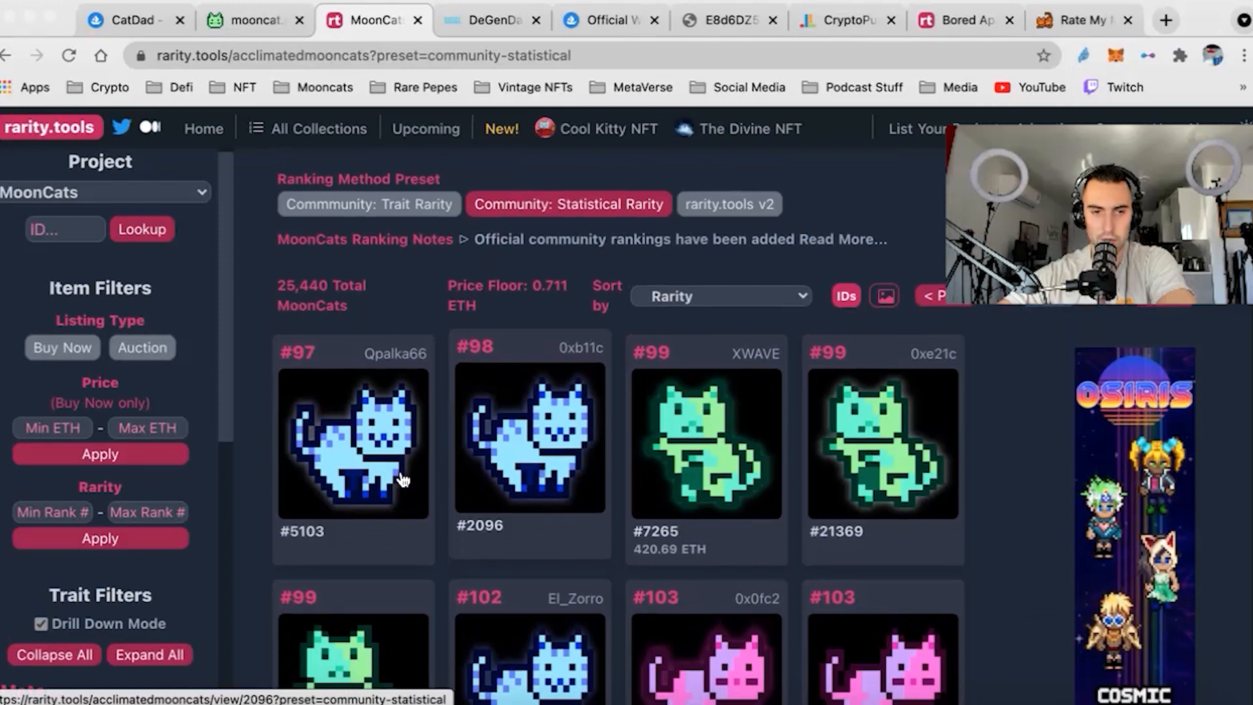
pyautogui.scroll(-3)
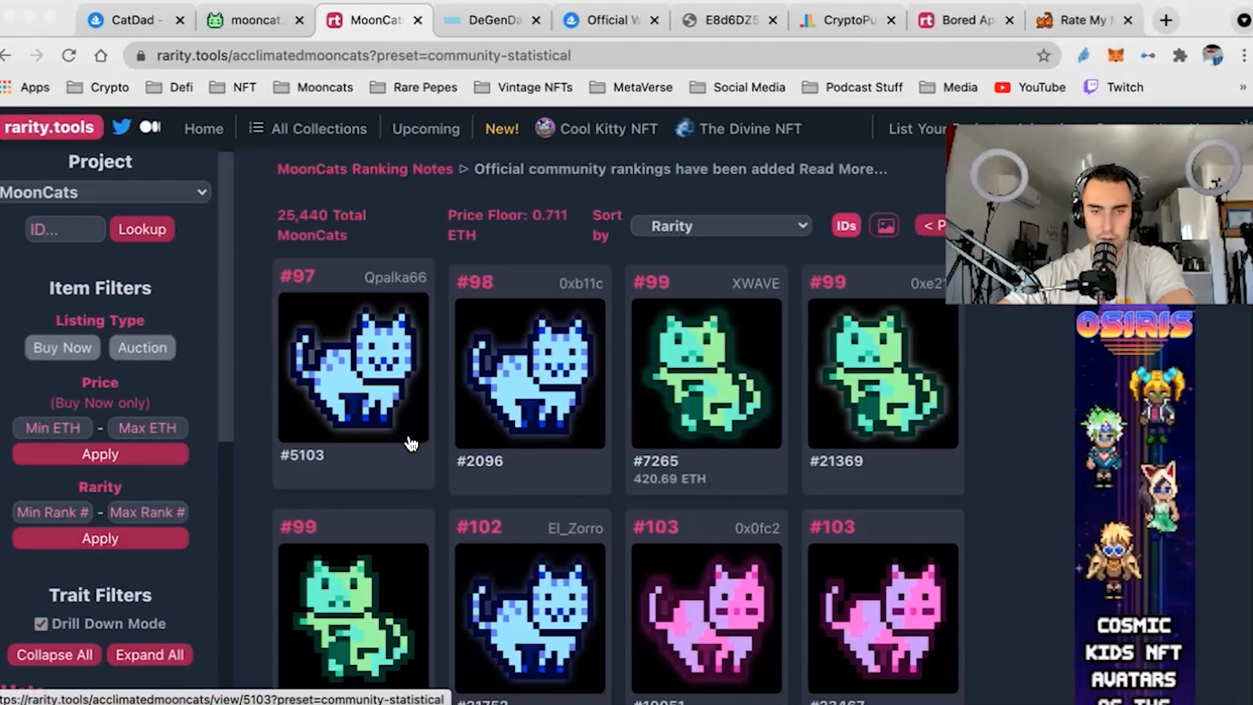
pyautogui.scroll(-3)
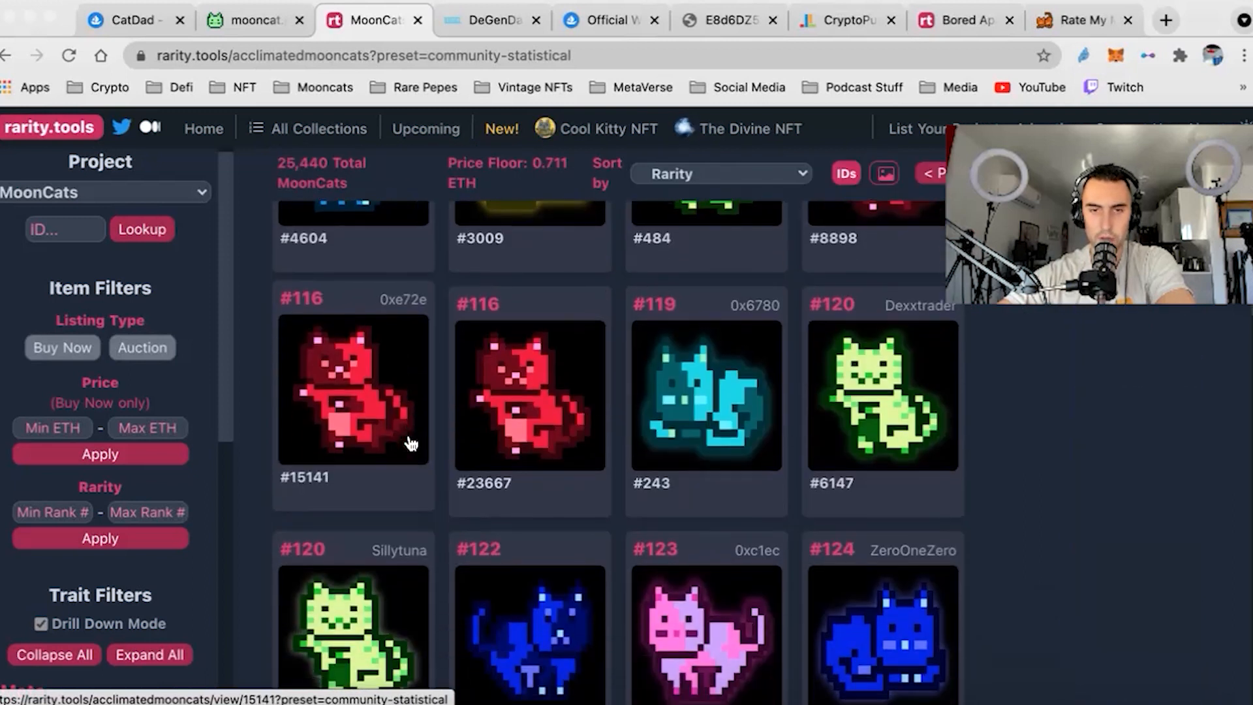
pyautogui.scroll(-3)
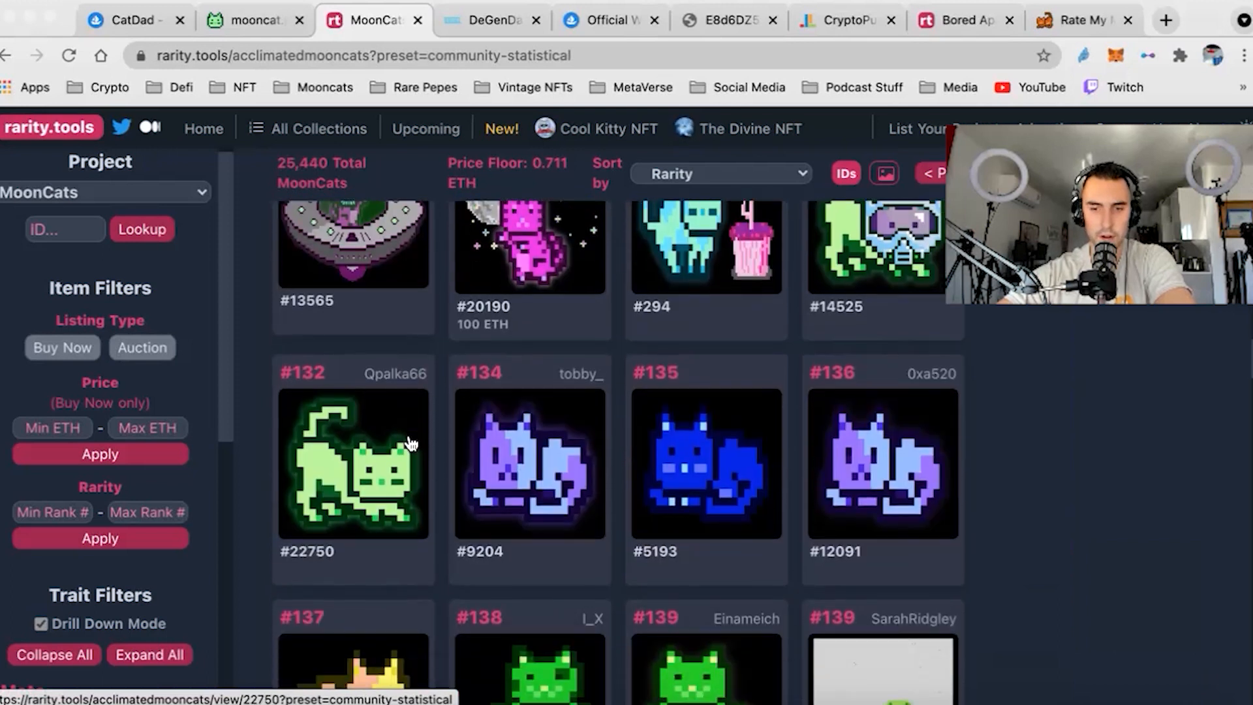
pyautogui.scroll(-3)
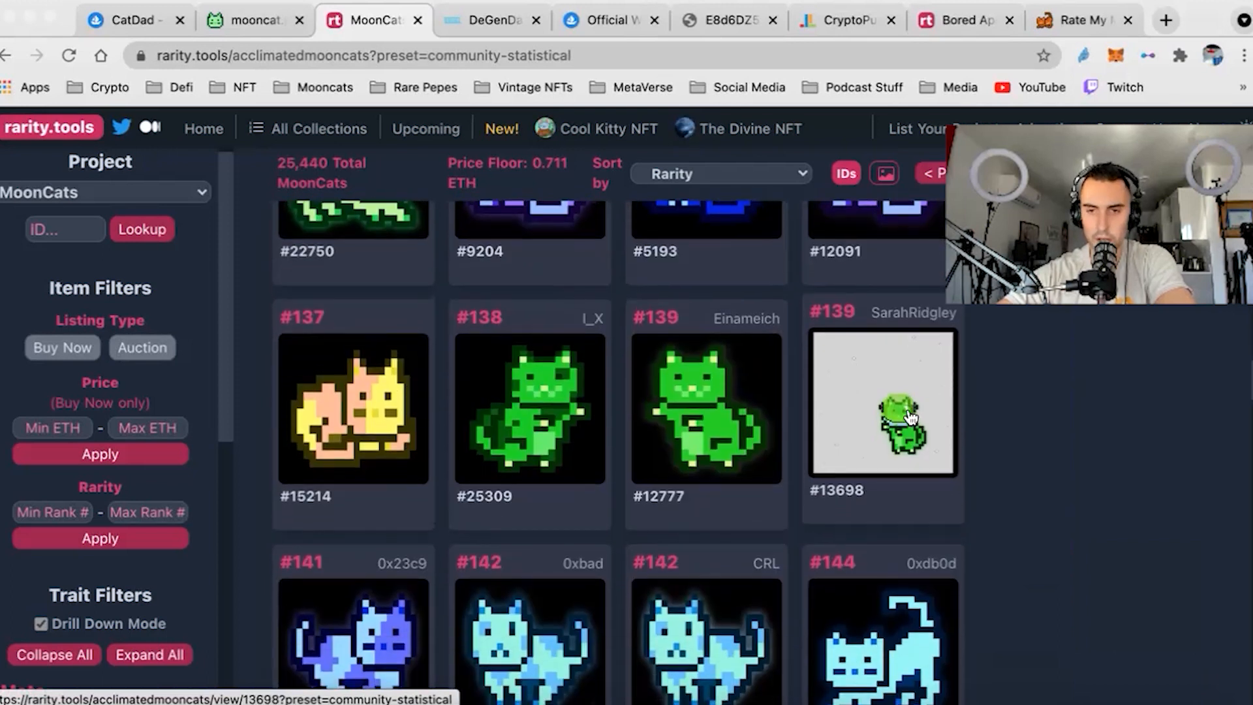
pyautogui.scroll(-3)
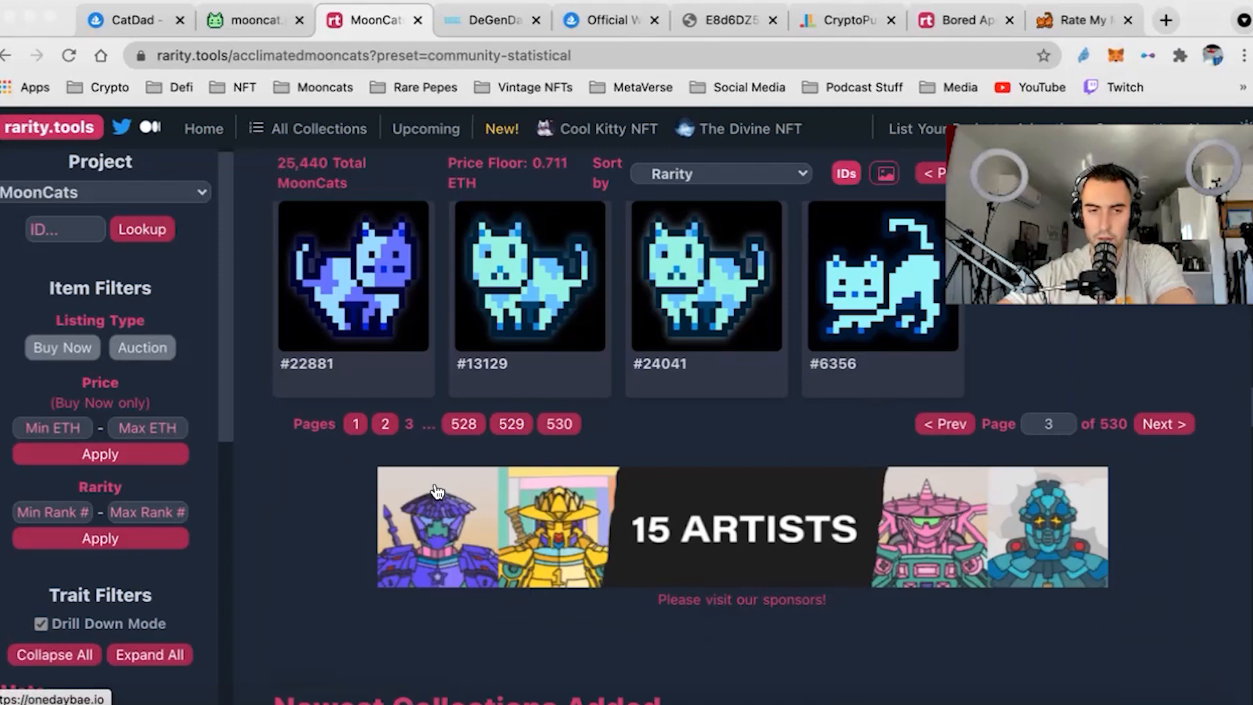
pyautogui.scroll(-3)
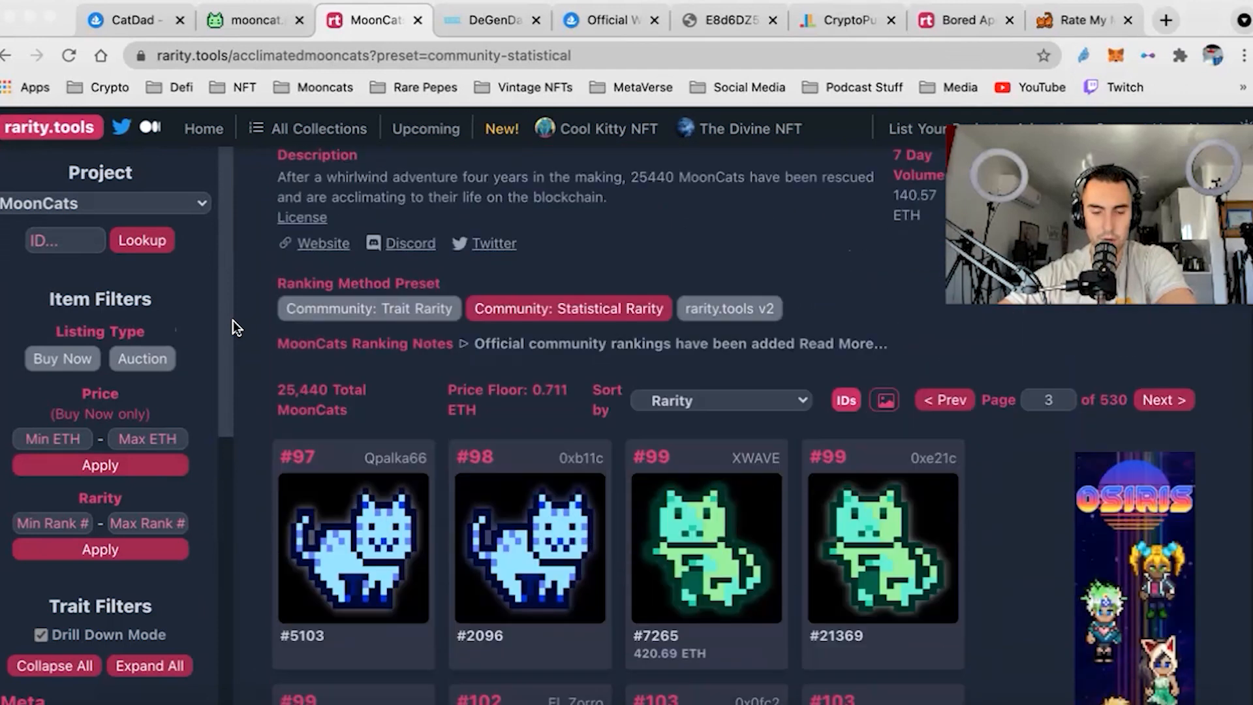
pyautogui.scroll(-3)
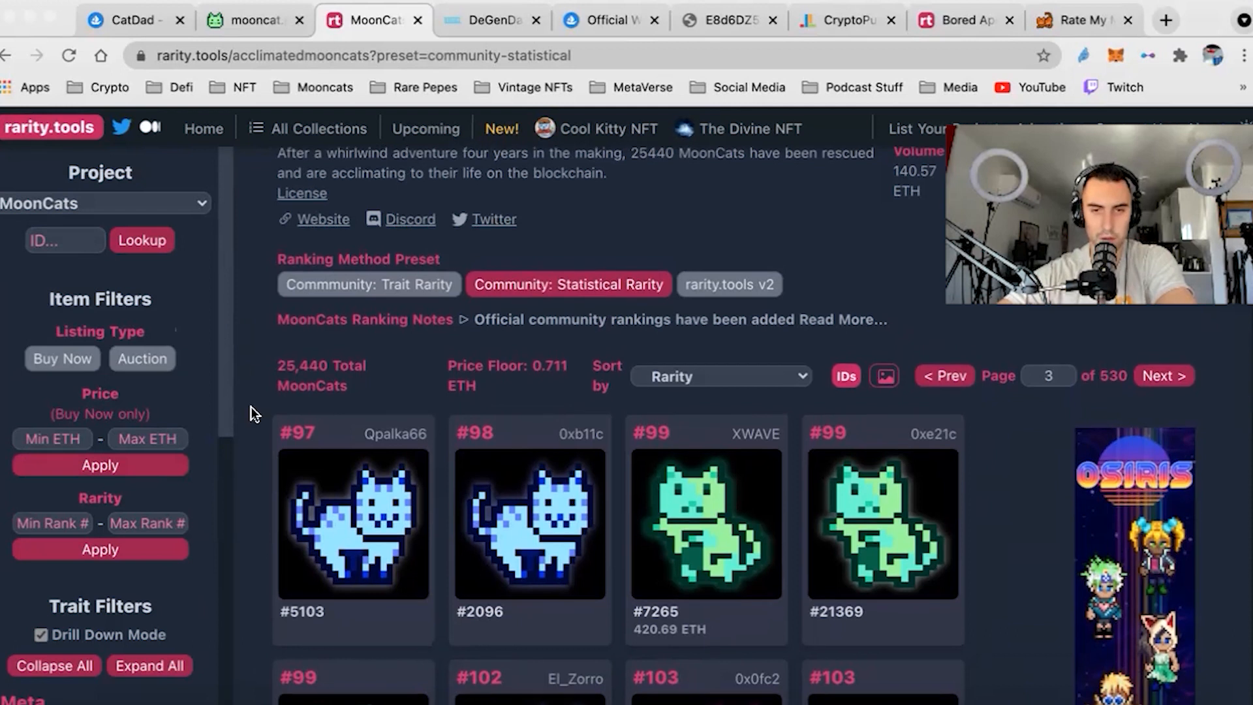
pyautogui.scroll(-3)
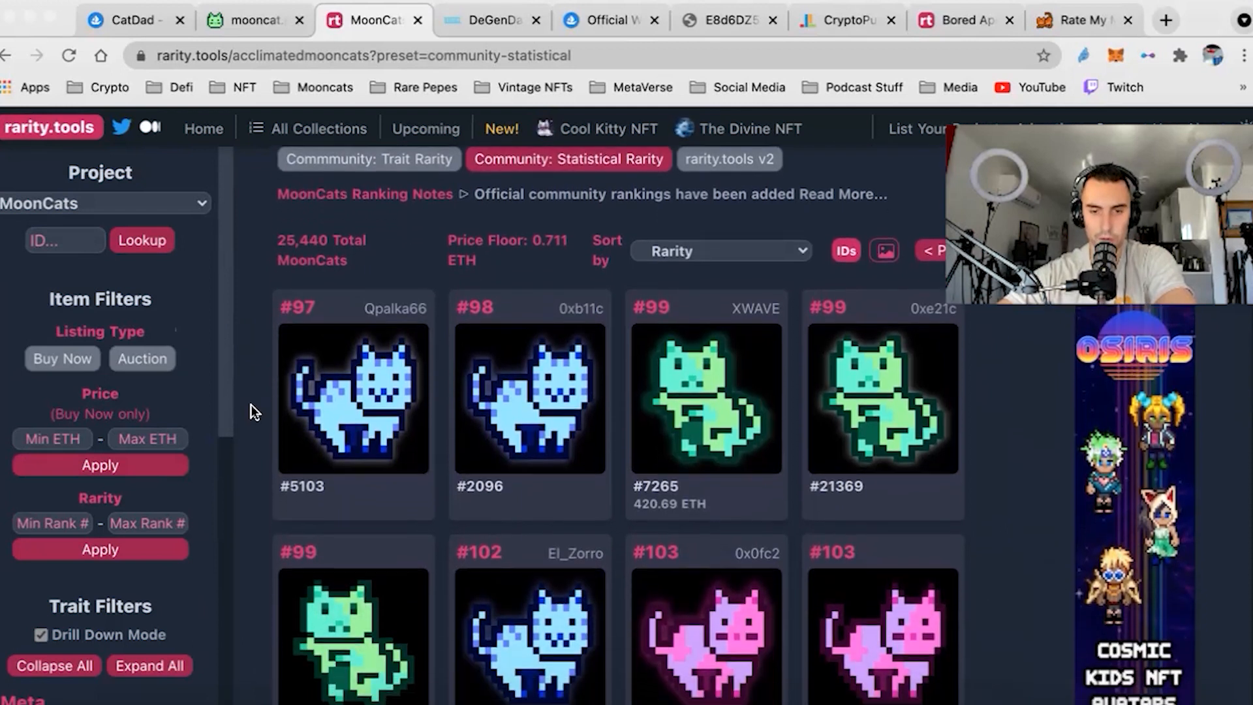
pyautogui.scroll(-3)
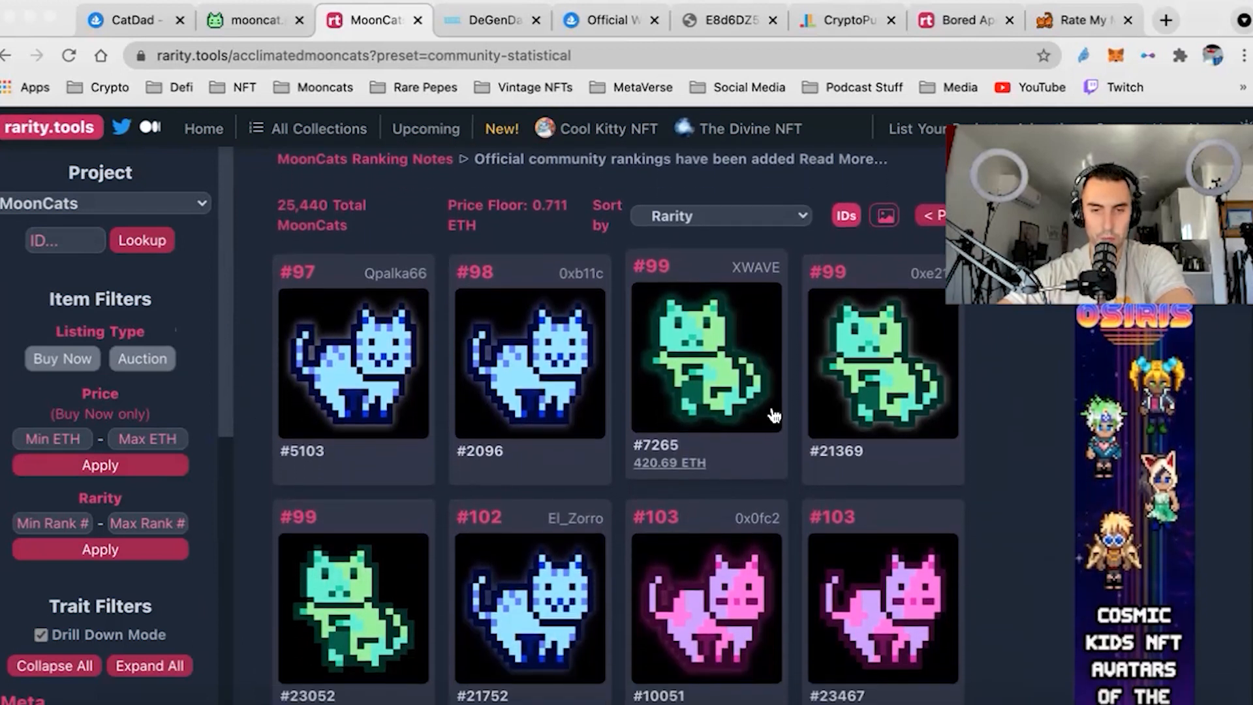
pyautogui.moveTo(736, 422)
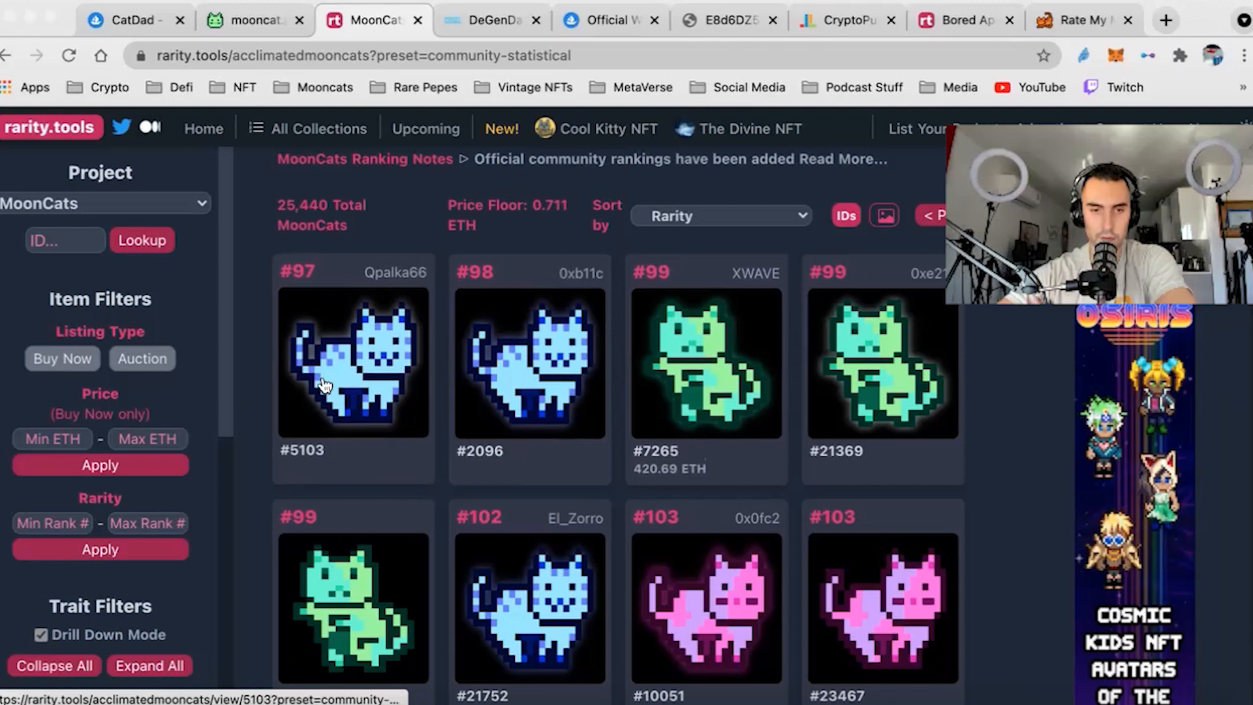
pyautogui.scroll(-3)
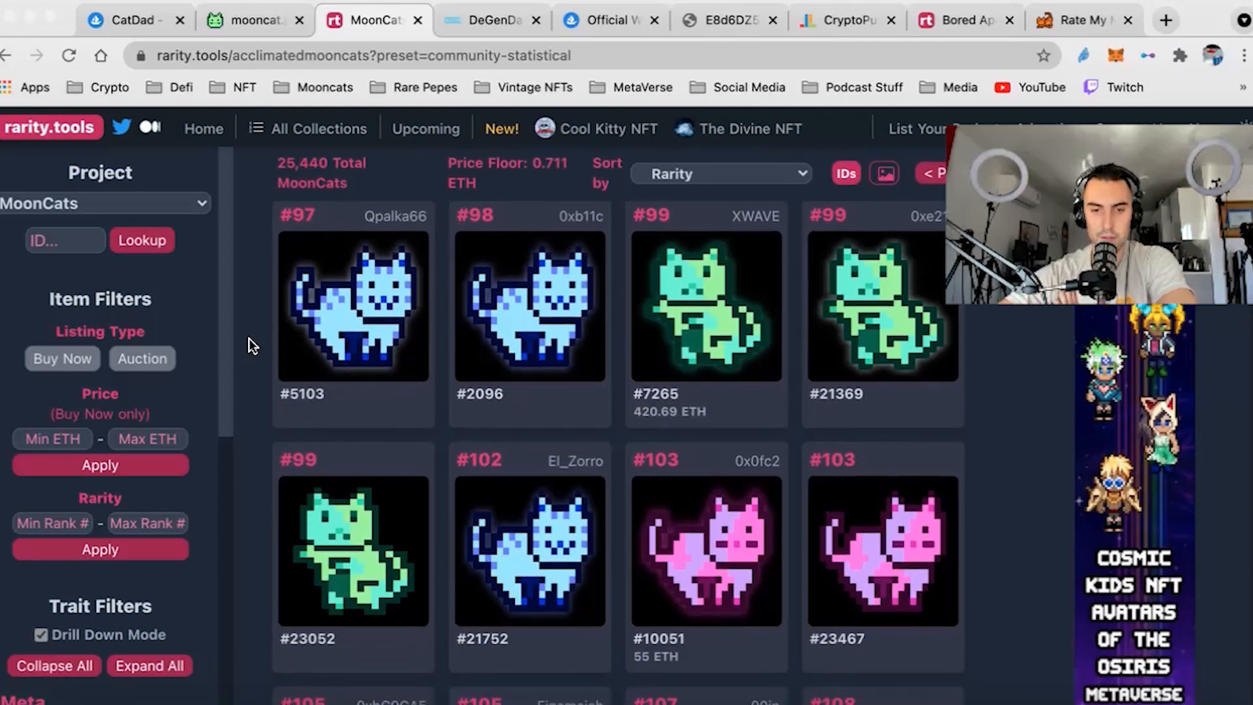
pyautogui.scroll(-3)
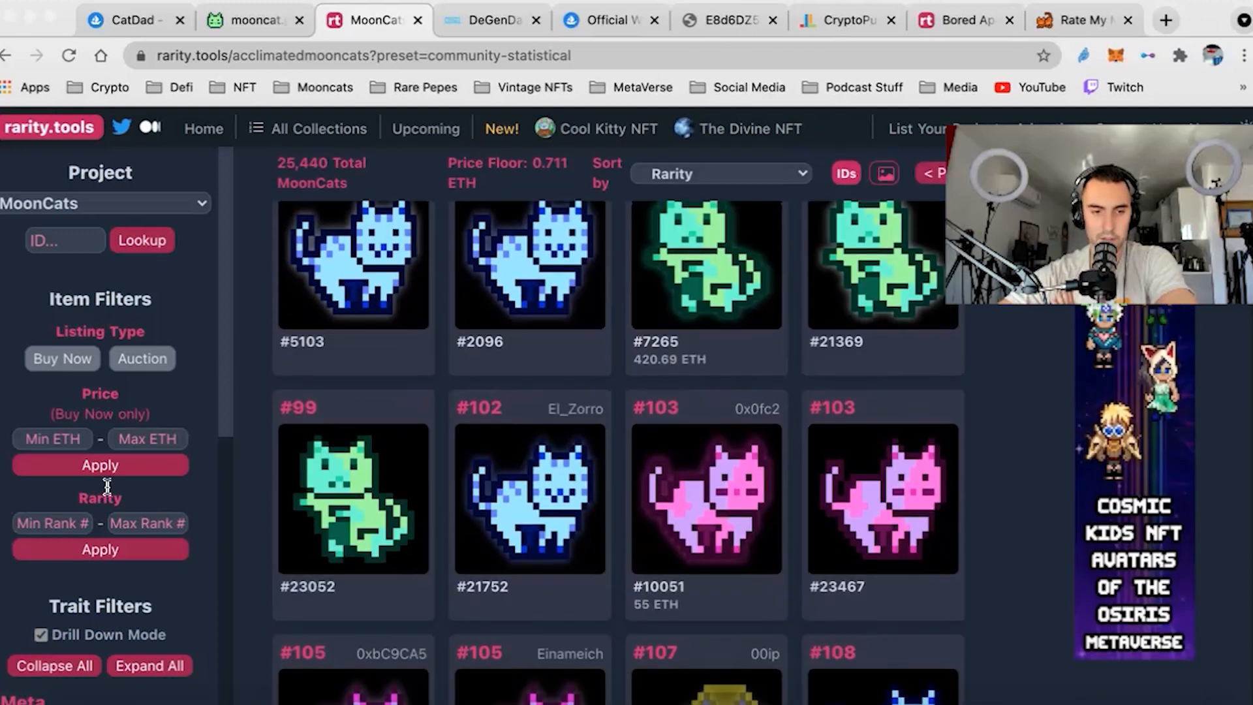
pyautogui.scroll(-3)
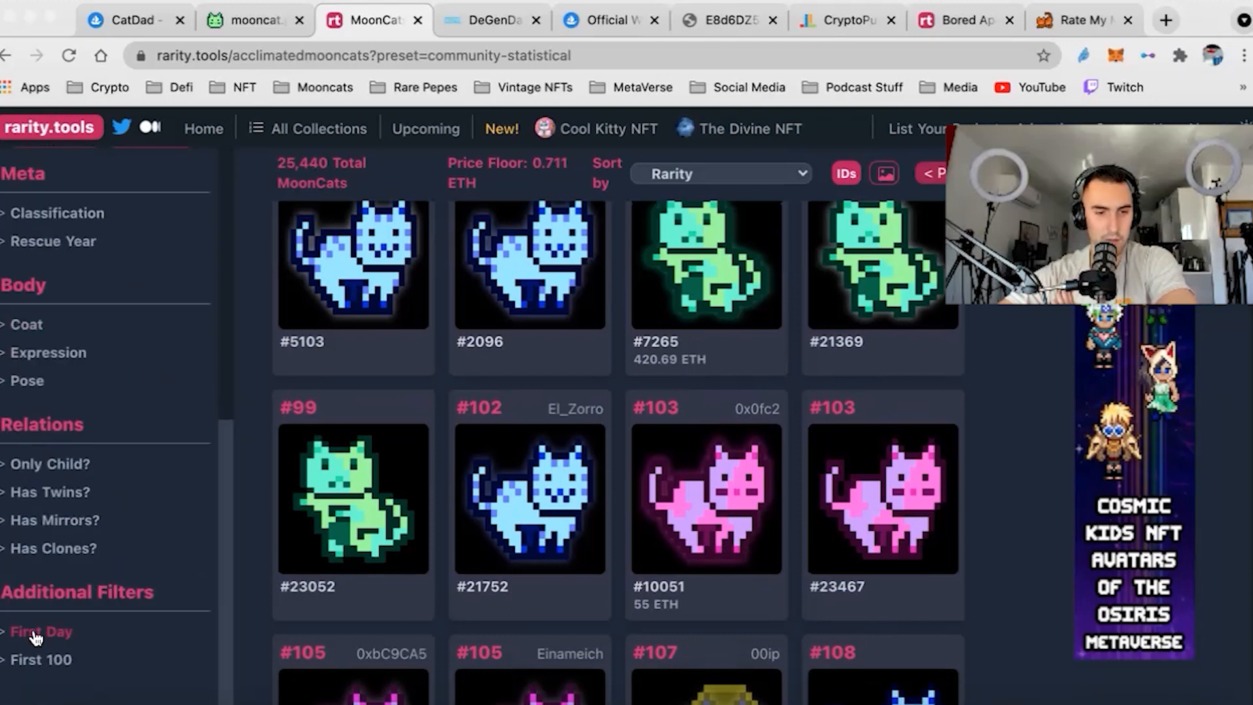
pyautogui.click(40, 630)
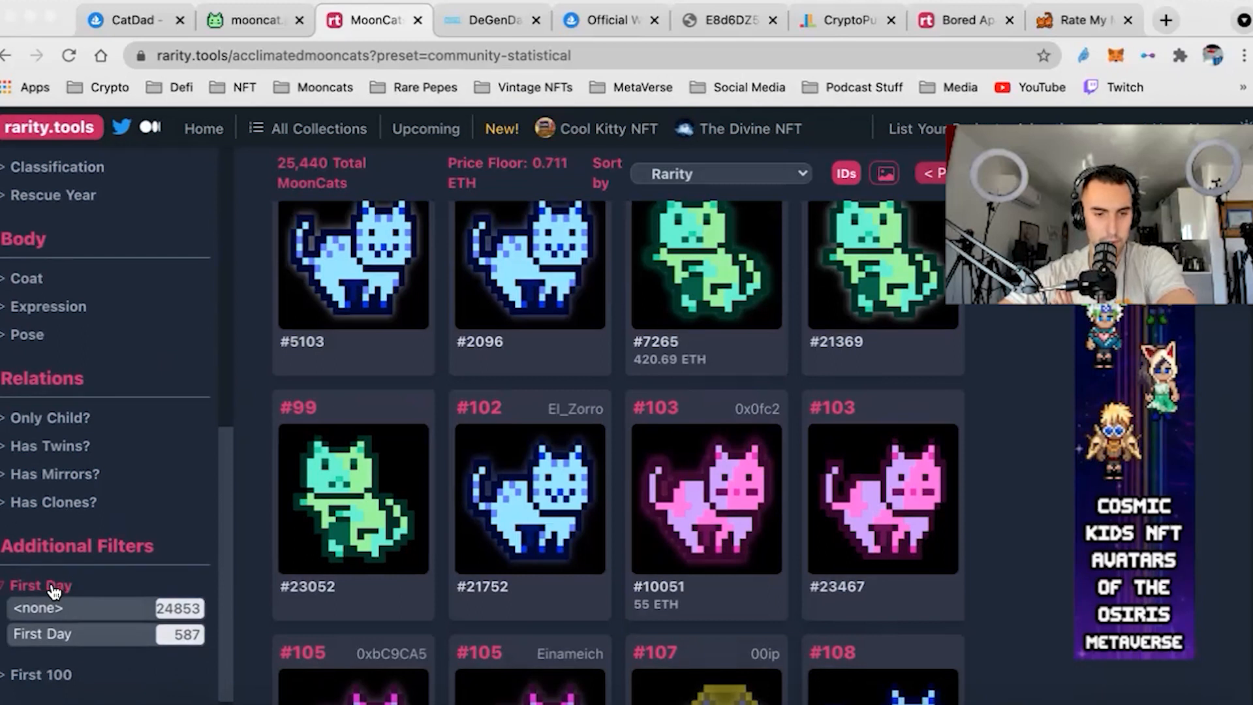
pyautogui.click(39, 584)
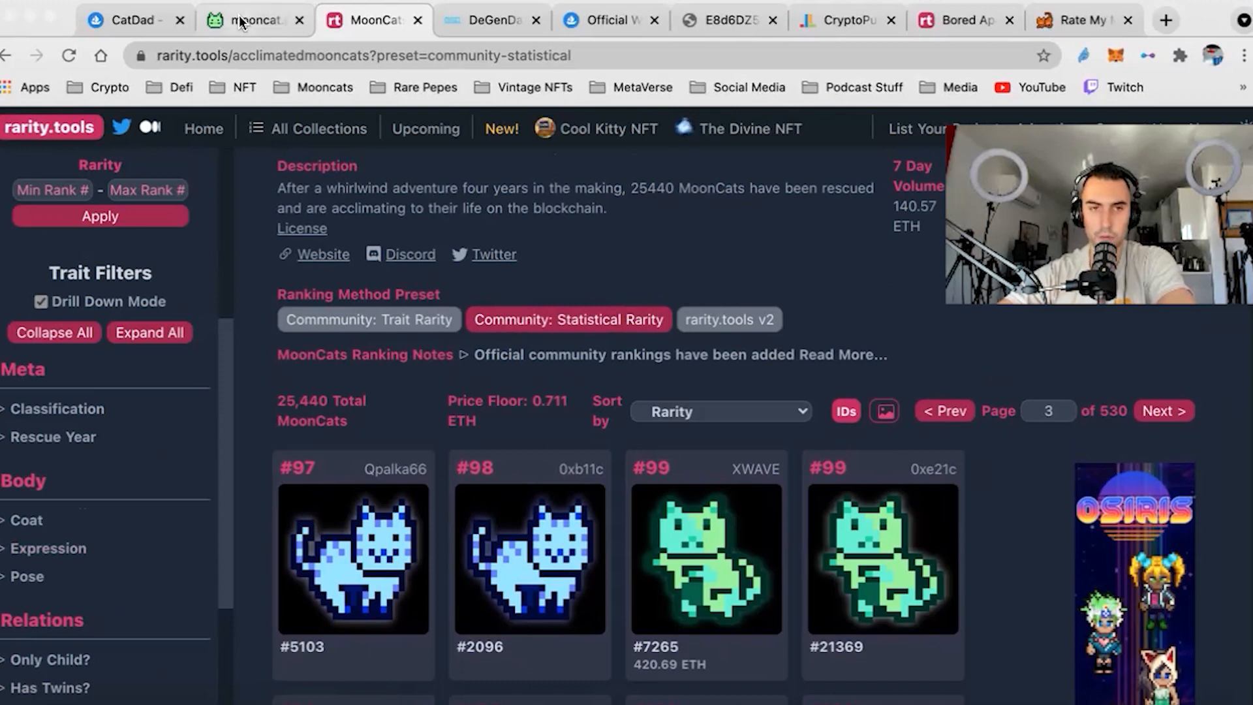
pyautogui.click(252, 20)
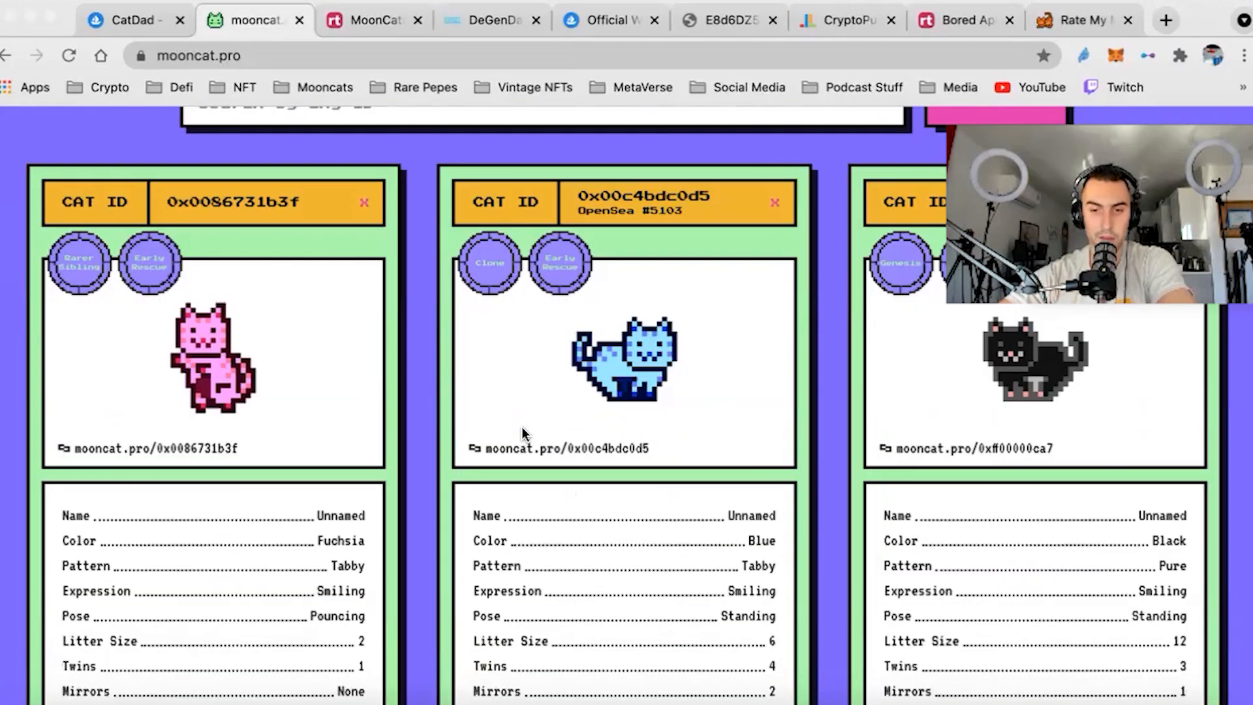
pyautogui.scroll(-3)
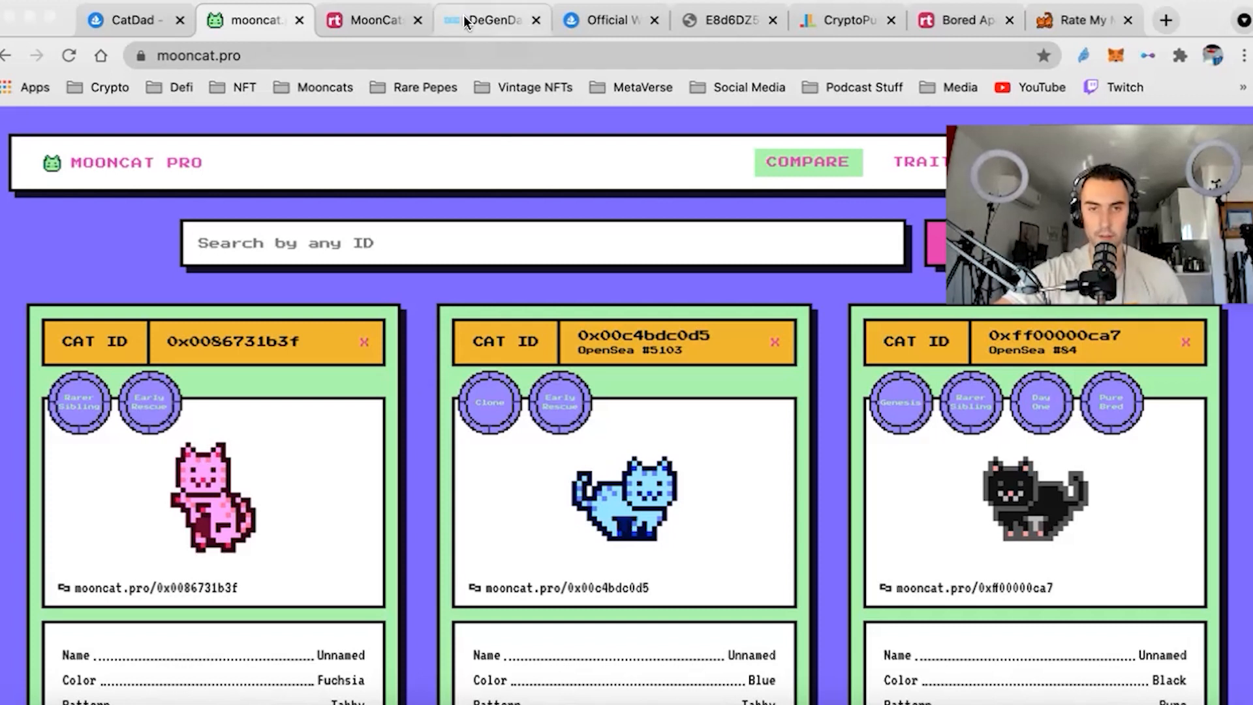
pyautogui.moveTo(369, 19)
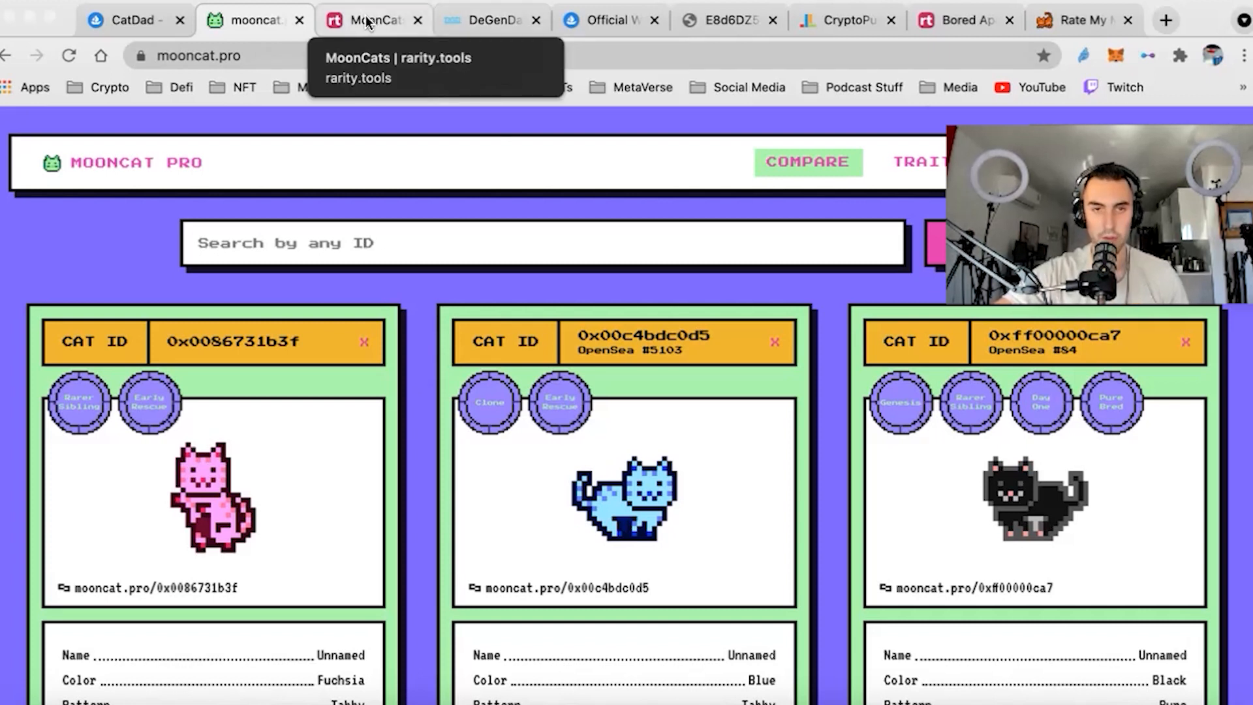
pyautogui.click(368, 19)
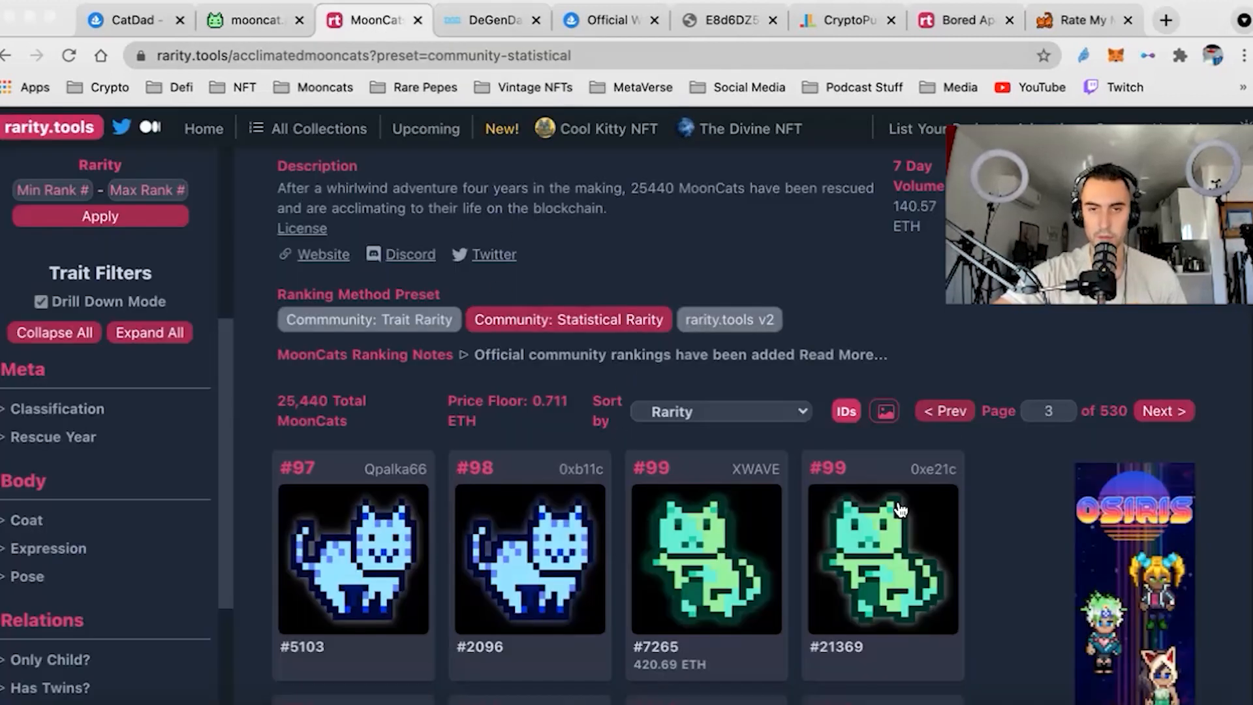
pyautogui.moveTo(723, 292)
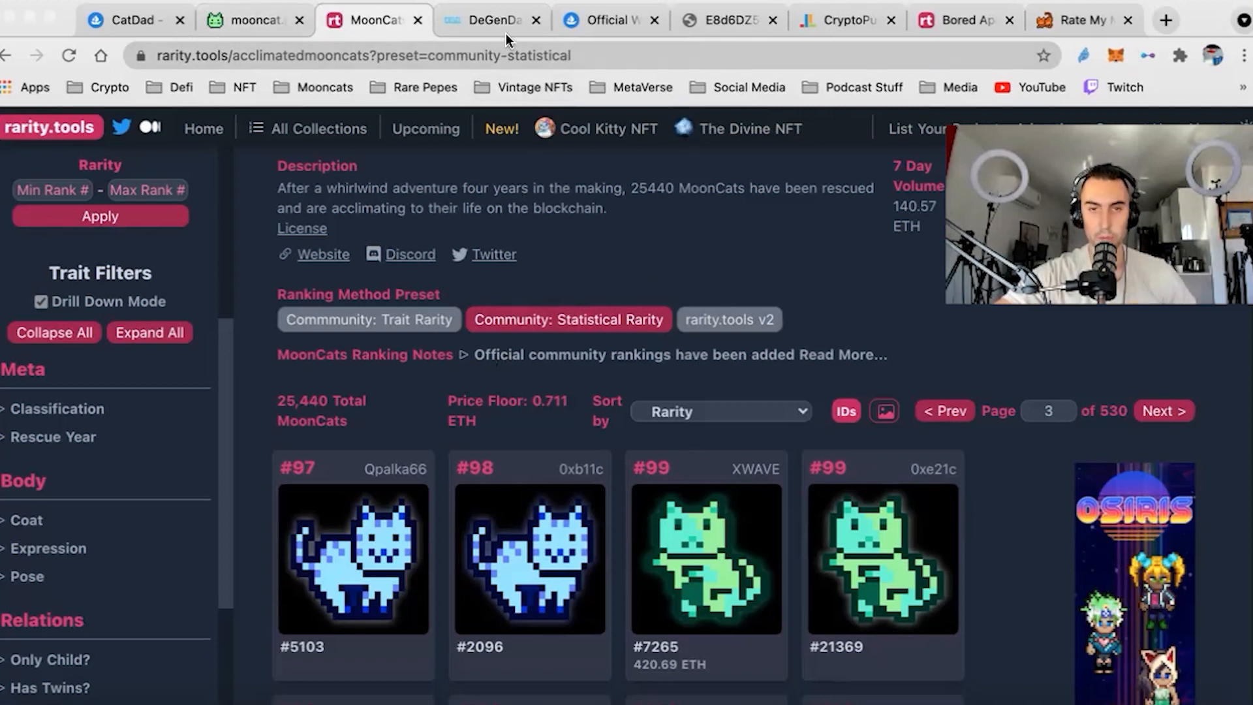
# Step: Open DeGenData's Acclimated MoonCat Rescue Analytics and scroll to top buyers and recent sales
pyautogui.click(491, 19)
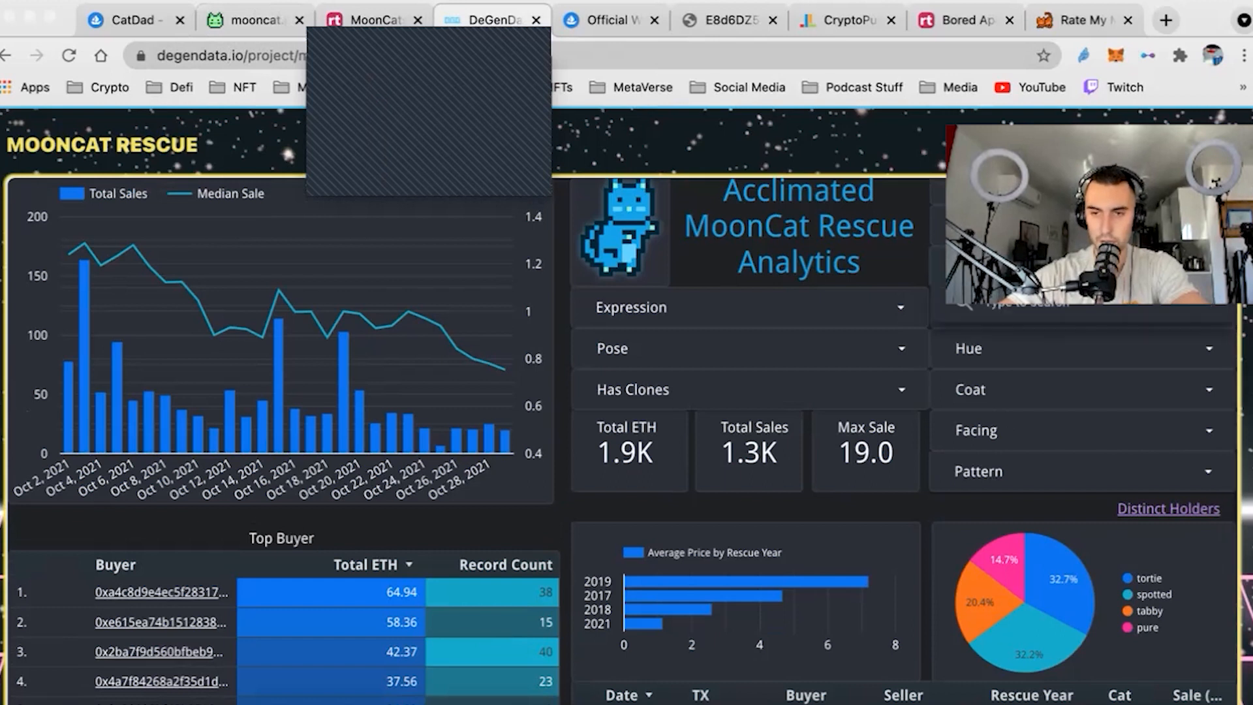
pyautogui.click(1167, 508)
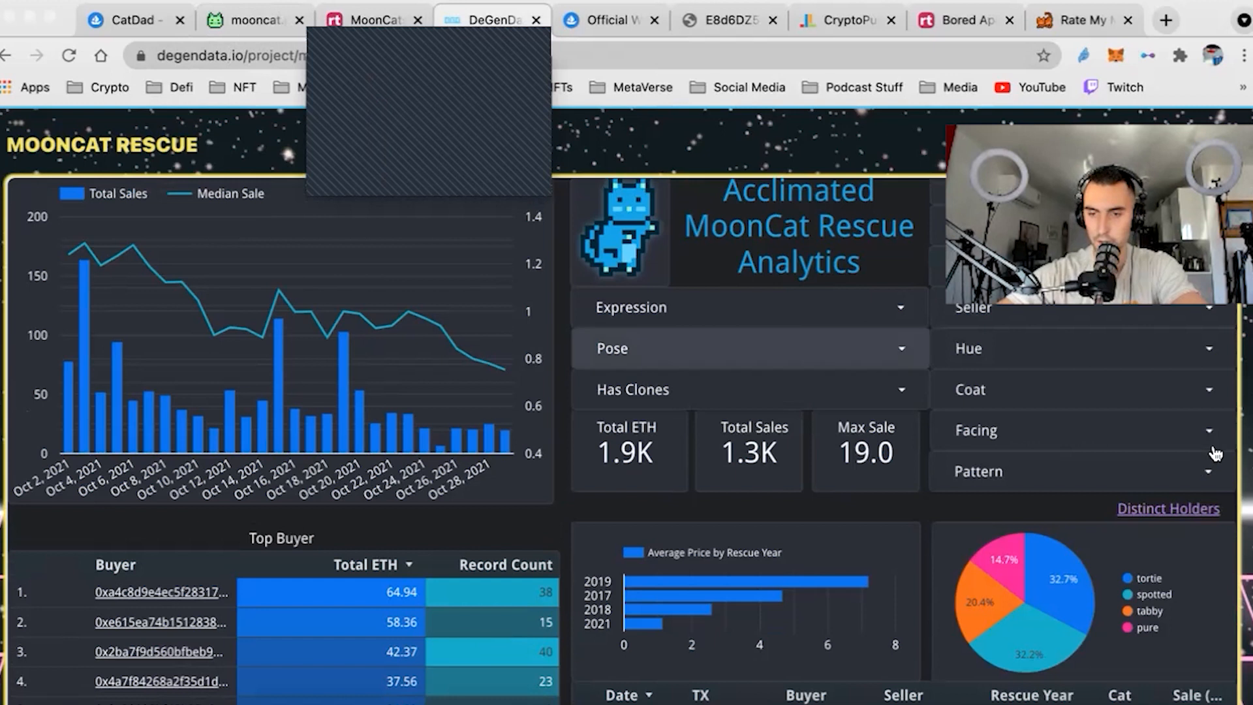
pyautogui.scroll(-3)
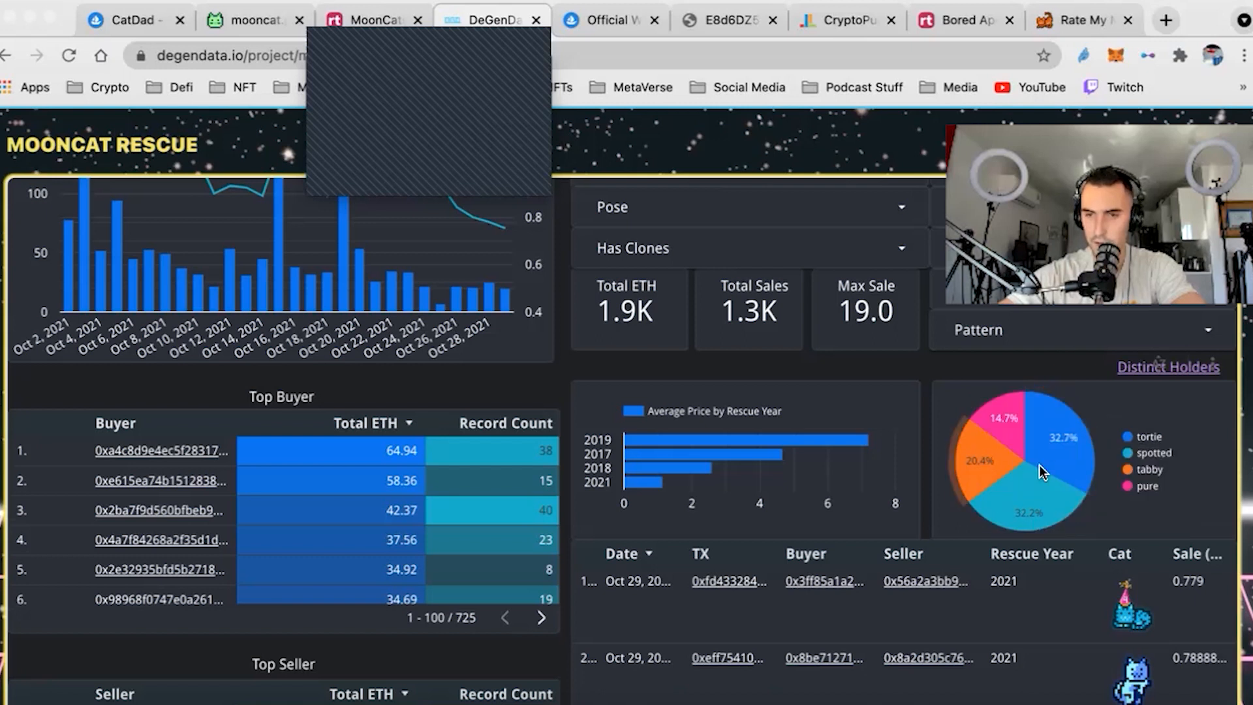
pyautogui.click(248, 19)
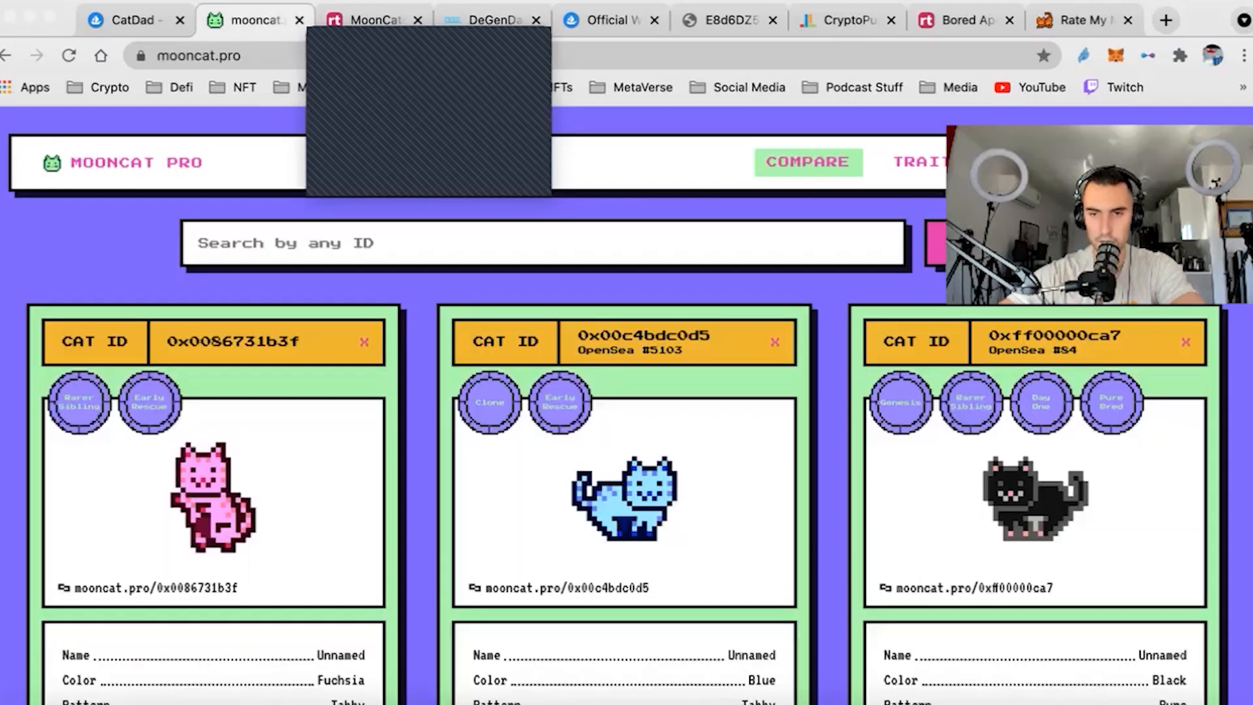
pyautogui.click(918, 161)
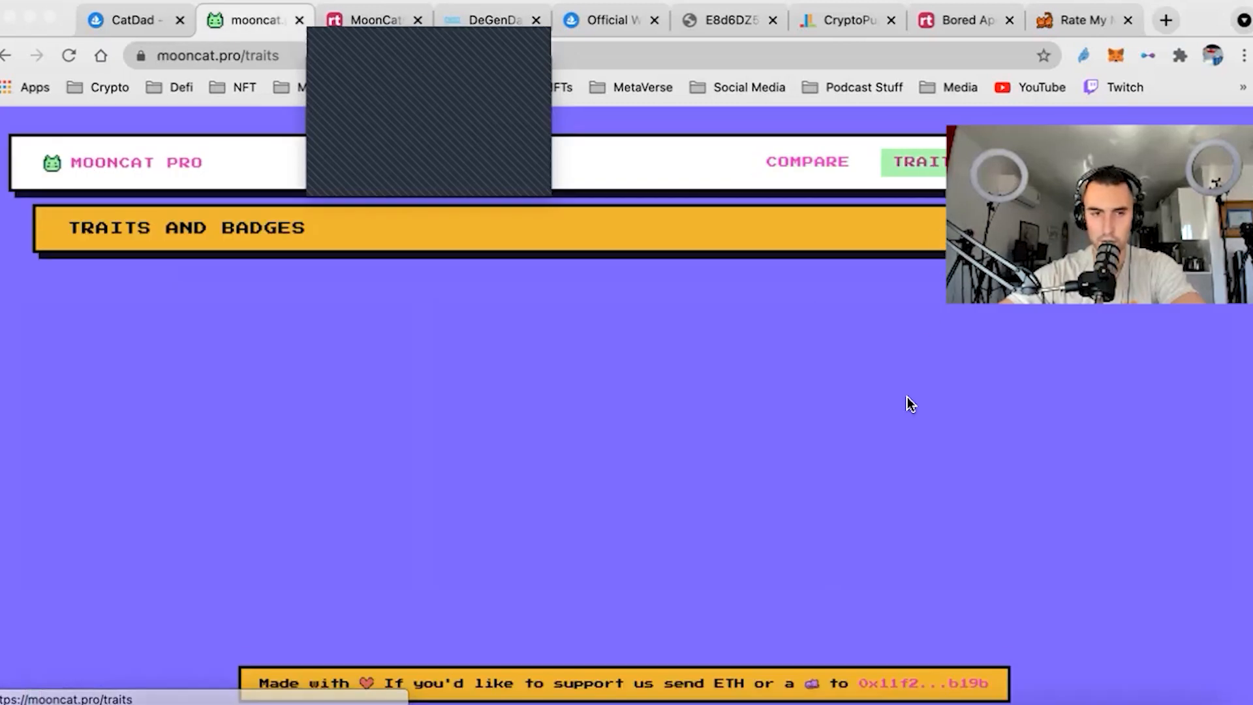
pyautogui.scroll(-3)
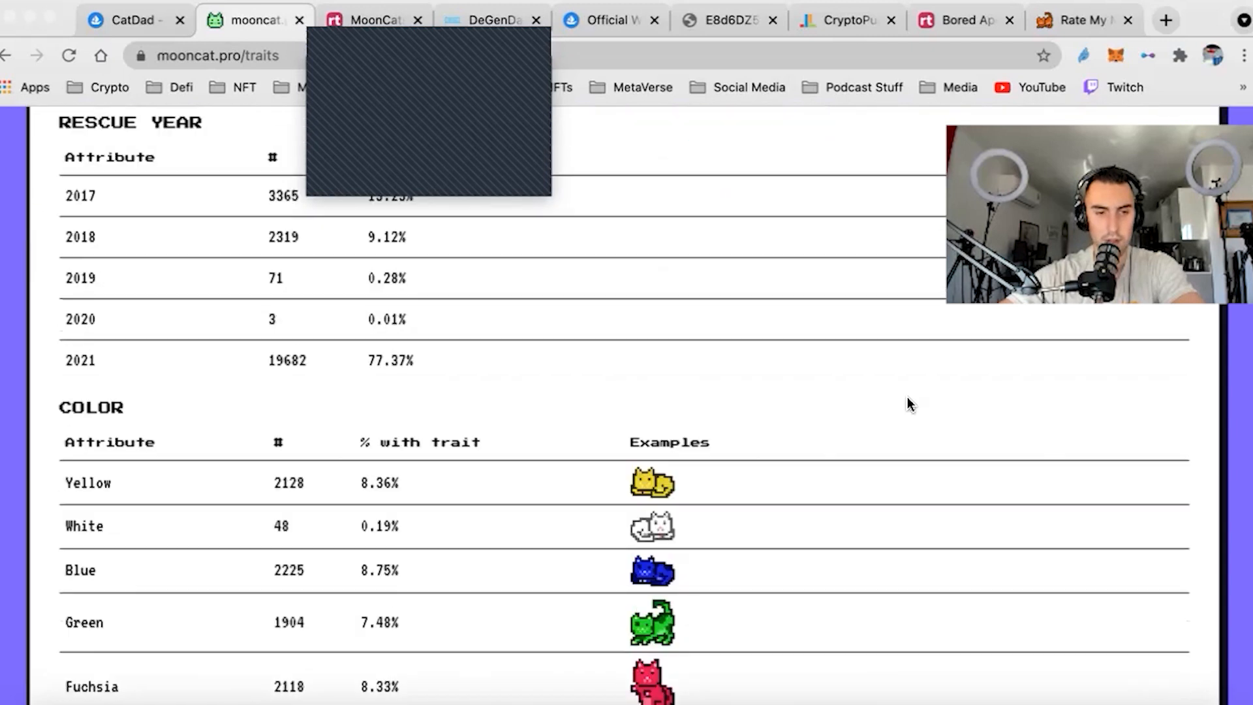
pyautogui.scroll(-3)
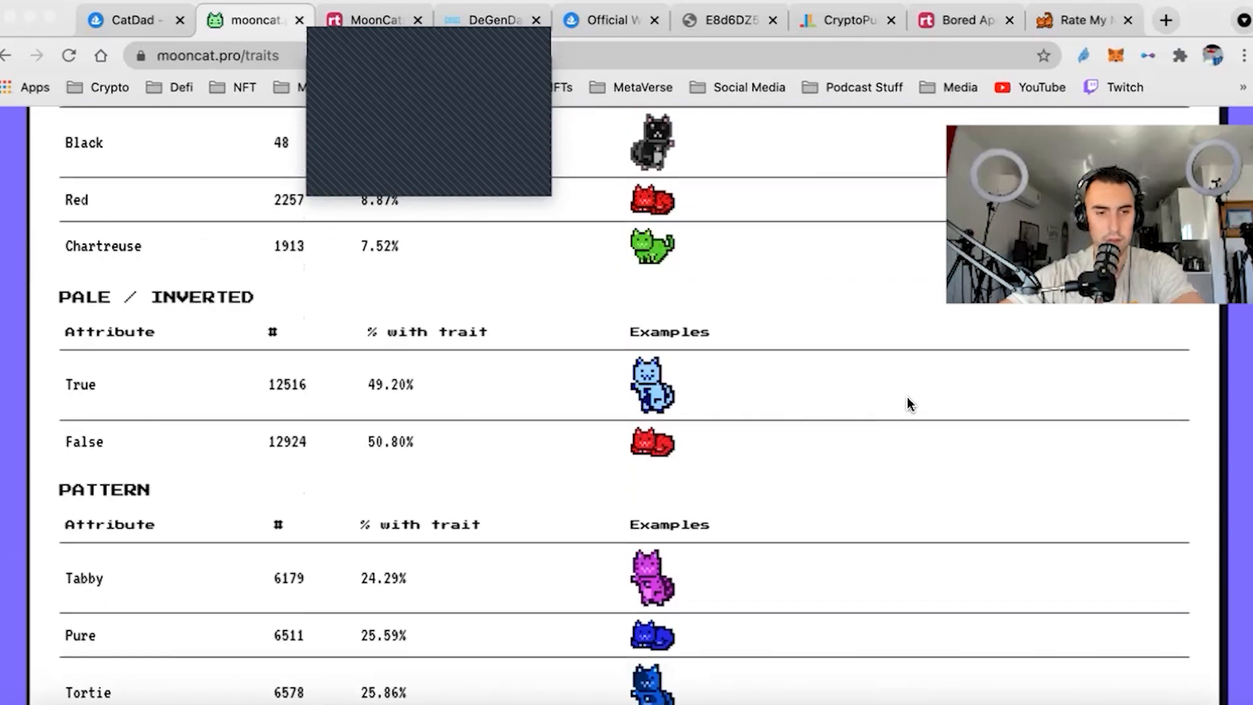
pyautogui.scroll(-3)
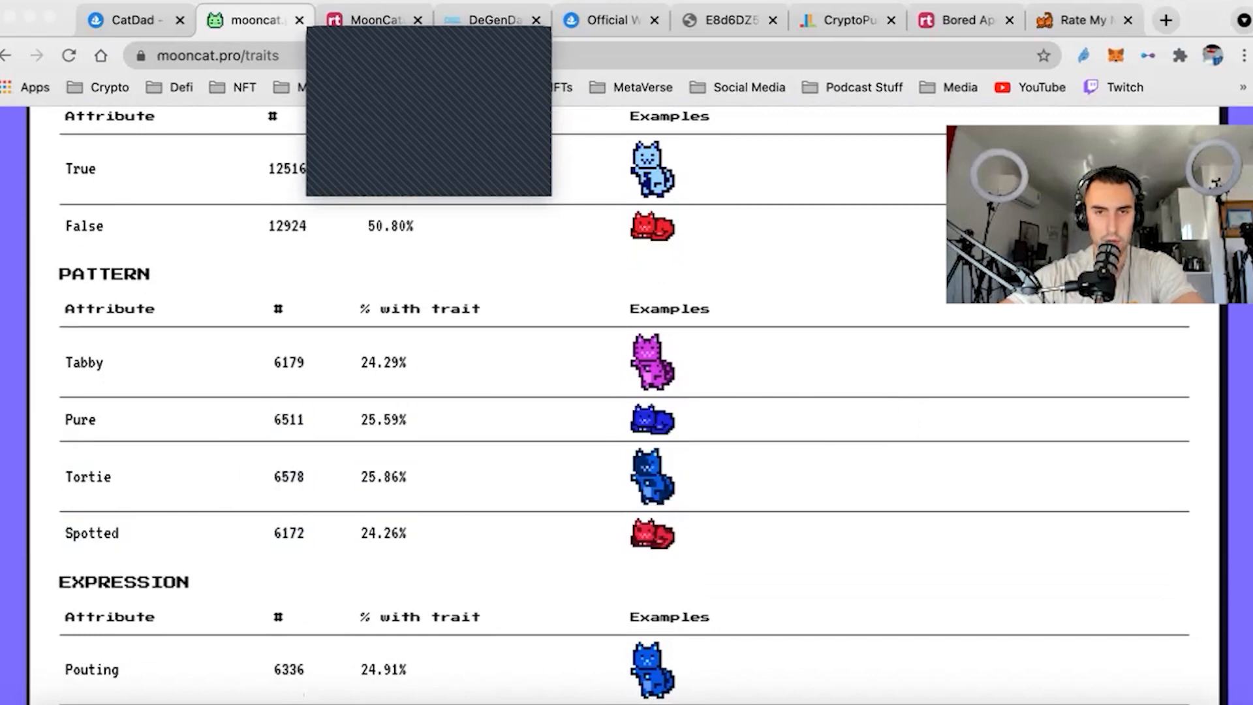
pyautogui.click(482, 20)
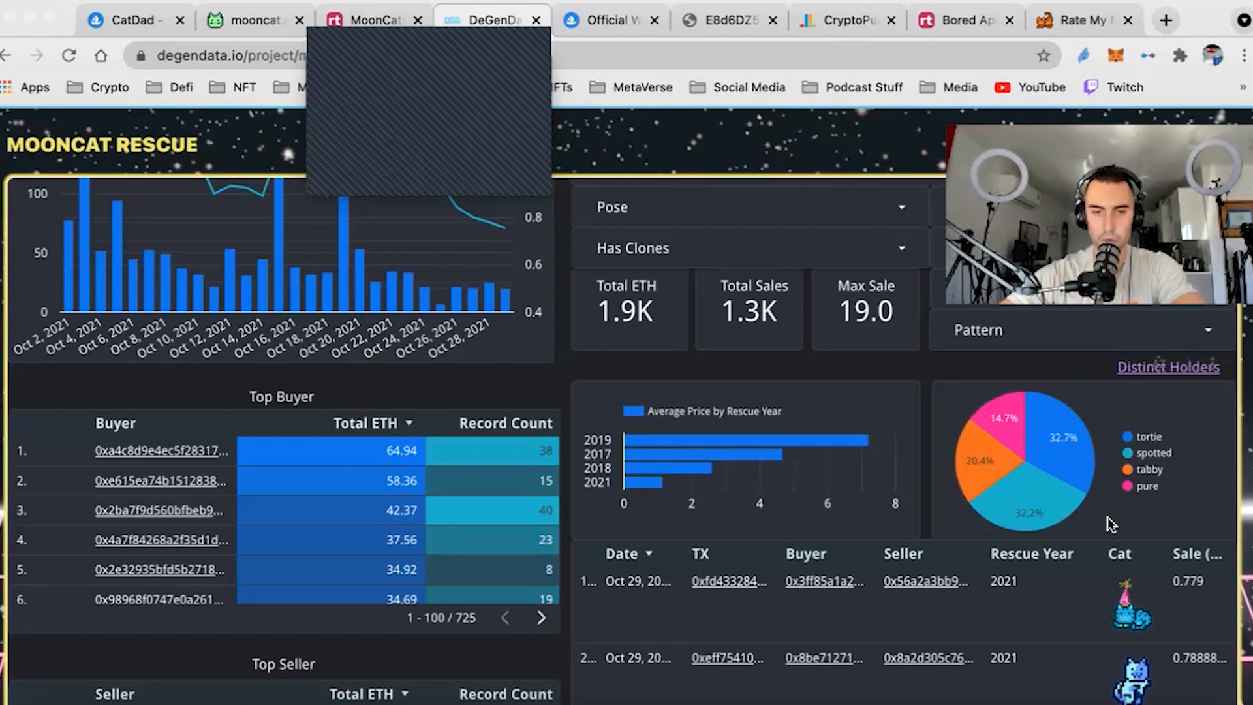
# Step: Scroll further down the MoonCat Rescue analytics dashboard
pyautogui.scroll(-3)
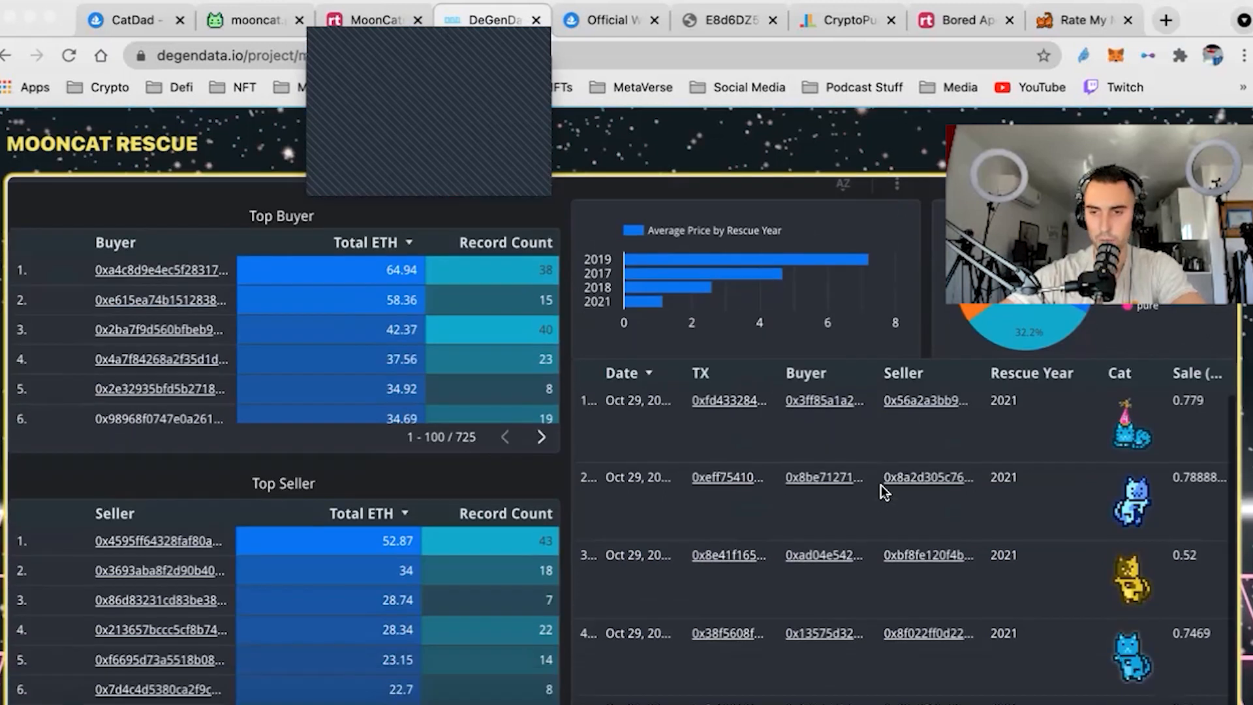
pyautogui.scroll(-3)
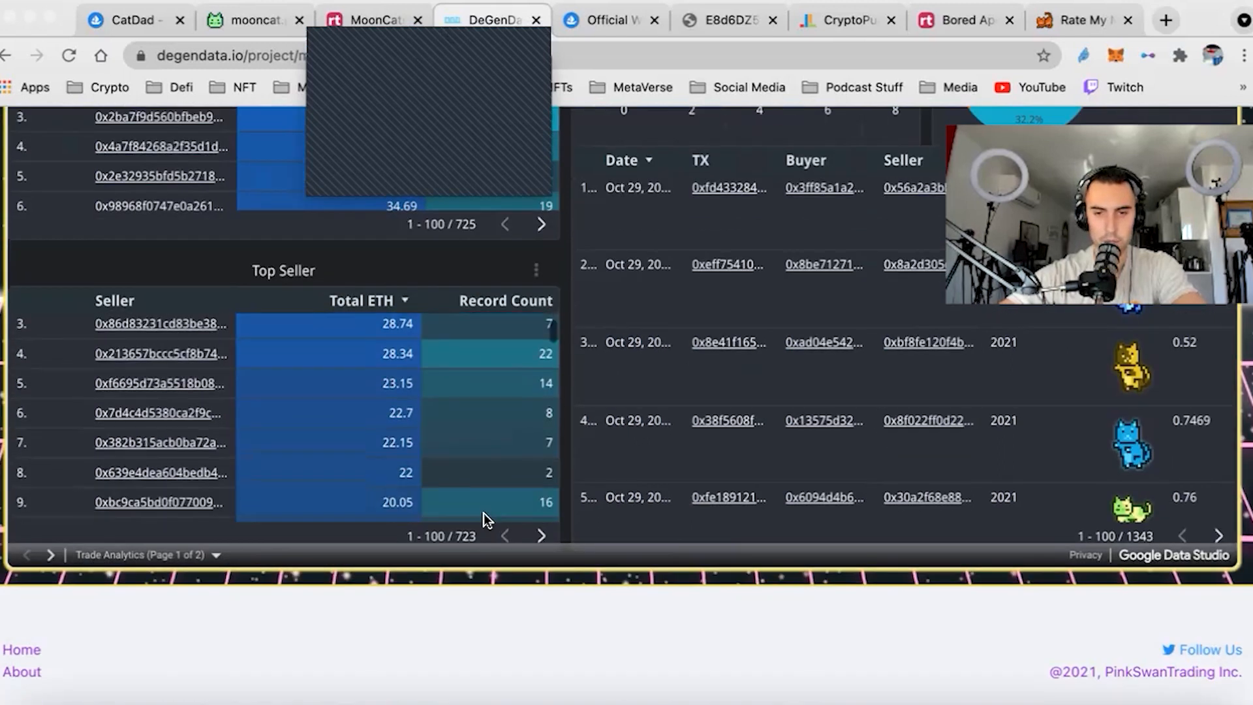
pyautogui.scroll(-3)
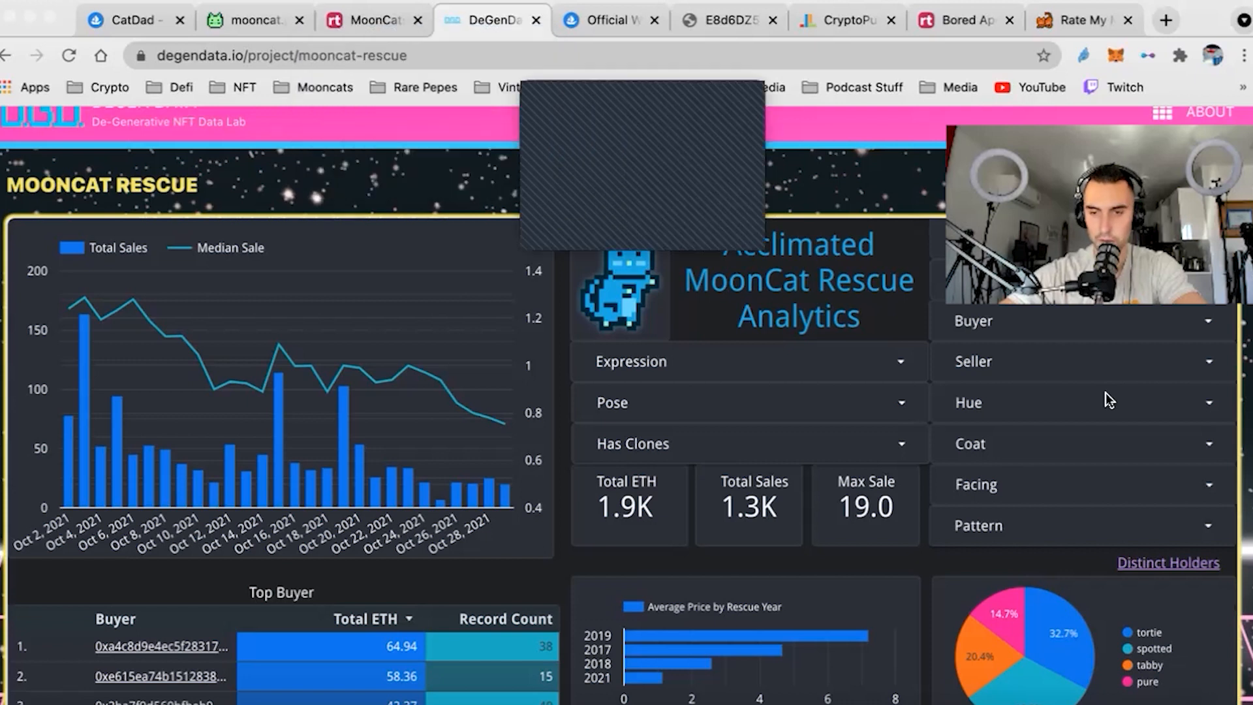
pyautogui.scroll(-3)
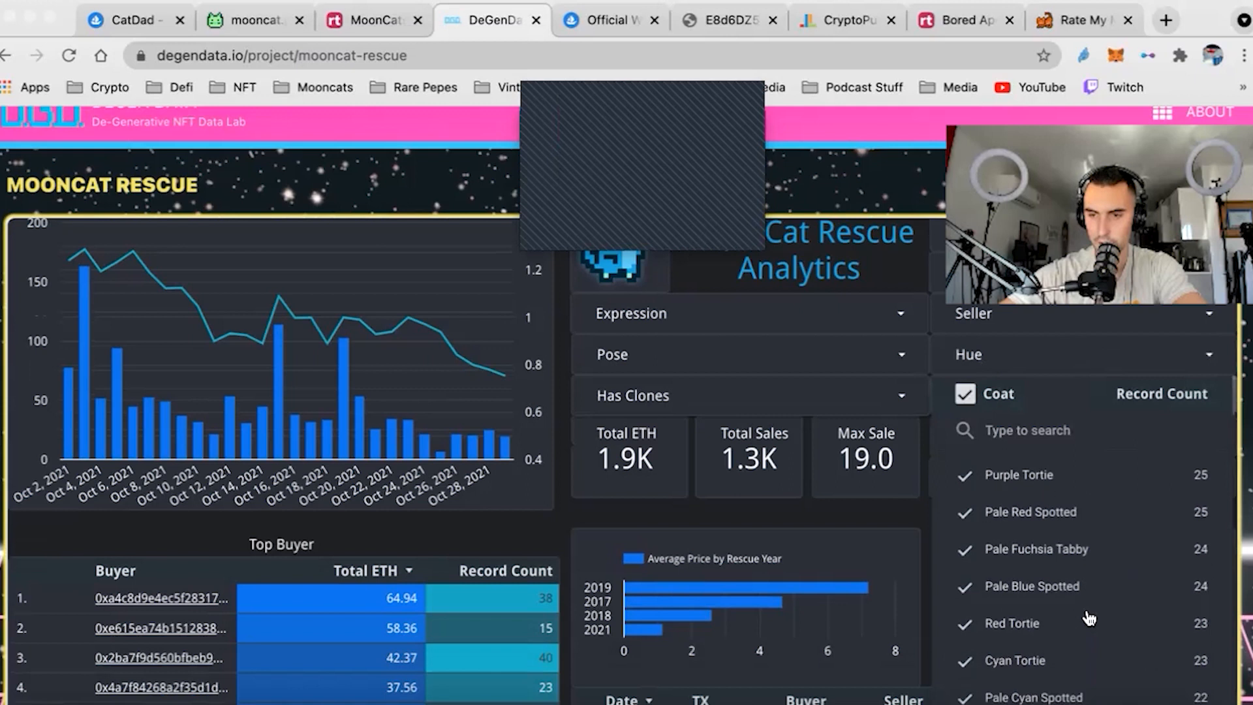
pyautogui.scroll(-3)
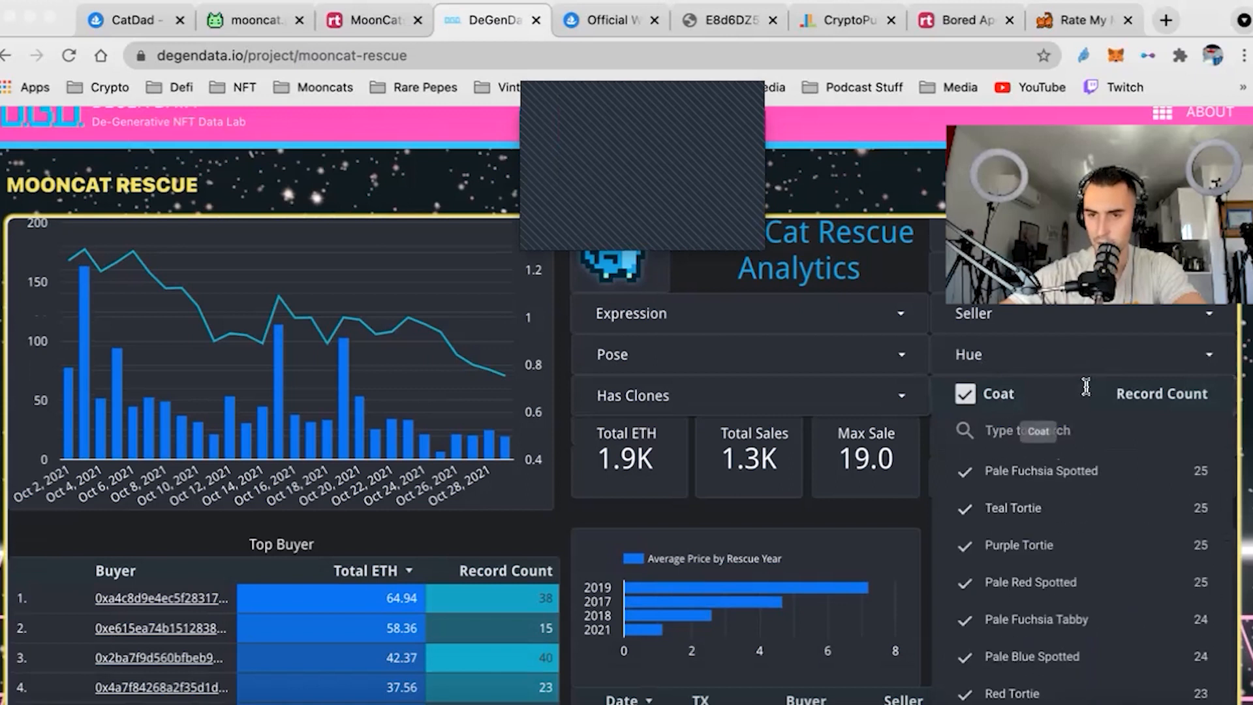
pyautogui.moveTo(889, 482)
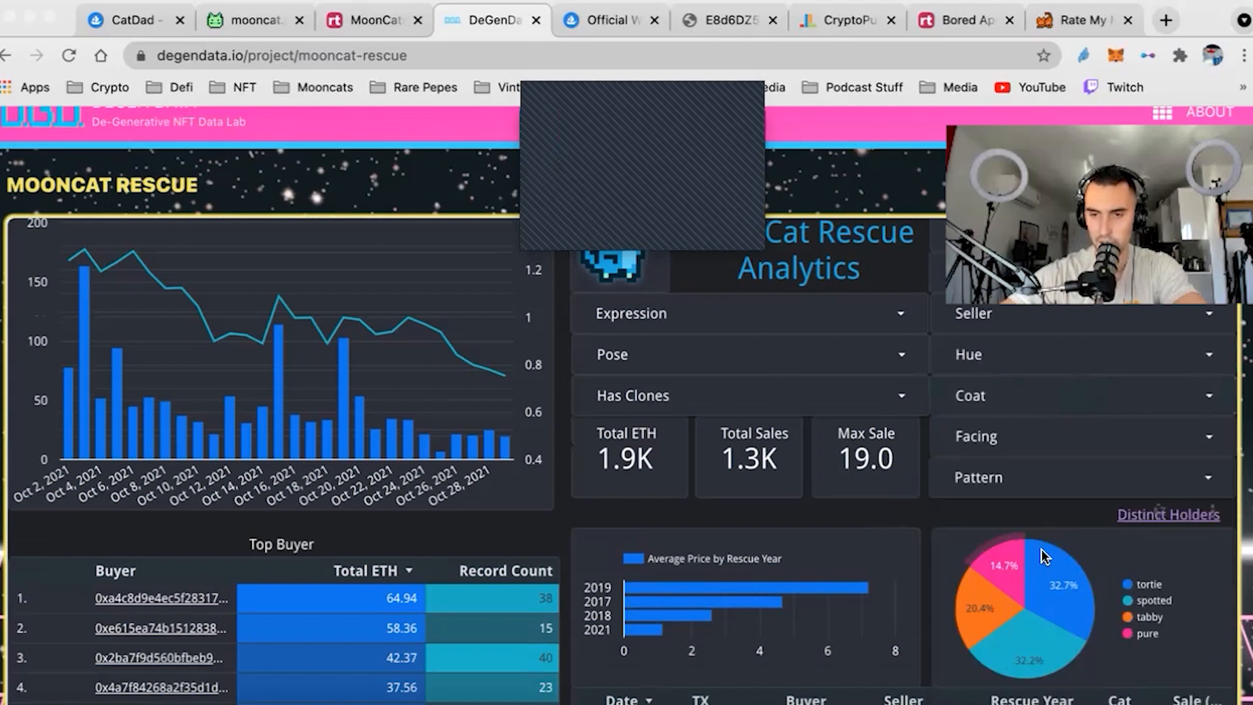
pyautogui.scroll(-3)
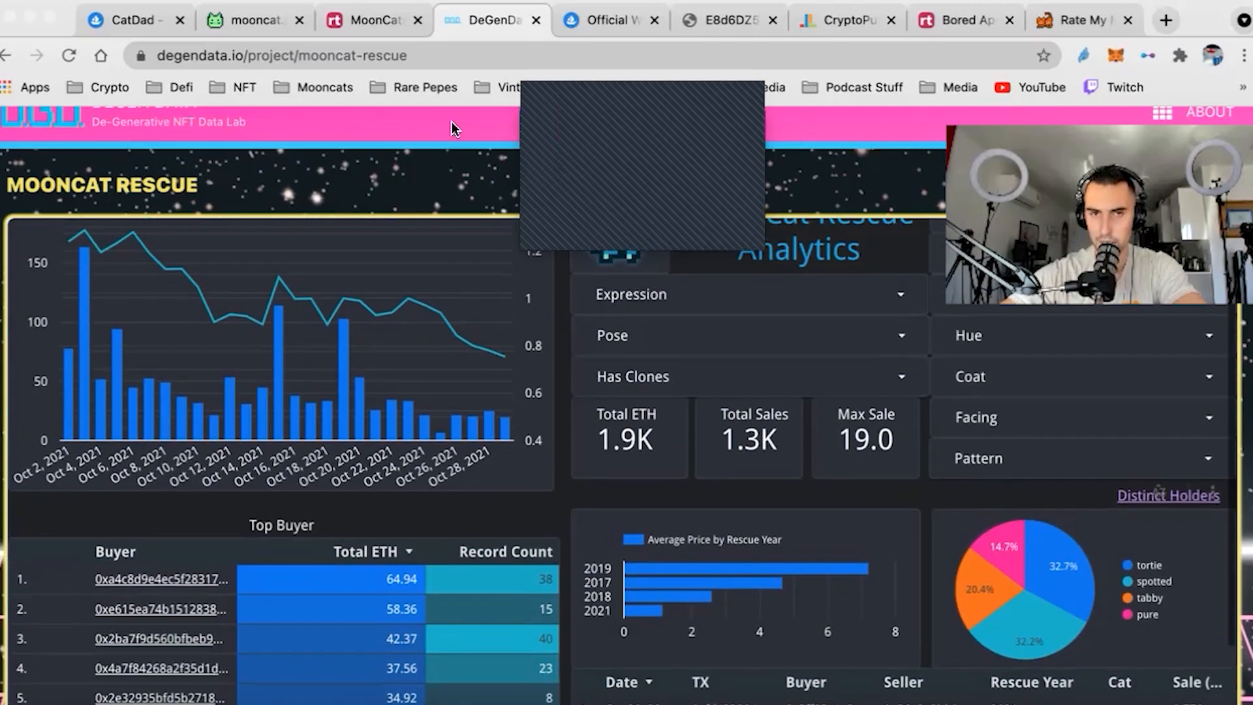
# Step: Recheck pattern counts on Mooncat Pro, then view tortie at 439 (32.7%) in the pie chart
pyautogui.click(254, 20)
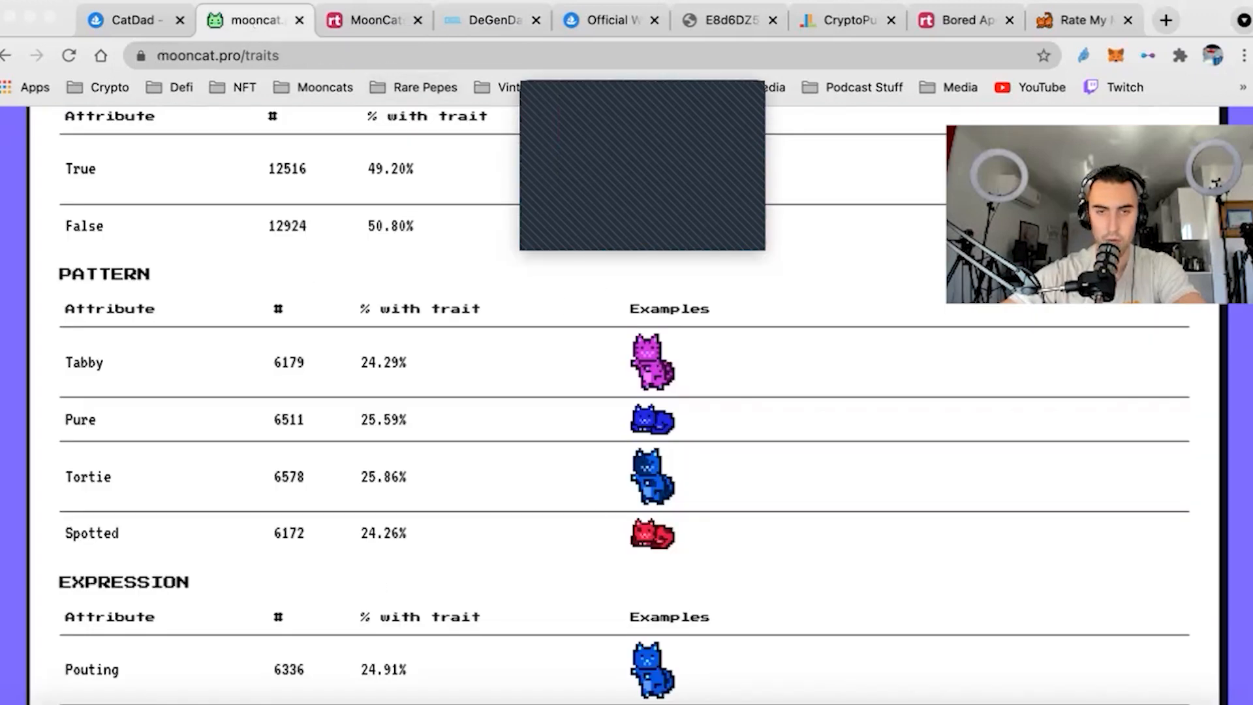
pyautogui.click(490, 19)
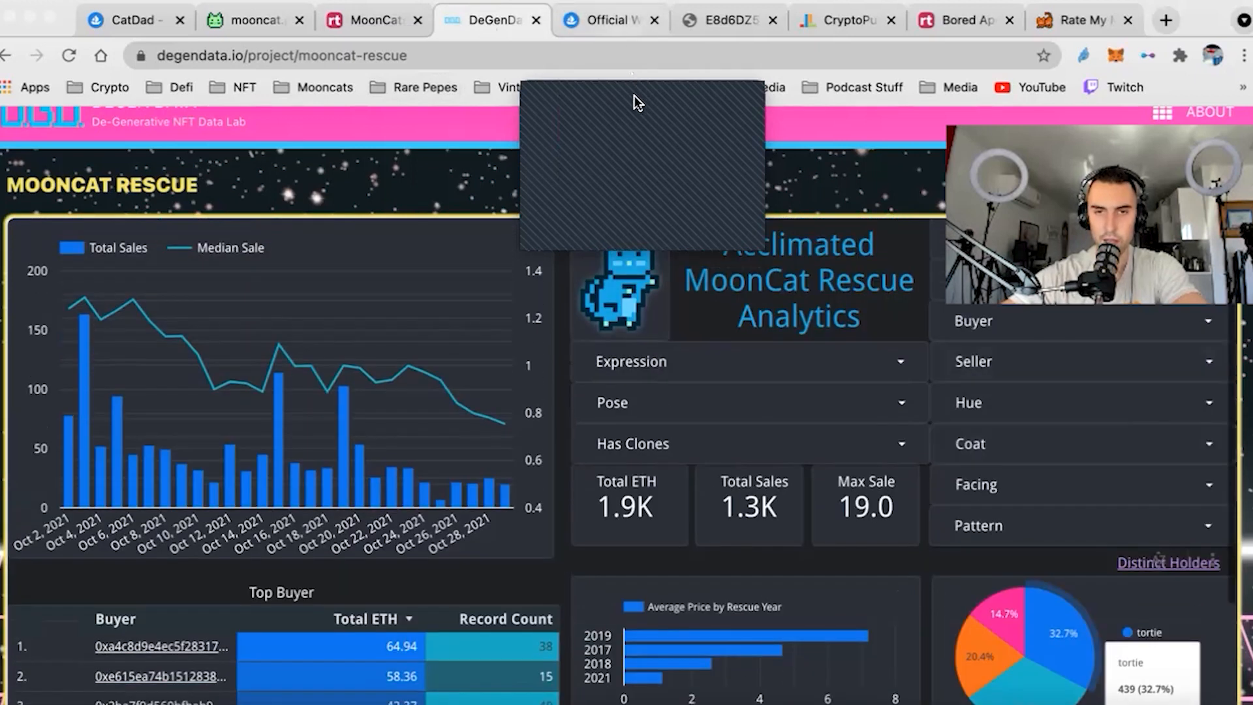
pyautogui.moveTo(639, 104); pyautogui.dragTo(1111, 88)
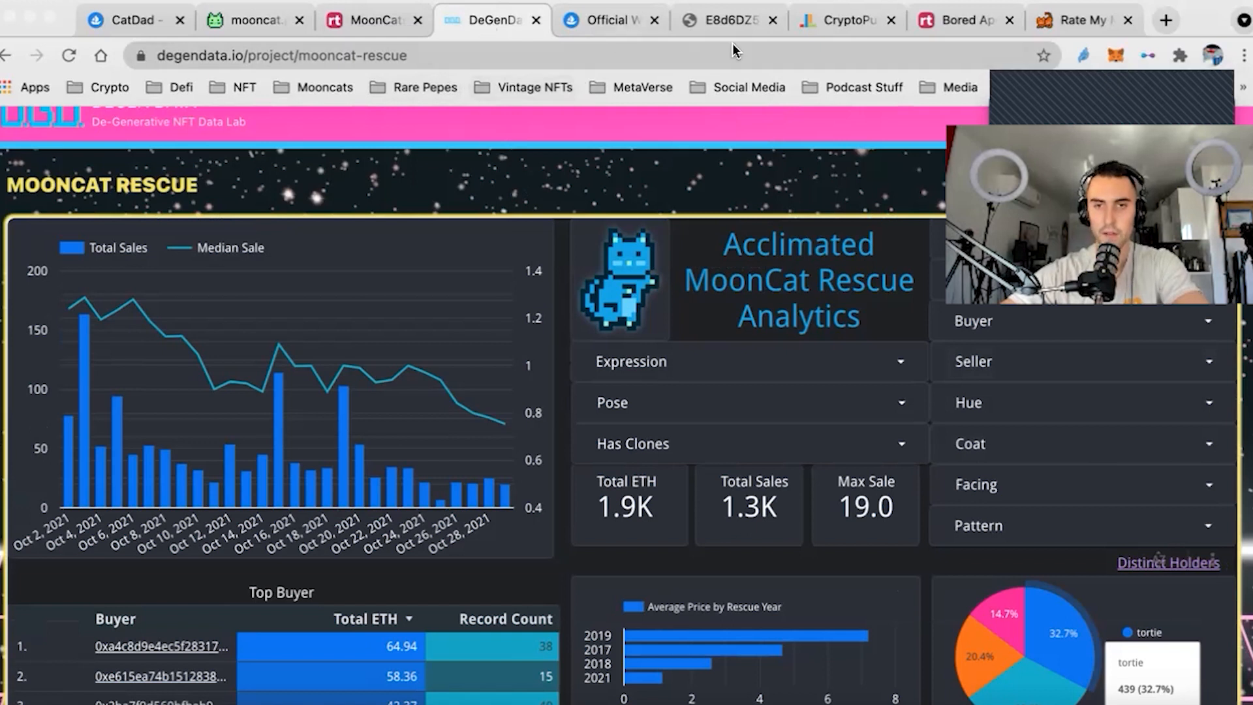
# Step: View the E8d6DZ5UYAAfj_v.jpeg MoonCat ID bit-breakdown image
pyautogui.click(718, 19)
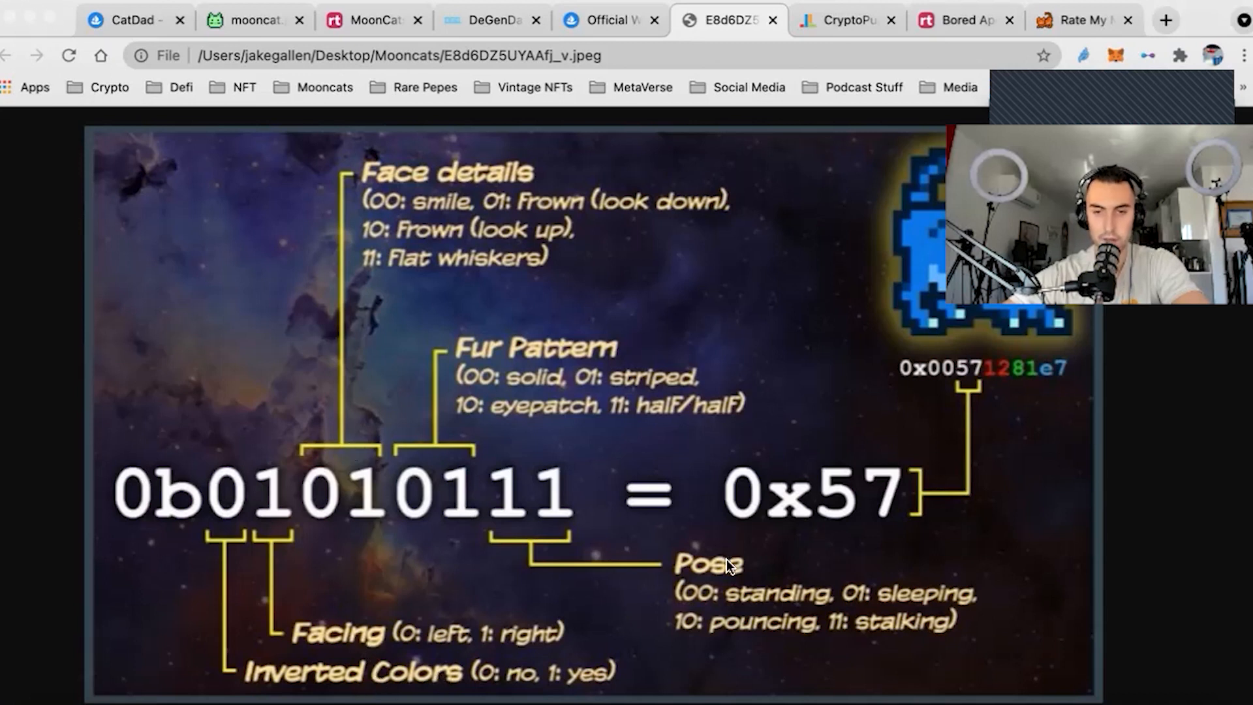
pyautogui.moveTo(479, 189)
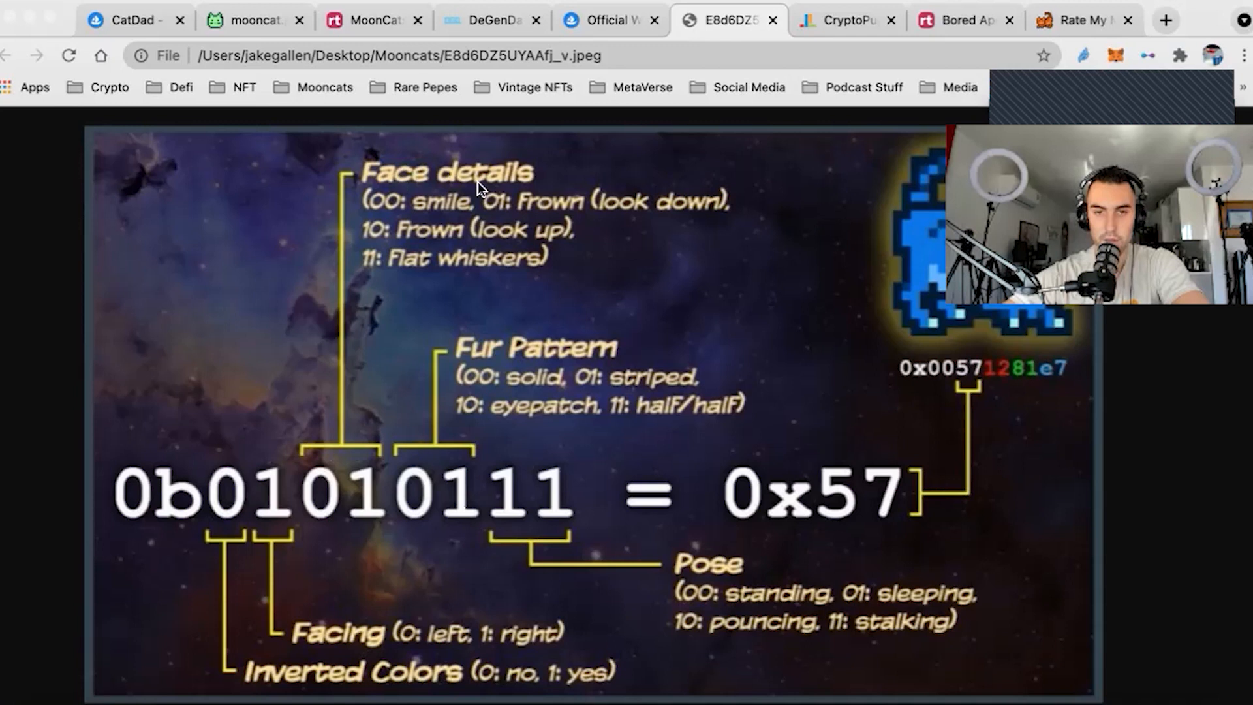
pyautogui.moveTo(851, 366)
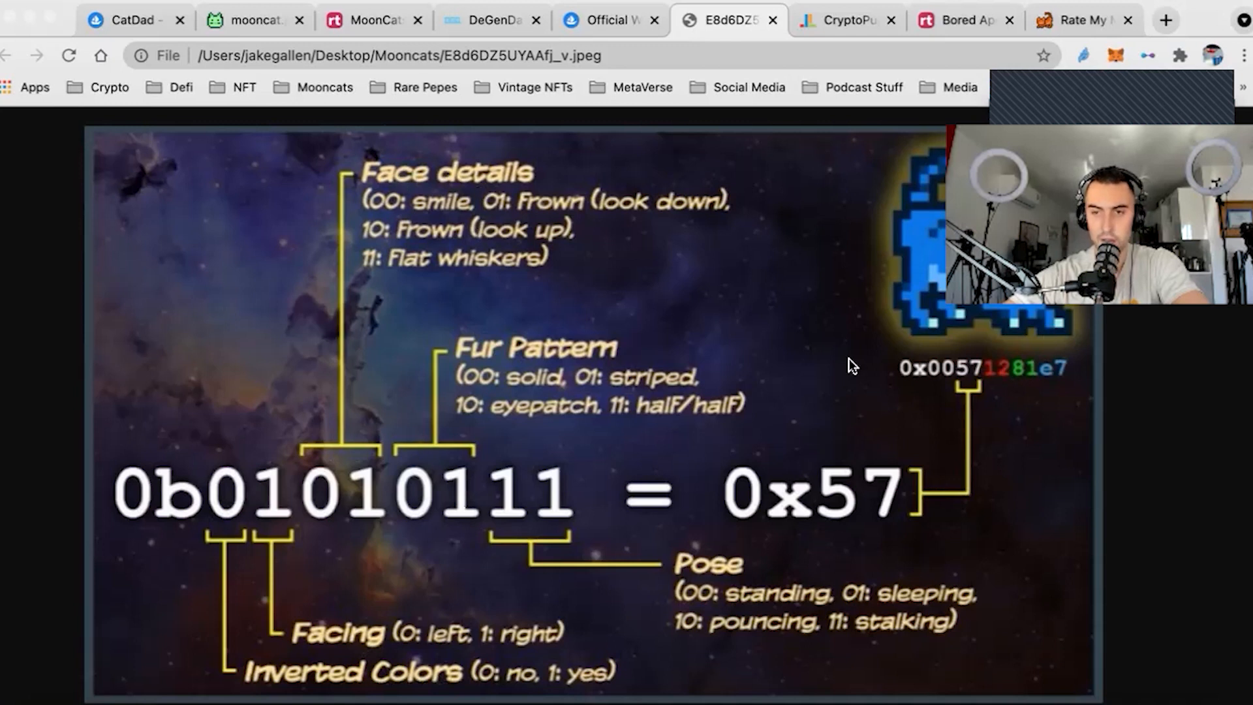
pyautogui.moveTo(1019, 334)
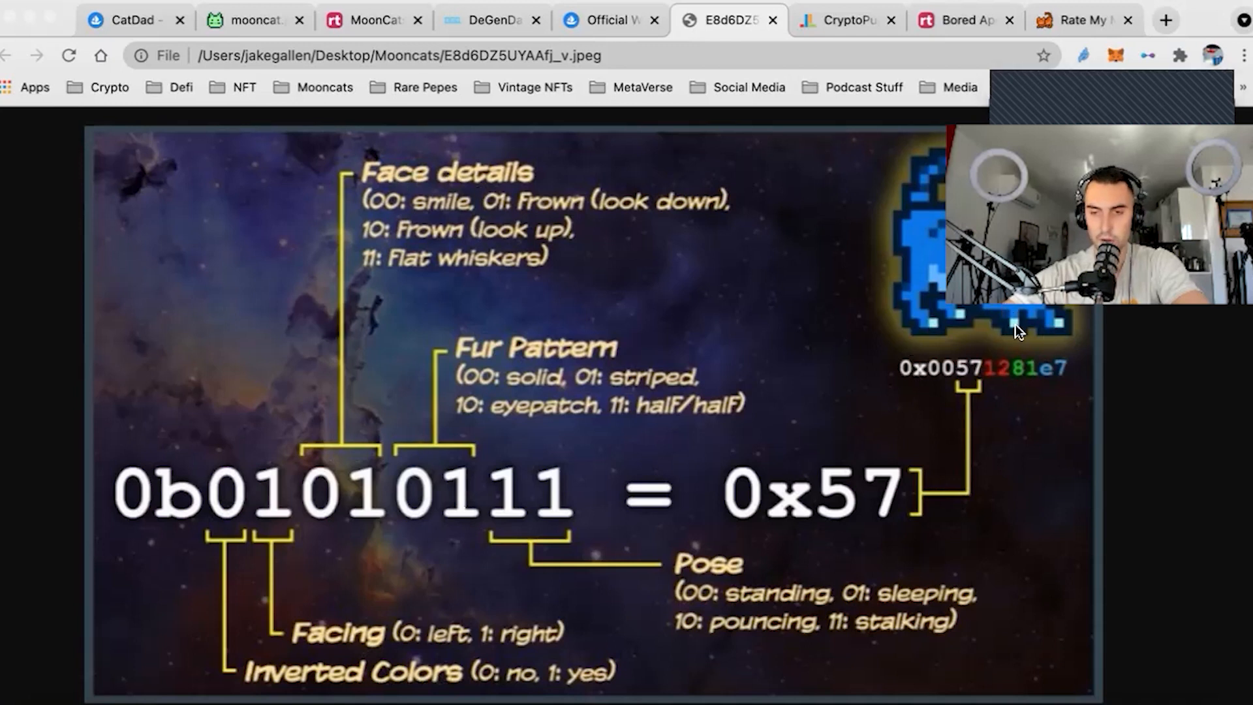
pyautogui.moveTo(587, 411)
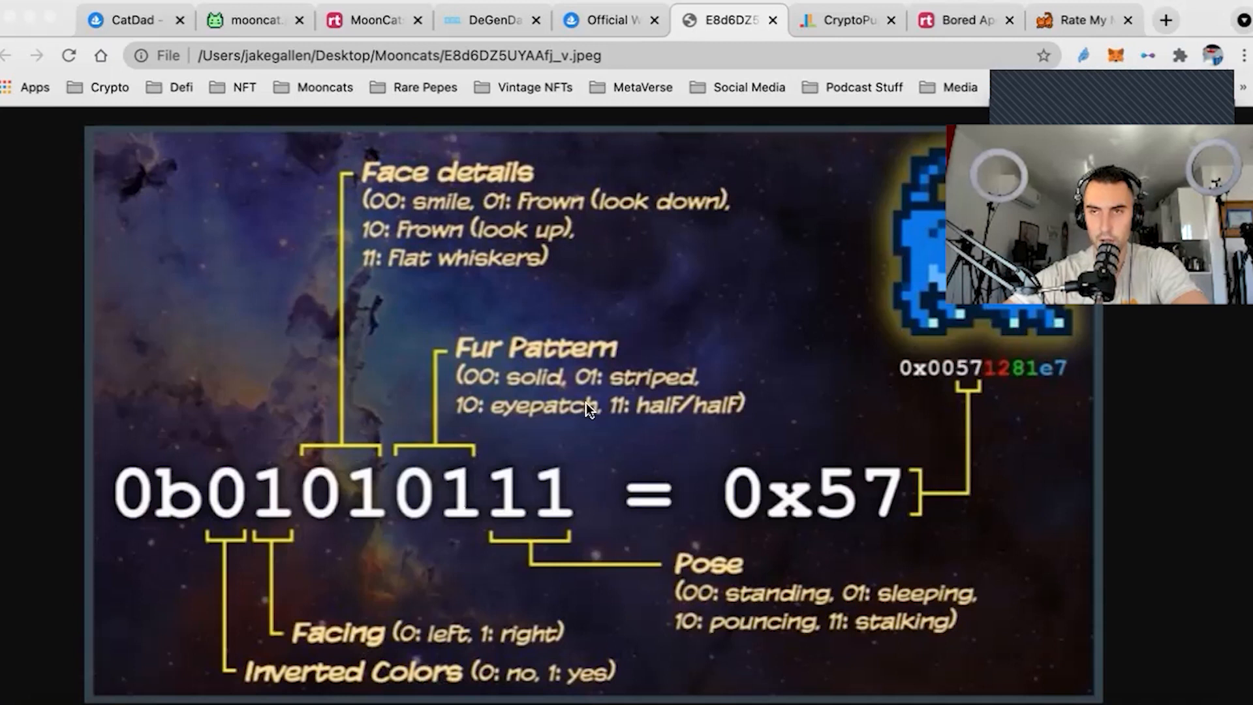
pyautogui.moveTo(407, 427)
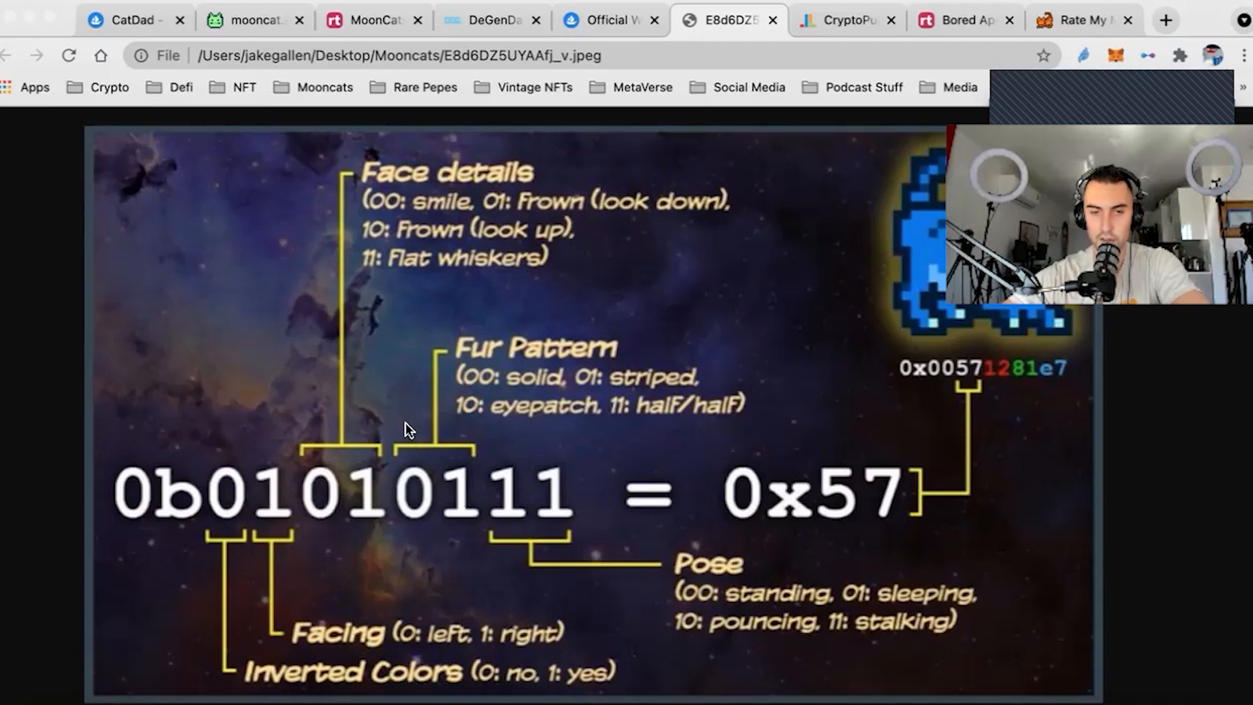
pyautogui.moveTo(901, 357)
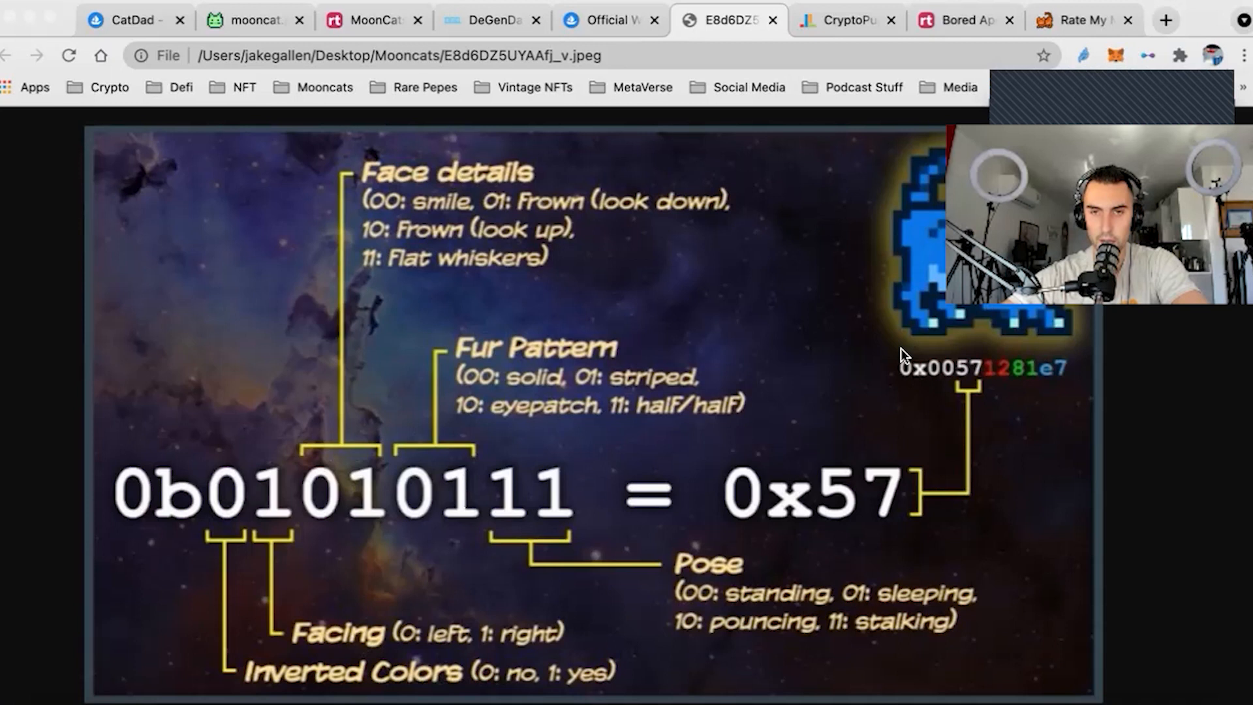
pyautogui.moveTo(871, 112)
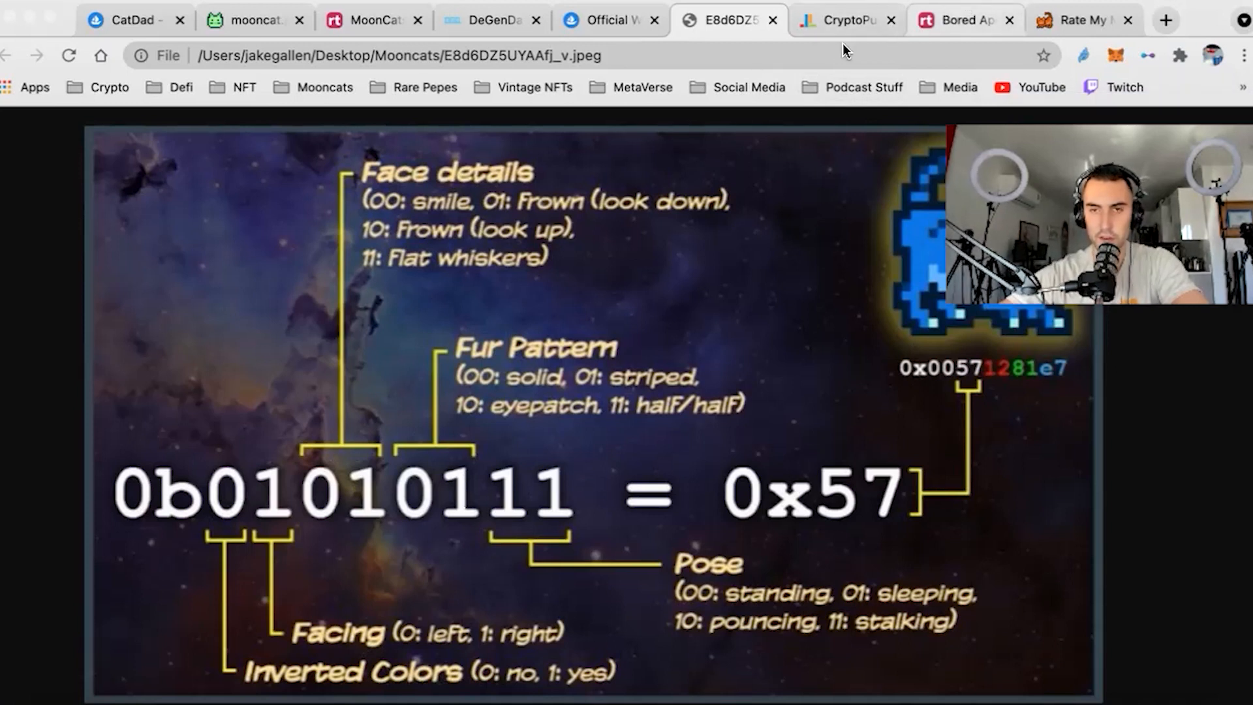
pyautogui.moveTo(846, 19)
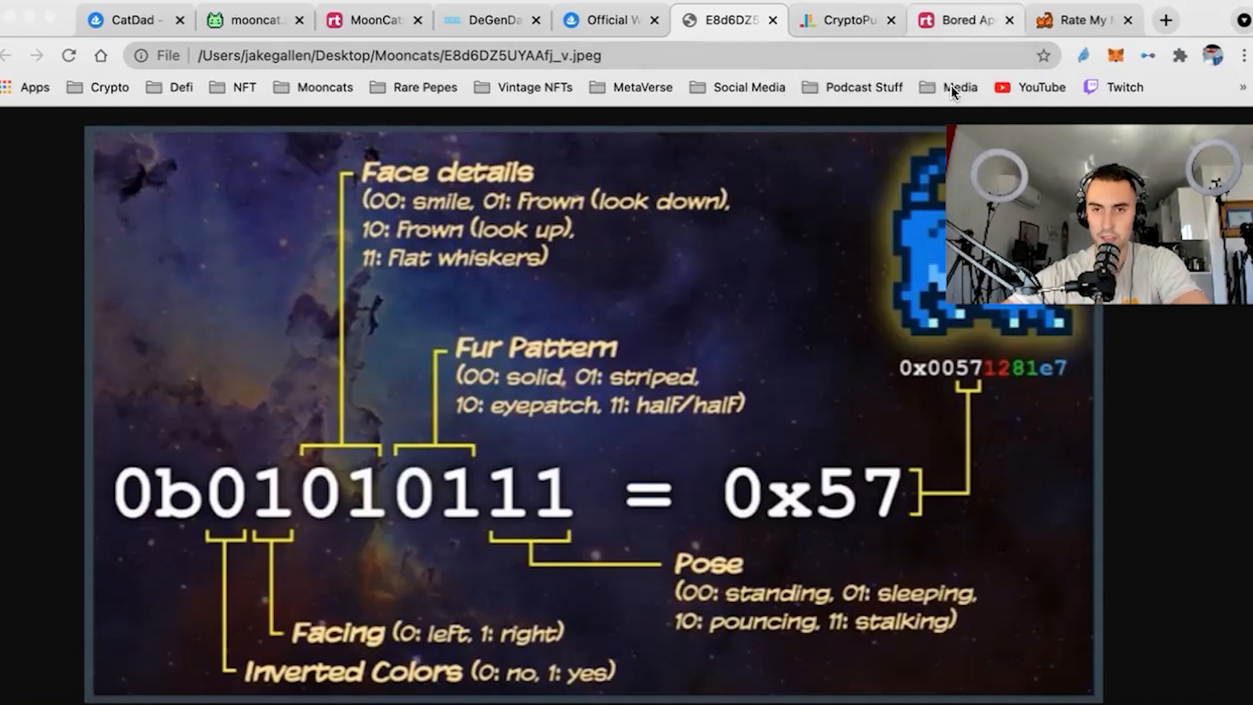
# Step: Read through the CryptoPunks Punk Types and Attributes tables down to the attribute-count table
pyautogui.click(844, 20)
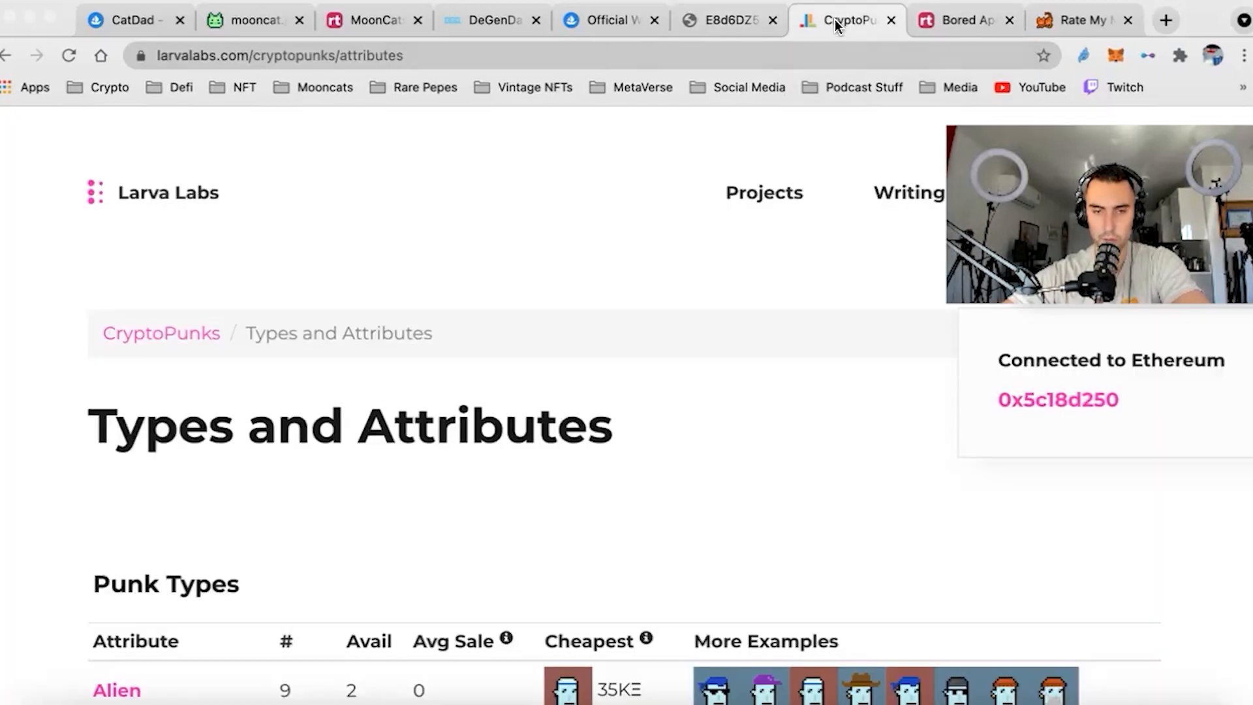
pyautogui.scroll(-3)
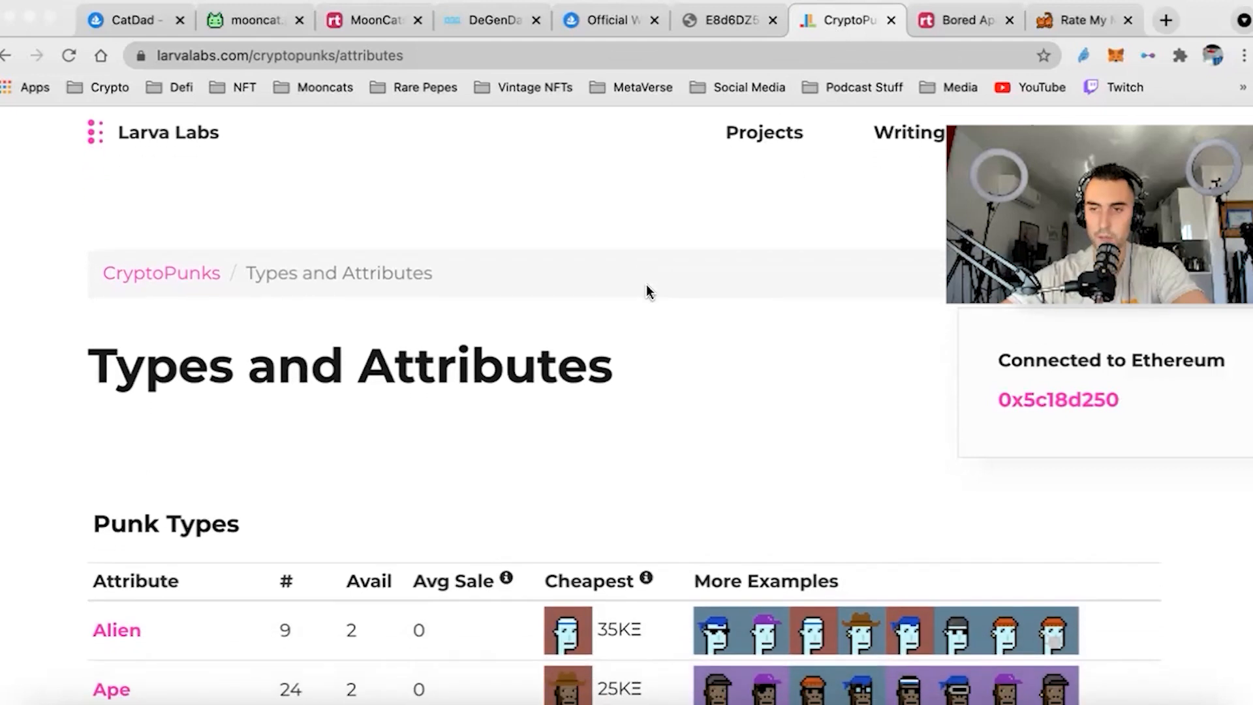
pyautogui.scroll(-3)
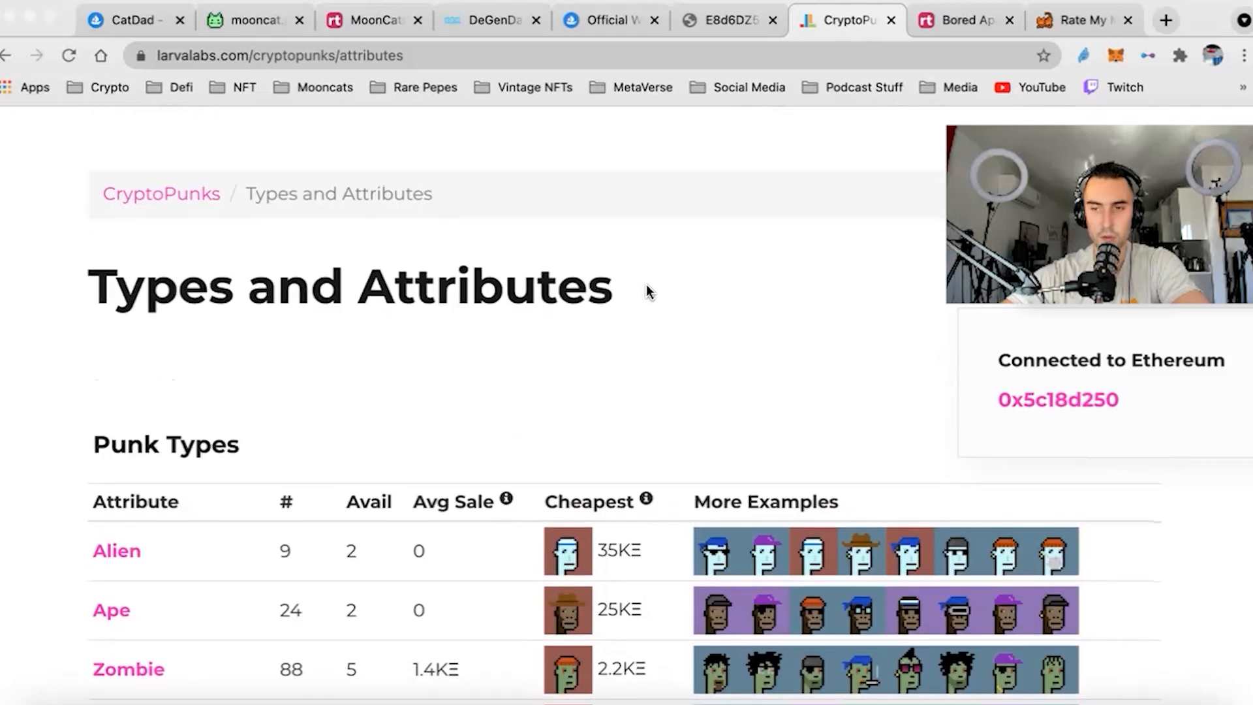
pyautogui.scroll(-3)
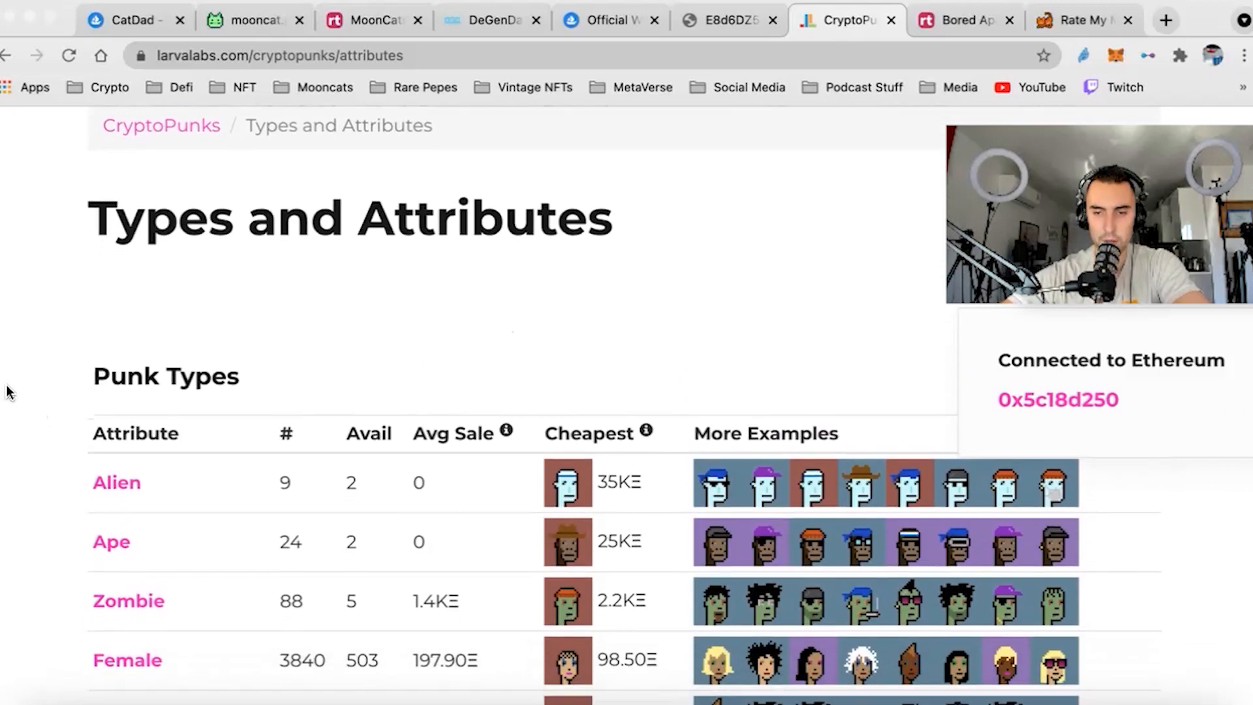
pyautogui.scroll(-3)
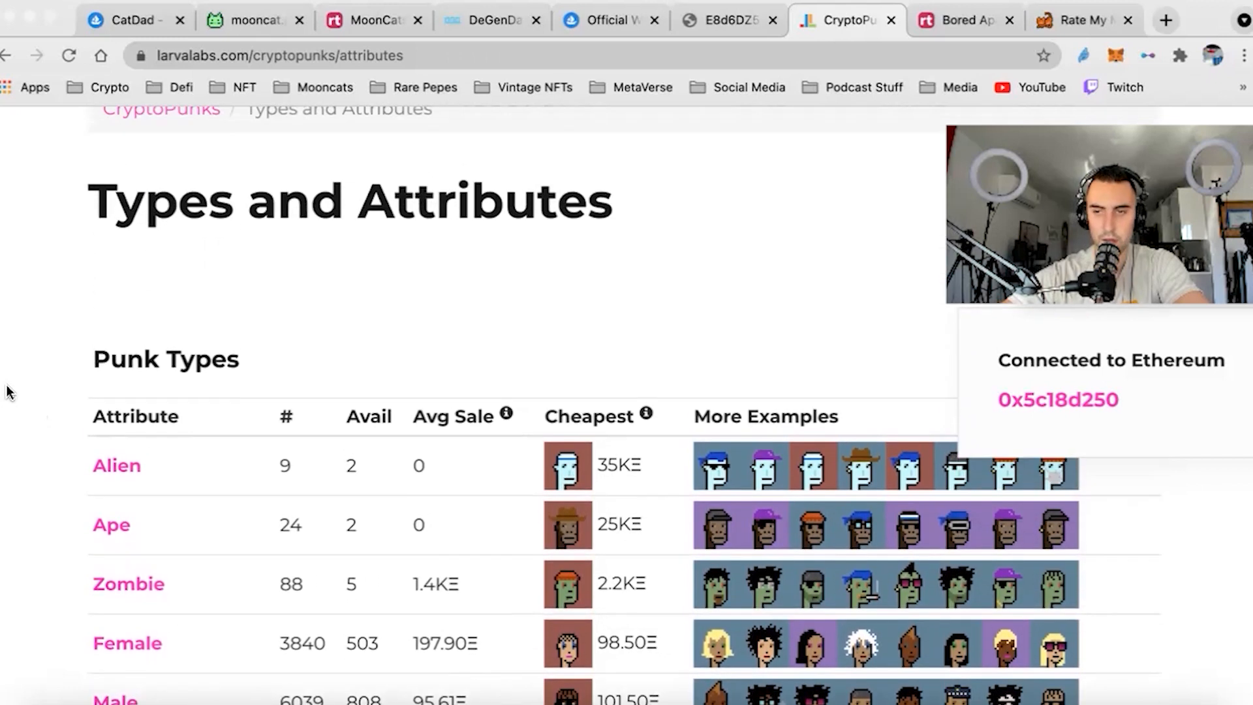
pyautogui.scroll(-3)
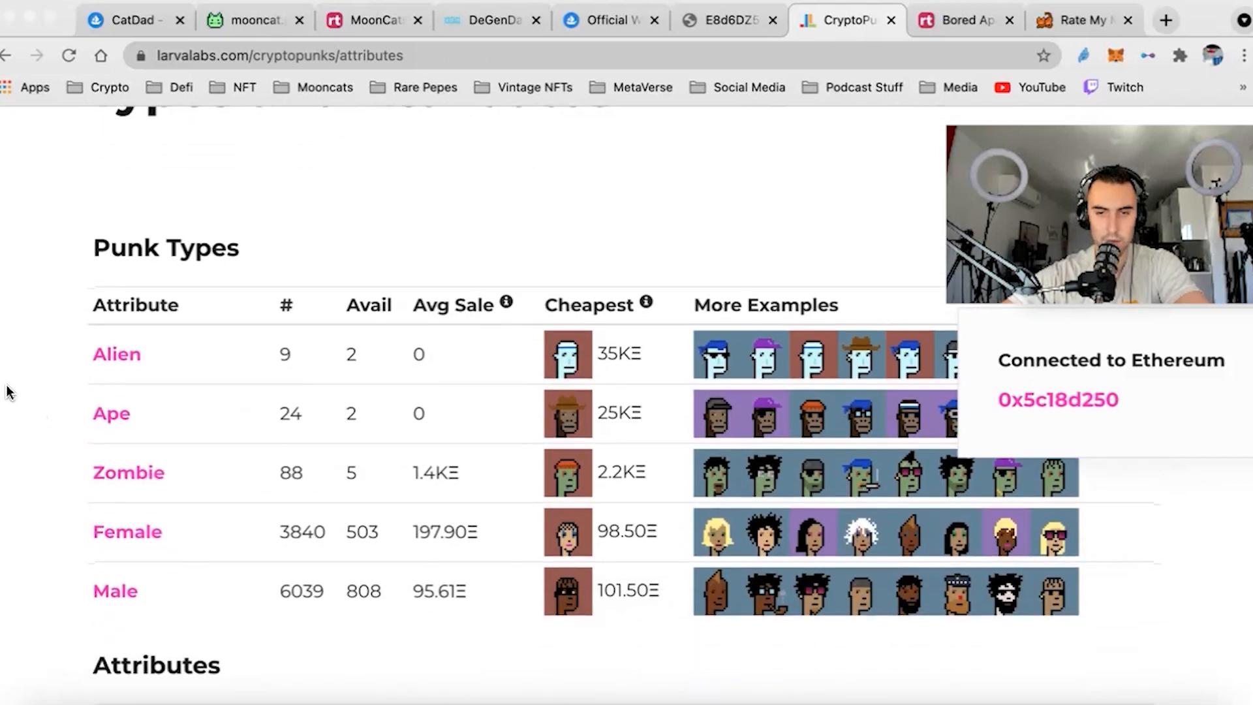
pyautogui.scroll(-3)
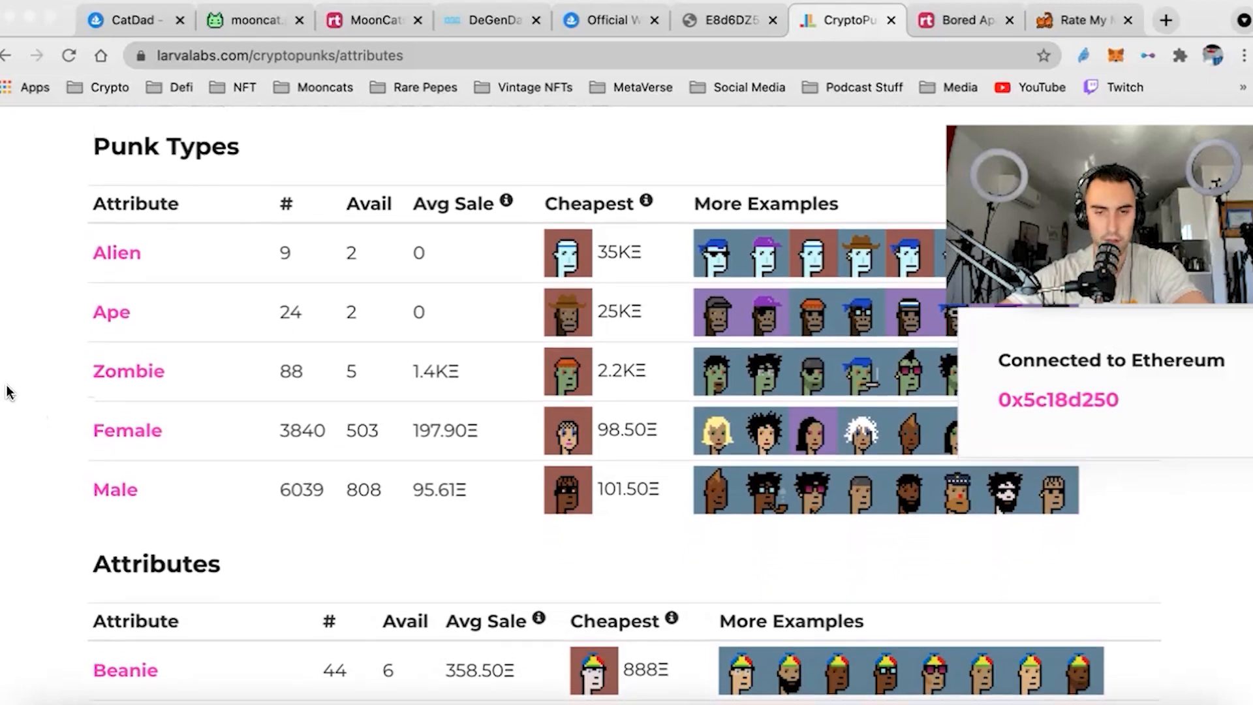
pyautogui.scroll(-3)
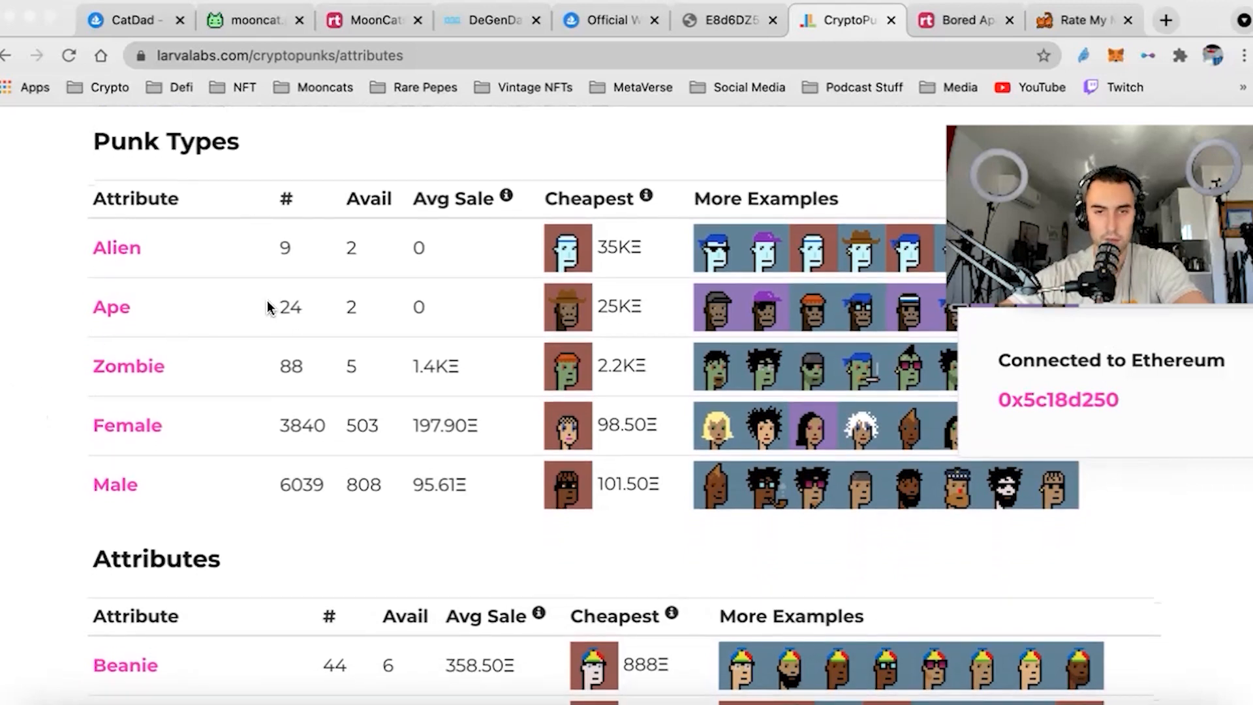
pyautogui.scroll(-3)
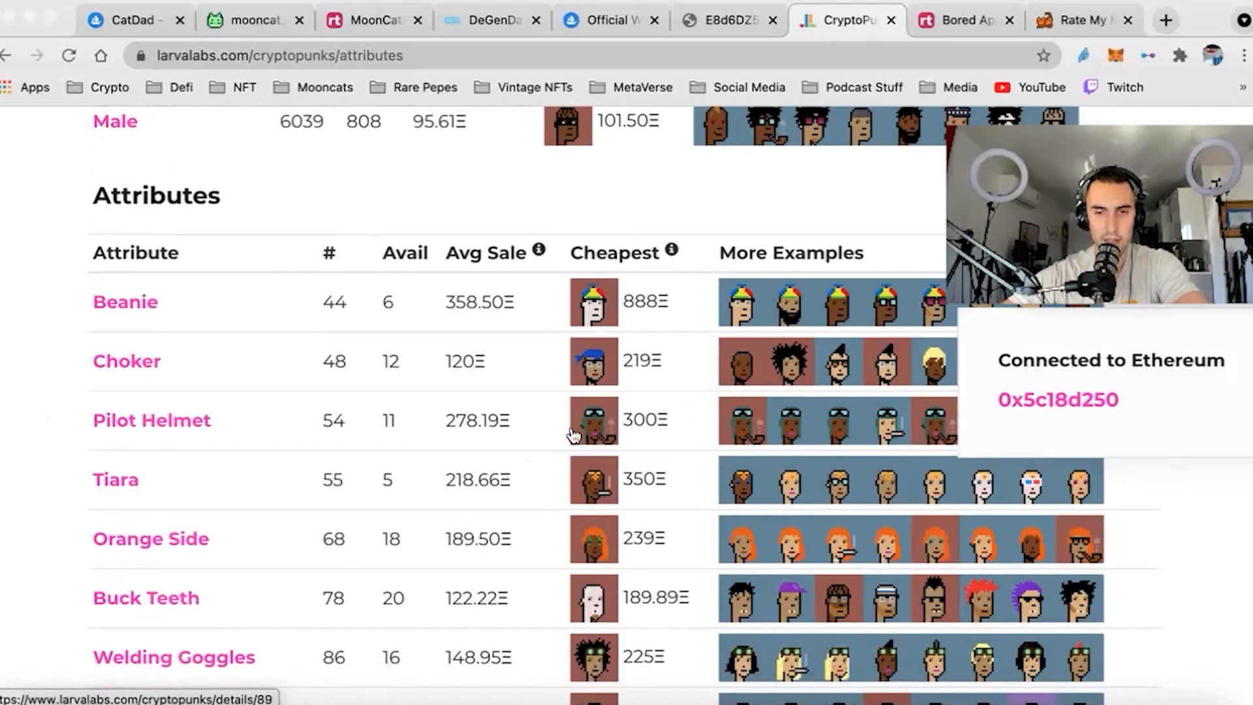
pyautogui.scroll(-3)
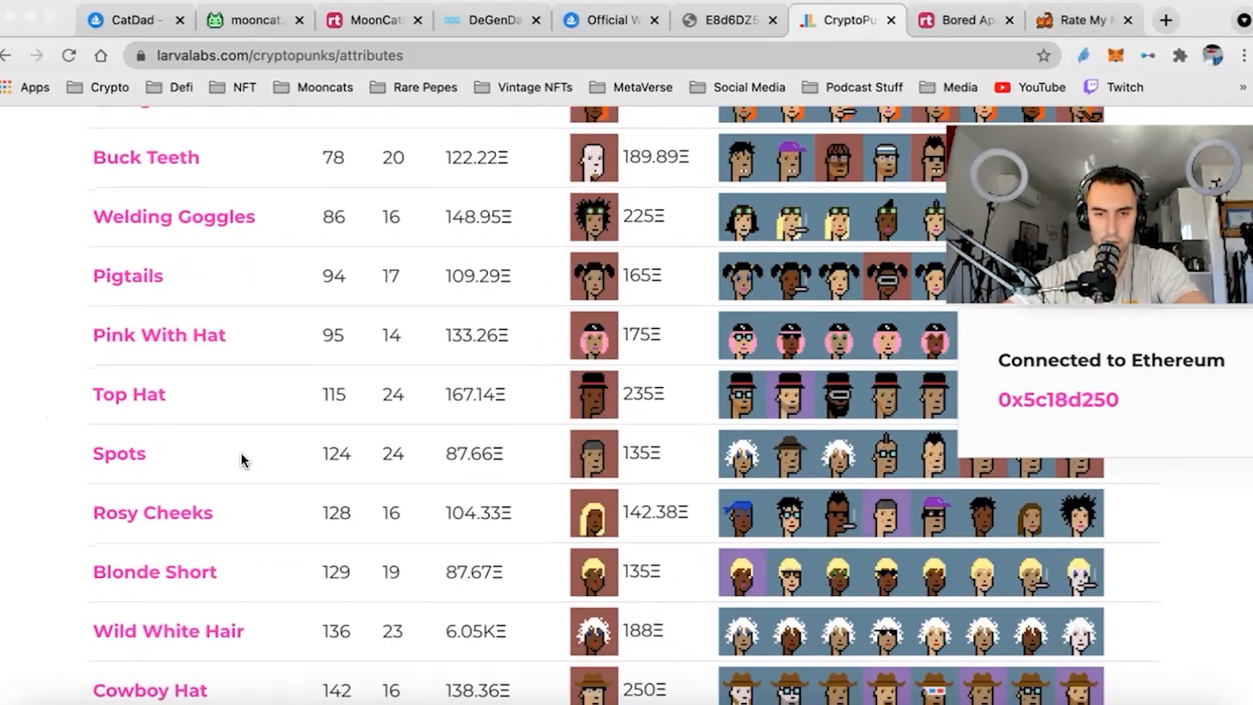
pyautogui.scroll(-3)
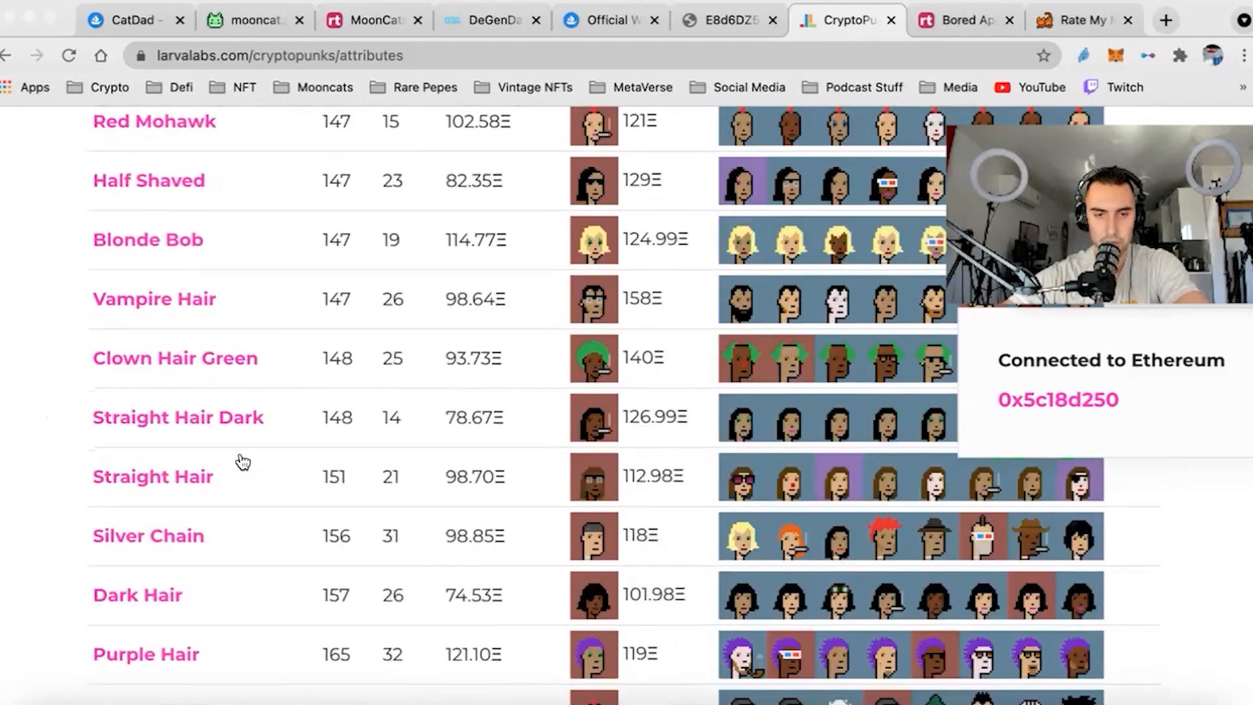
pyautogui.scroll(-3)
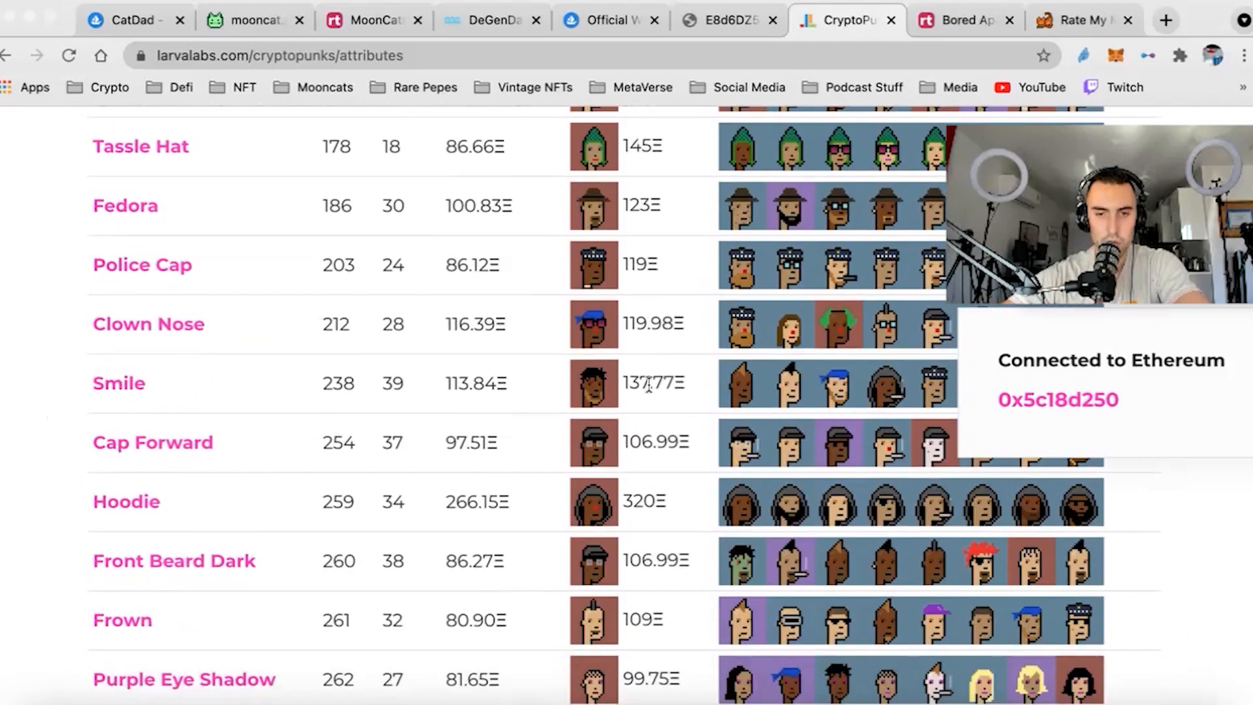
pyautogui.scroll(-3)
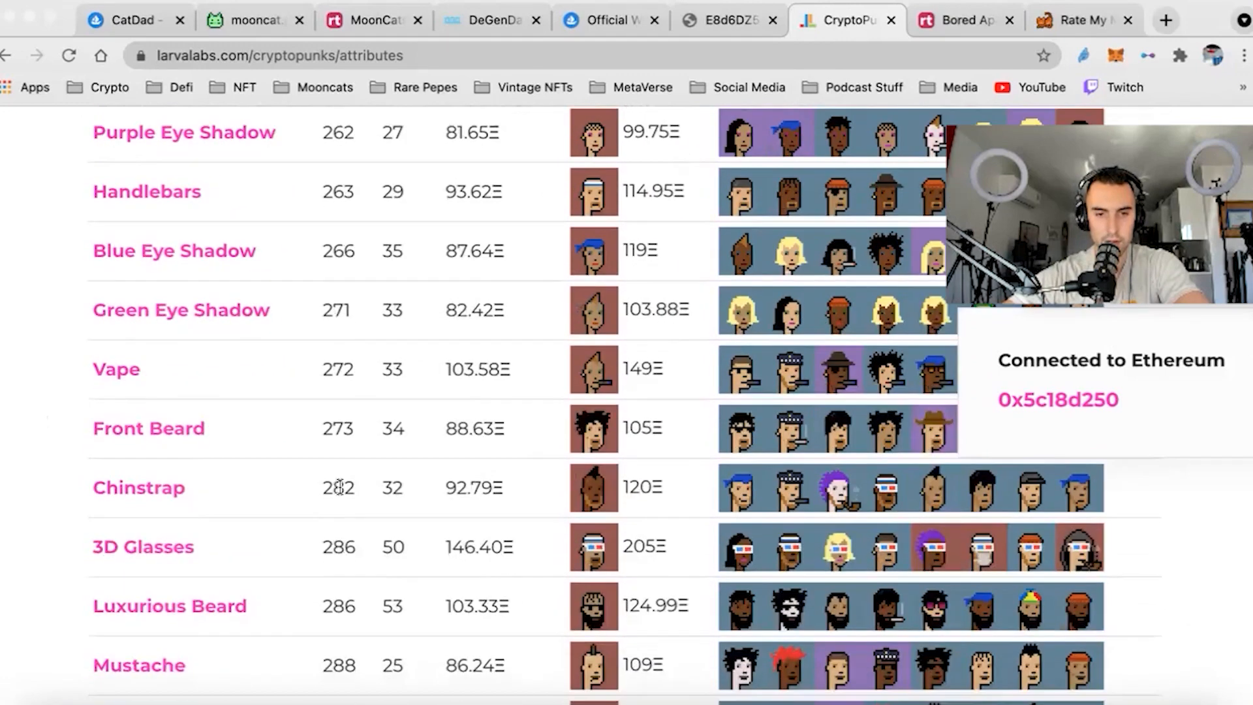
pyautogui.scroll(-3)
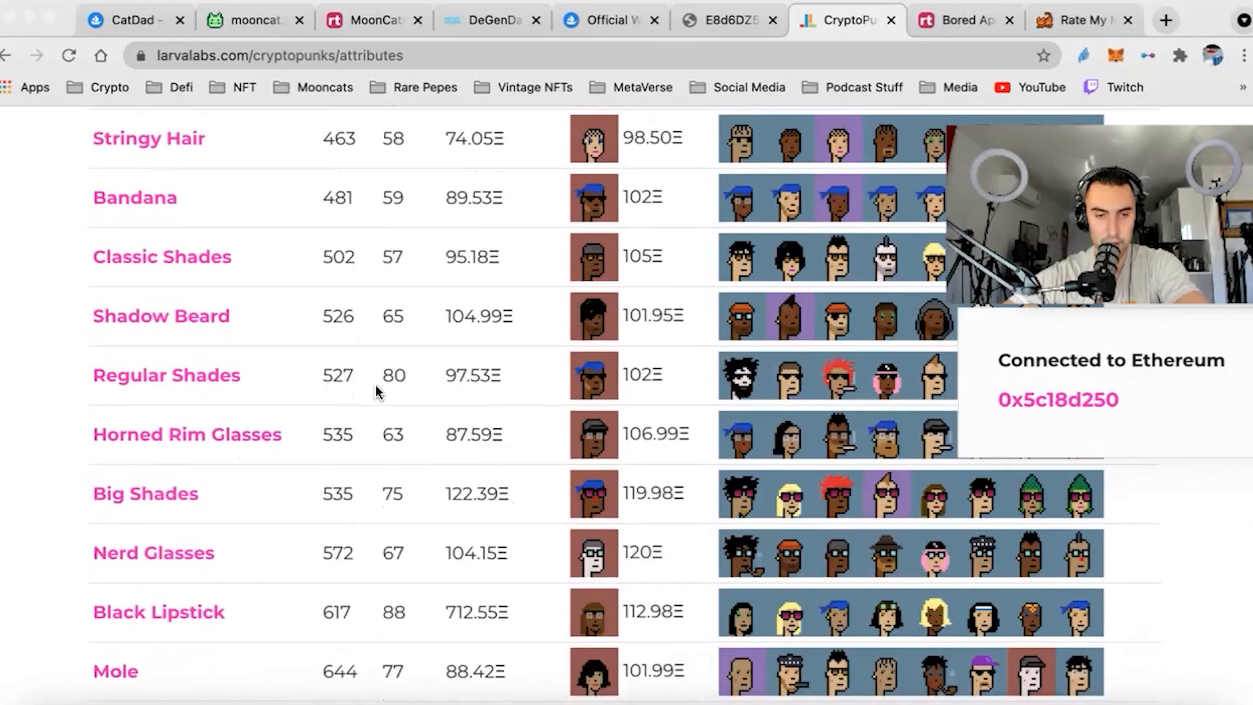
pyautogui.scroll(3)
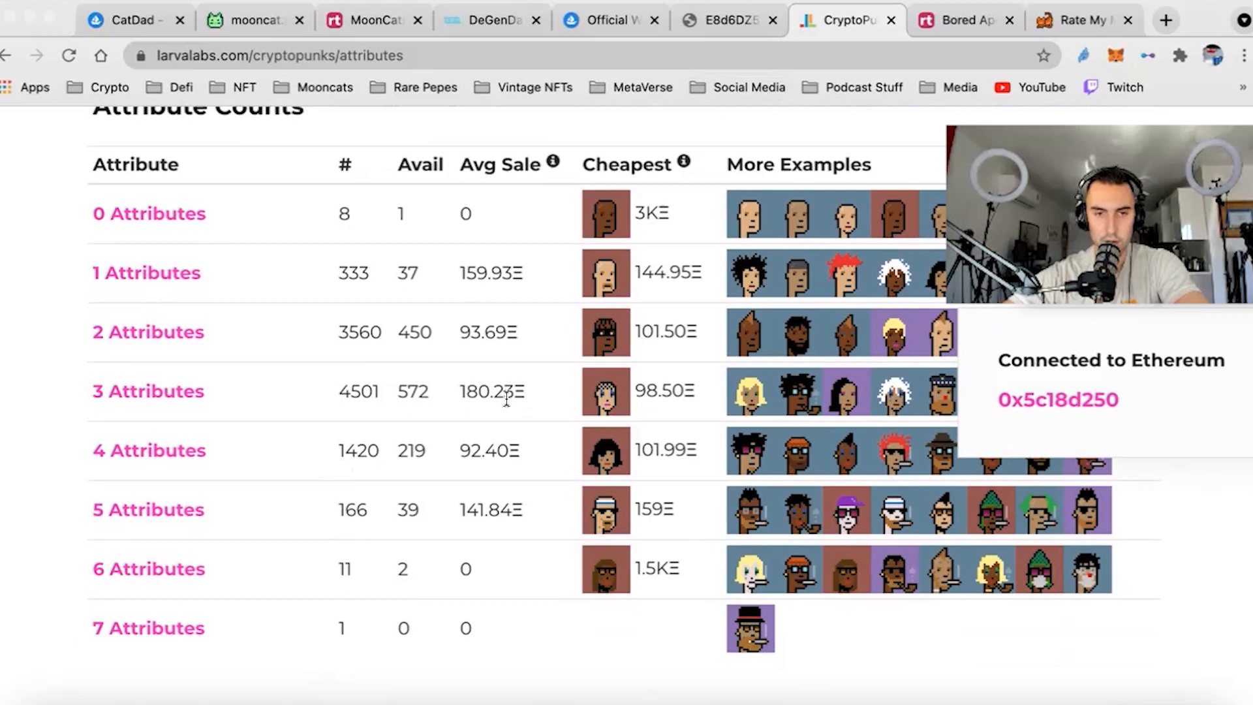
pyautogui.moveTo(419, 575)
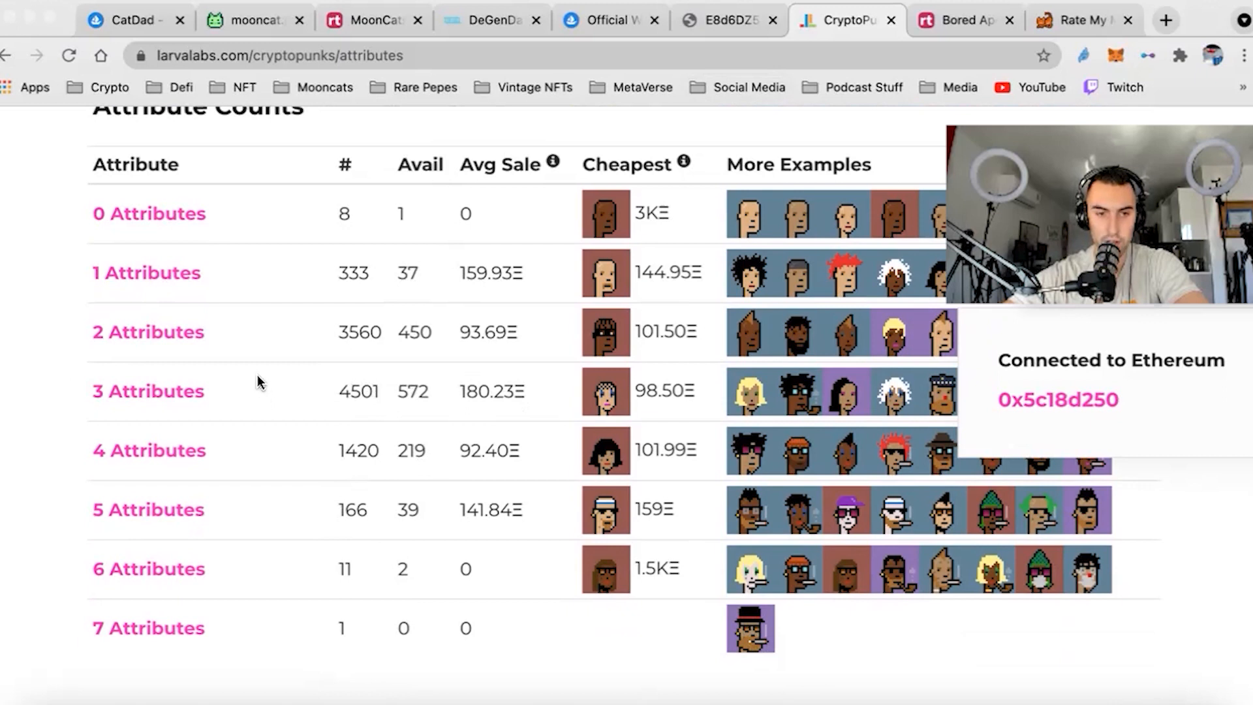
pyautogui.moveTo(198, 346)
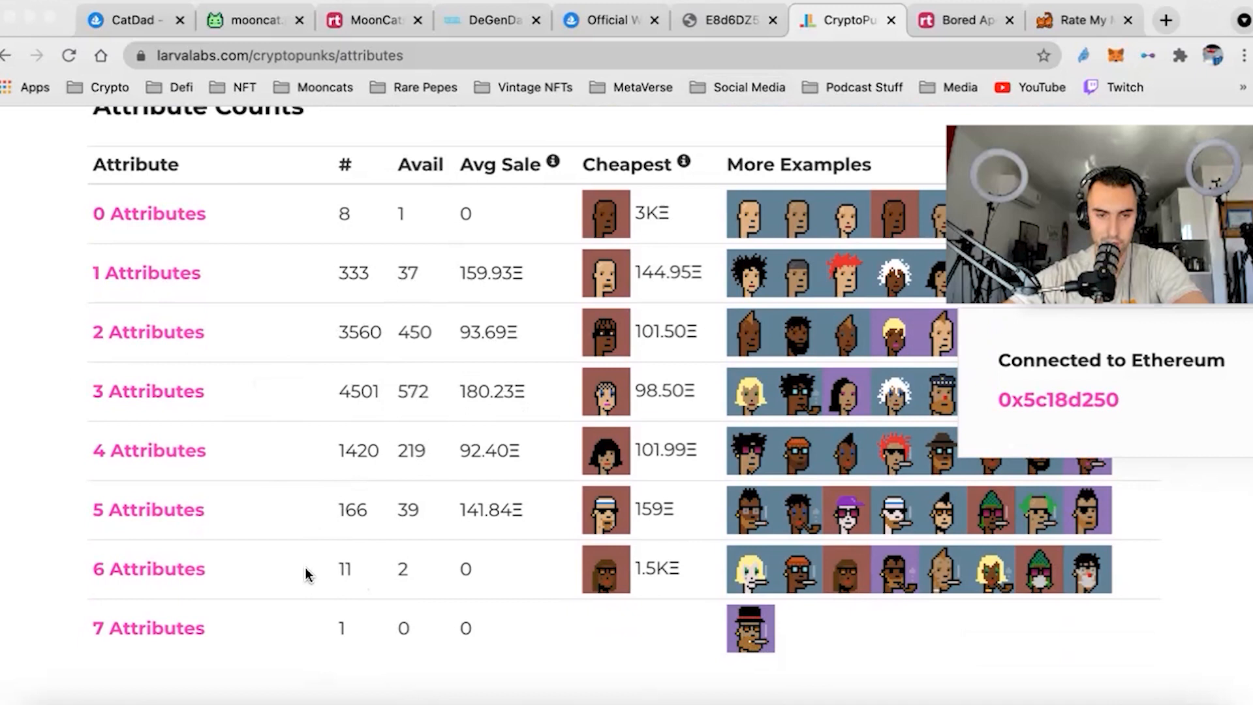
pyautogui.moveTo(274, 443)
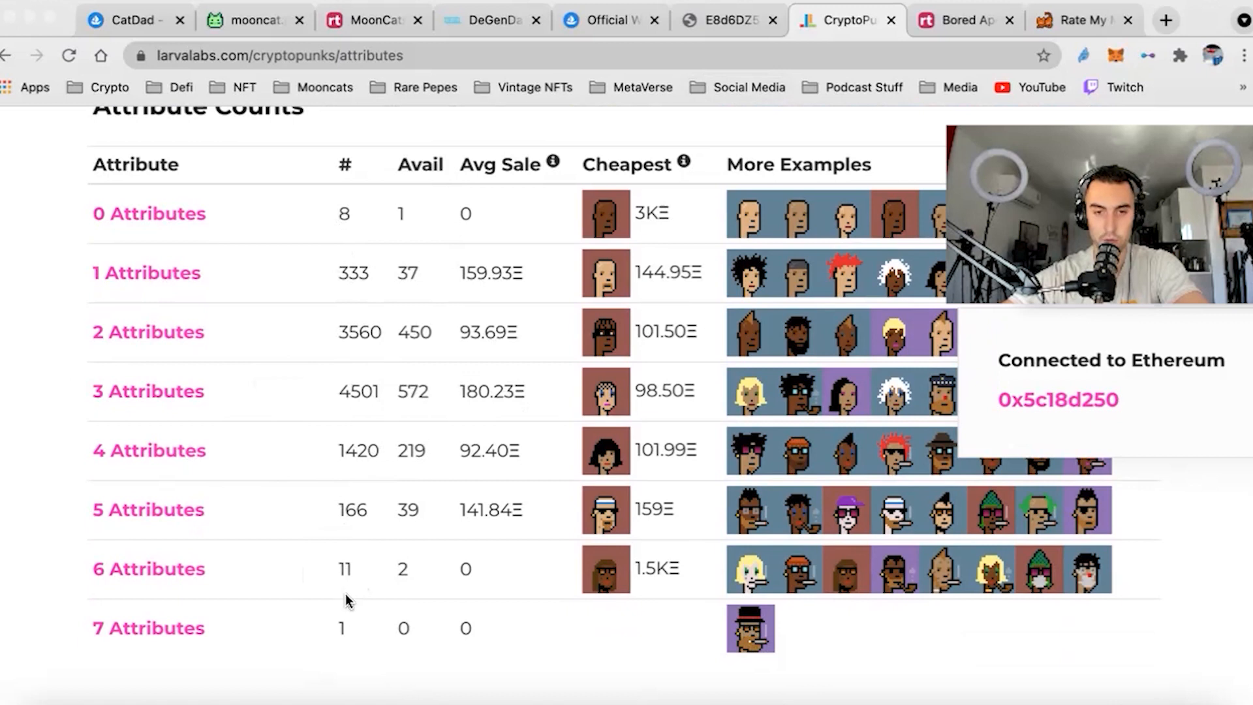
pyautogui.moveTo(325, 396)
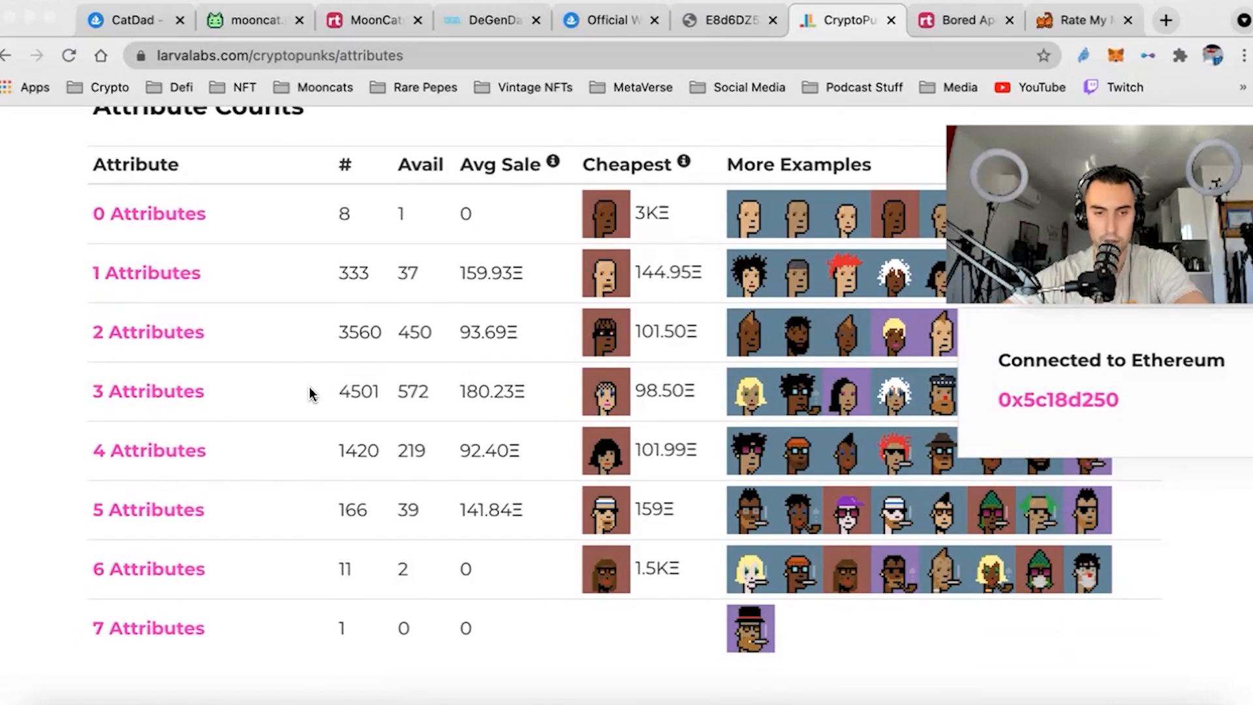
pyautogui.moveTo(335, 615)
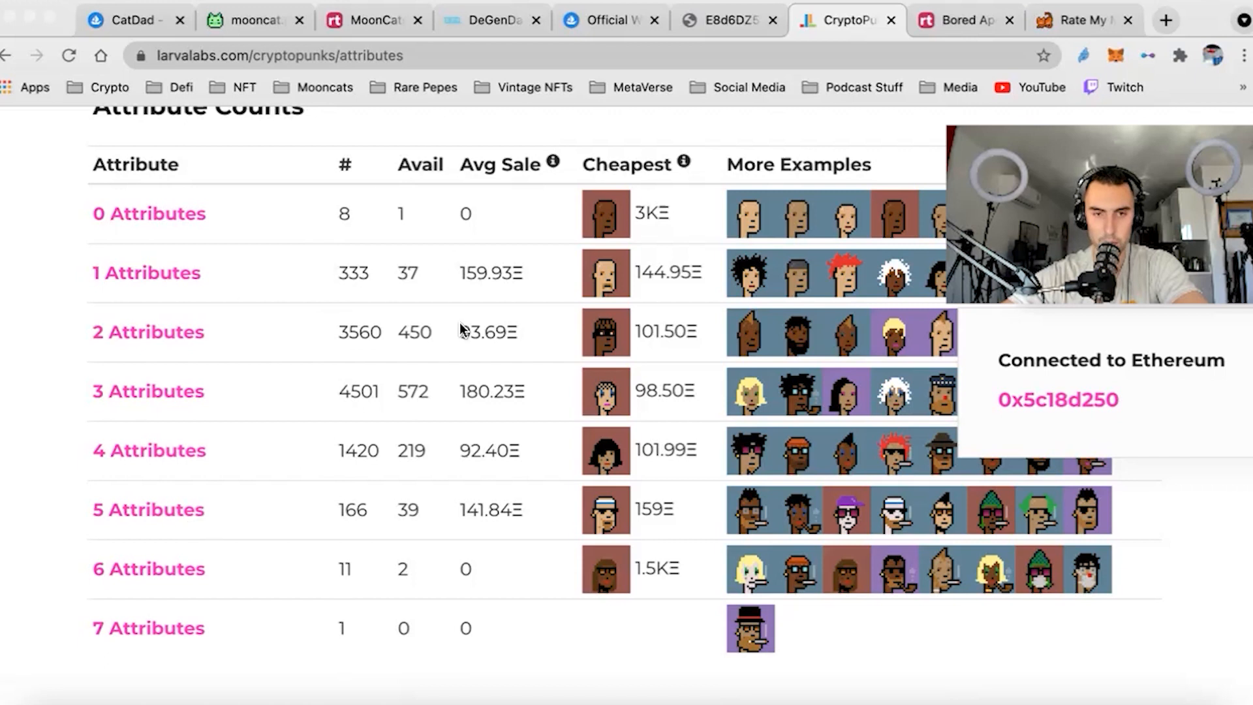
pyautogui.moveTo(822, 153)
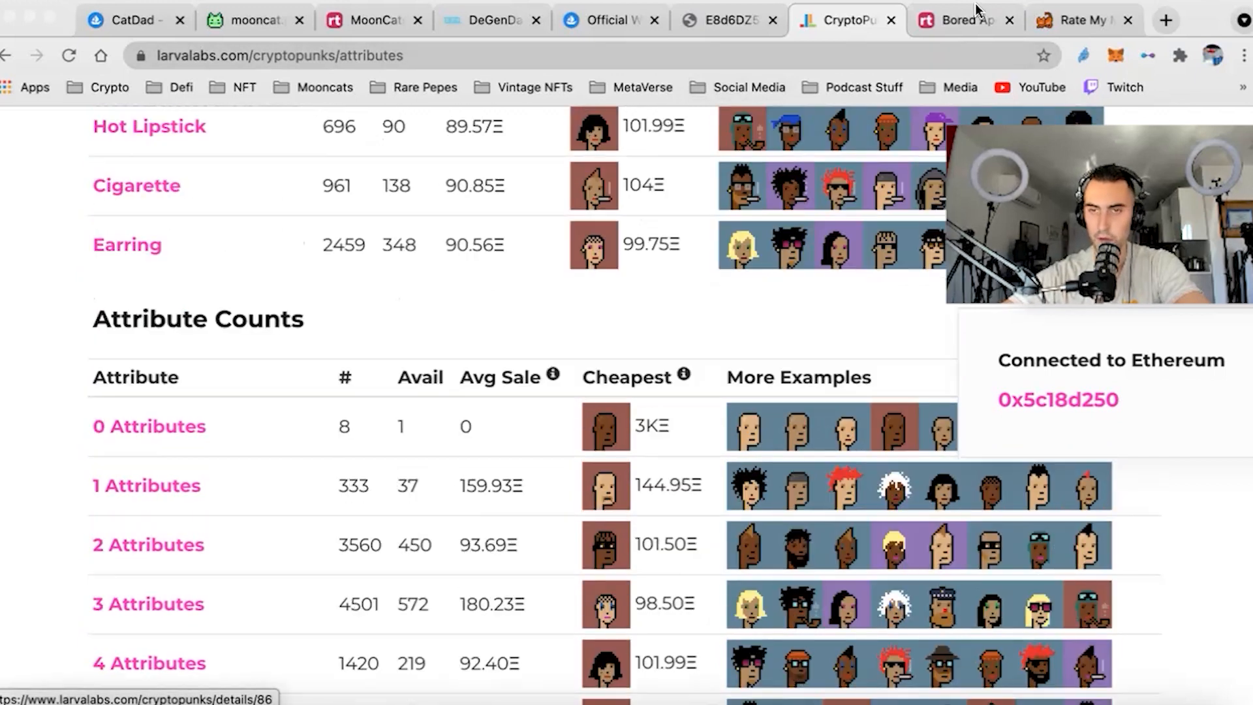
# Step: Open the Bored Ape Yacht Club rankings and show the Clothes trait counts
pyautogui.click(963, 20)
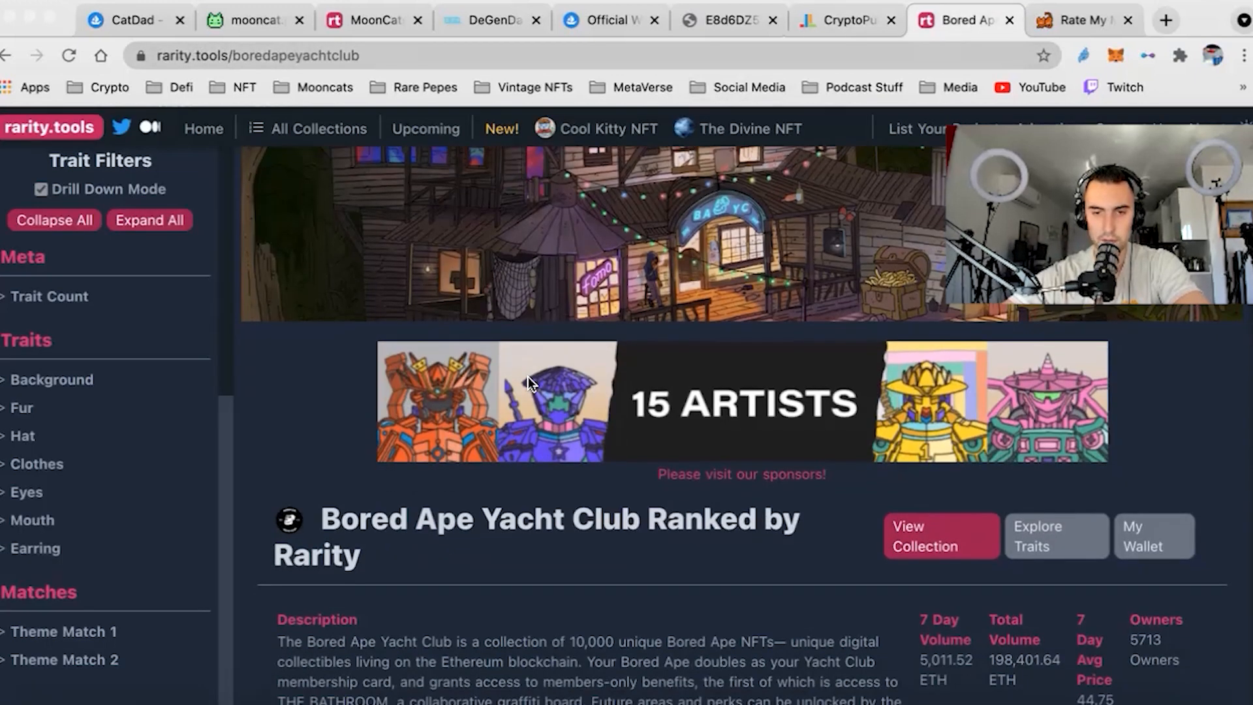
pyautogui.scroll(-3)
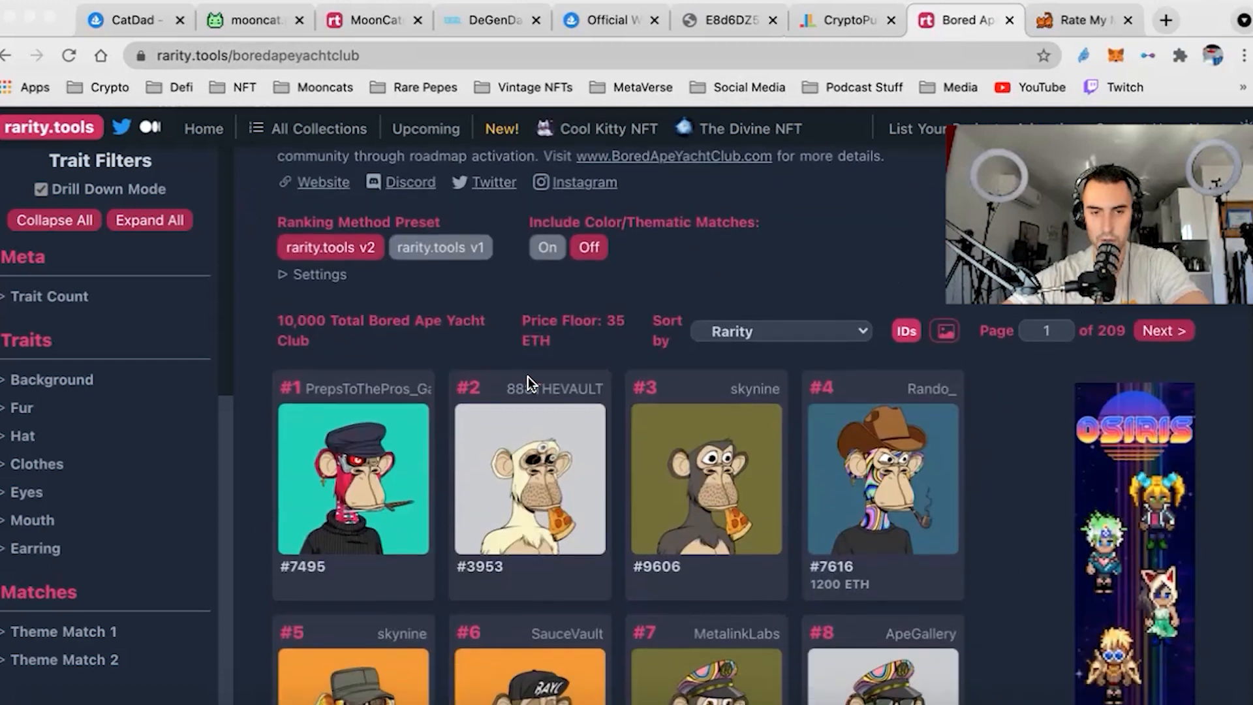
pyautogui.scroll(-3)
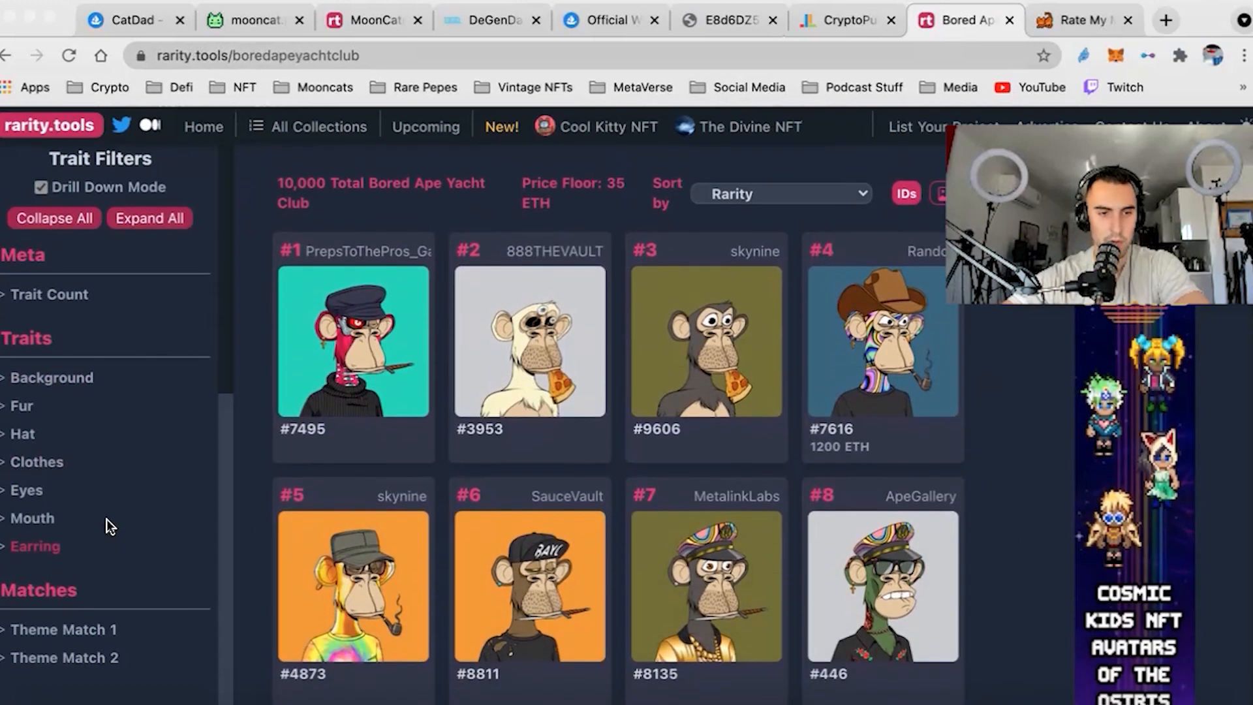
pyautogui.click(36, 461)
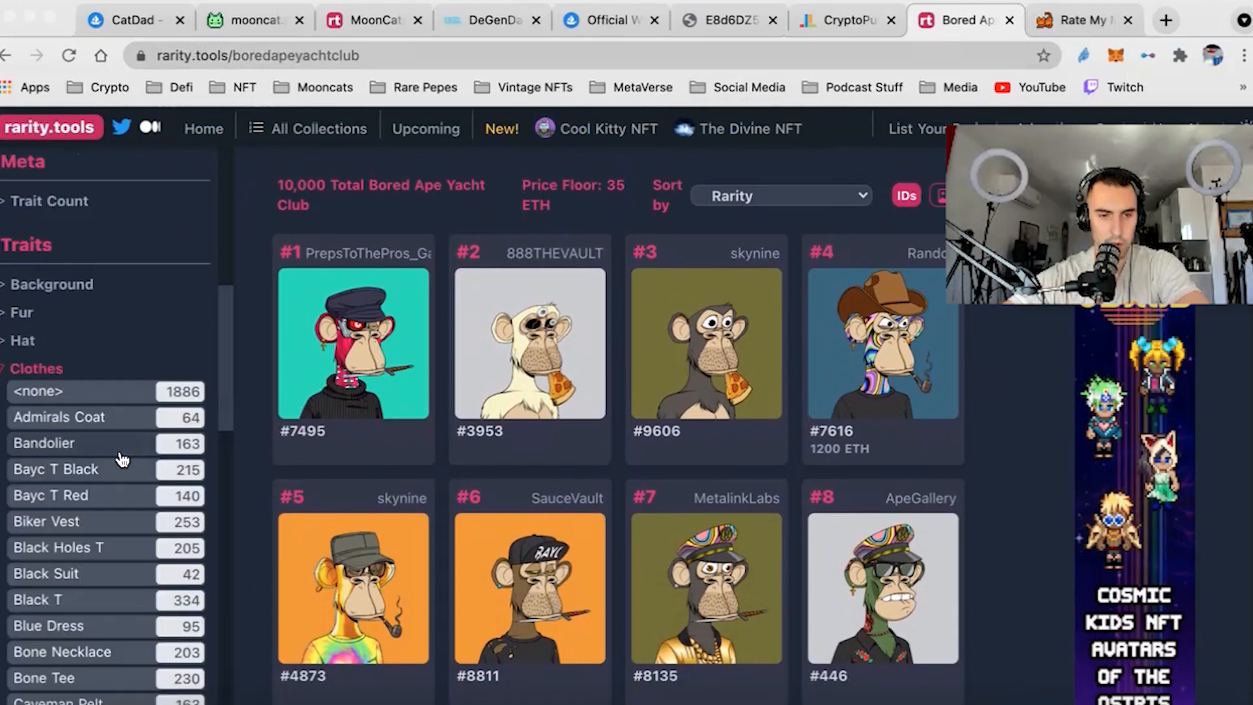
pyautogui.scroll(-3)
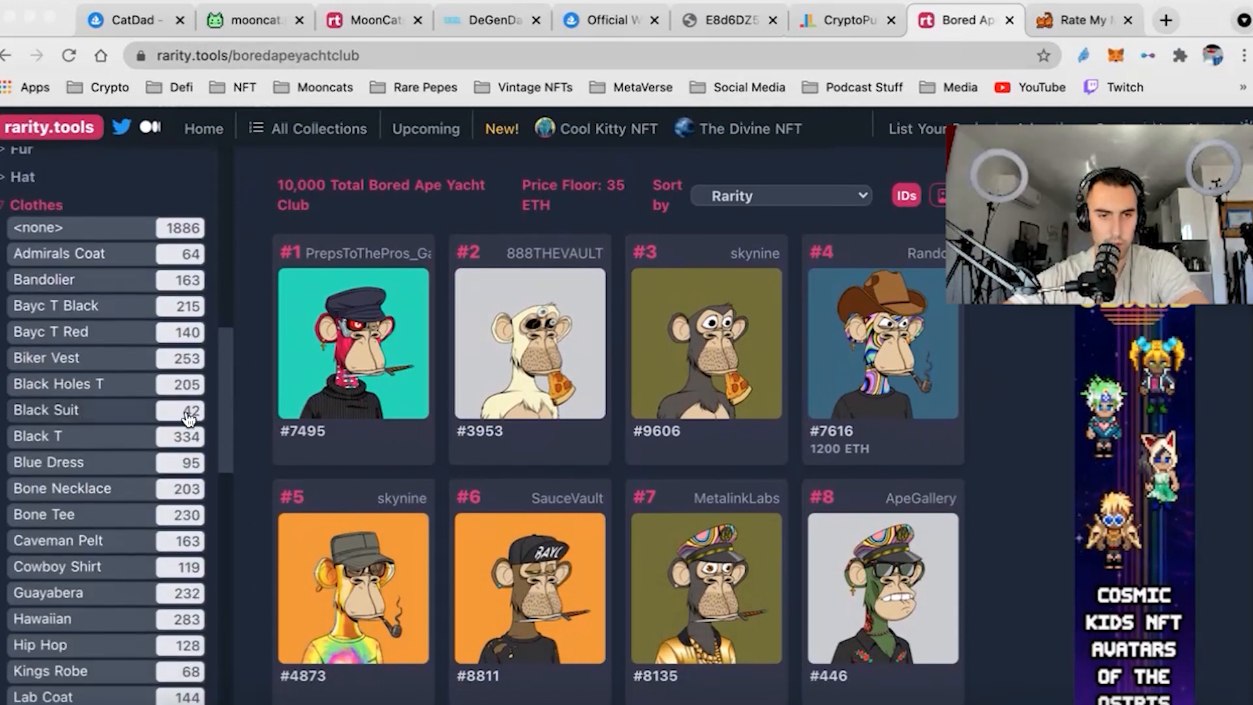
pyautogui.scroll(-3)
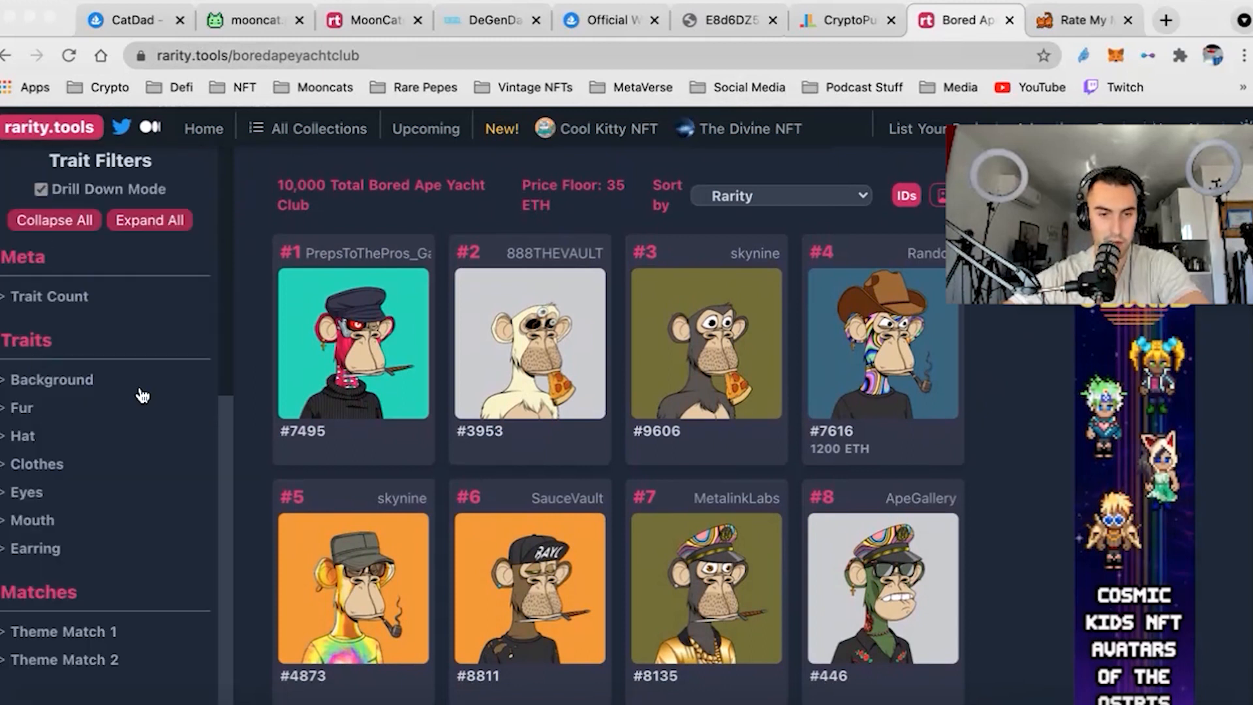
pyautogui.moveTo(32, 520)
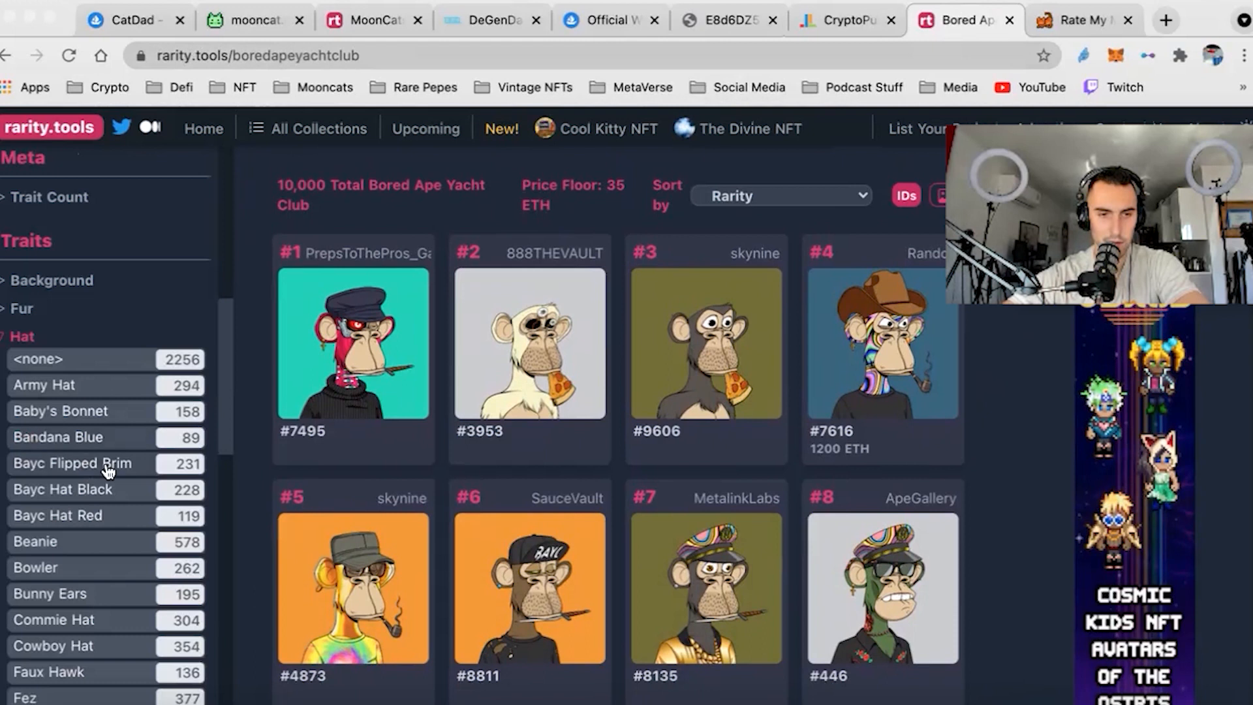
# Step: Scroll through the ranked apes #1 to #20
pyautogui.scroll(-3)
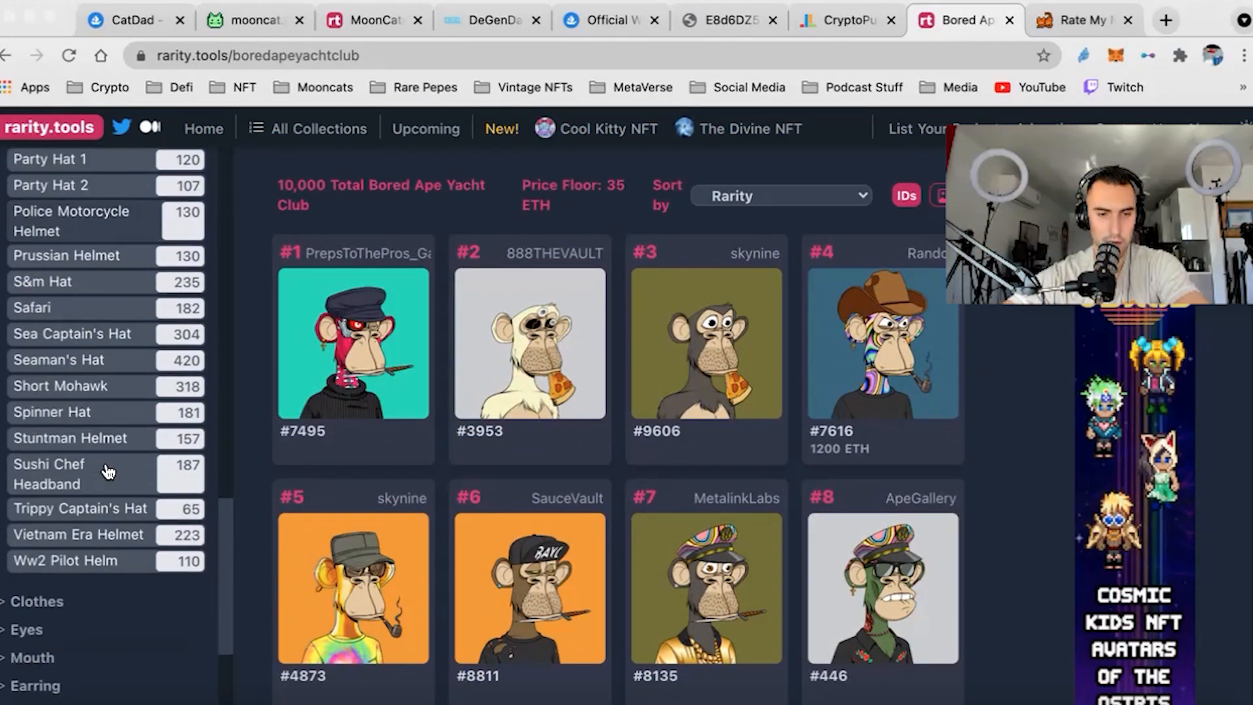
pyautogui.scroll(-3)
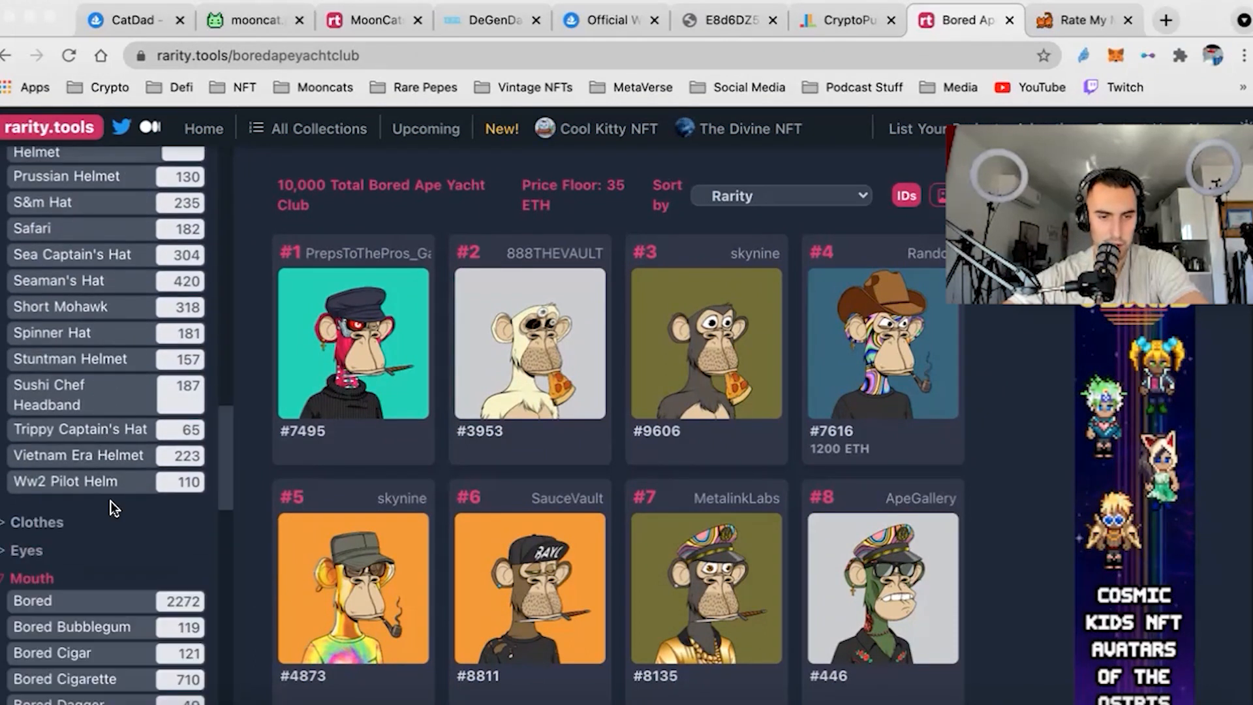
pyautogui.scroll(-3)
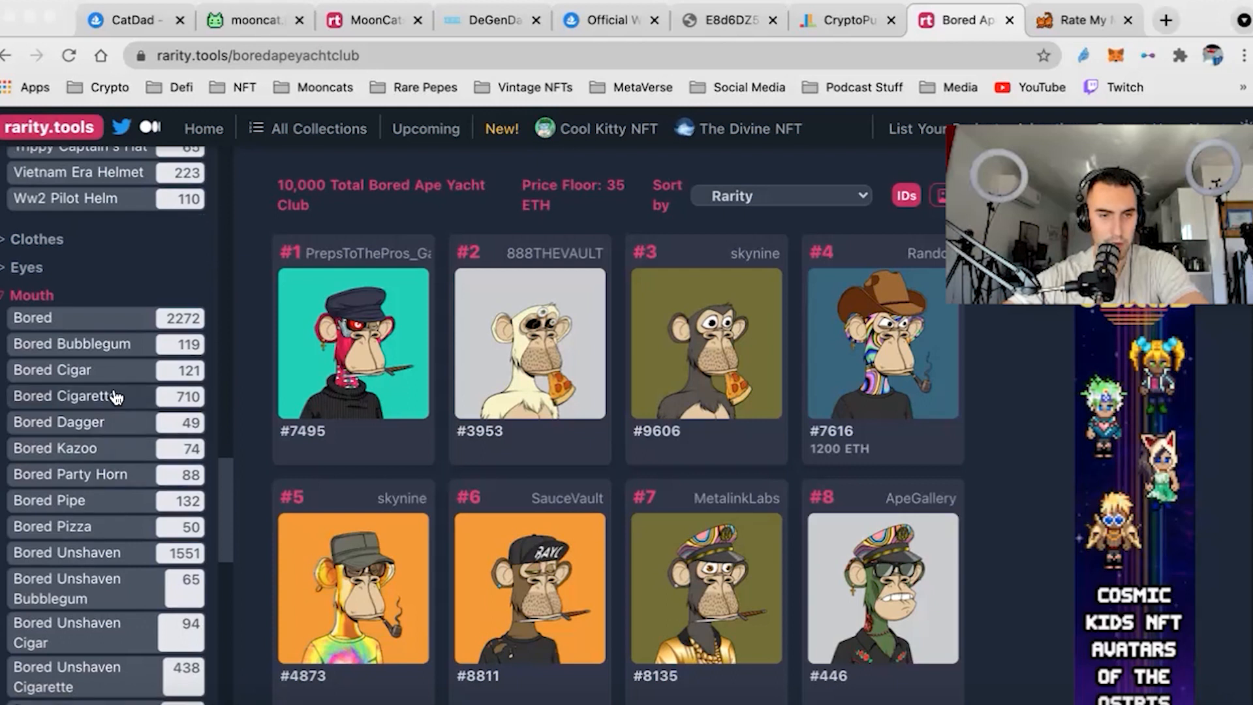
pyautogui.scroll(-3)
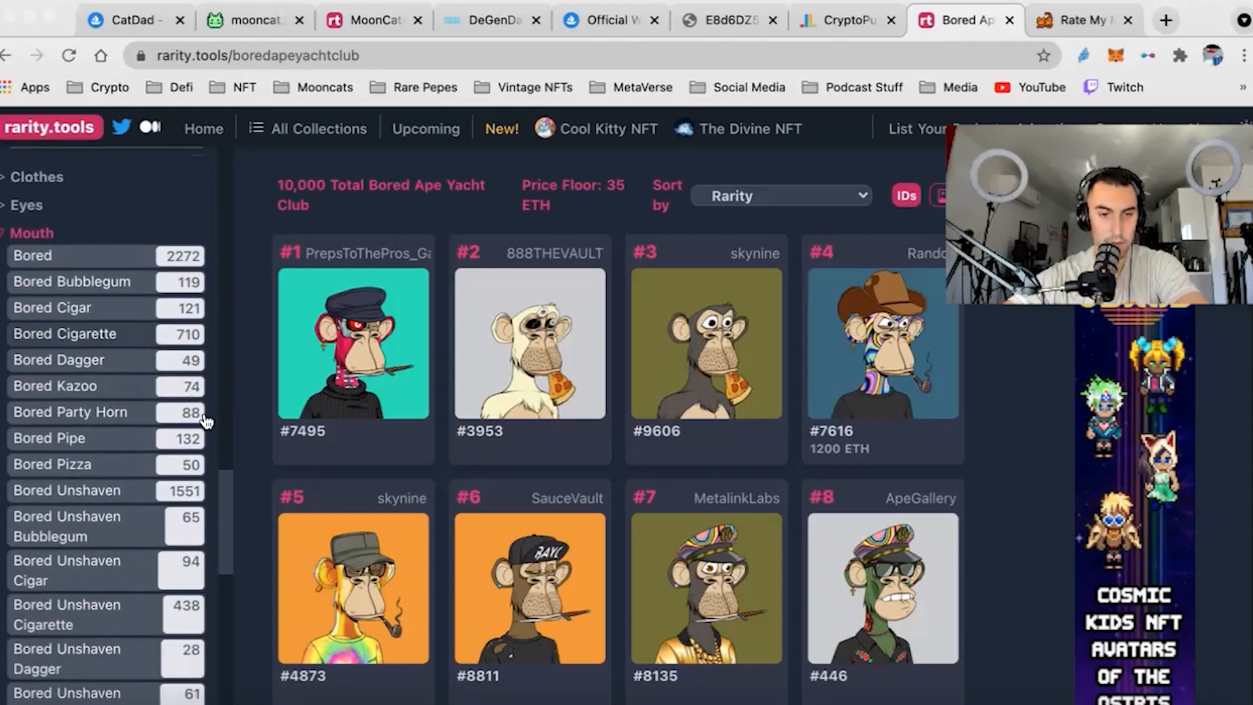
pyautogui.scroll(-3)
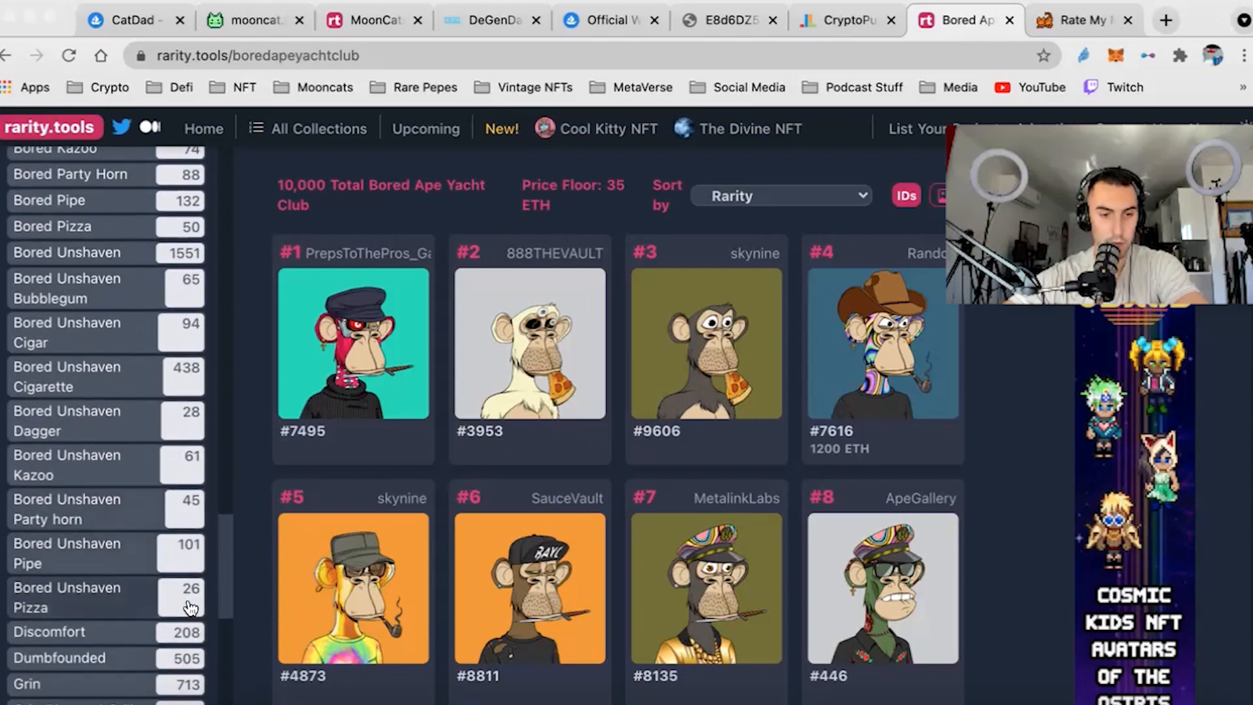
pyautogui.scroll(-3)
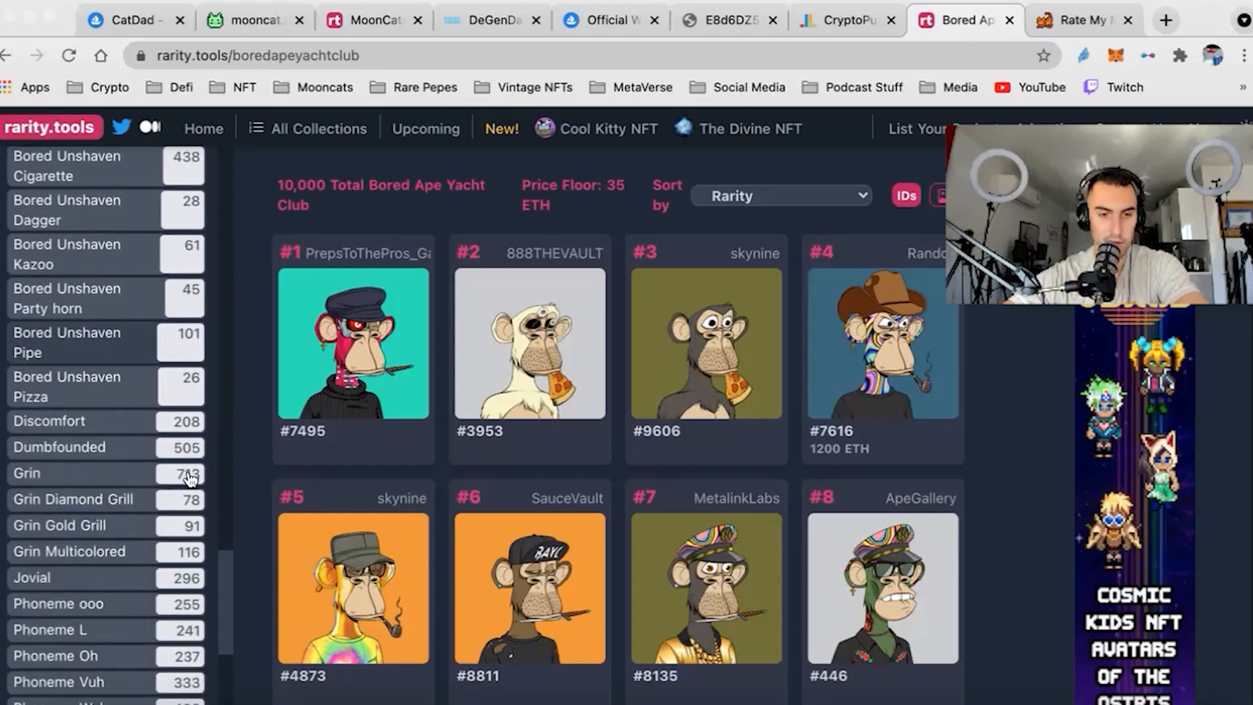
pyautogui.scroll(-3)
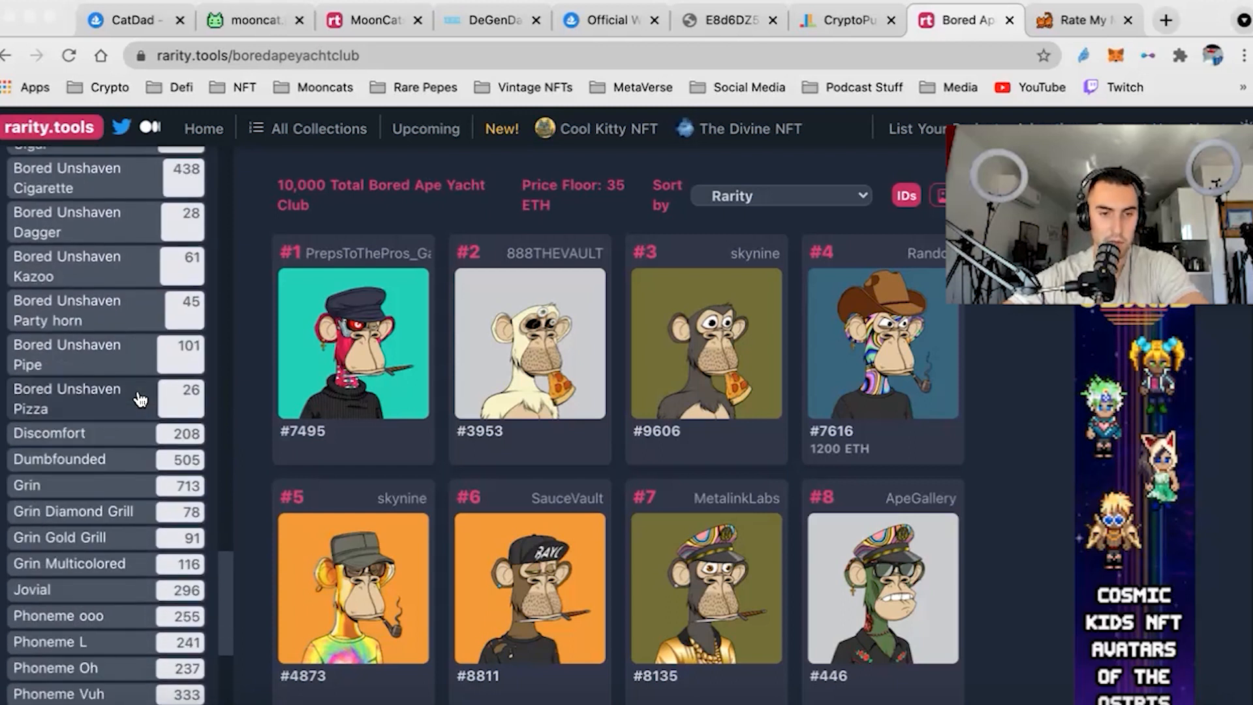
pyautogui.scroll(-3)
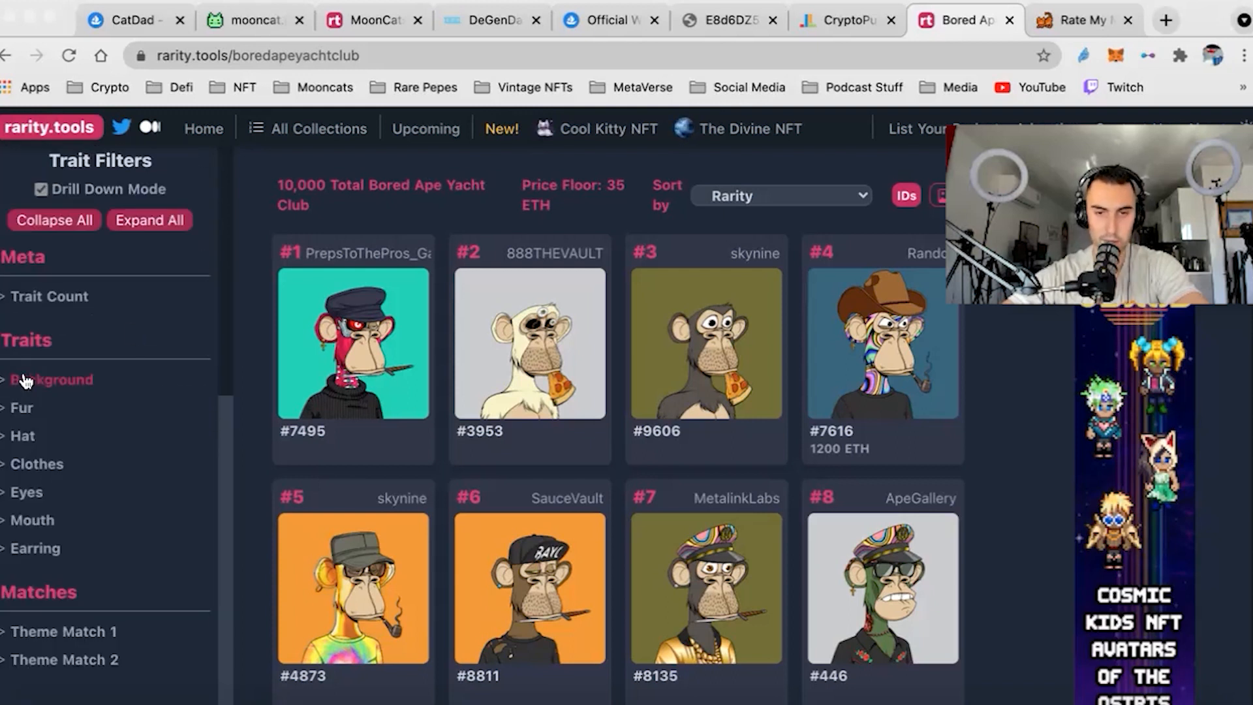
pyautogui.moveTo(244, 285)
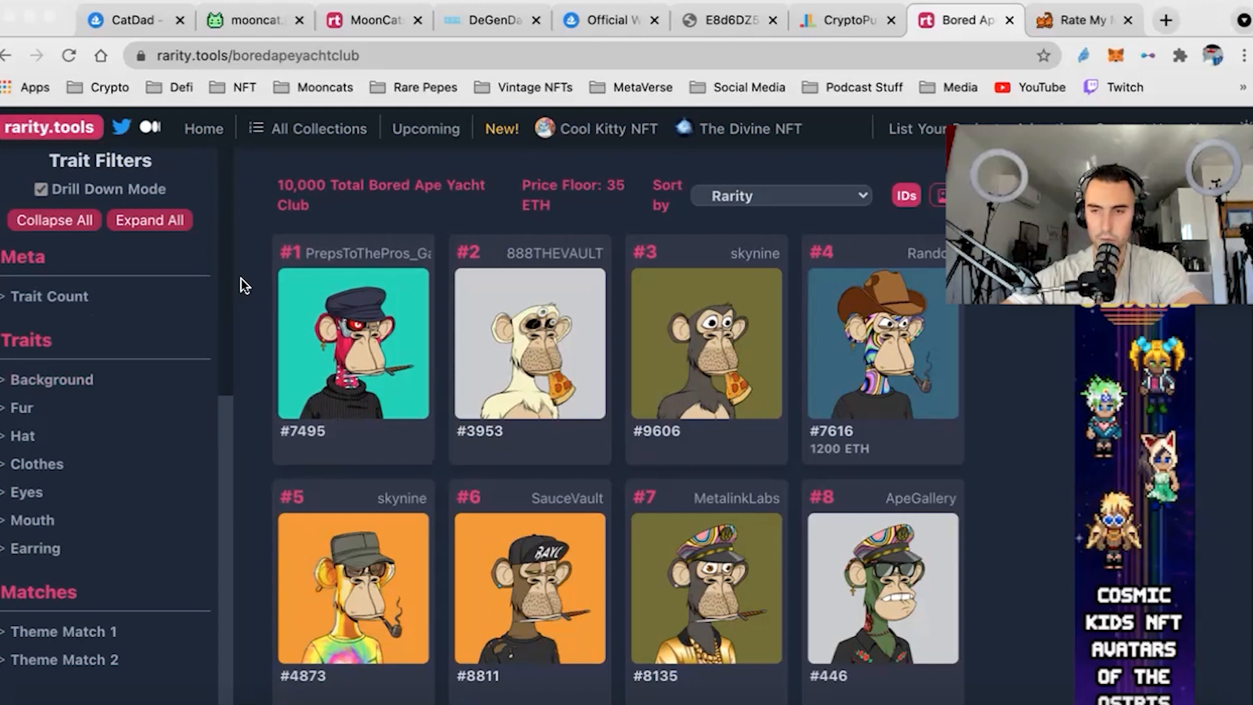
pyautogui.scroll(-3)
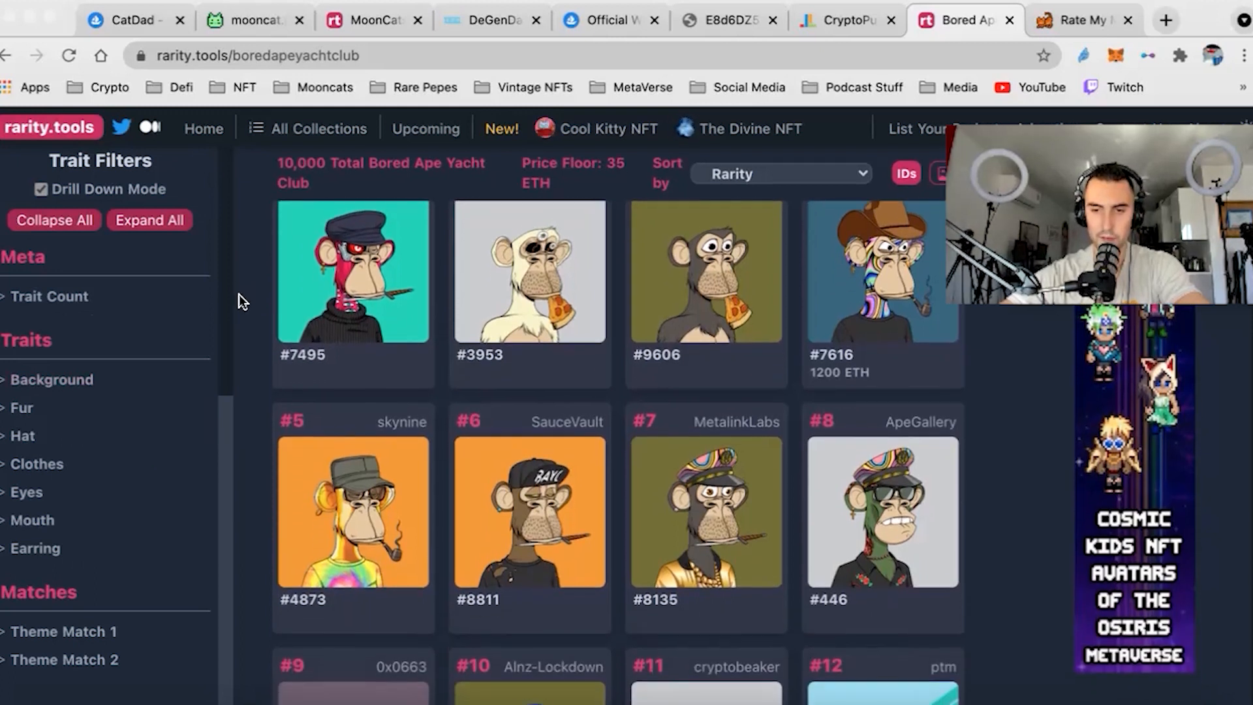
pyautogui.scroll(-3)
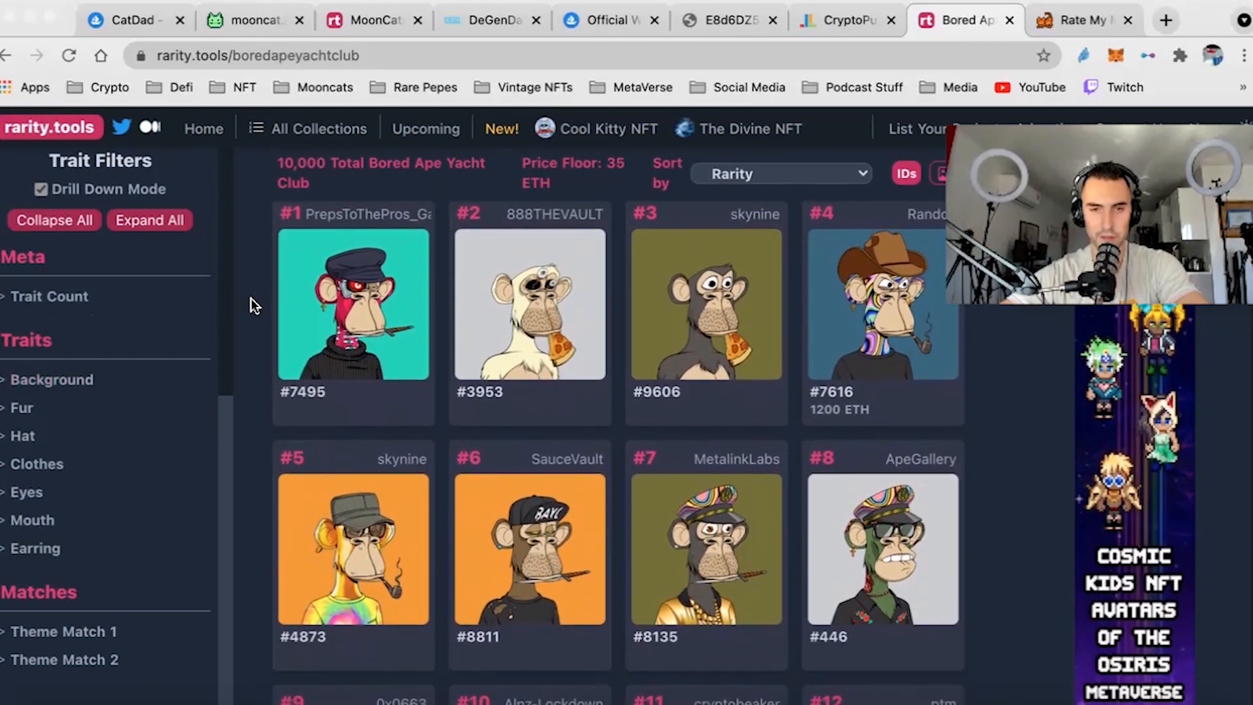
pyautogui.scroll(-3)
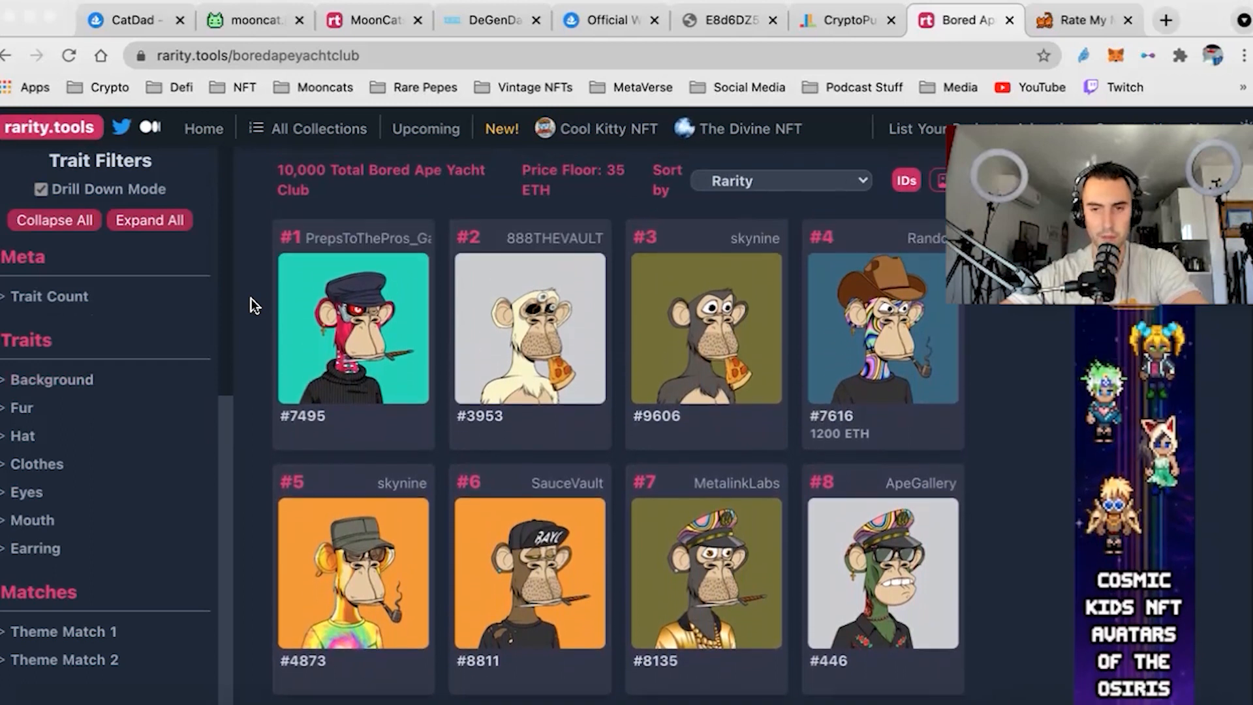
pyautogui.scroll(-3)
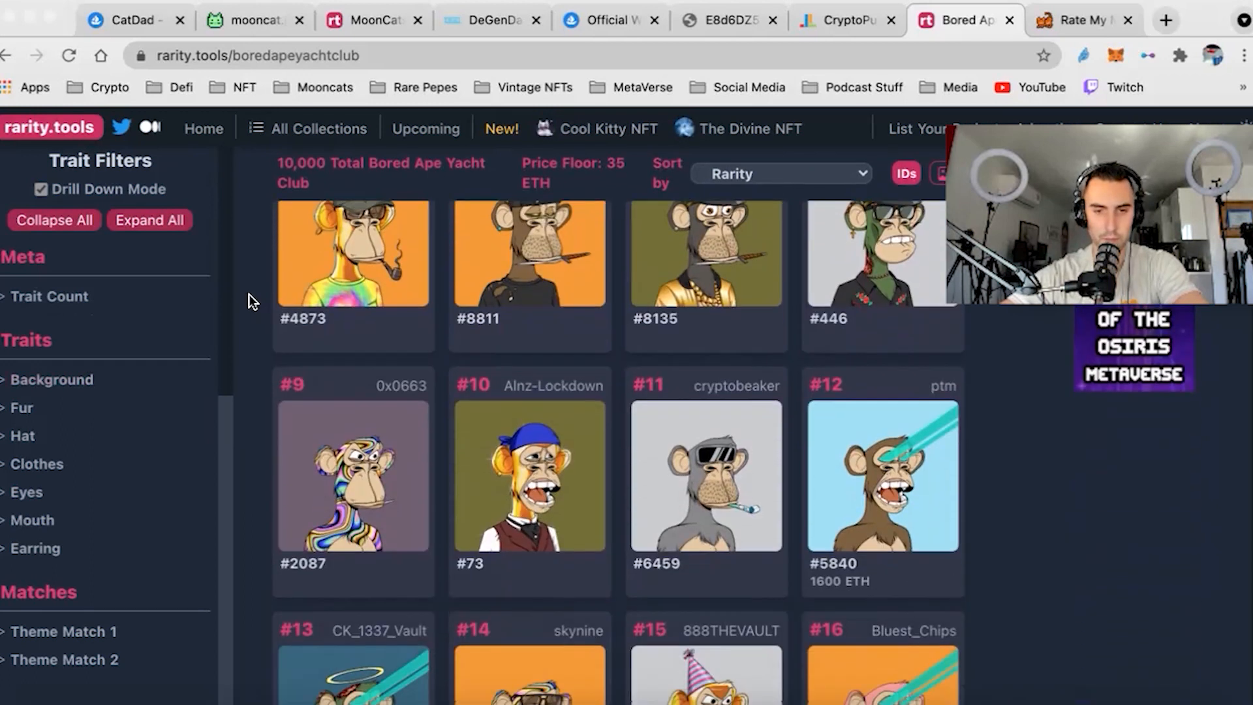
pyautogui.scroll(-3)
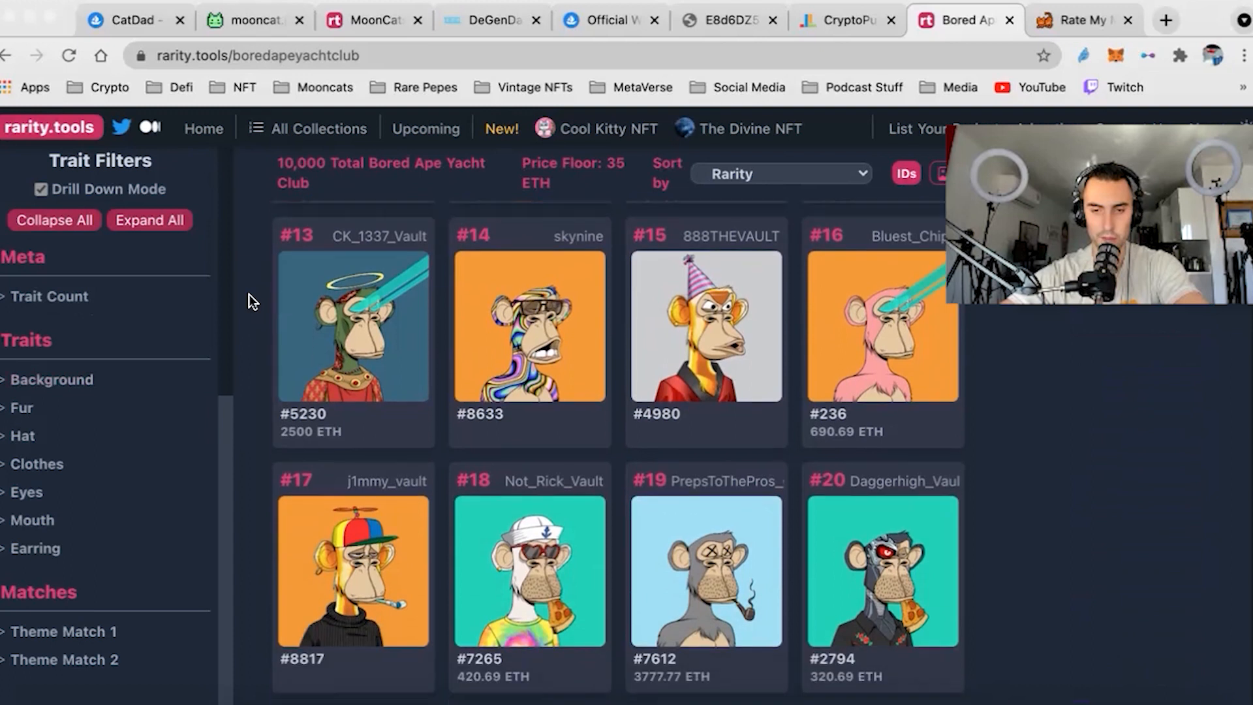
pyautogui.scroll(-3)
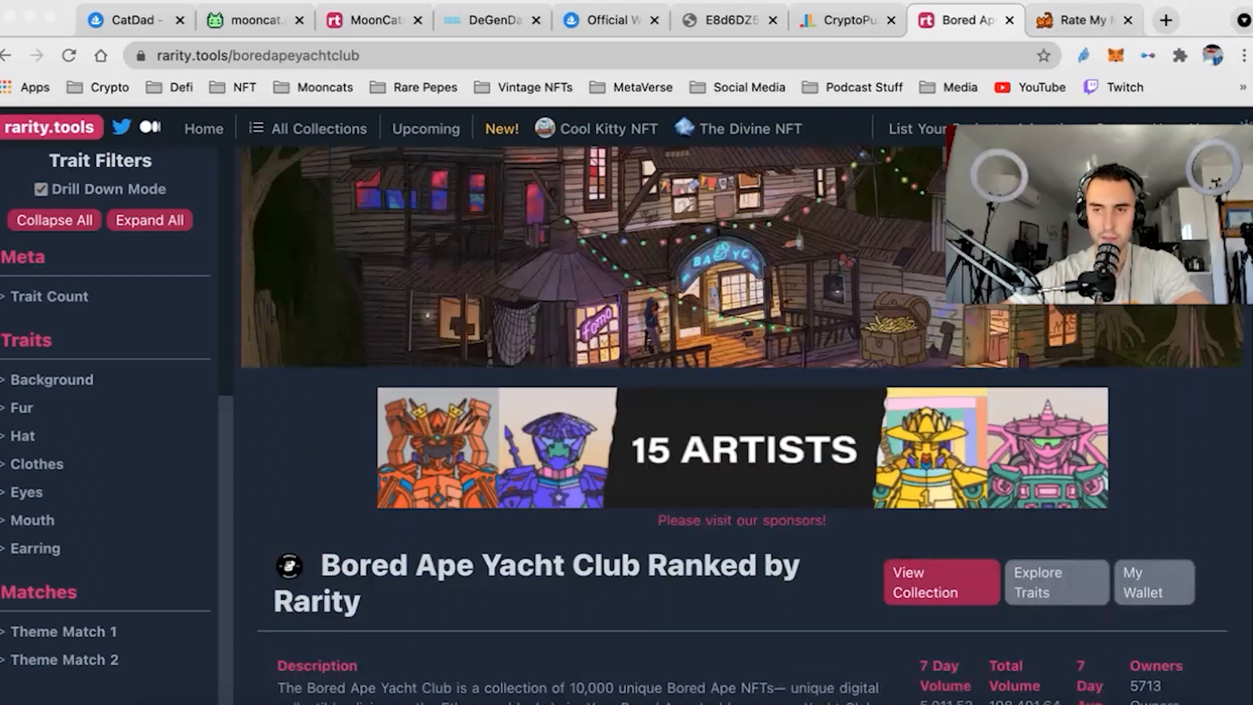
# Step: Scroll RateMyMoon.cat's Garfield, Cheshire Cat and CryptoPunk hue, face and supply rating charts
pyautogui.click(1083, 21)
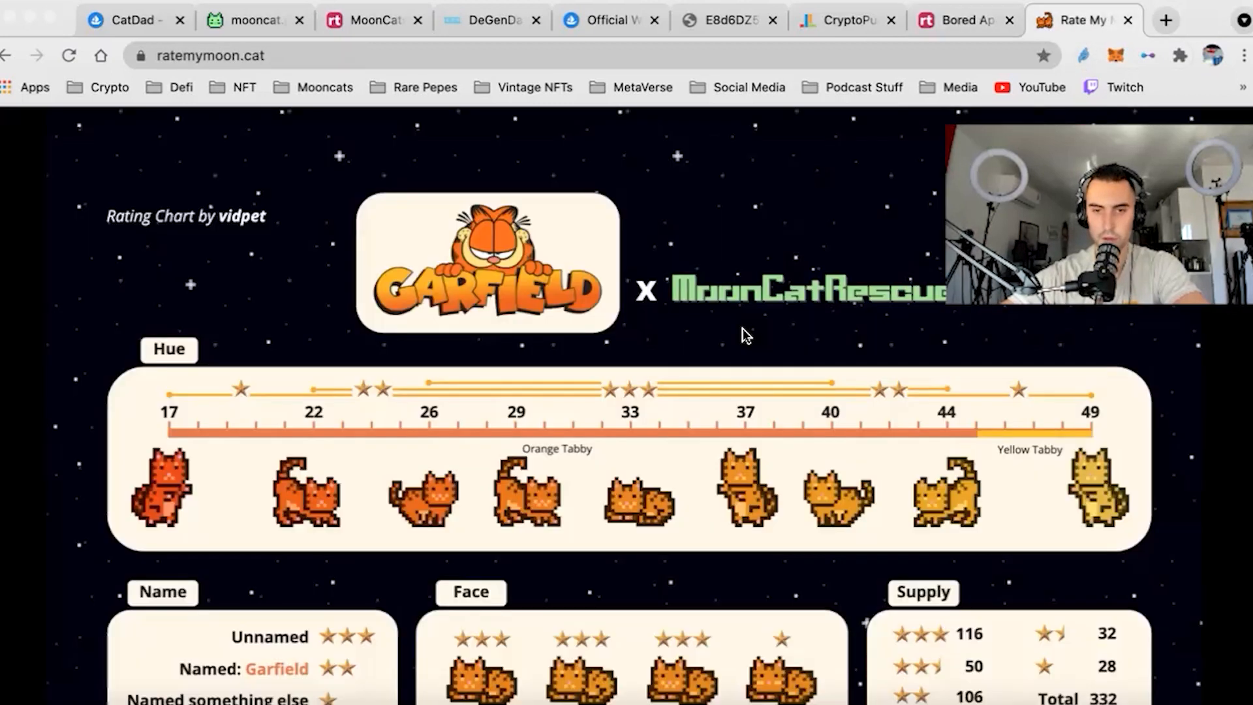
pyautogui.scroll(-3)
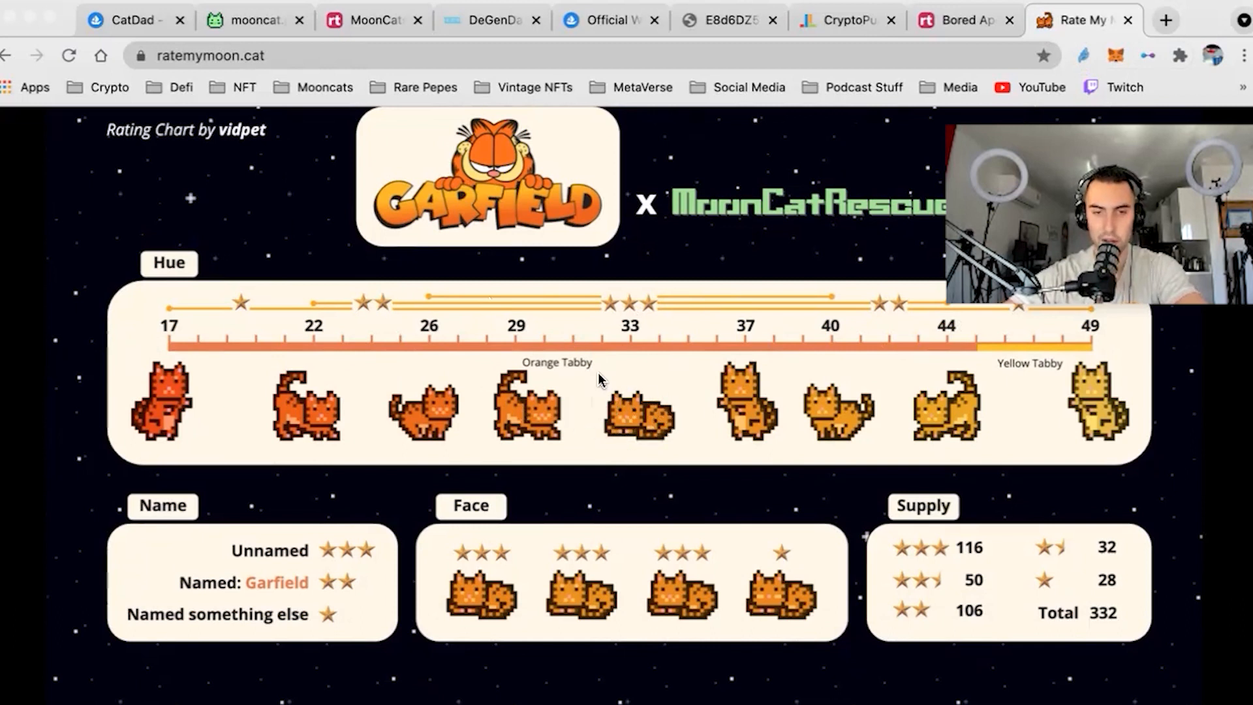
pyautogui.moveTo(275, 479)
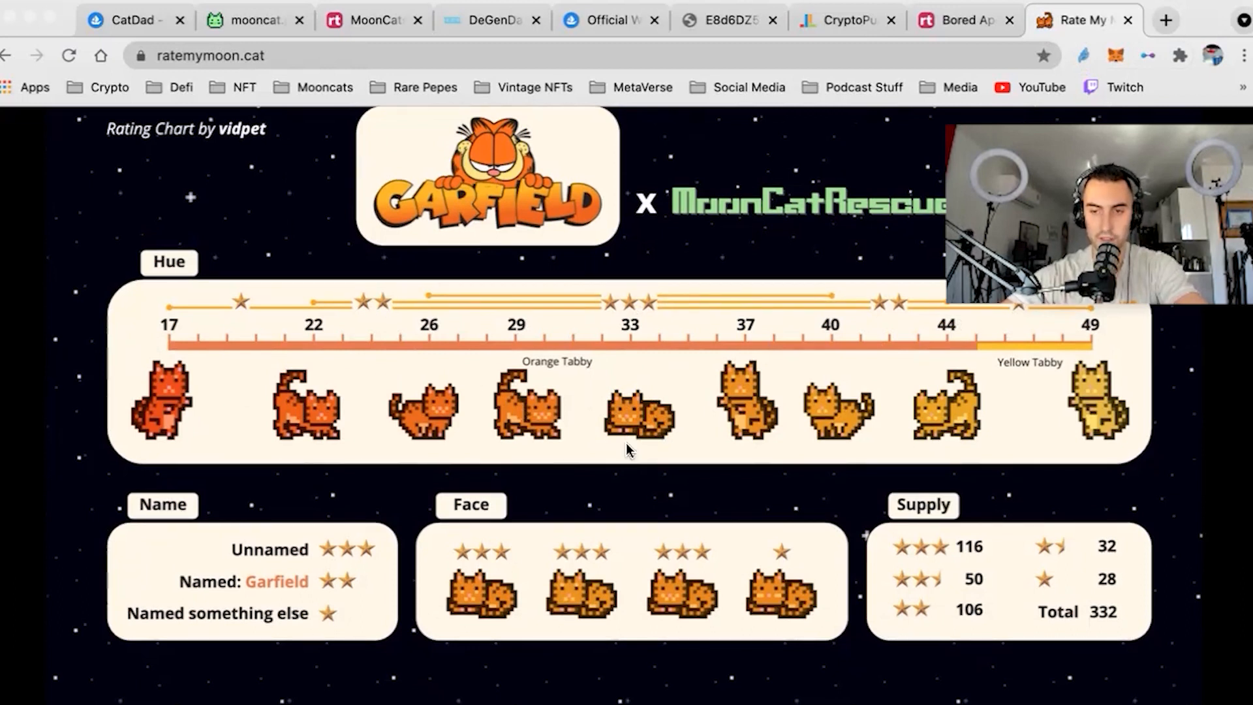
pyautogui.scroll(-3)
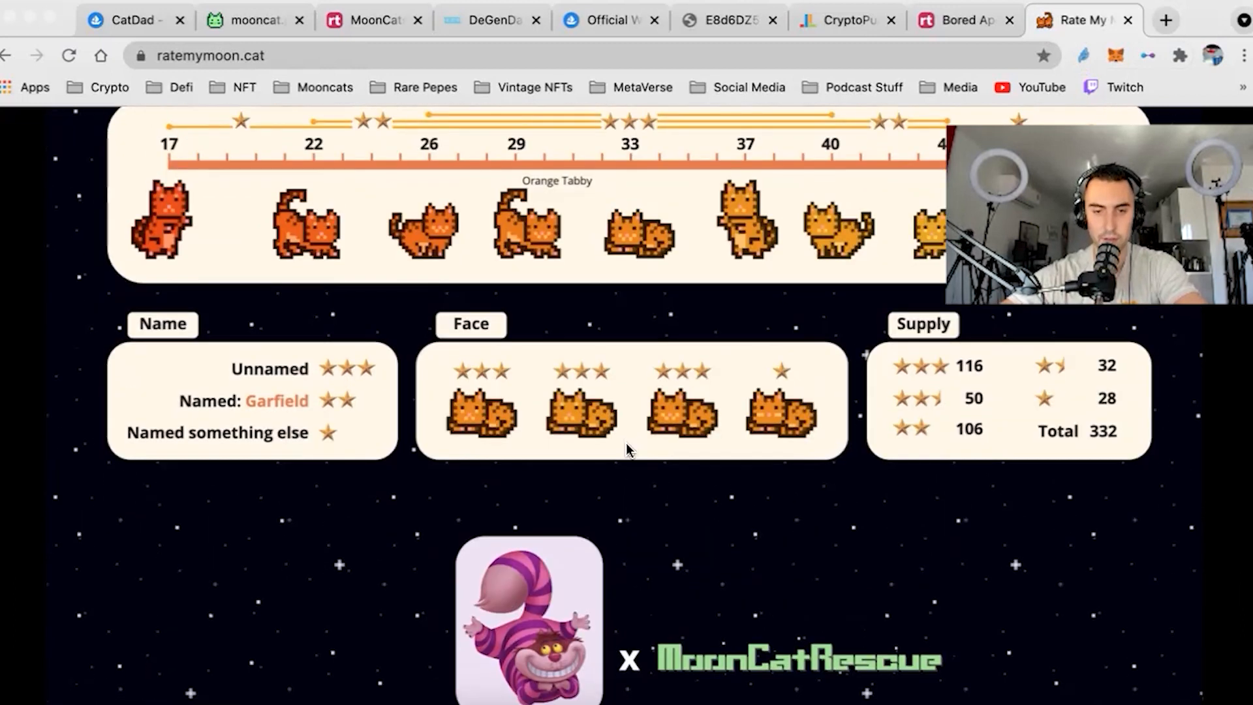
pyautogui.scroll(-3)
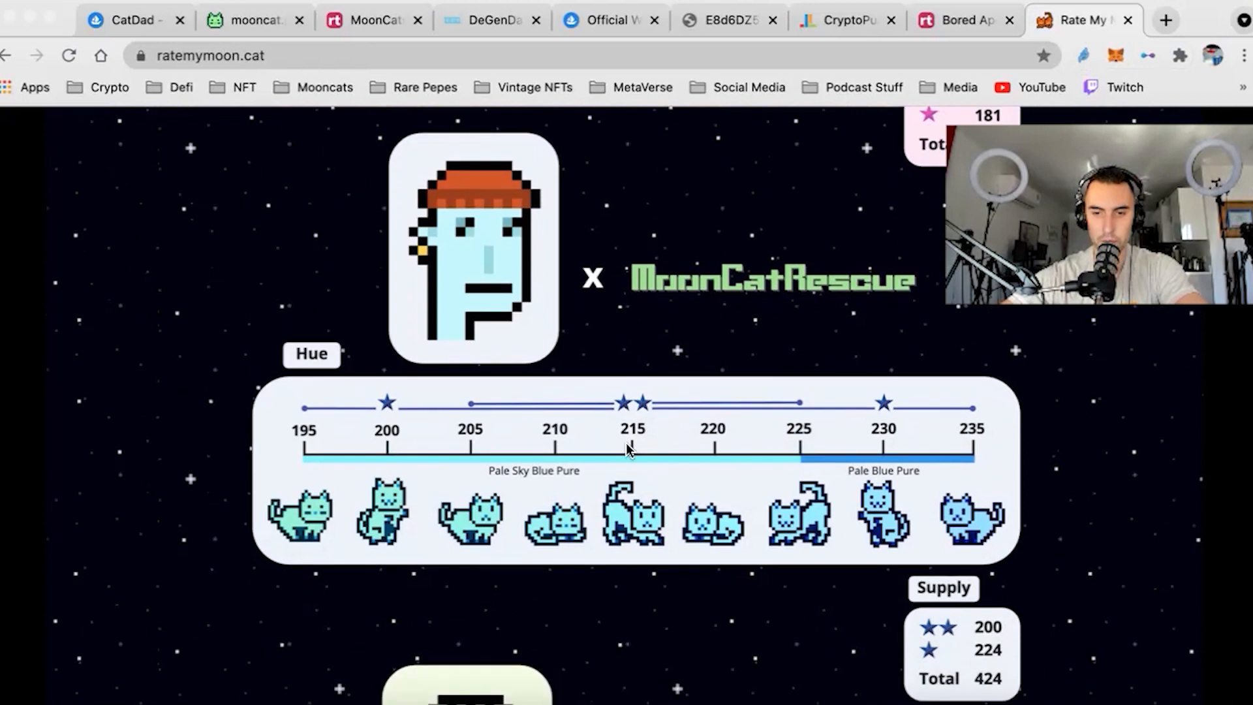
pyautogui.scroll(-3)
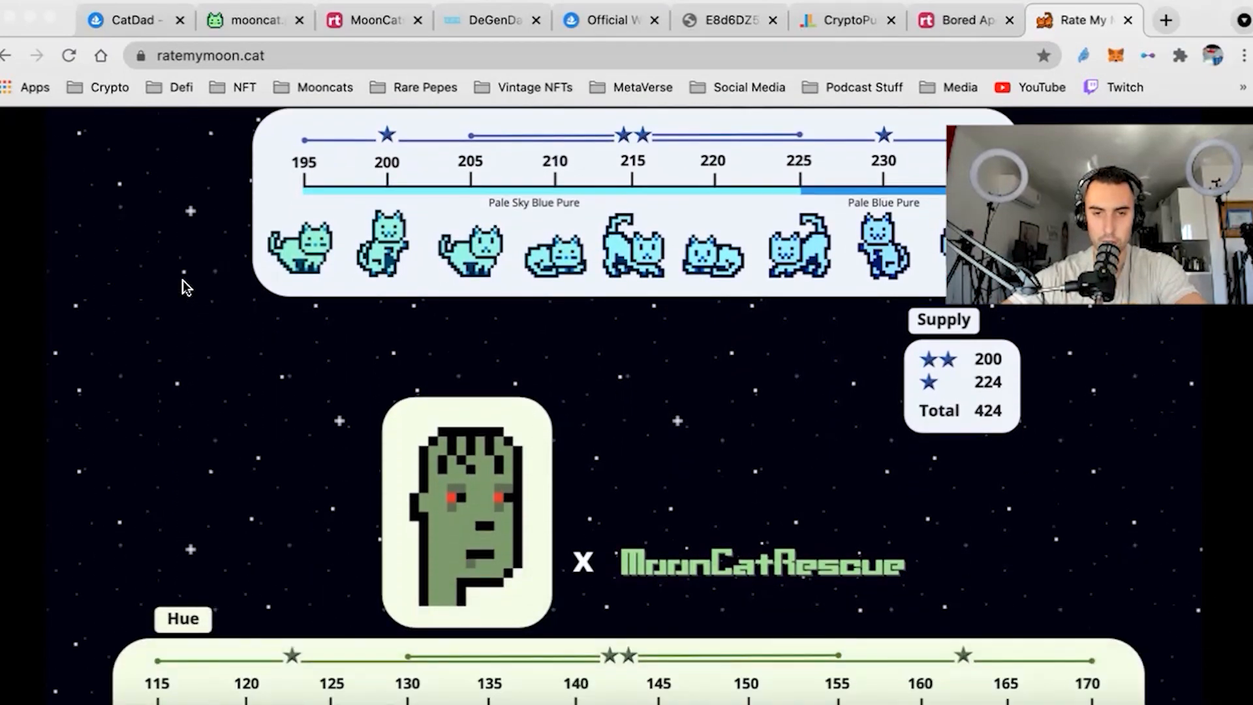
pyautogui.scroll(-3)
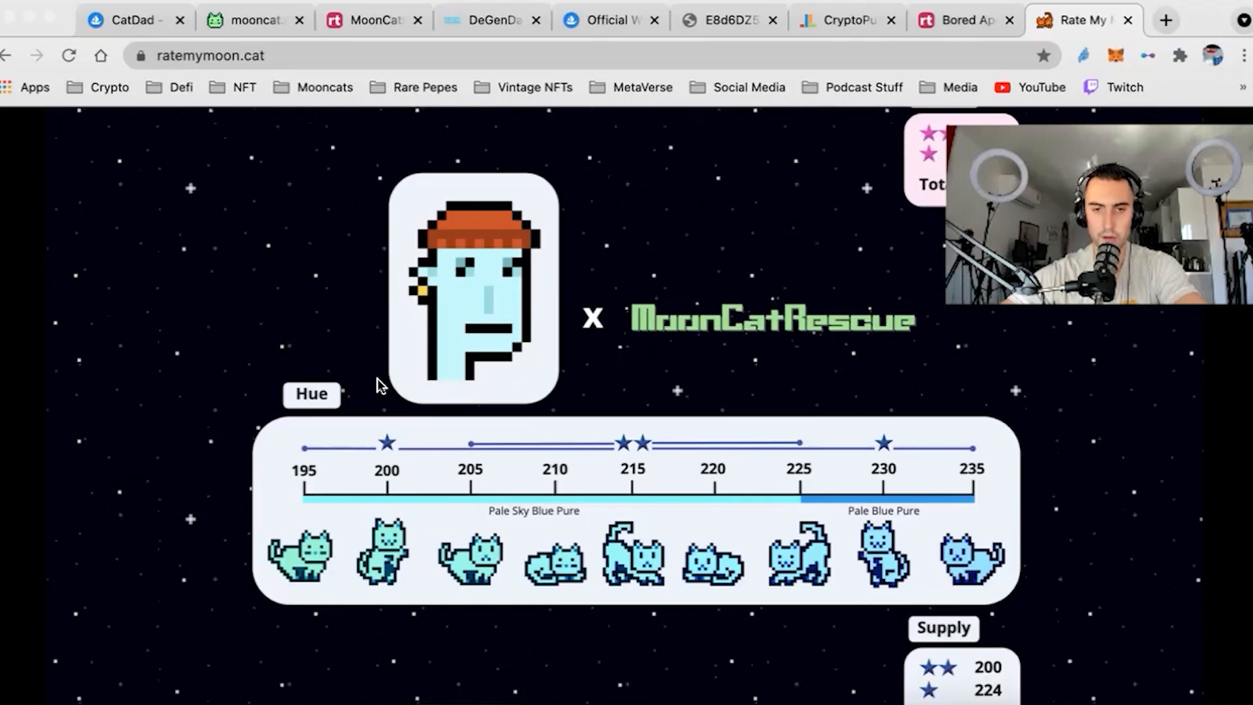
pyautogui.scroll(-3)
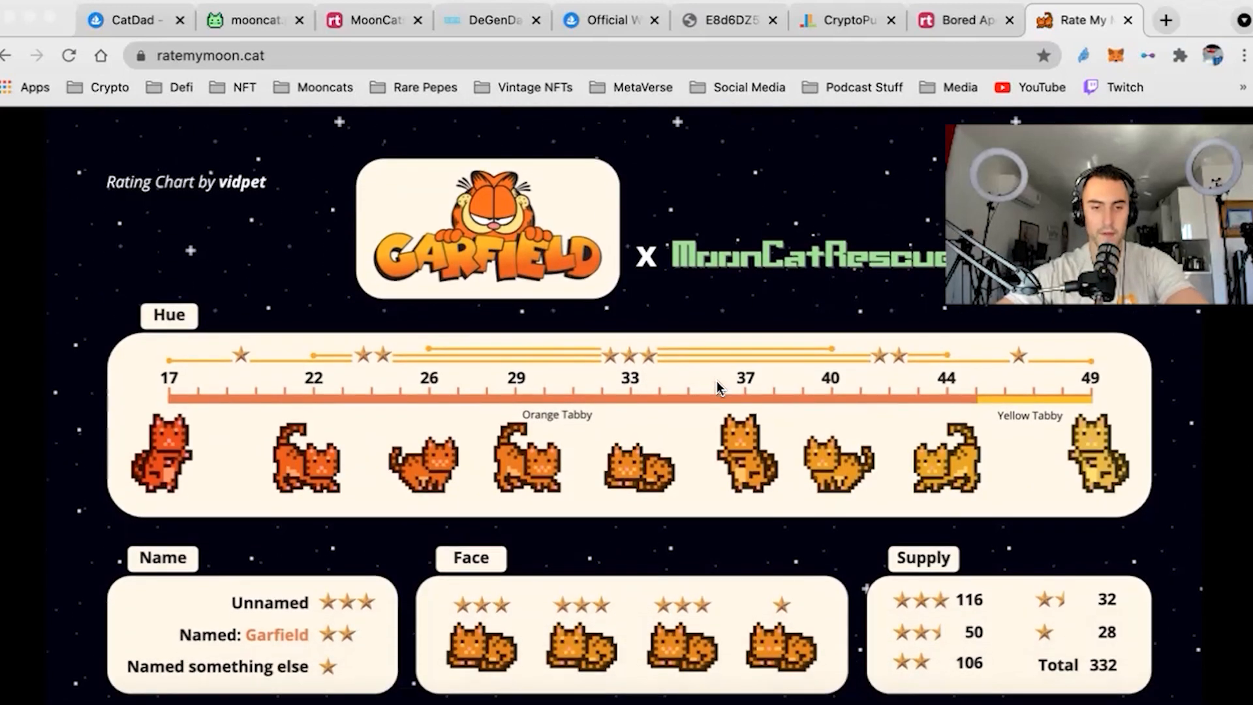
pyautogui.scroll(-3)
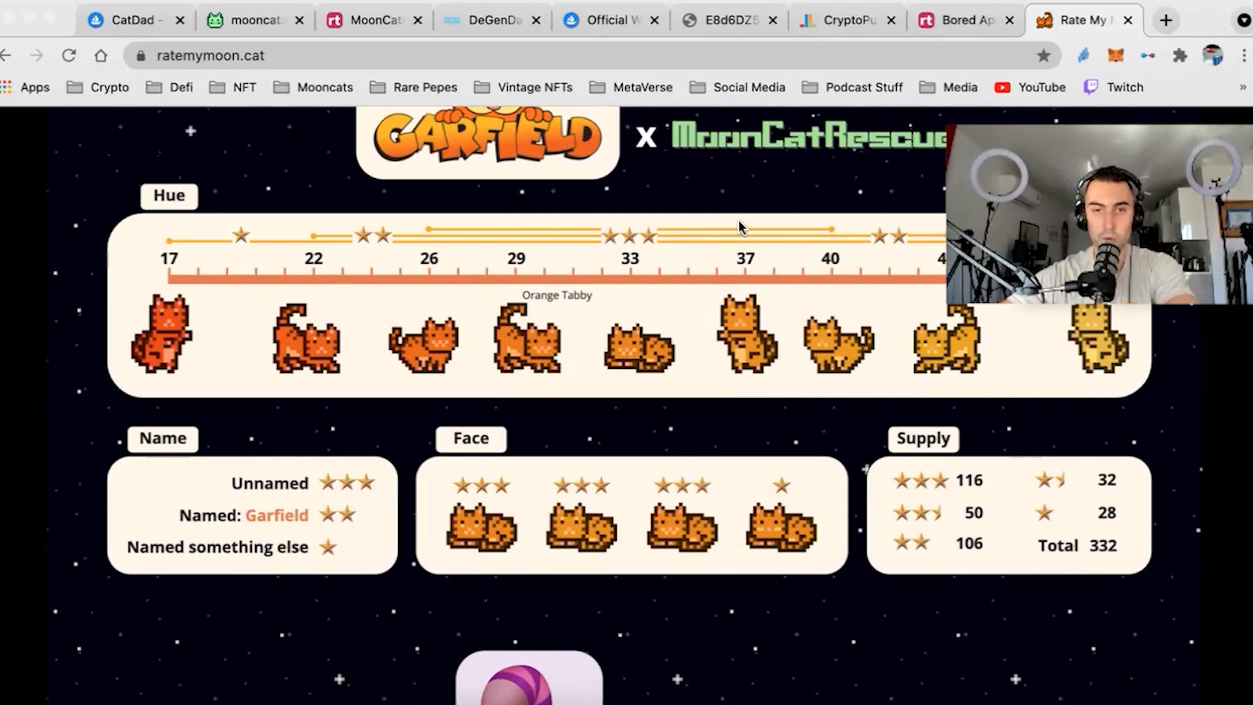
pyautogui.moveTo(846, 21)
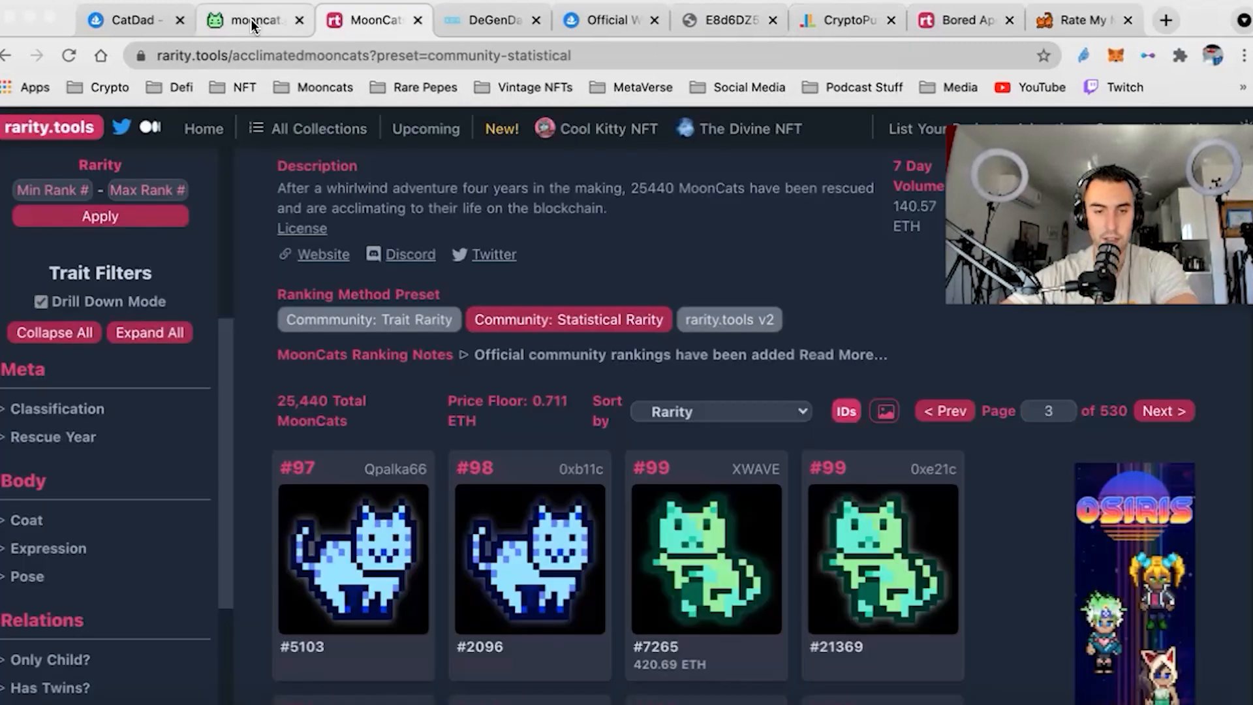
# Step: Go to the Mooncat Pro welcome page with its ID search
pyautogui.click(250, 19)
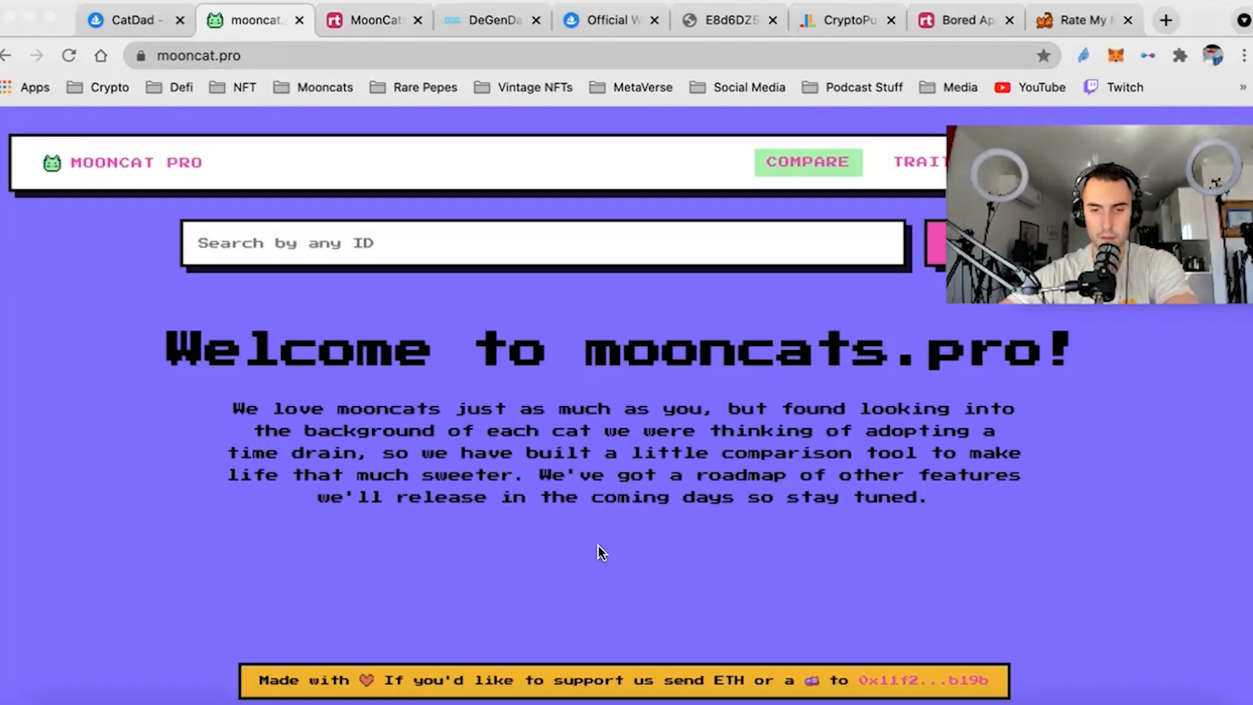
pyautogui.click(807, 161)
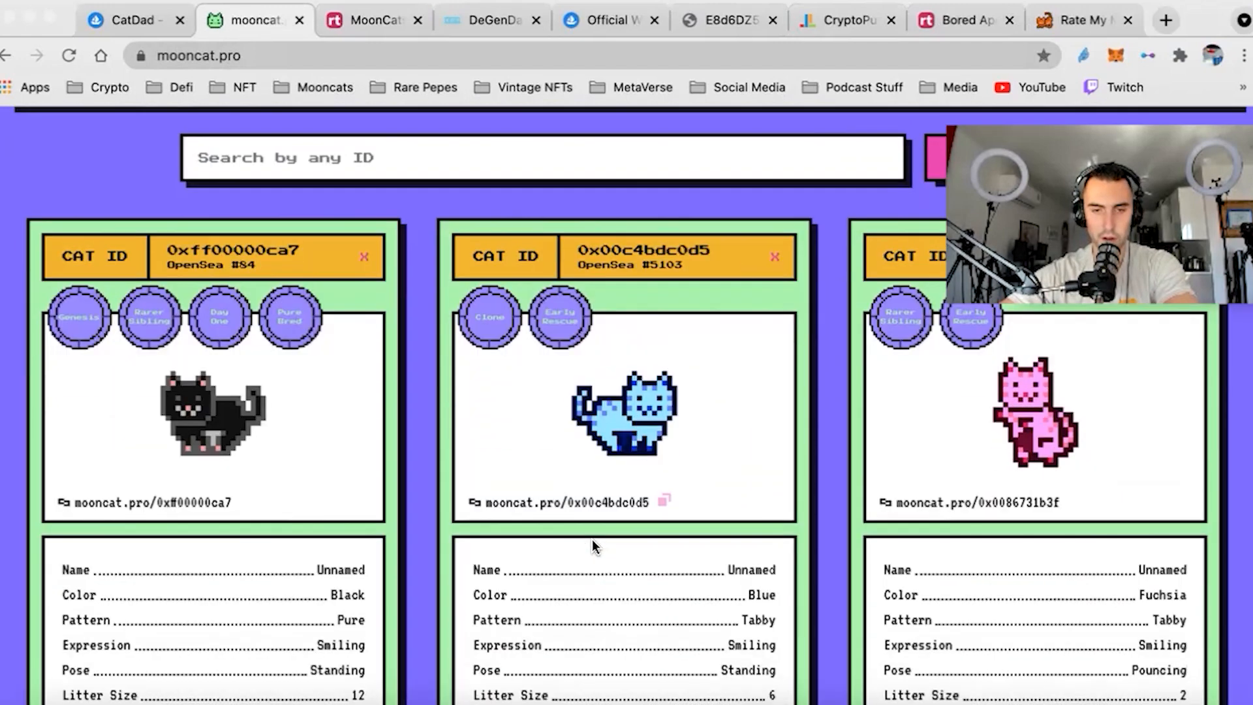
pyautogui.scroll(-3)
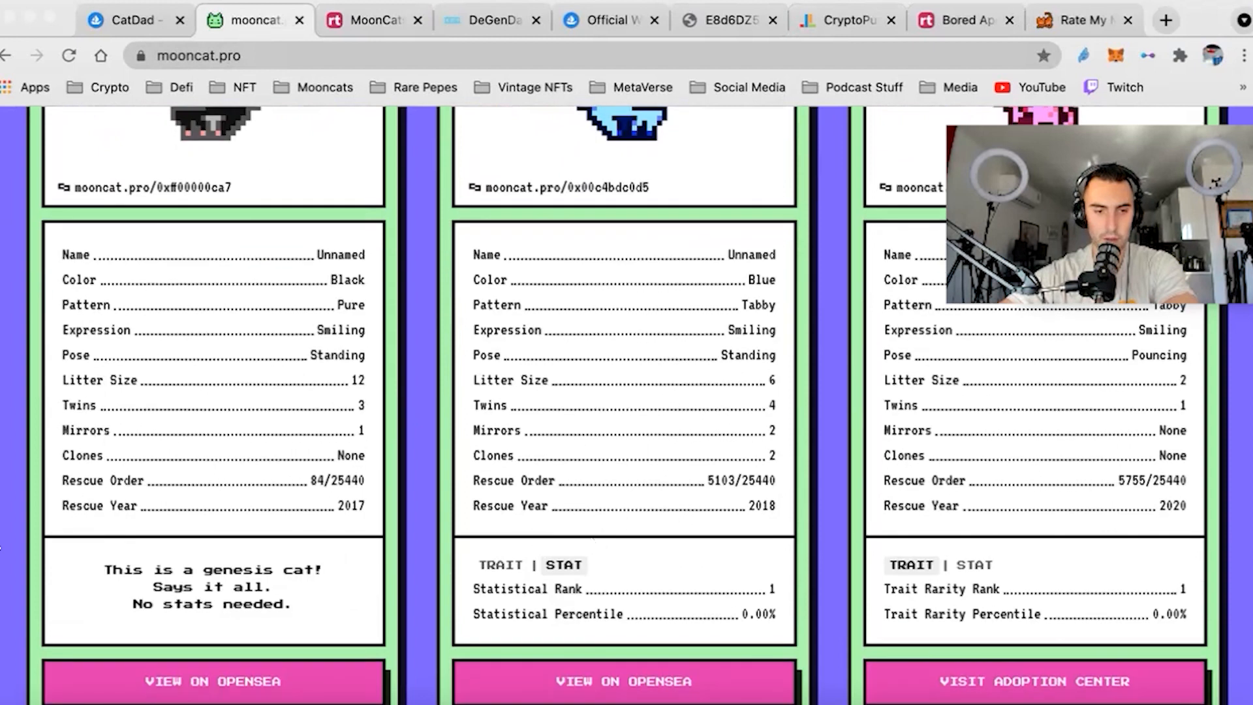
pyautogui.scroll(-3)
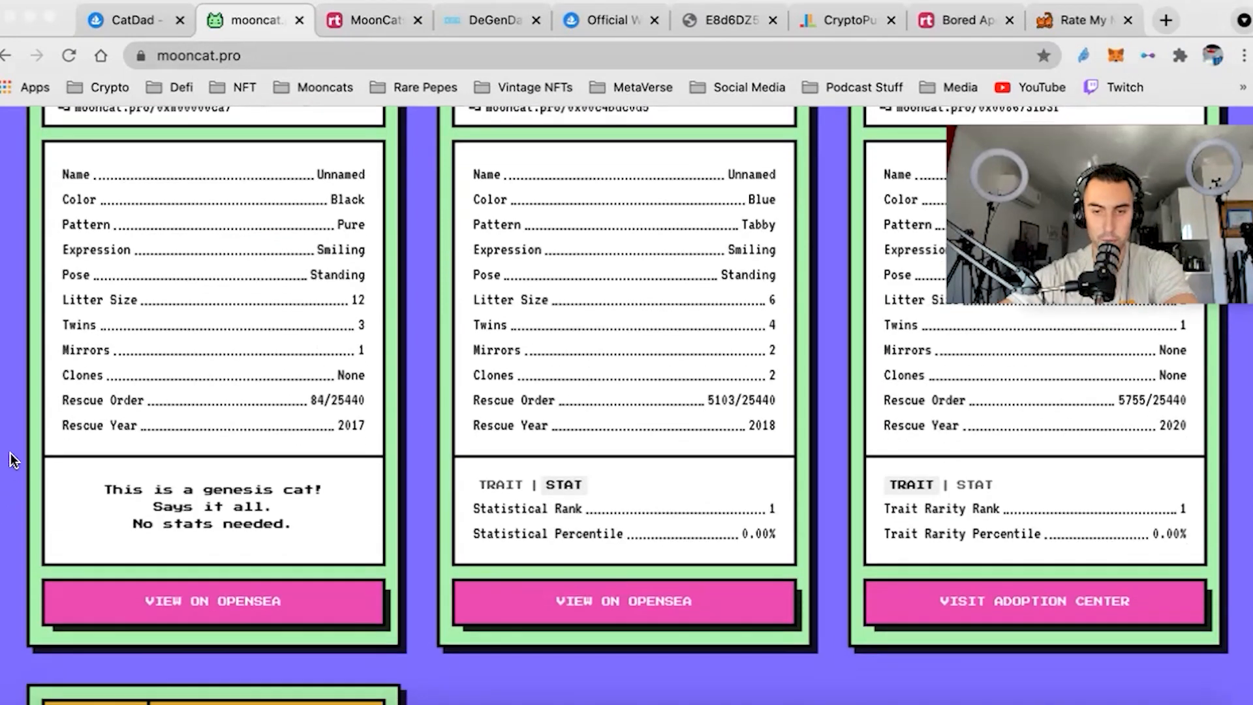
pyautogui.scroll(-3)
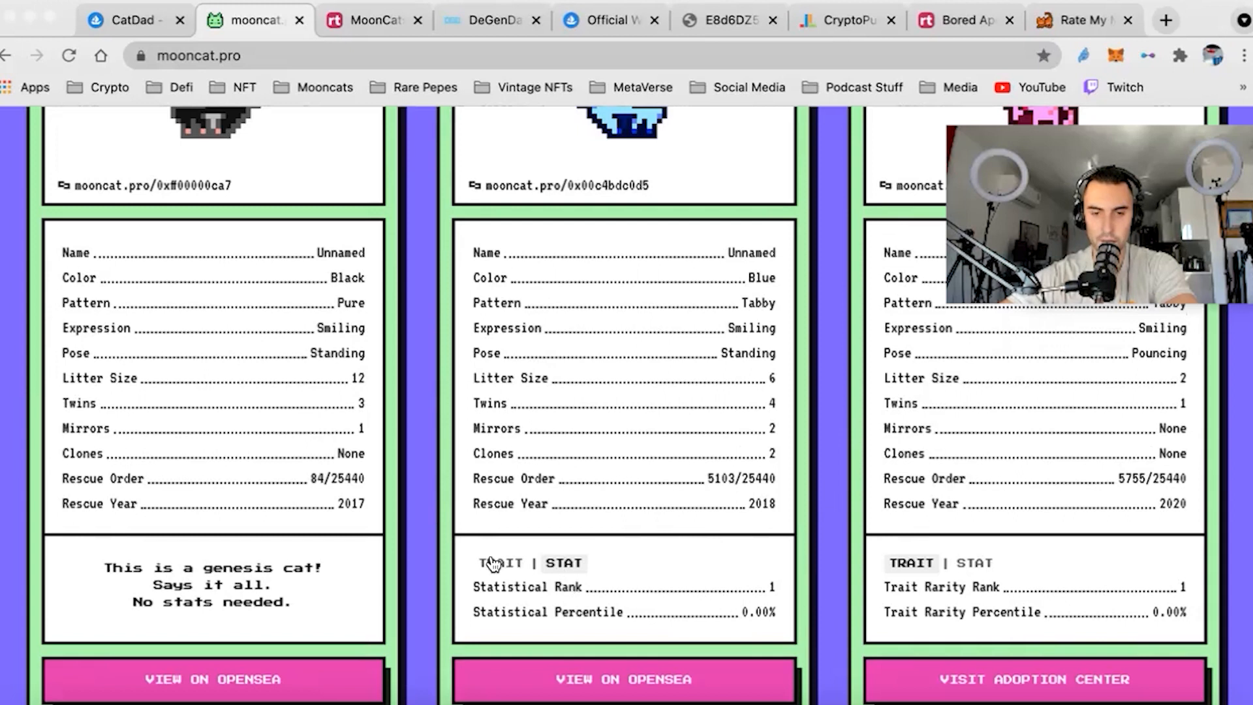
pyautogui.moveTo(835, 533)
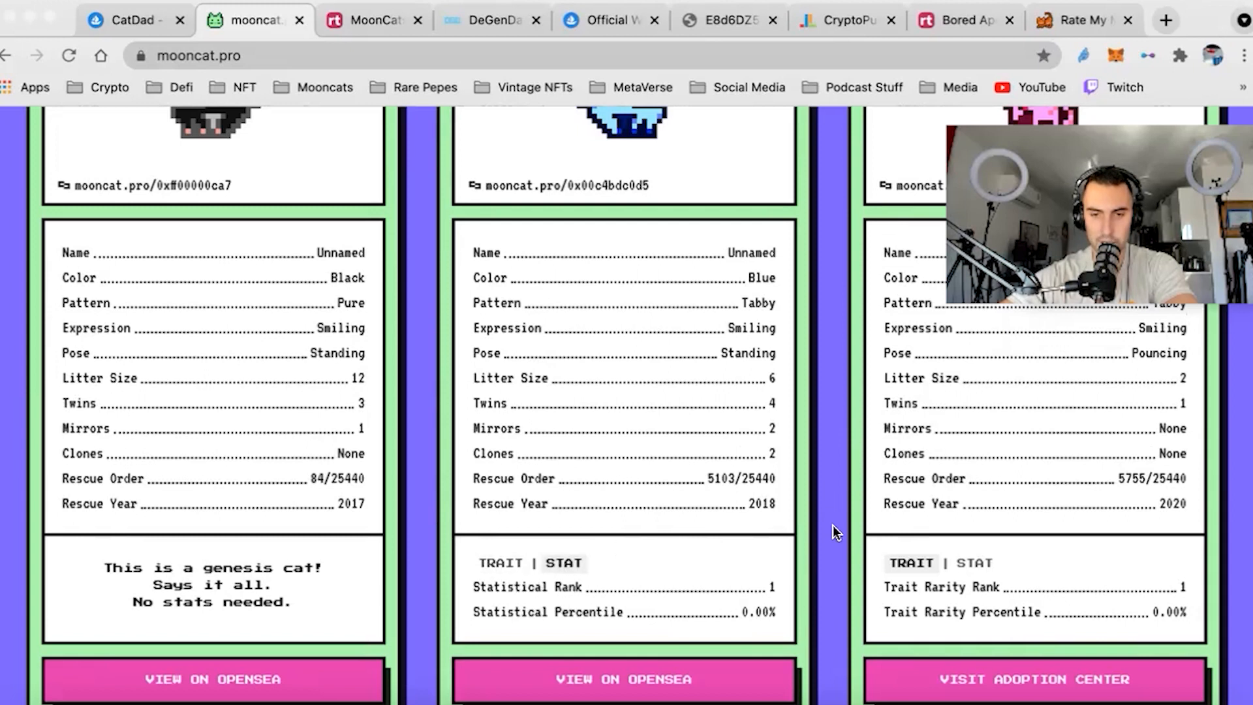
pyautogui.scroll(-3)
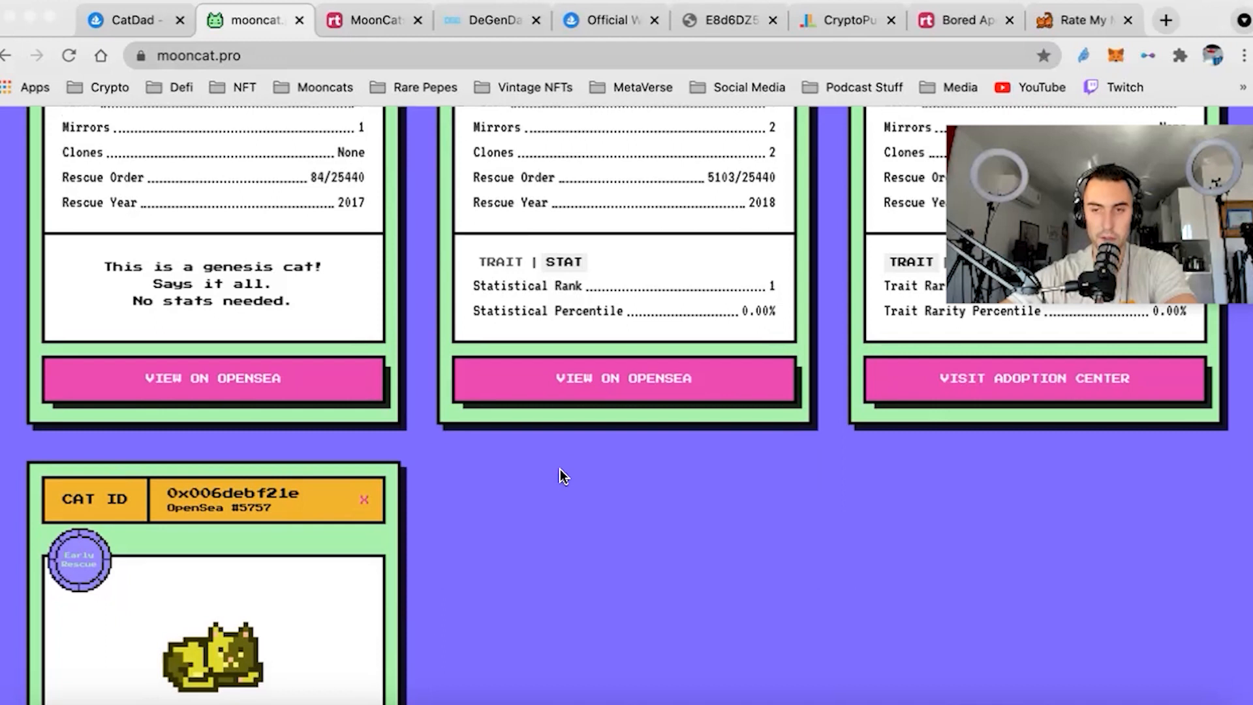
pyautogui.scroll(-3)
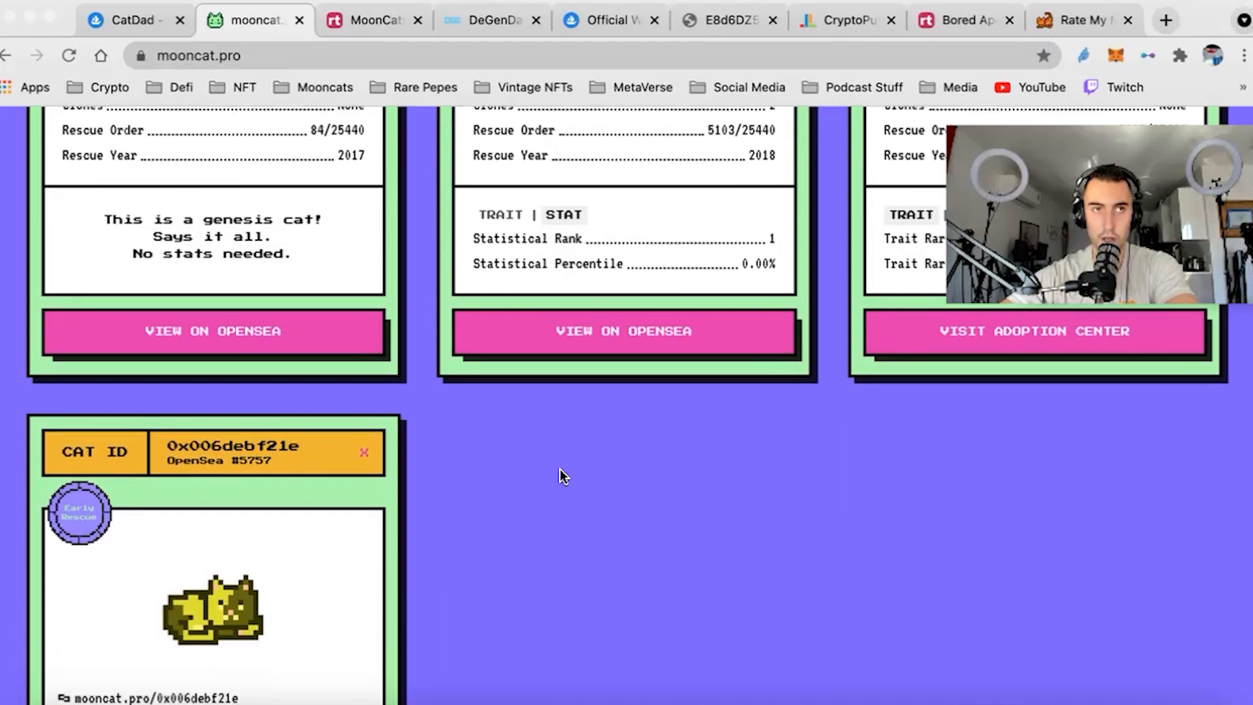
pyautogui.scroll(-3)
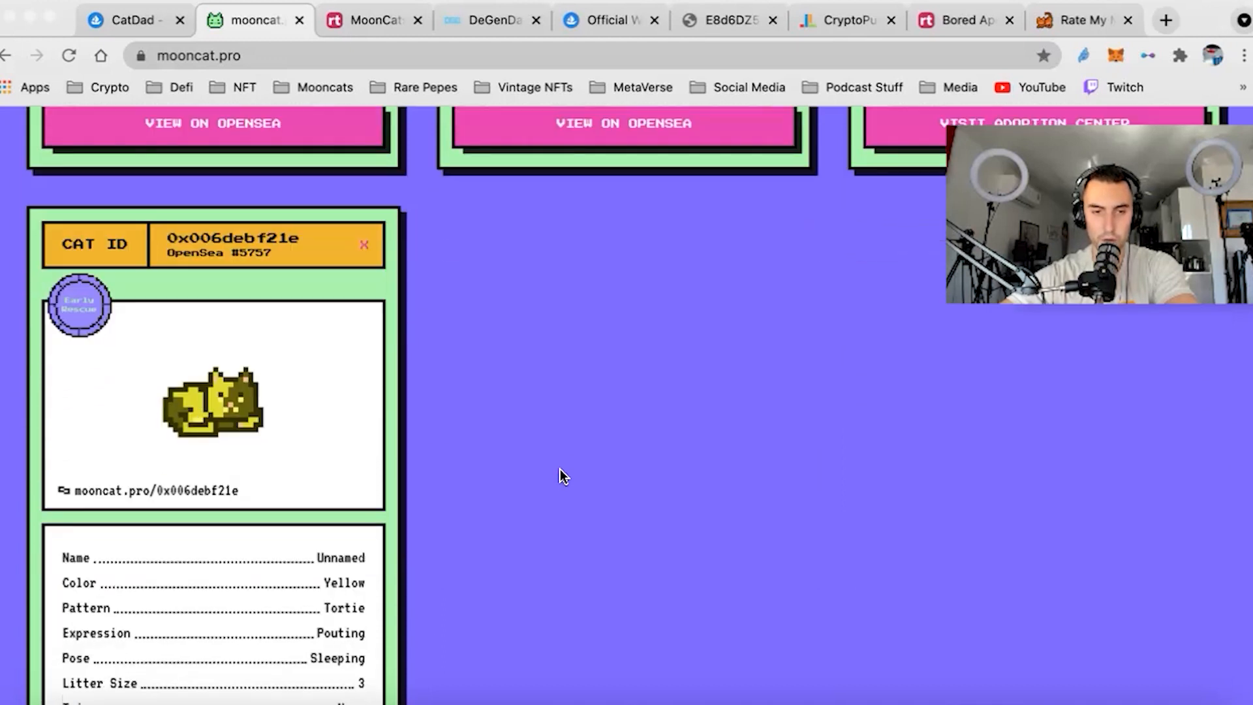
pyautogui.scroll(-3)
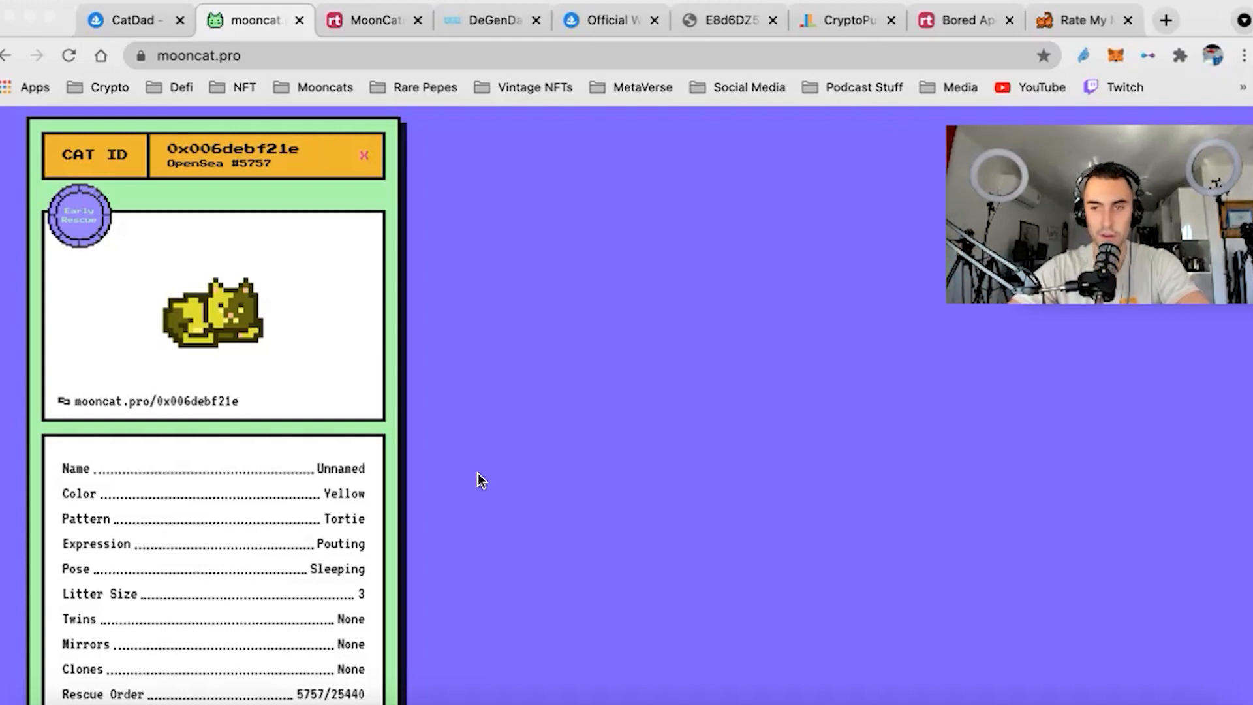
pyautogui.scroll(-3)
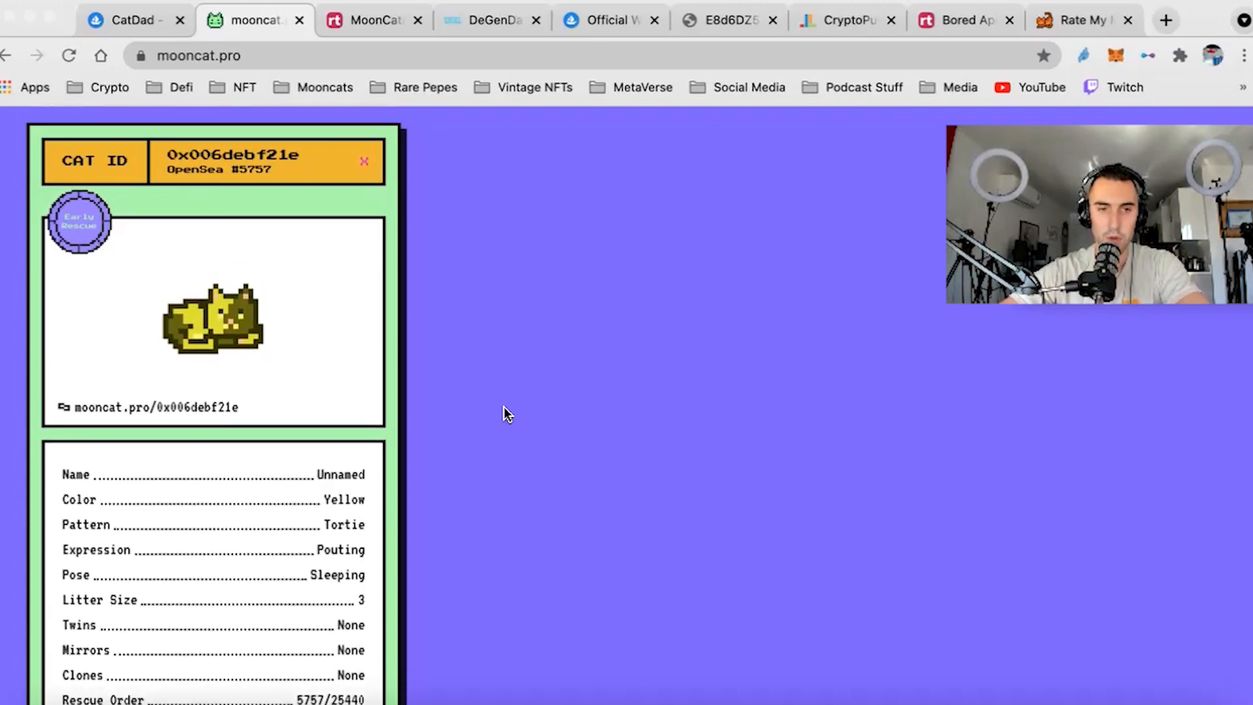
pyautogui.scroll(-3)
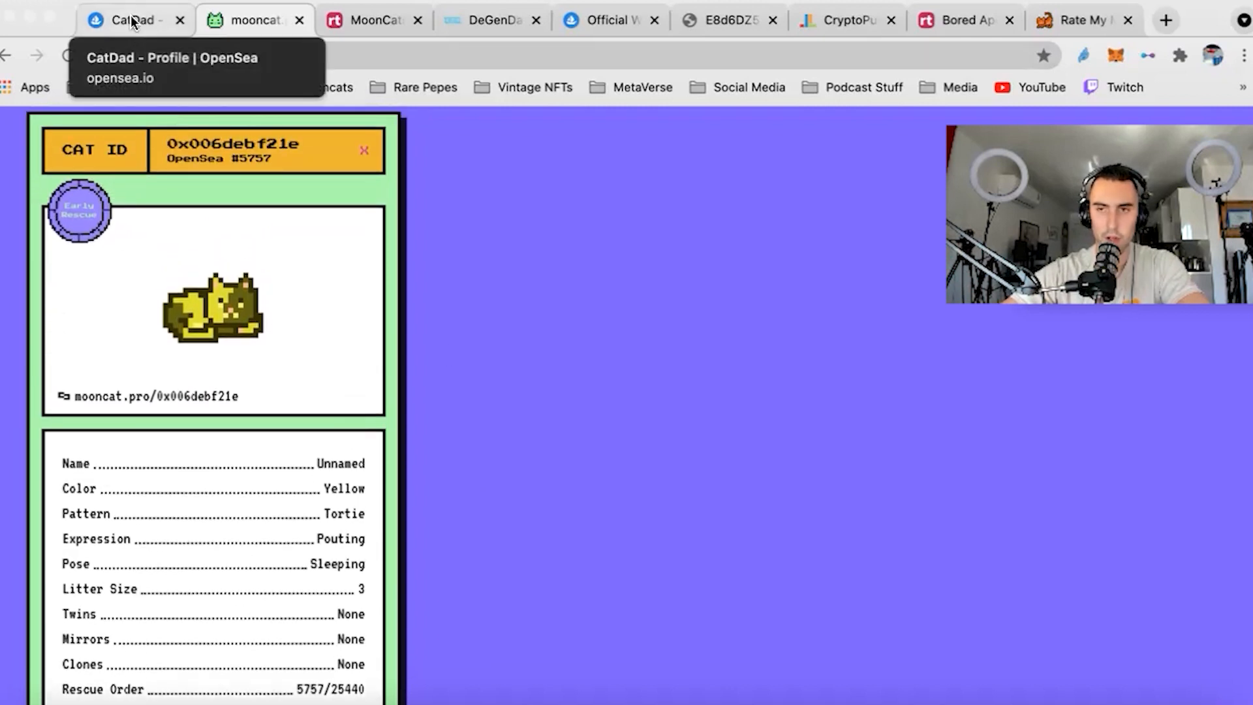
# Step: Pass RateMyMoon.cat and DeGenData tabs to reach the CatDad OpenSea profile page
pyautogui.click(1082, 21)
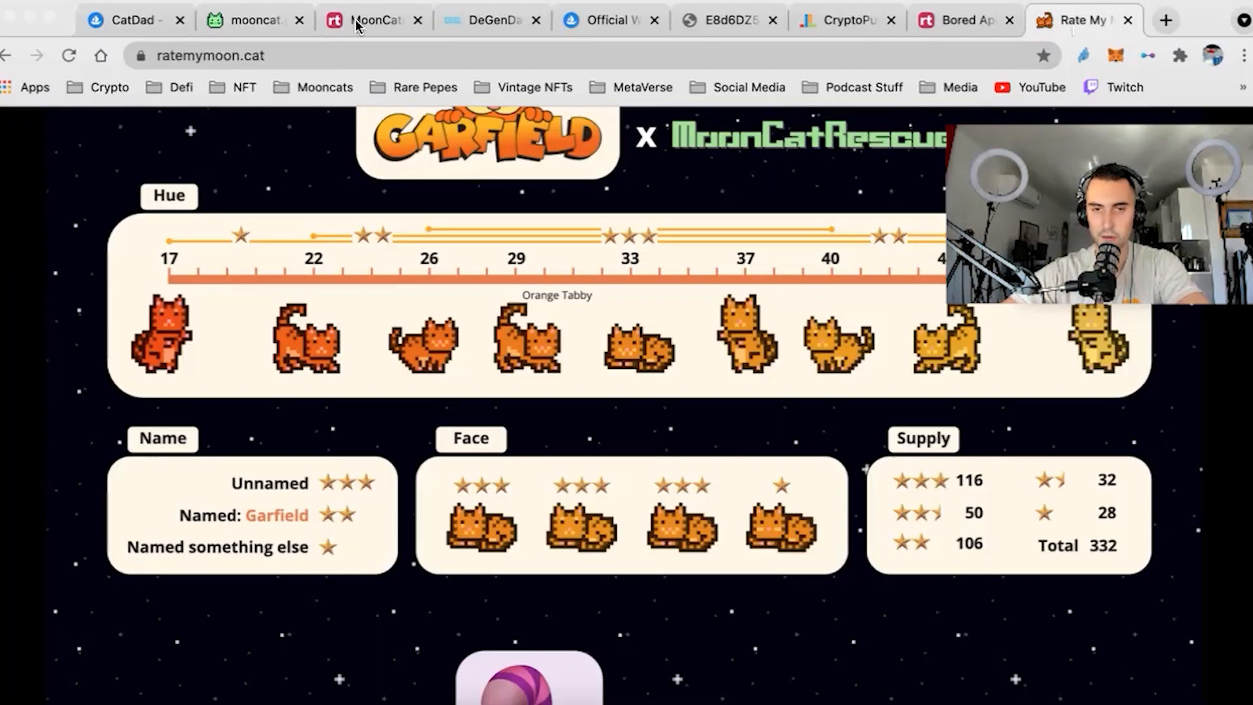
pyautogui.click(487, 20)
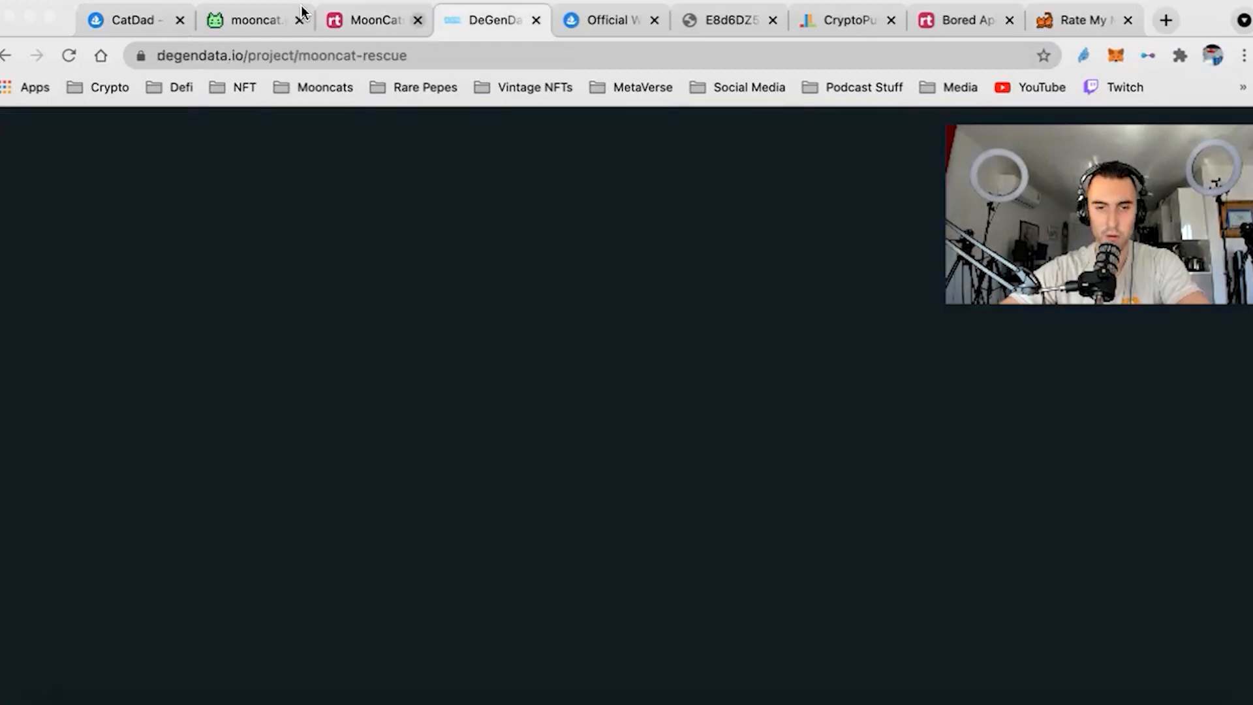
pyautogui.click(132, 20)
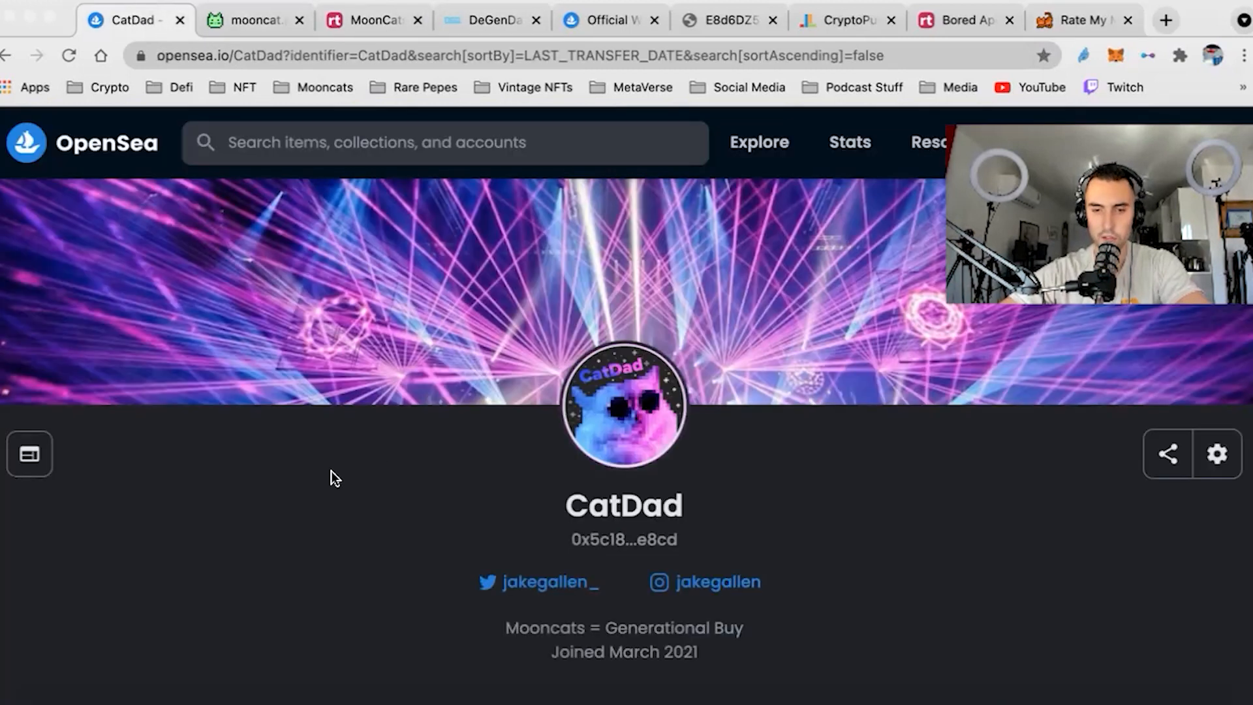
pyautogui.scroll(-3)
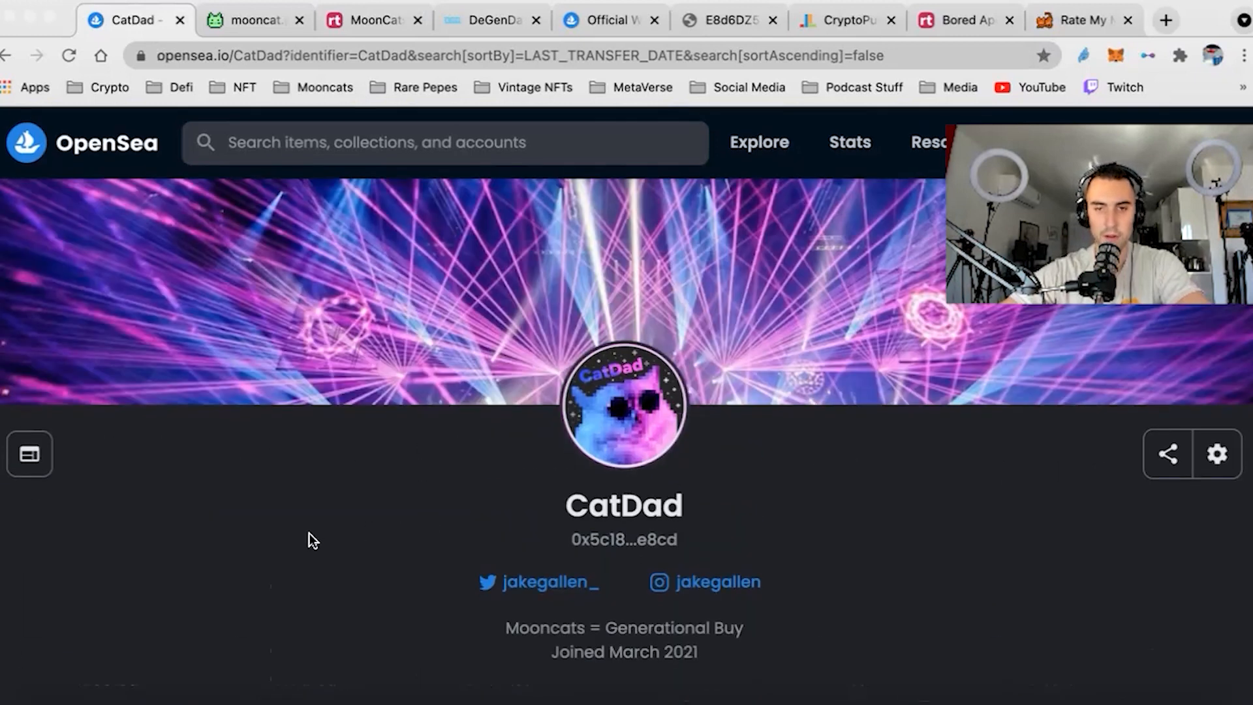
pyautogui.moveTo(979, 547)
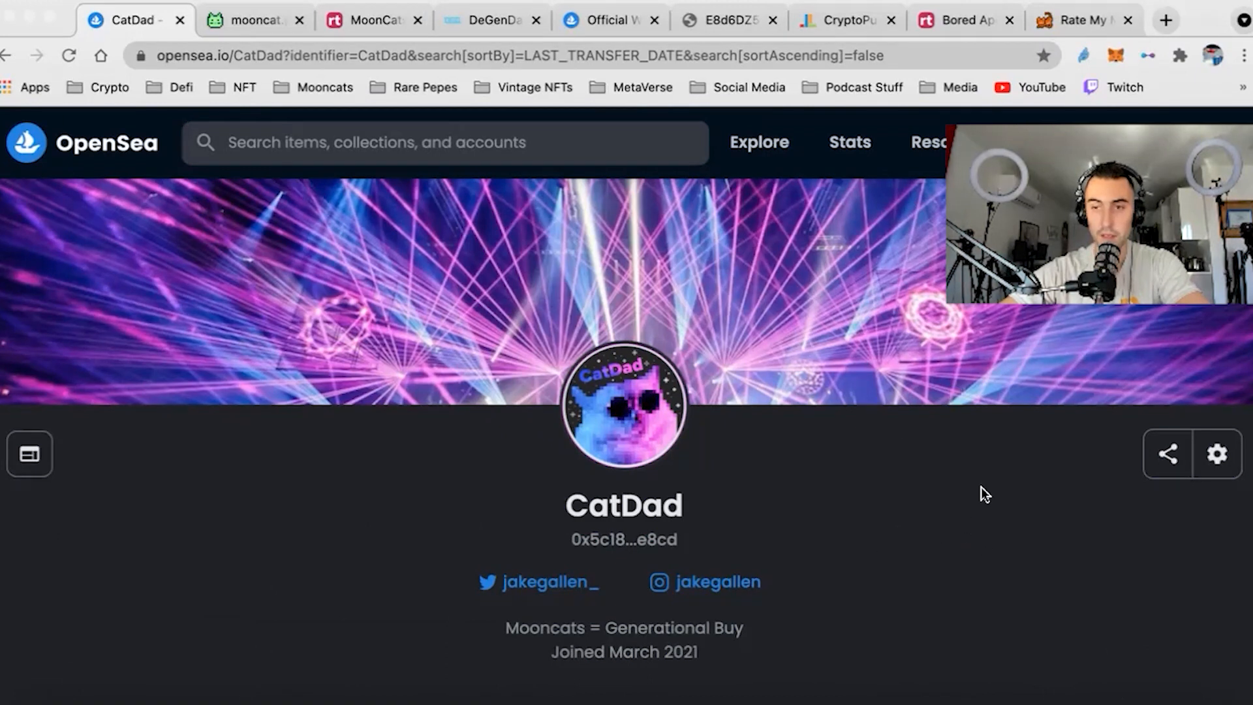
pyautogui.moveTo(345, 526)
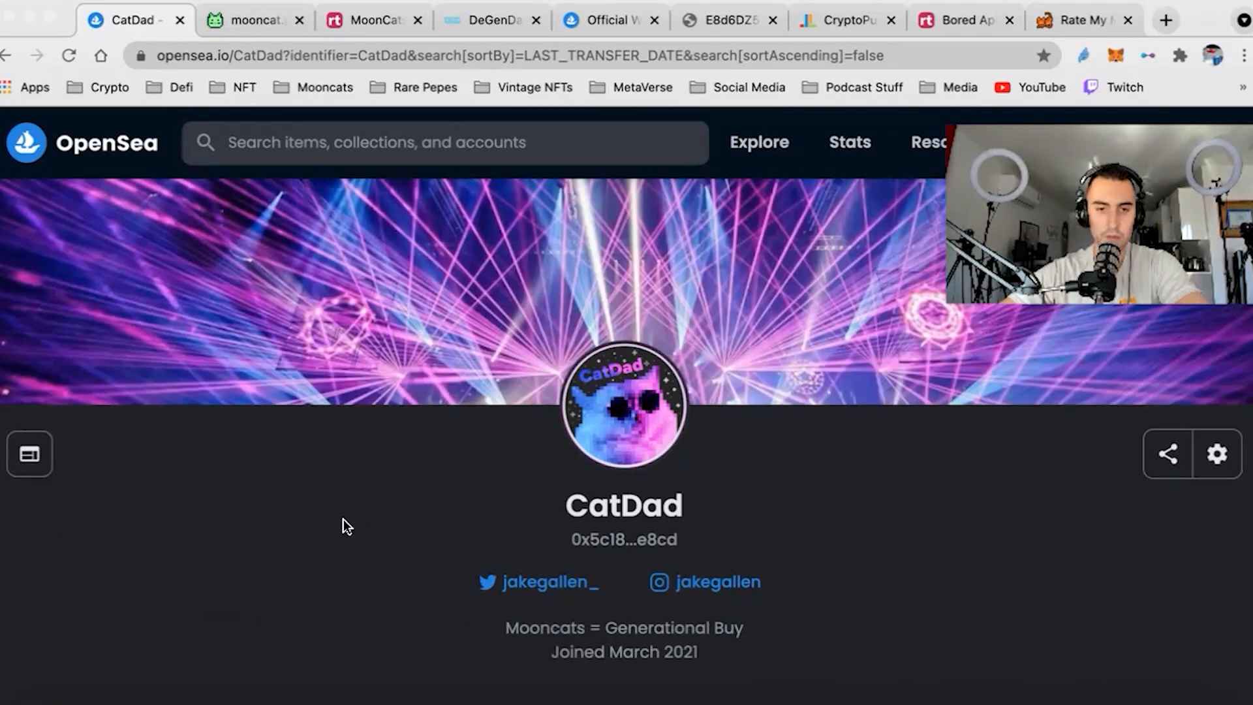
pyautogui.moveTo(265, 517)
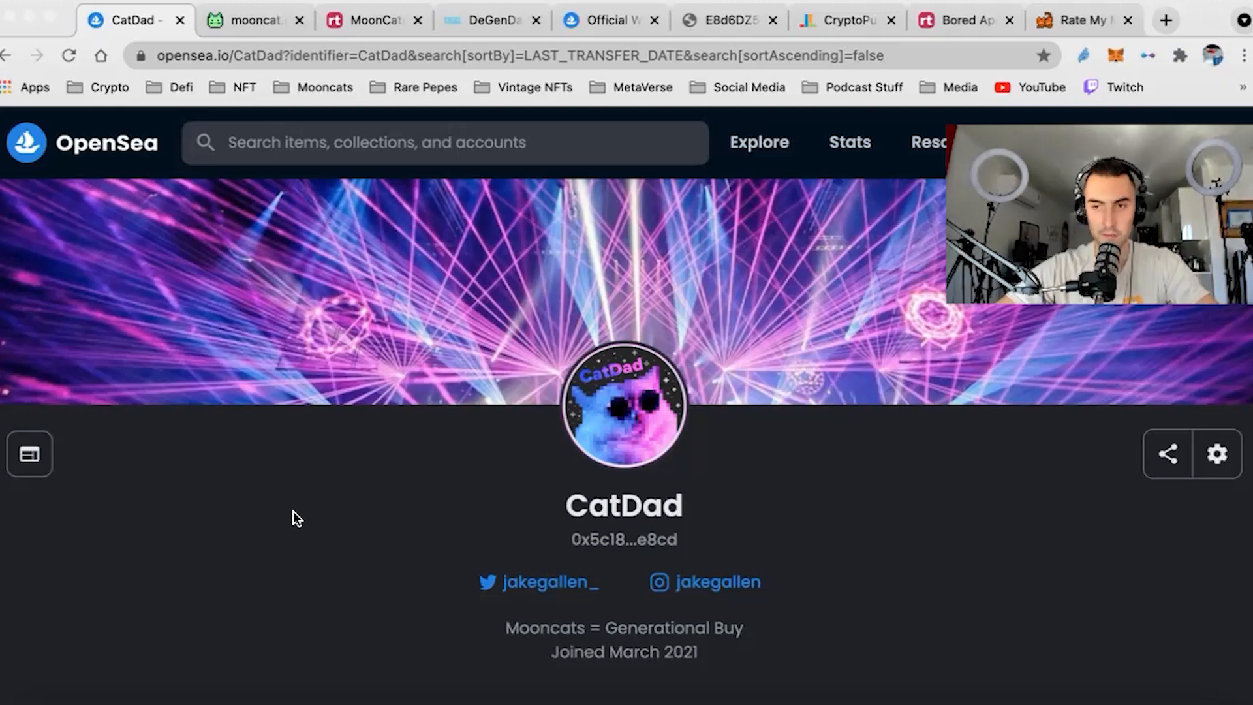
pyautogui.moveTo(380, 497)
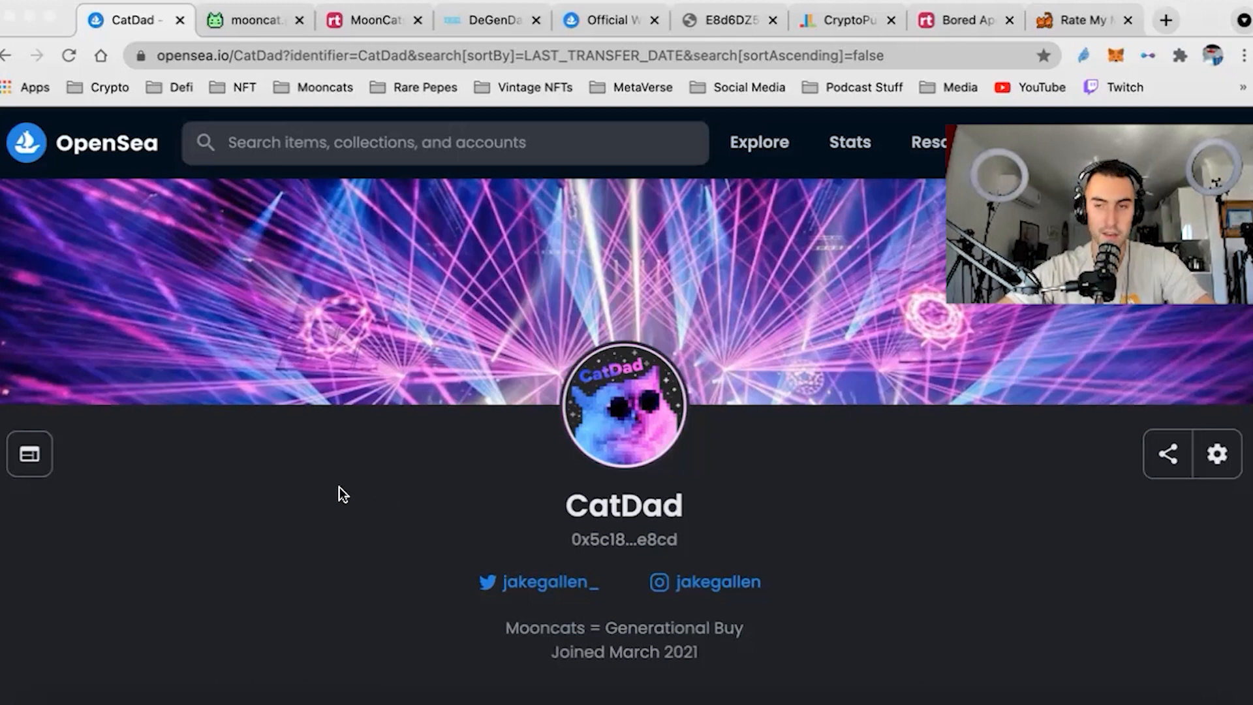
pyautogui.moveTo(330, 493)
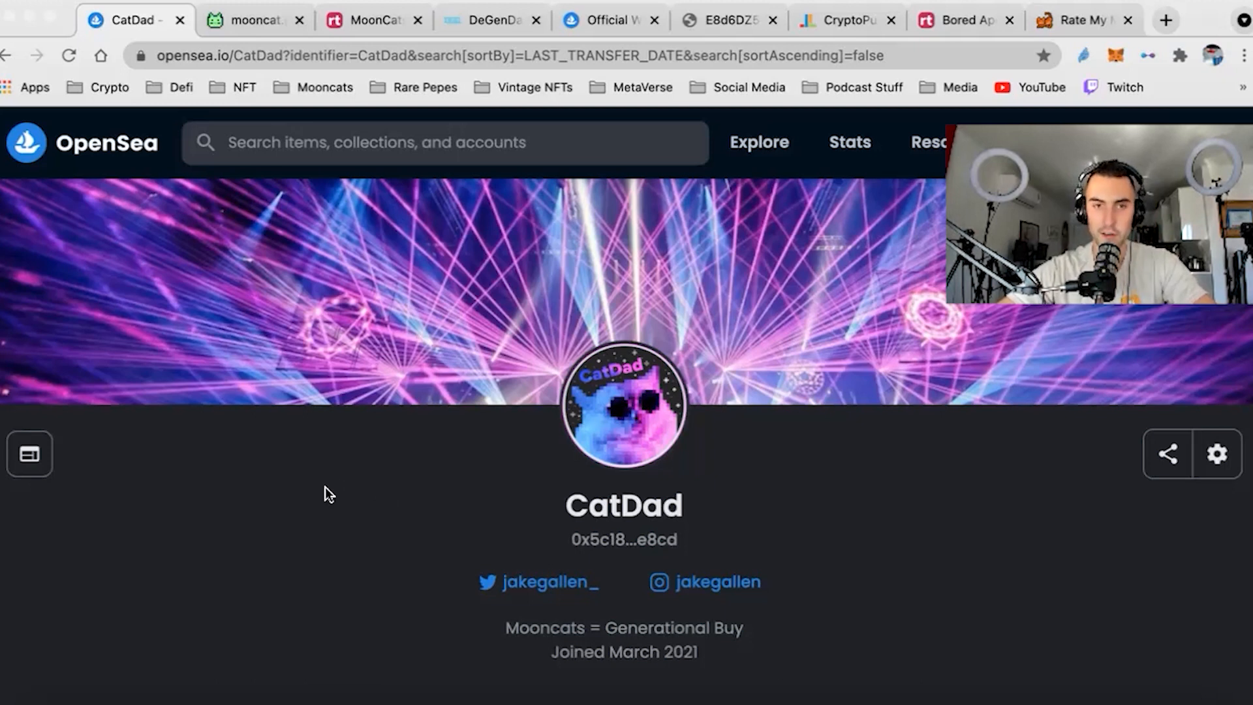